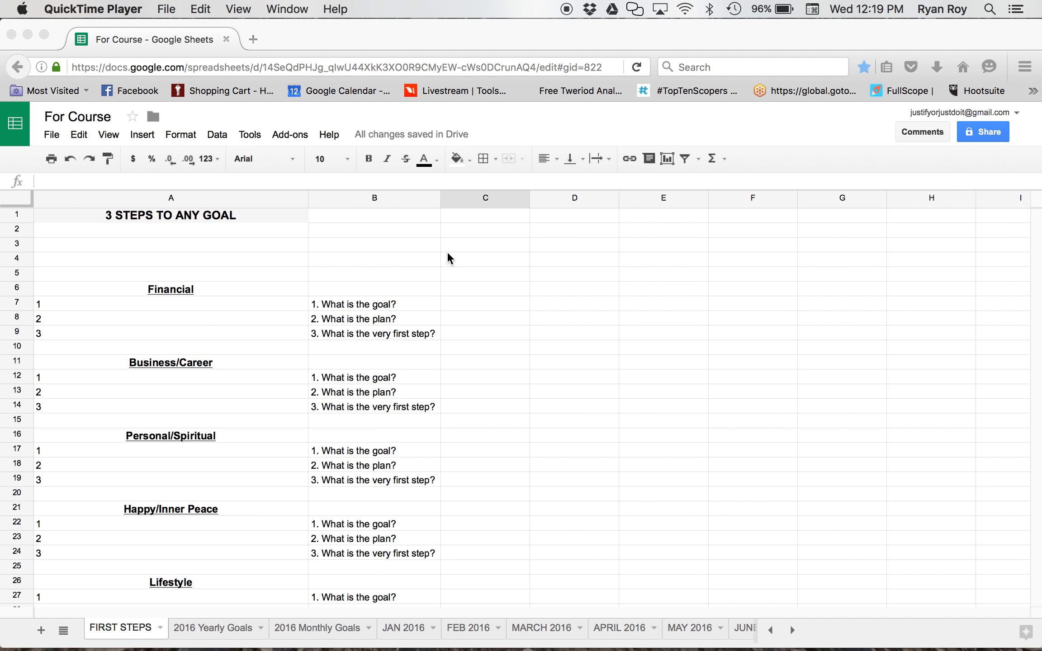
mouse_move(107, 635)
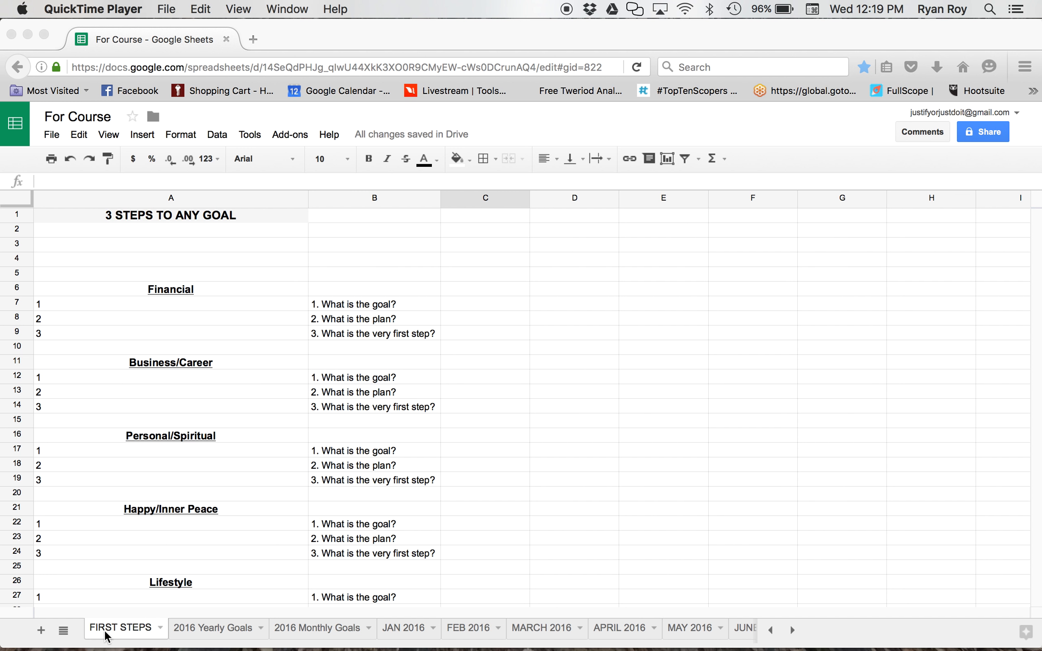
mouse_move(160, 631)
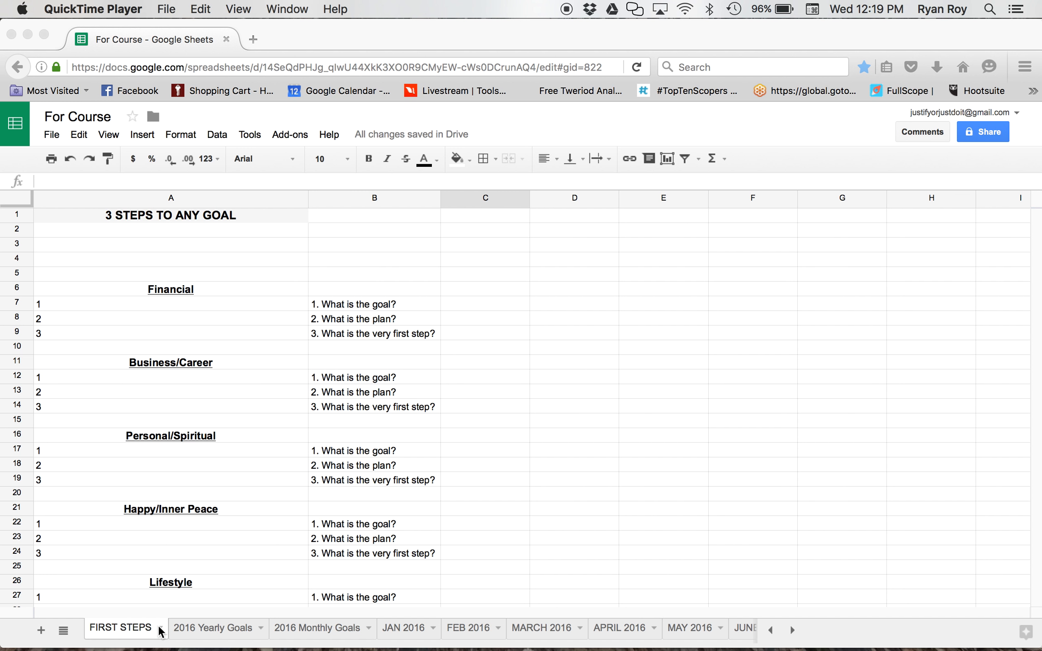
mouse_move(218, 476)
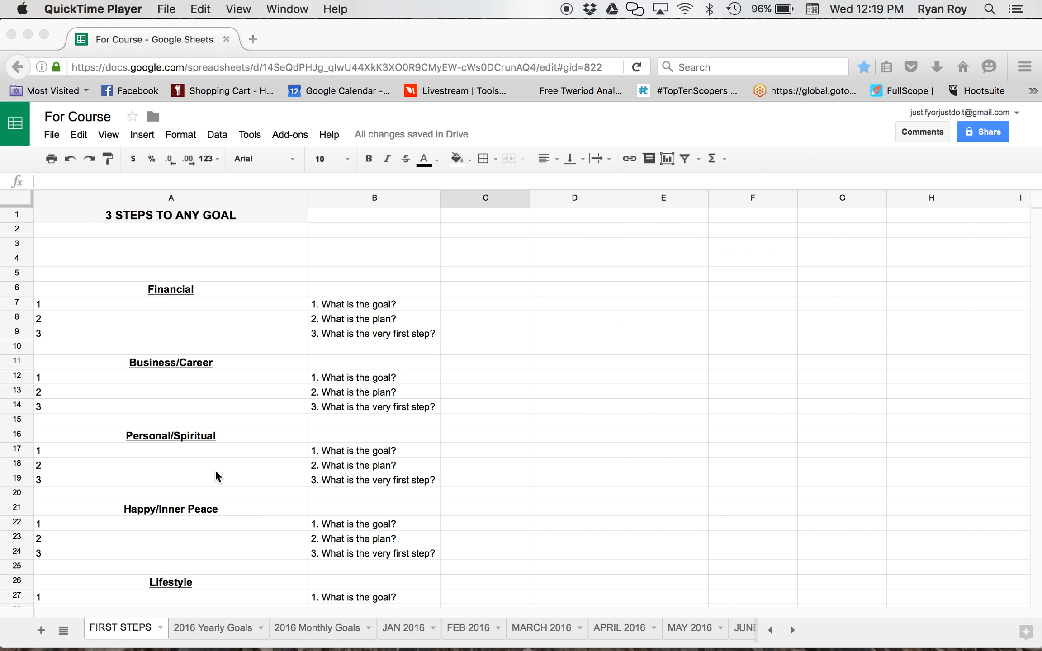
- Scroll through the workbook and return to the FIRST STEPS sheet
scroll("down", 3)
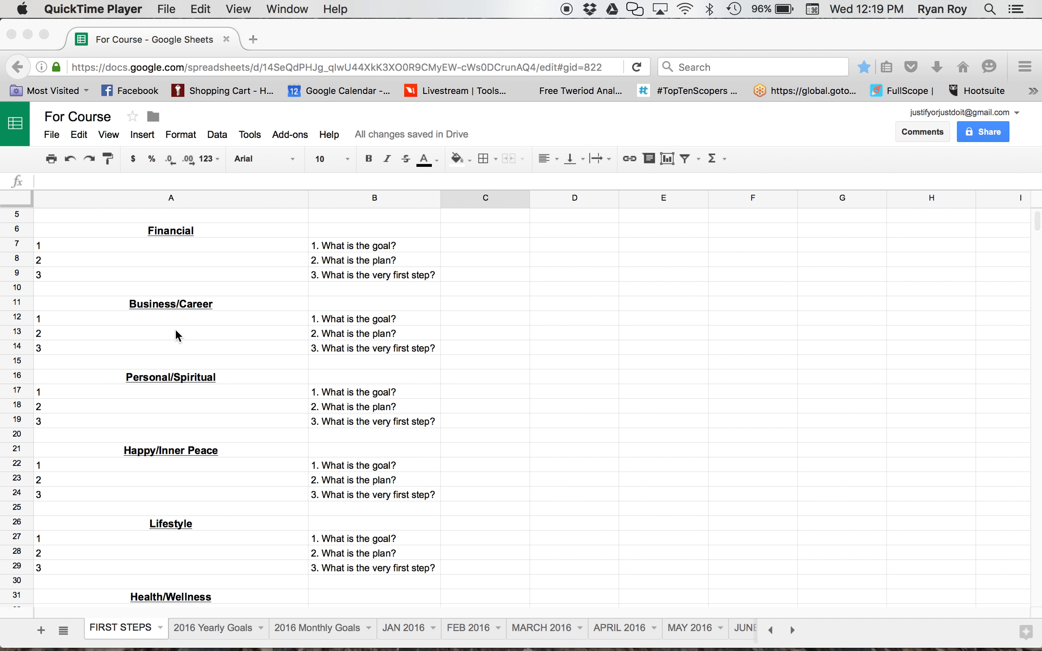
mouse_move(170, 241)
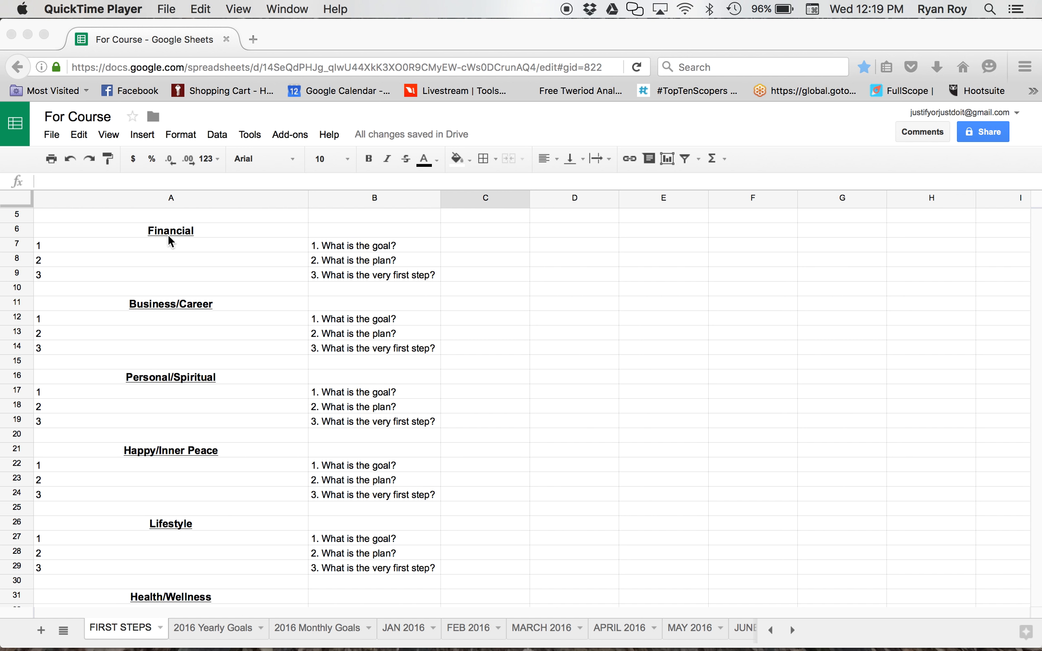
mouse_move(149, 307)
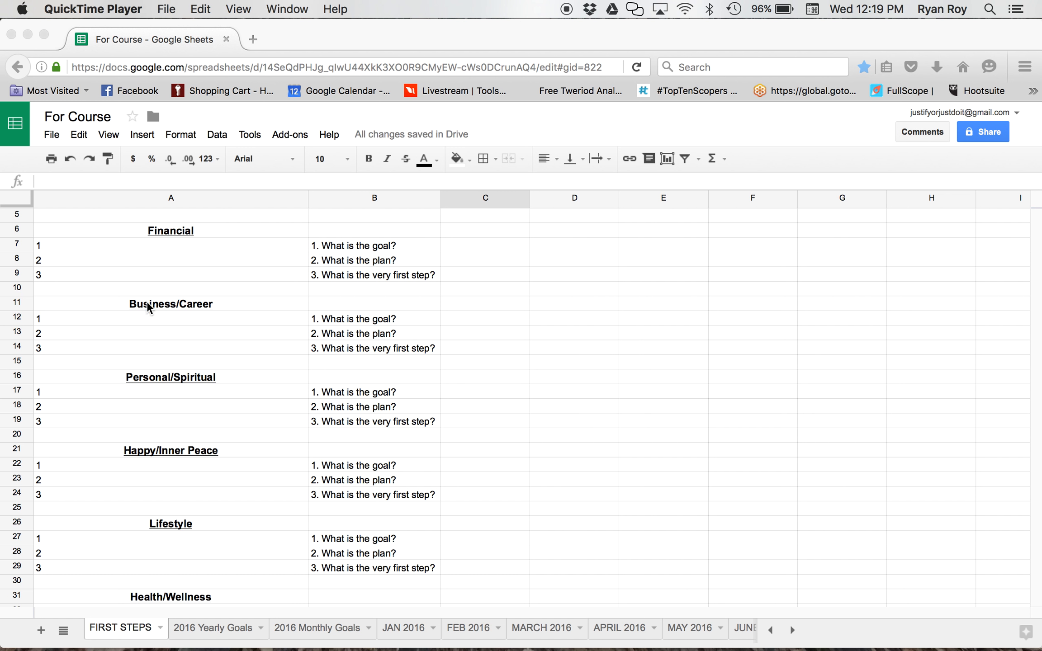
mouse_move(208, 381)
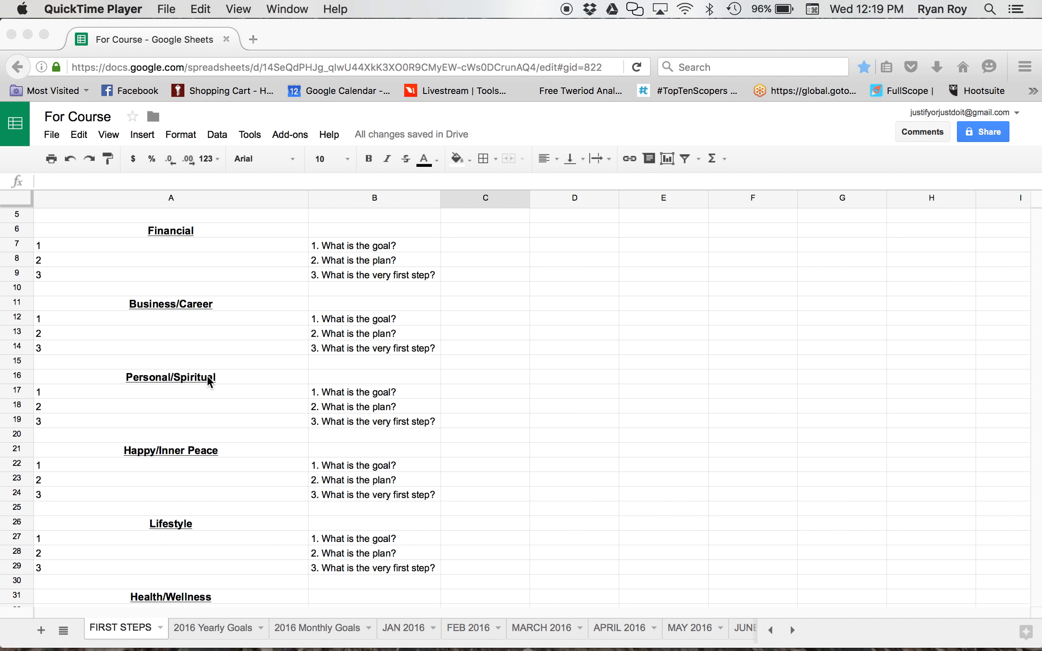
mouse_move(158, 457)
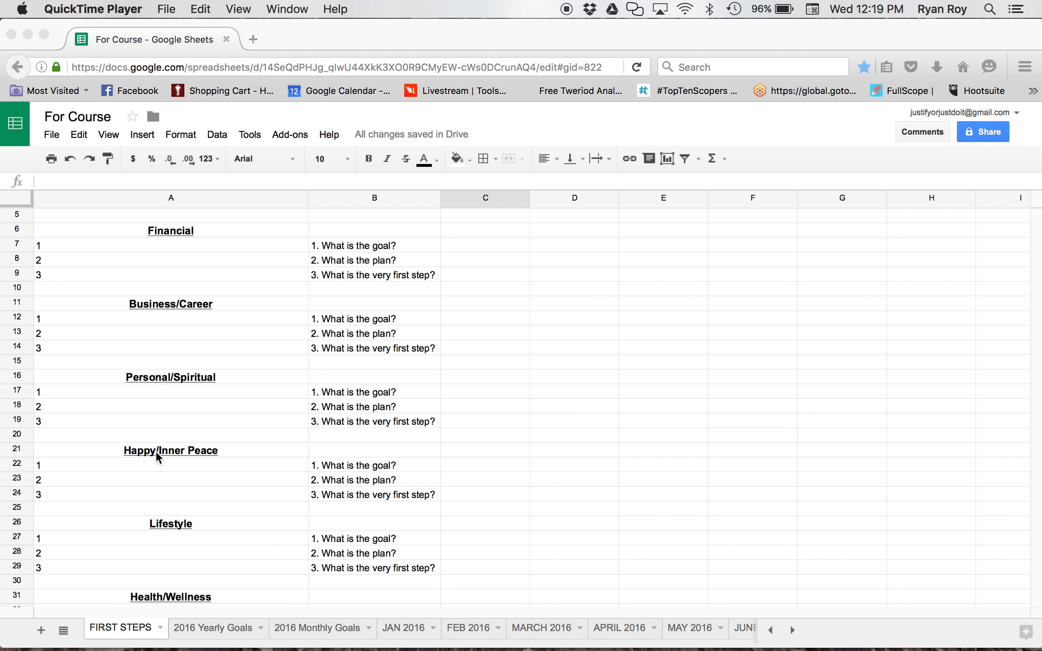
mouse_move(274, 442)
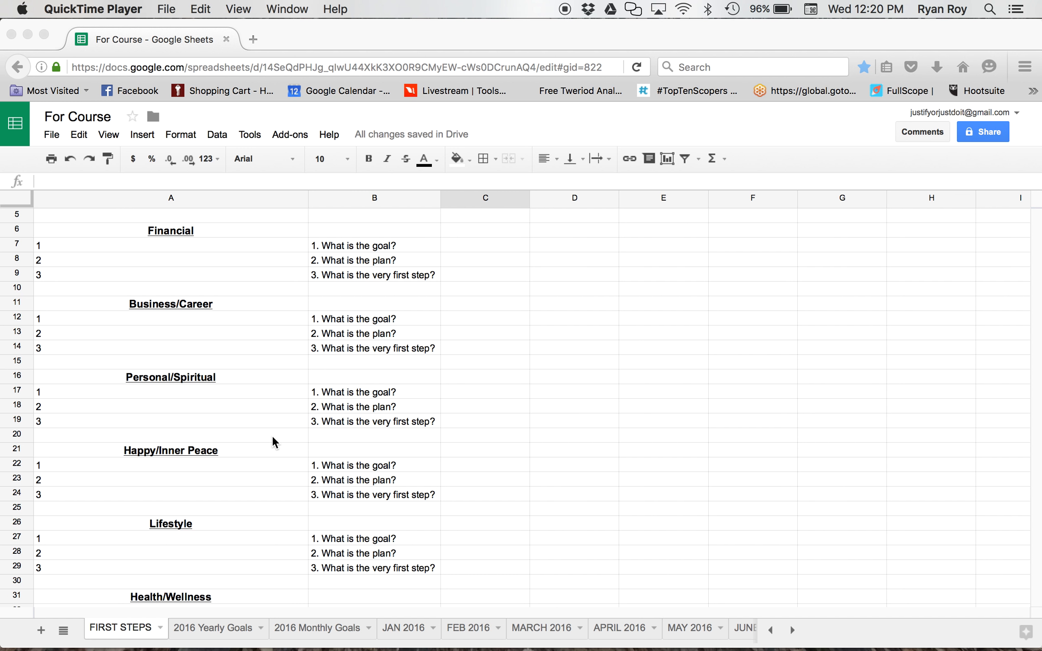
scroll("down", 3)
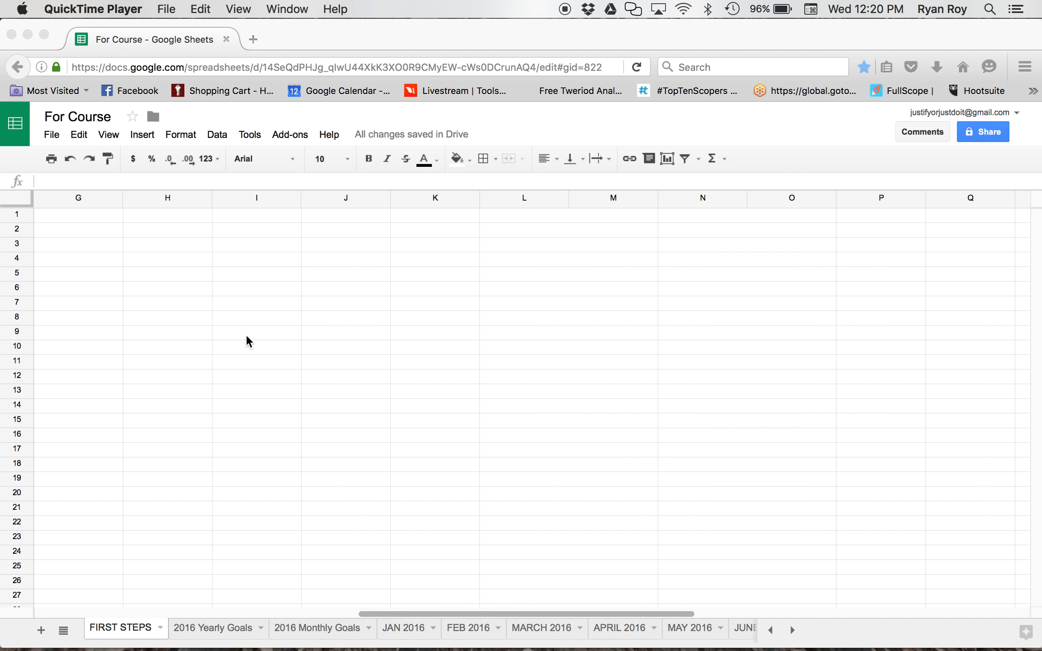
mouse_move(214, 453)
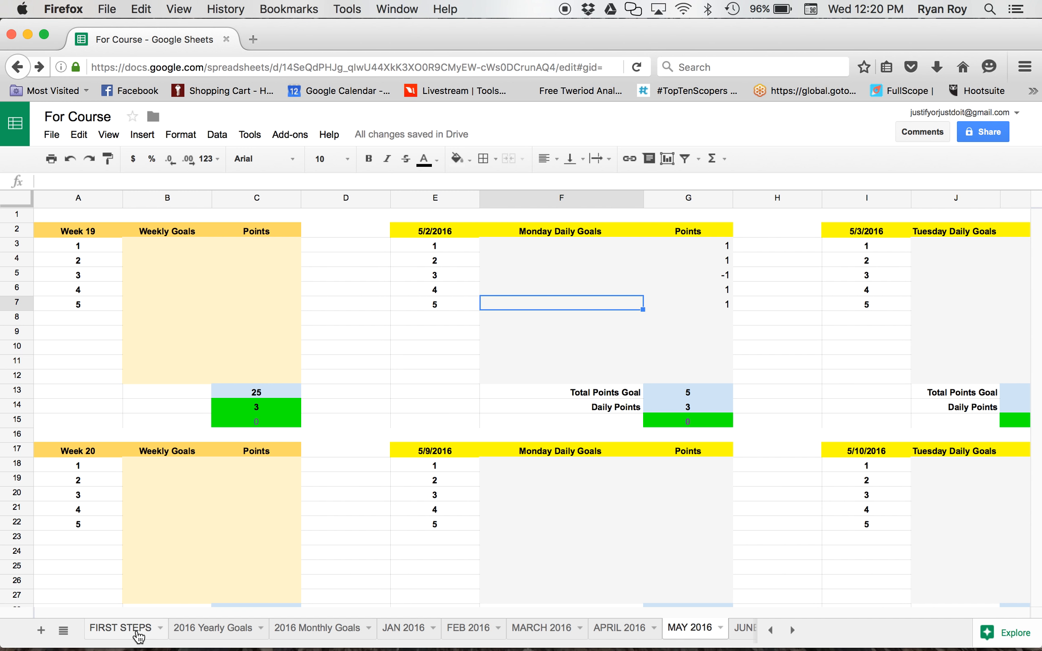
left_click(121, 628)
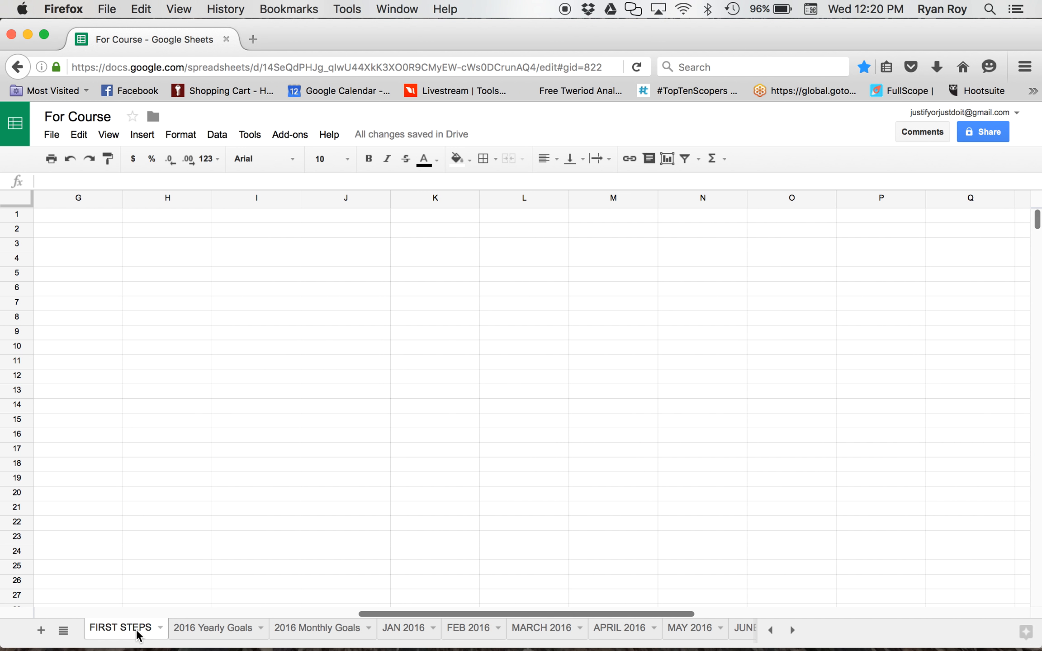
left_click(256, 552)
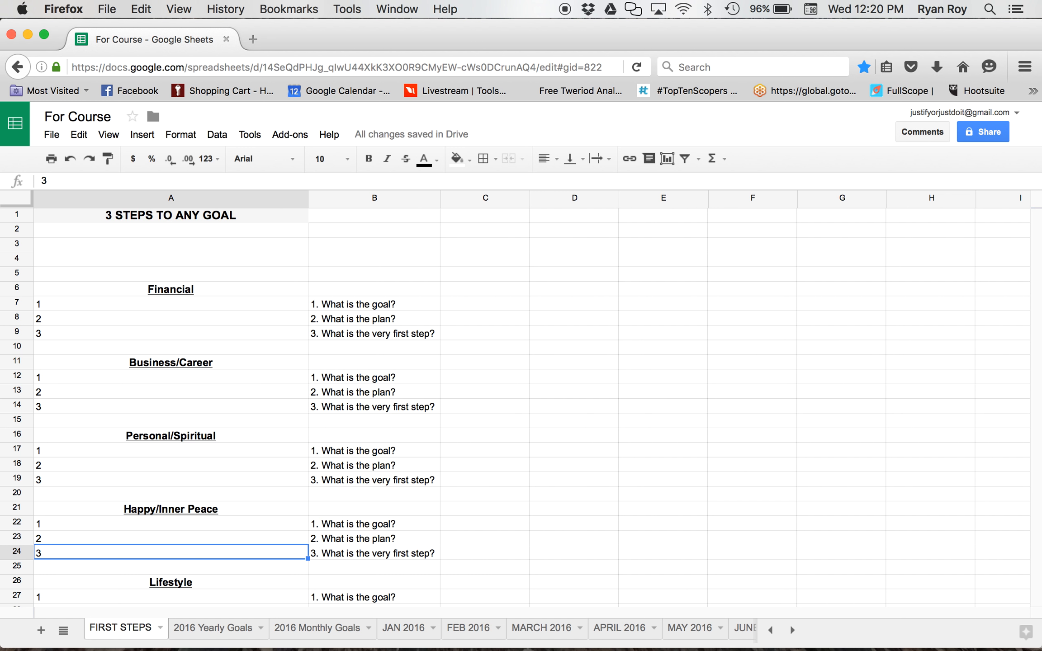
mouse_move(218, 544)
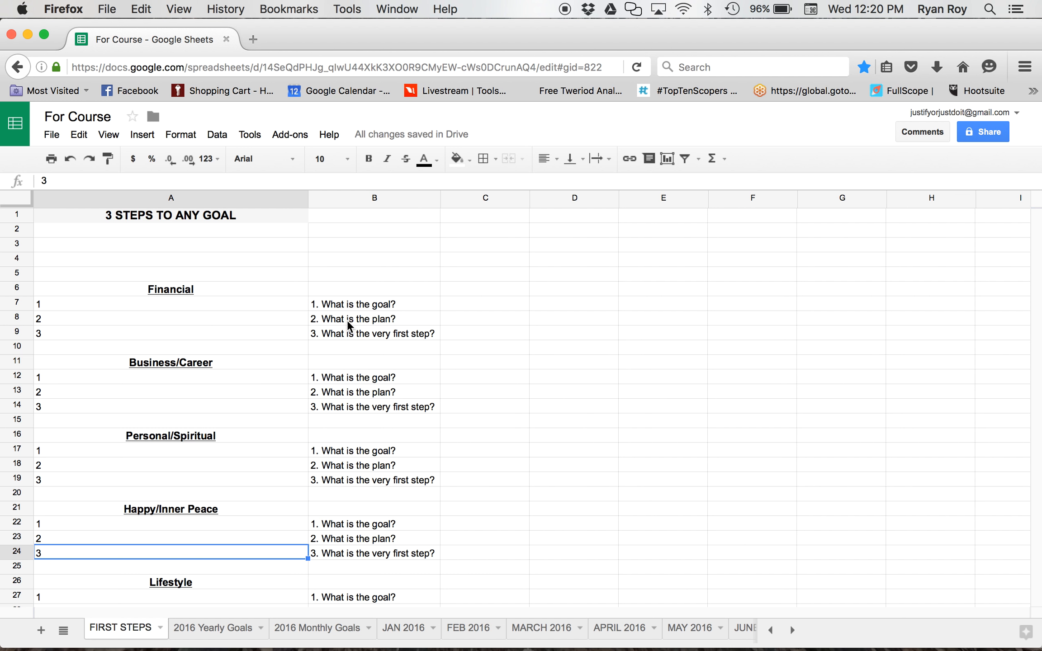
mouse_move(156, 305)
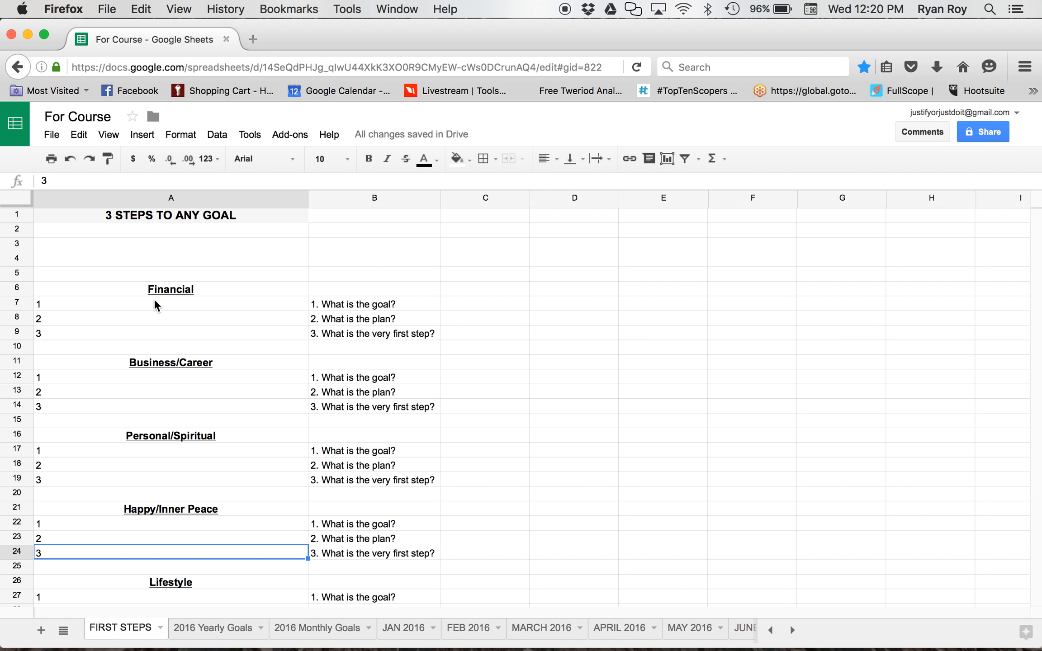
- Enter '$36,000 in business this year' as the first Financial goal in A7
left_click(170, 304)
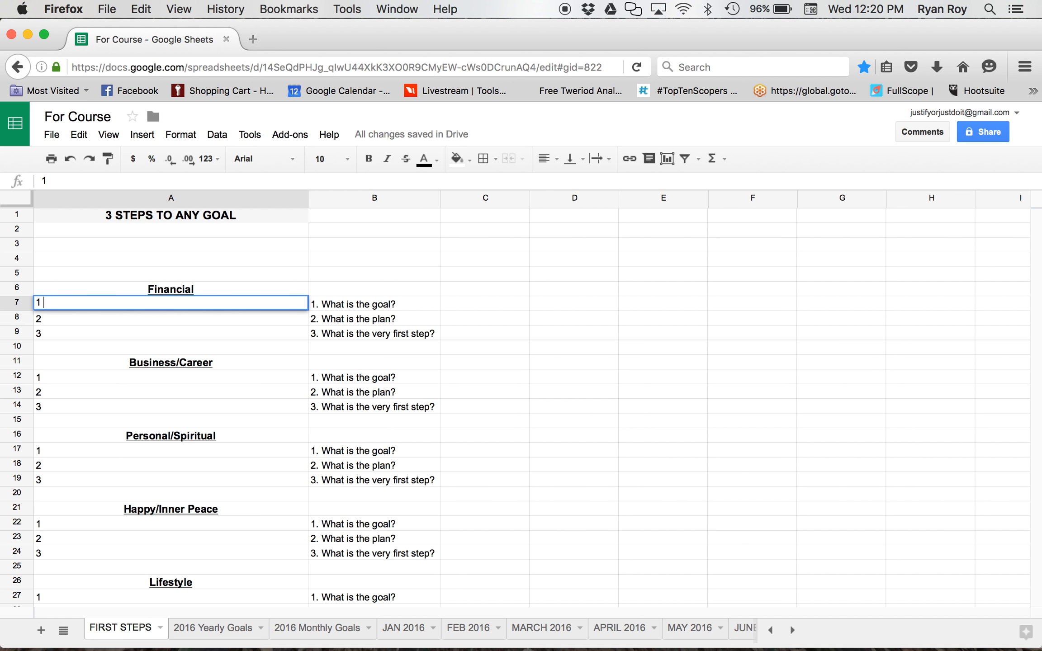
mouse_move(154, 231)
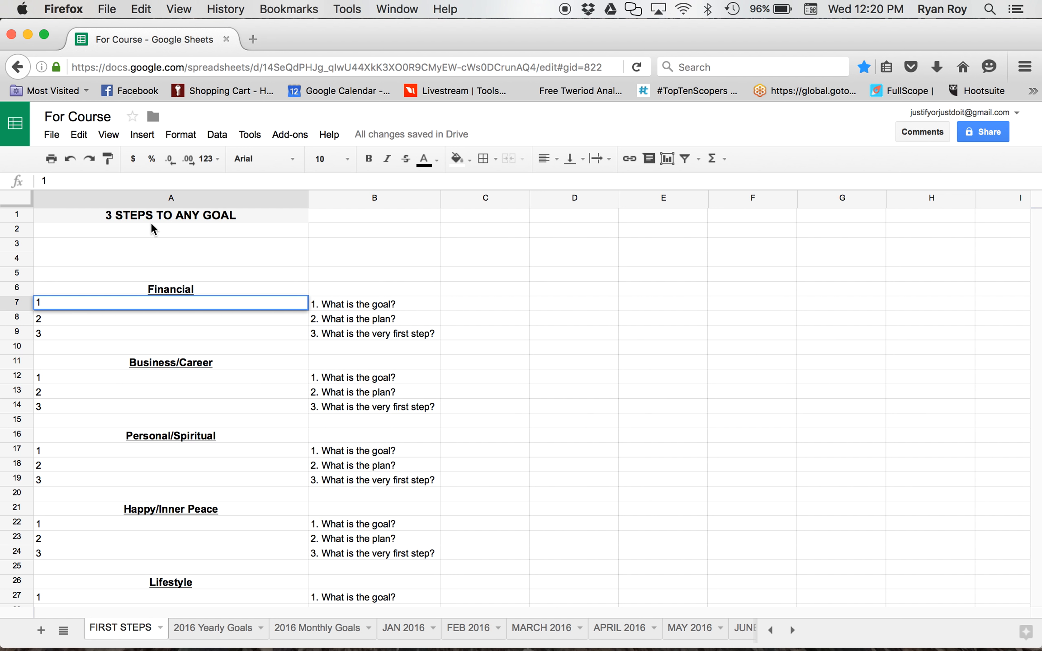
type("$3")
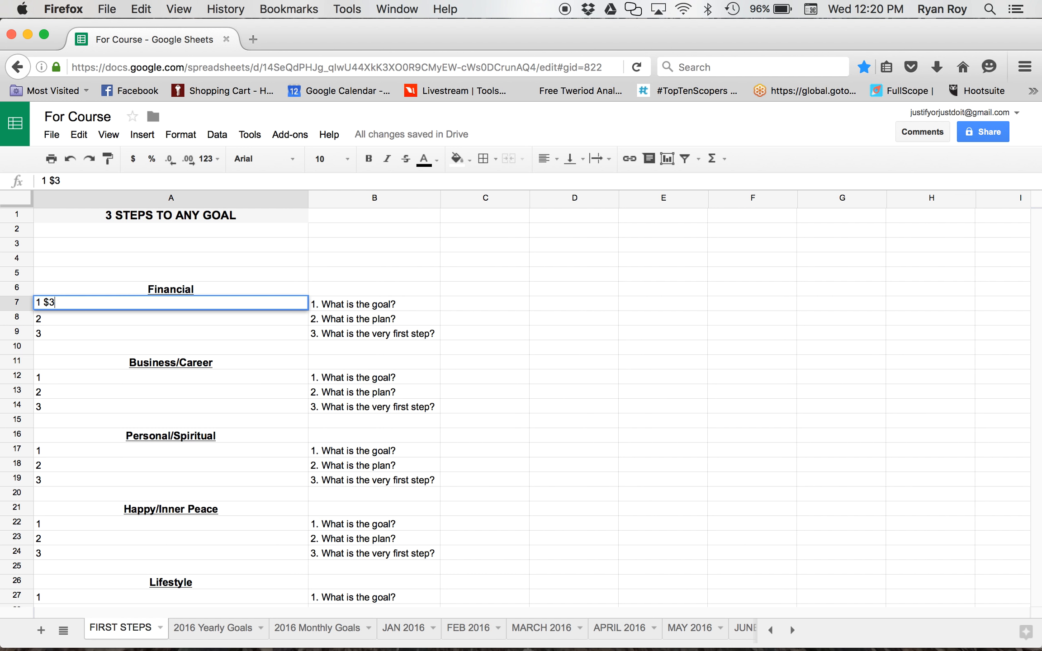
type("3")
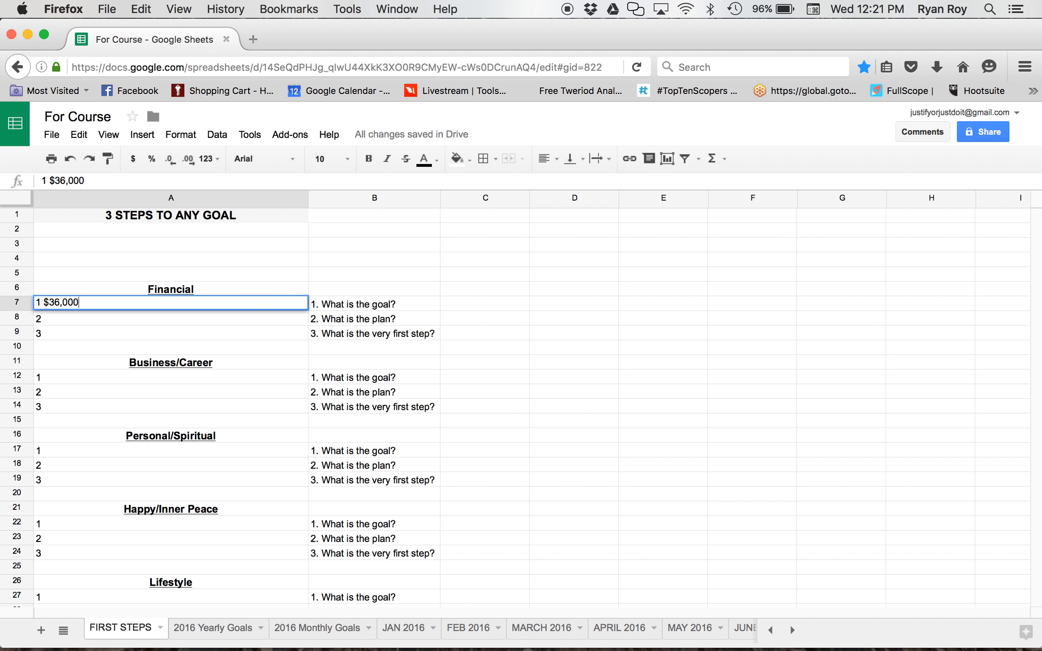
type("in business this years")
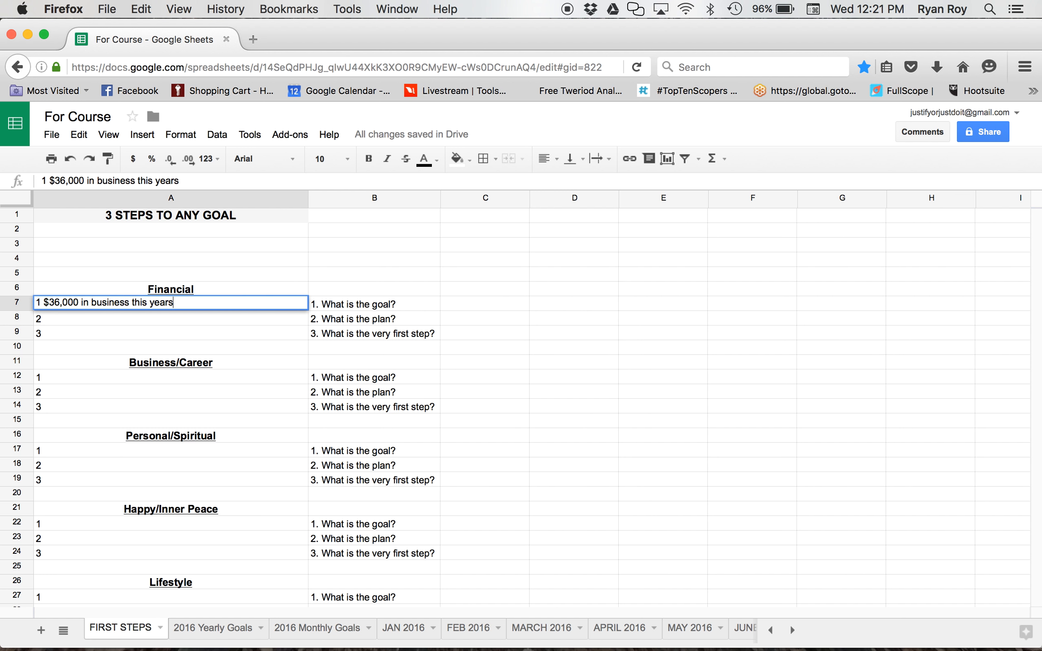
key("Return")
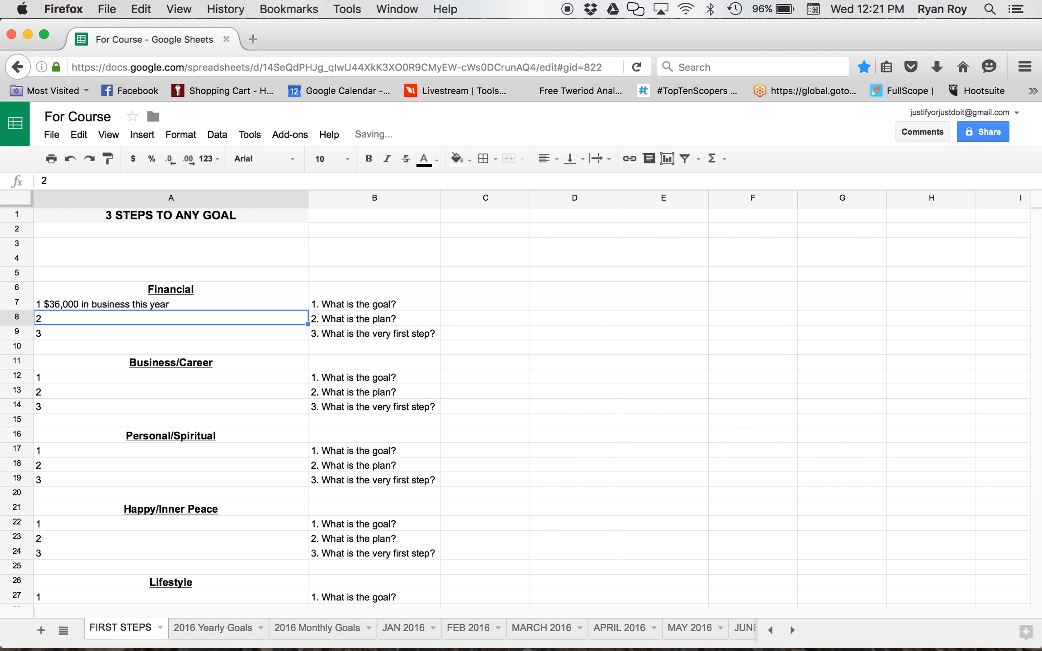
mouse_move(103, 279)
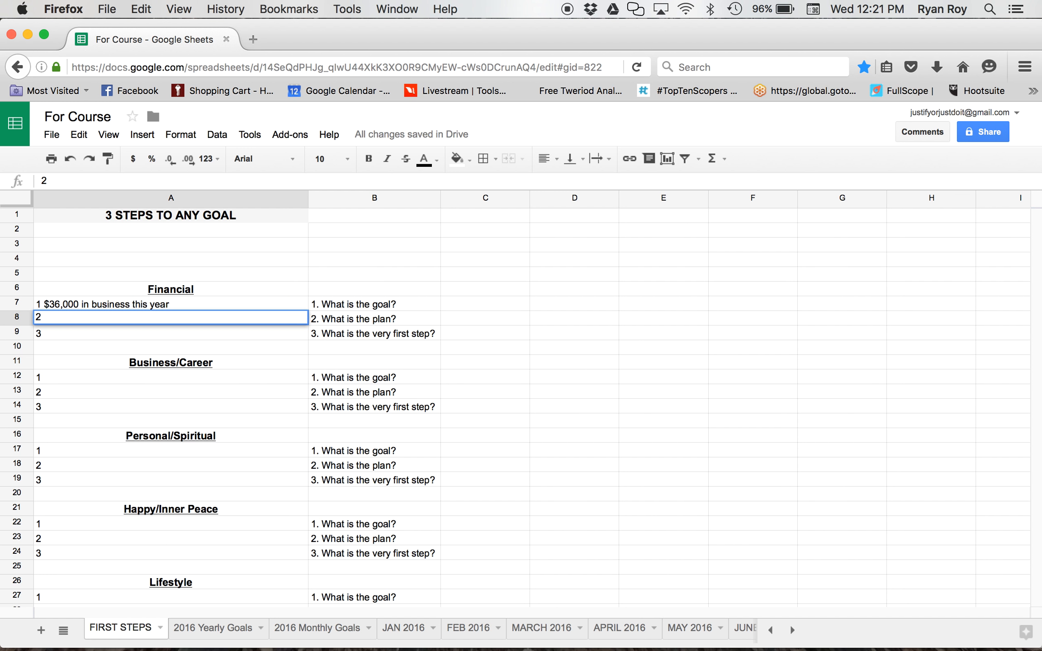
- Add '10 clients' and 'Promote to get new clients, referrals from existing clients' in A8:A9
double_click(170, 317)
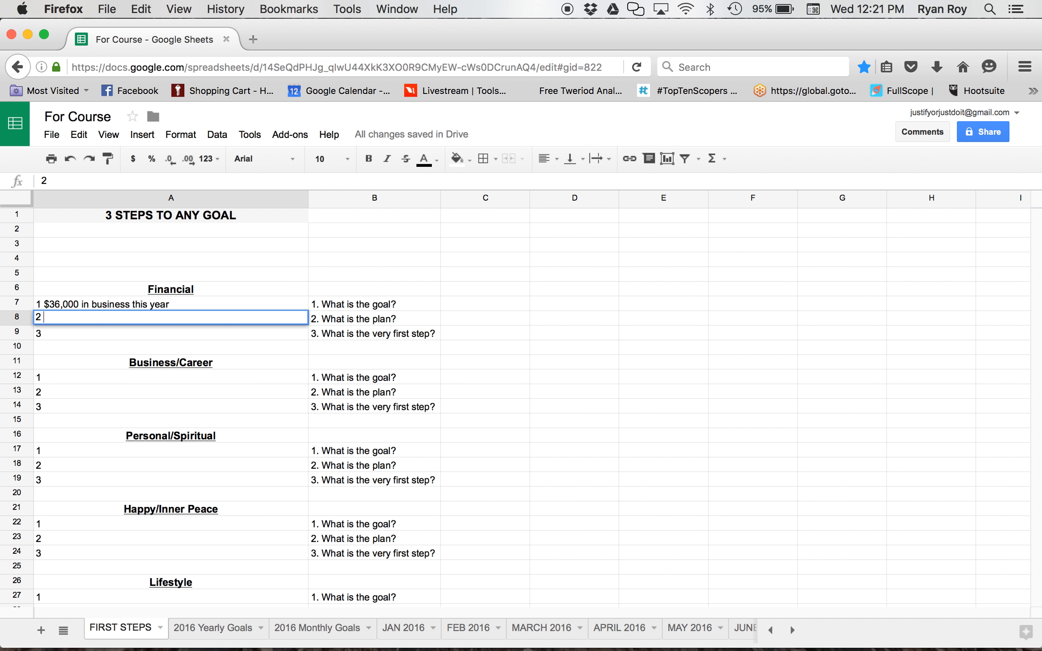
type("10 clie")
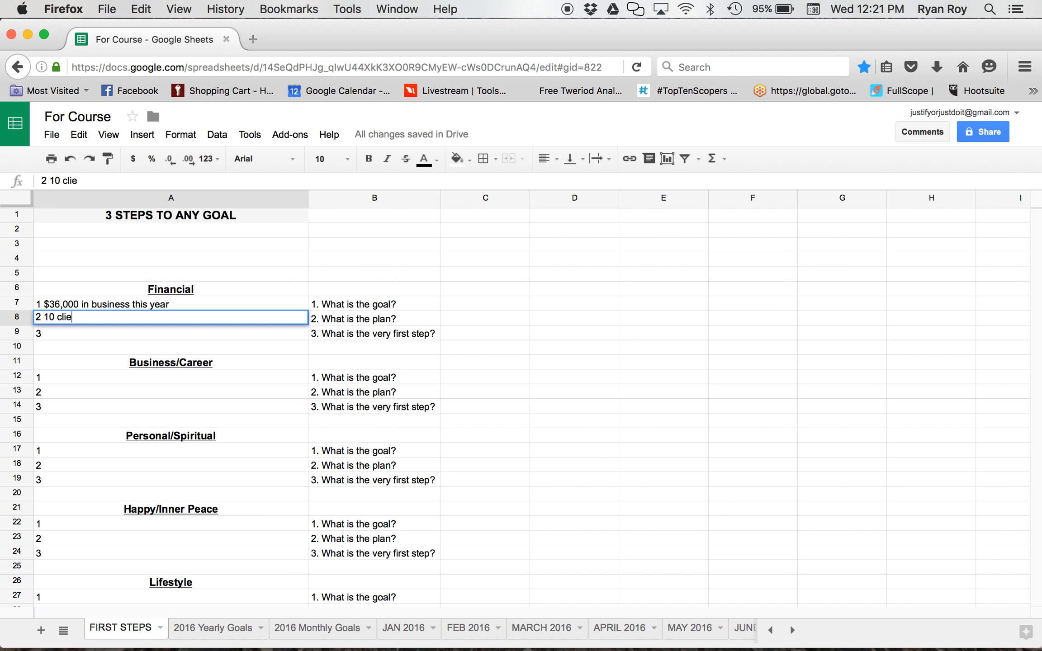
type("nts")
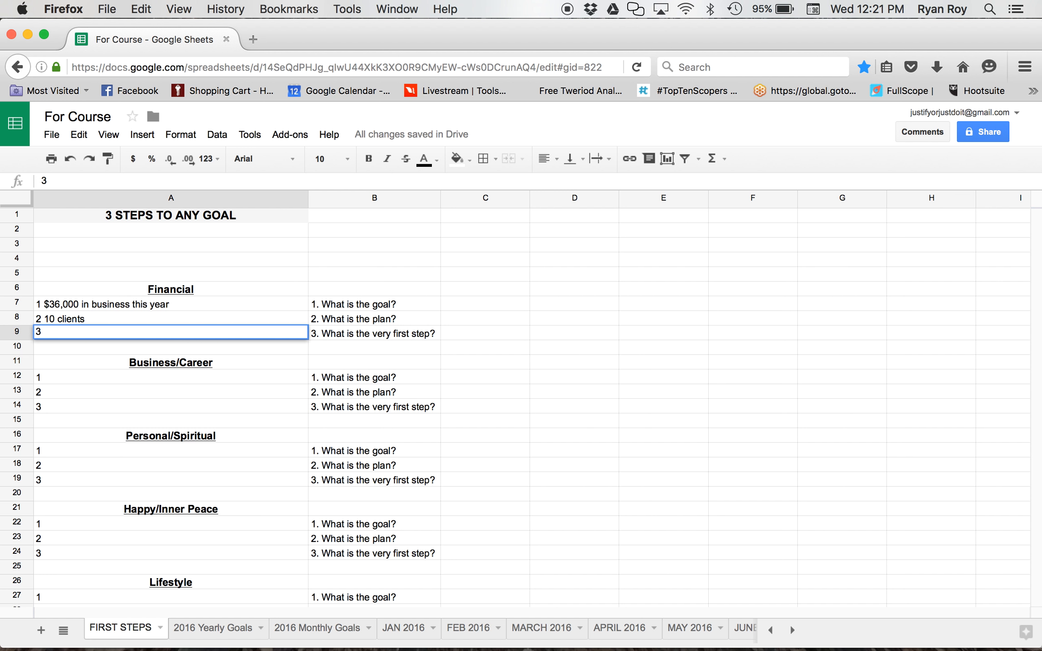
type("Promote")
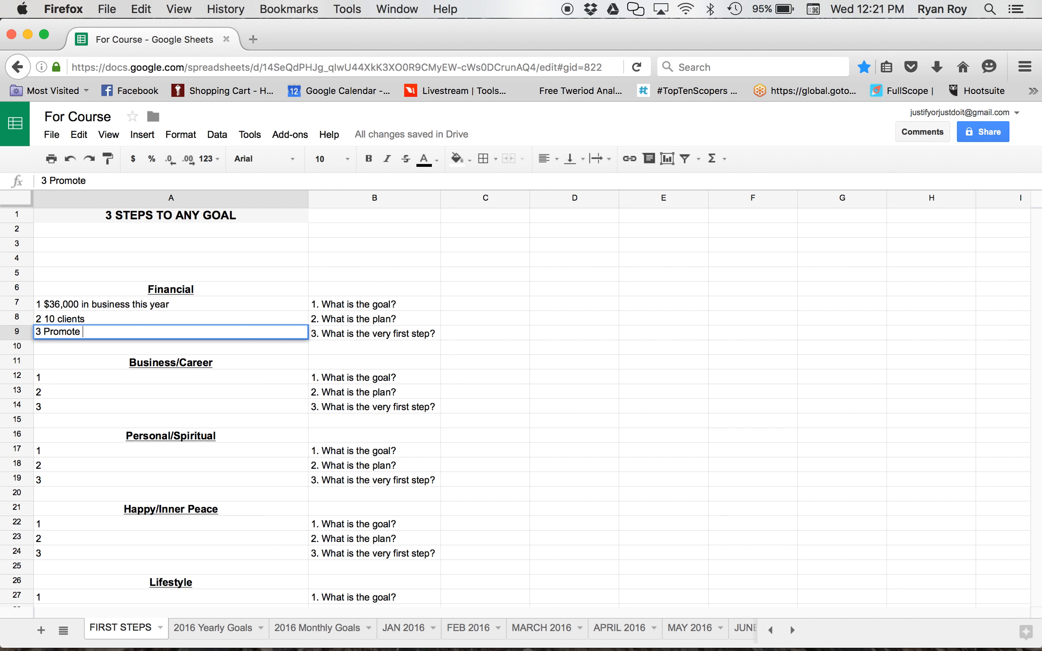
type("to get inew client")
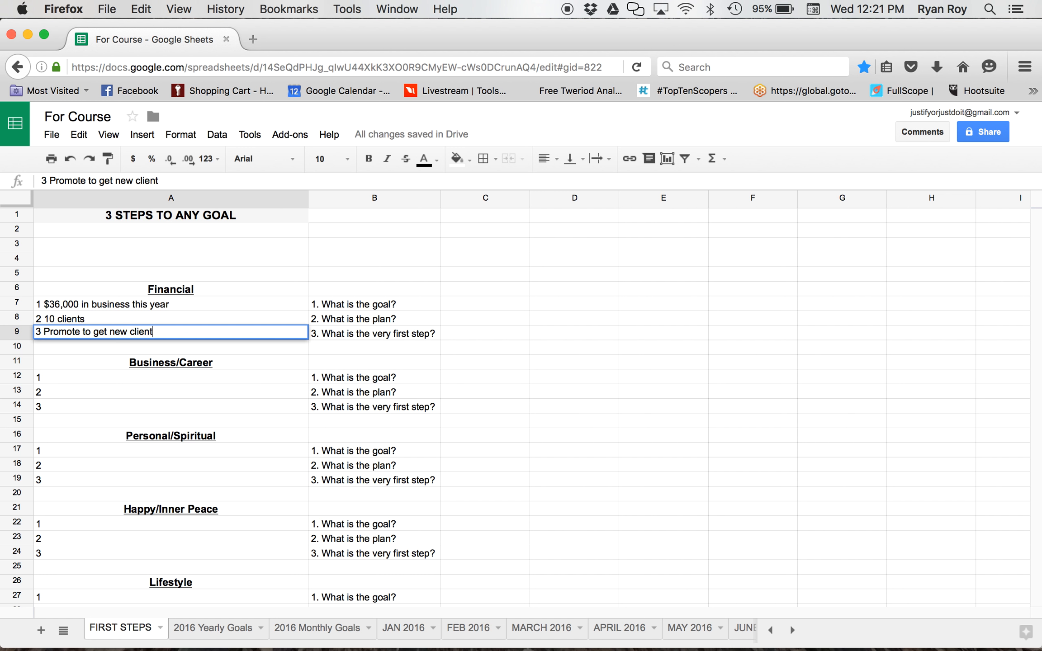
type("s,")
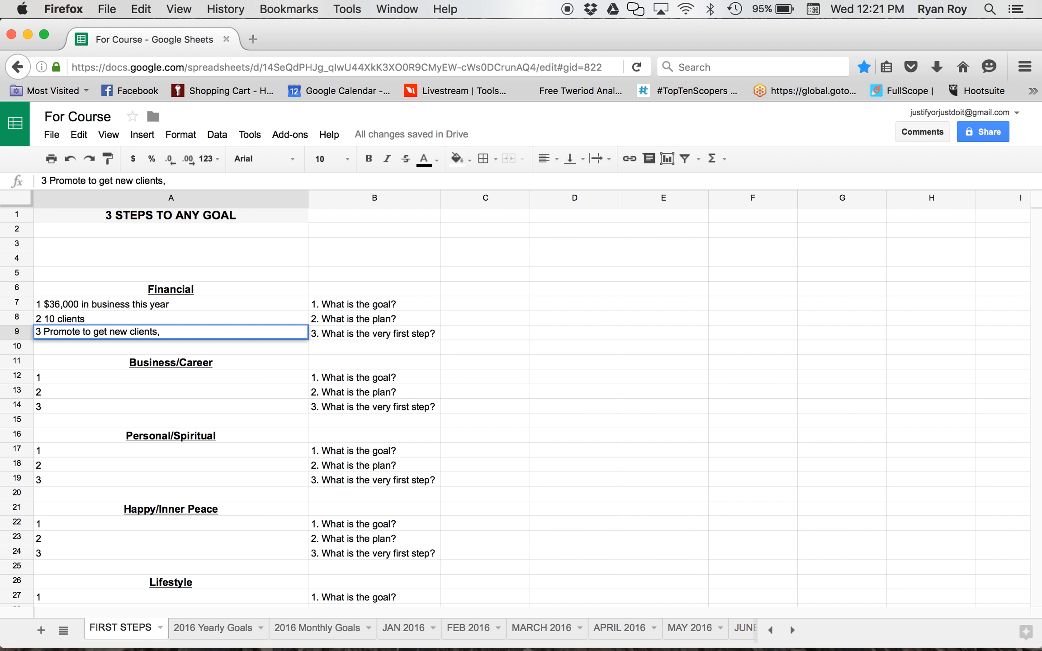
type("referrals")
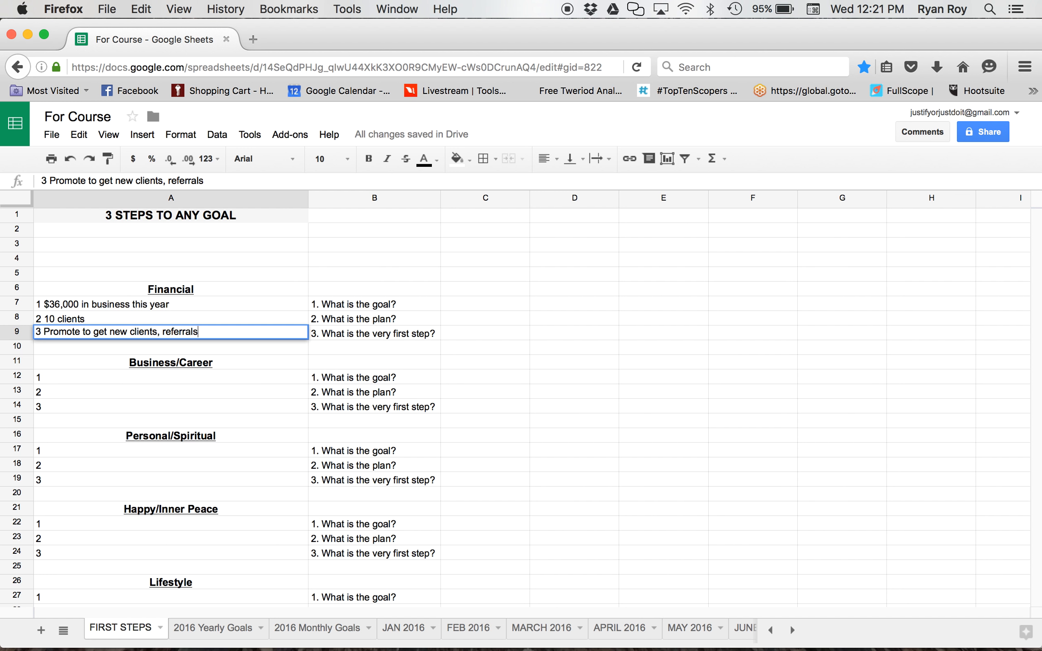
type("fr")
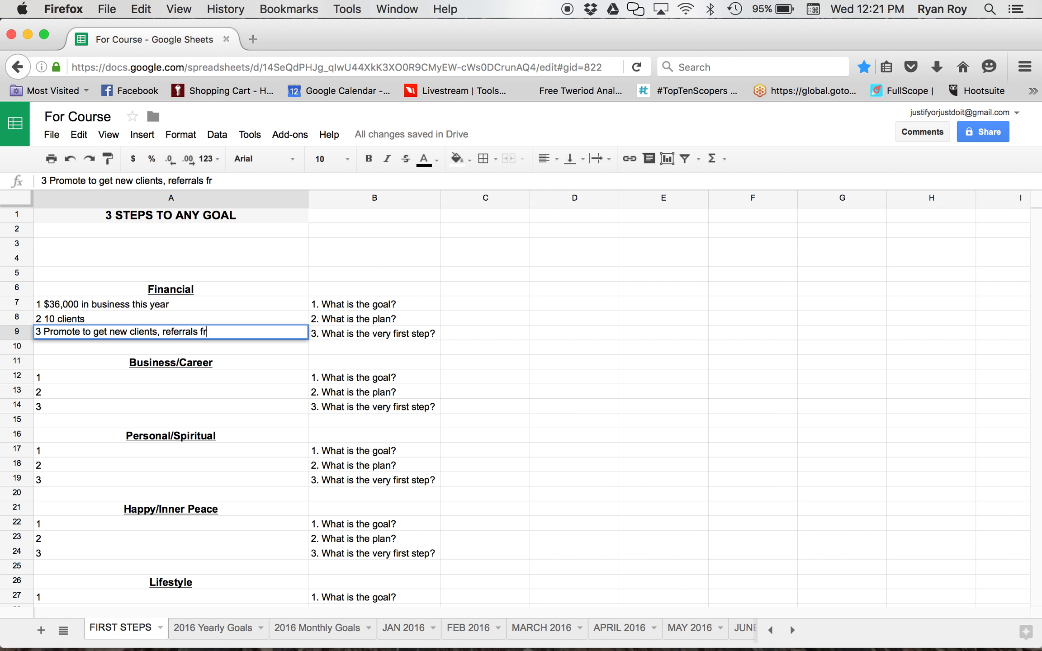
type("om existing")
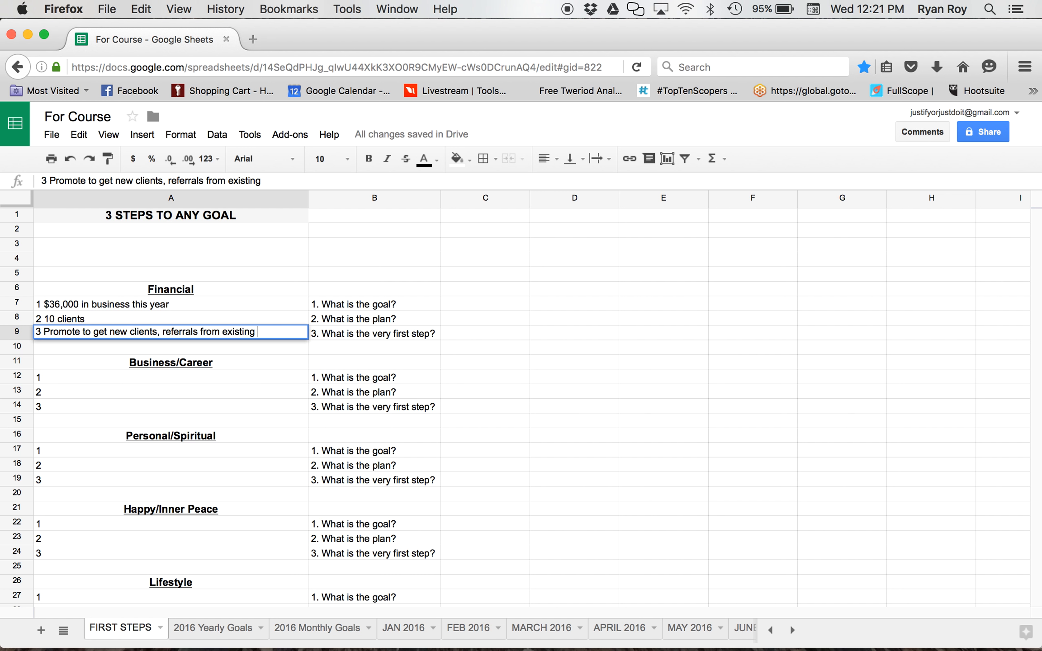
type("clients")
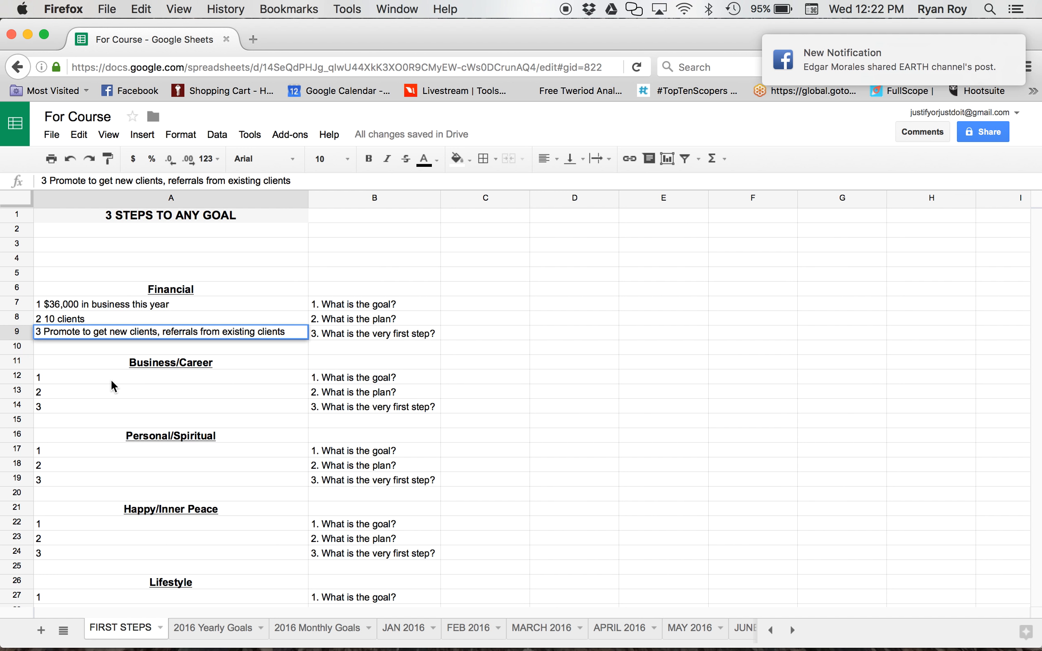
- Enter '10 + clients' and 'Marketing and Sales' in A12 and A13
left_click(170, 376)
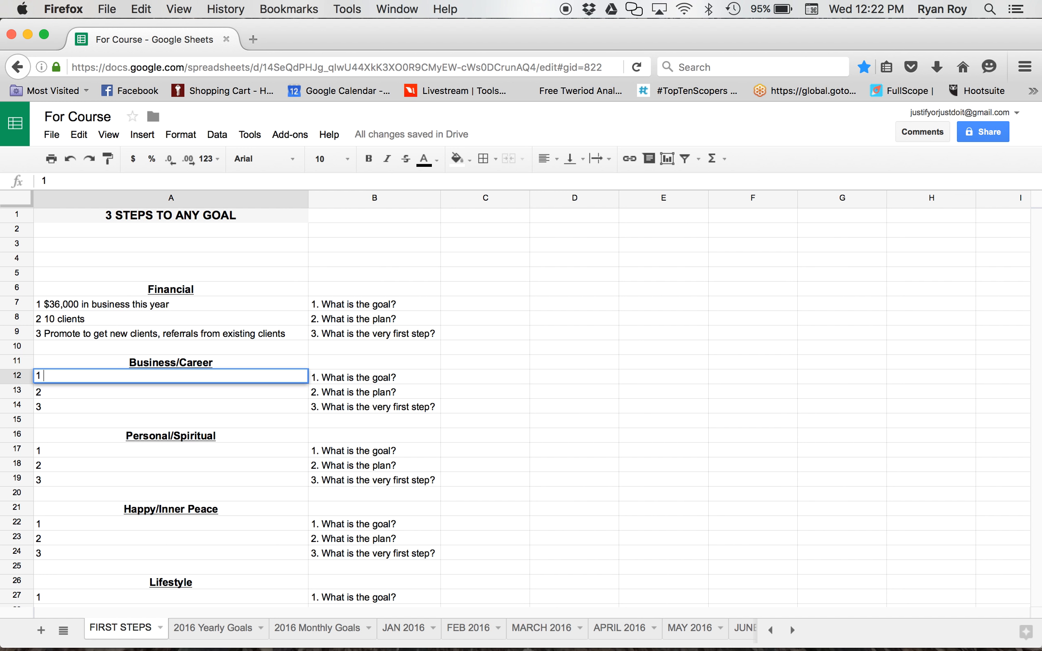
type("10")
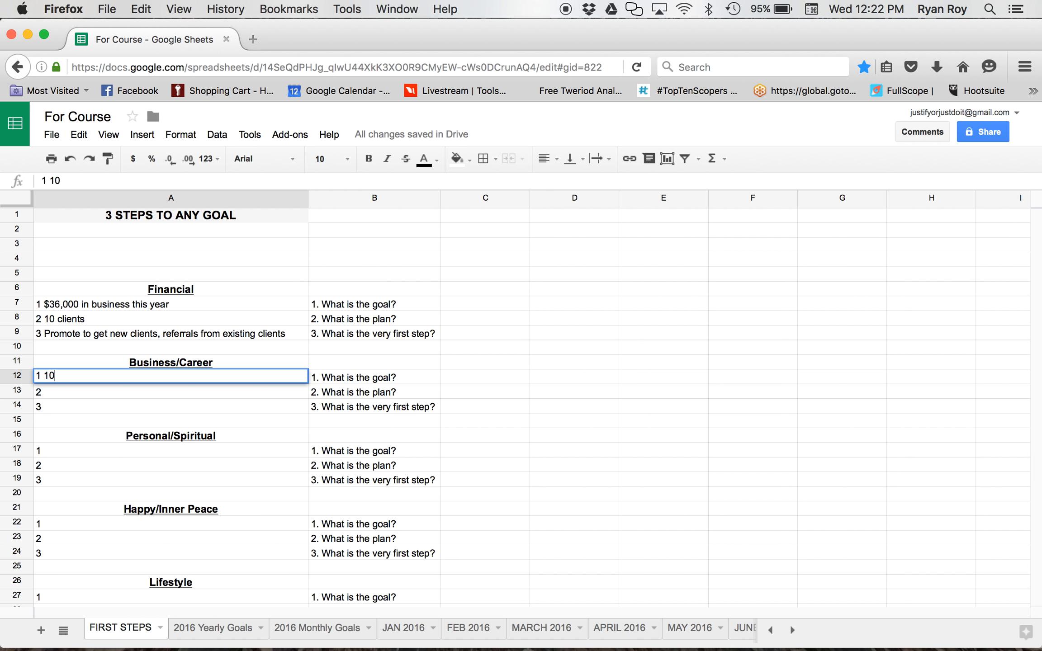
type("+")
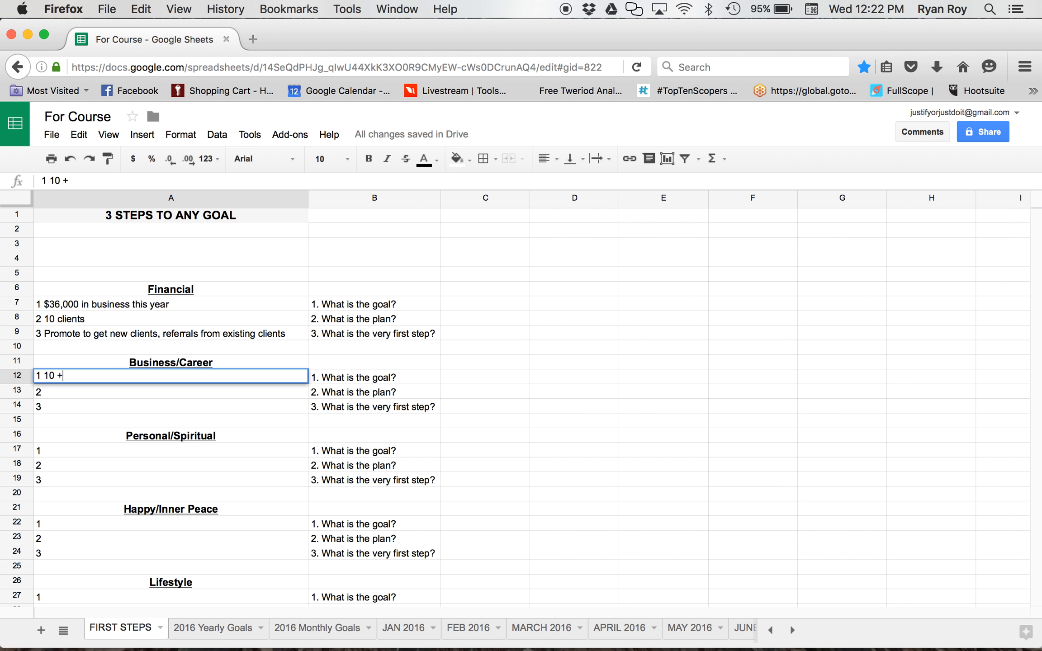
type("clients")
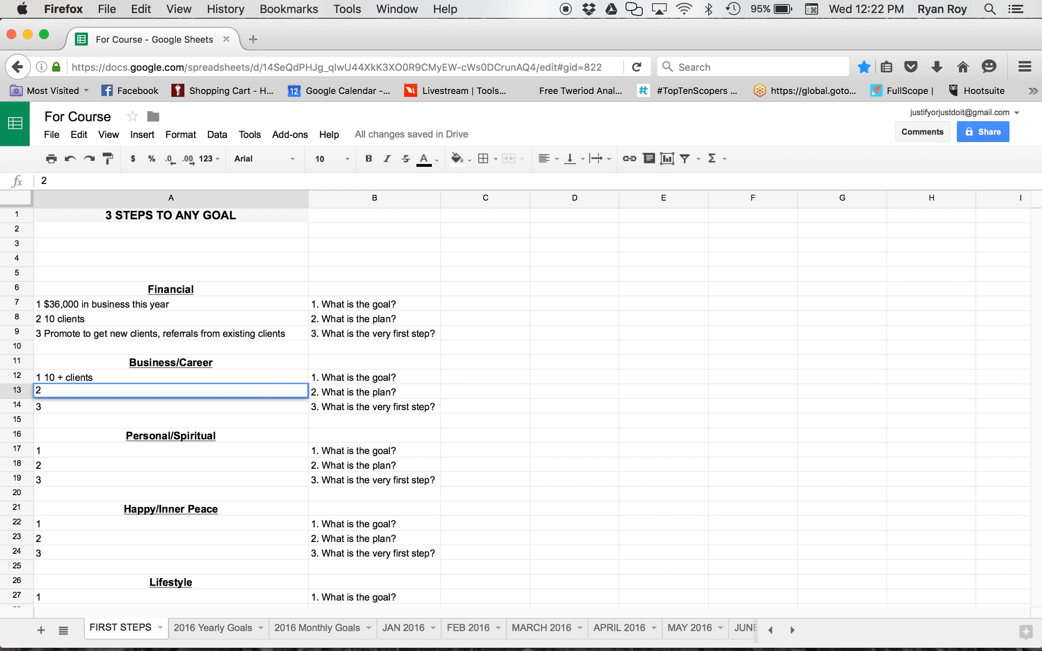
type("Marketing")
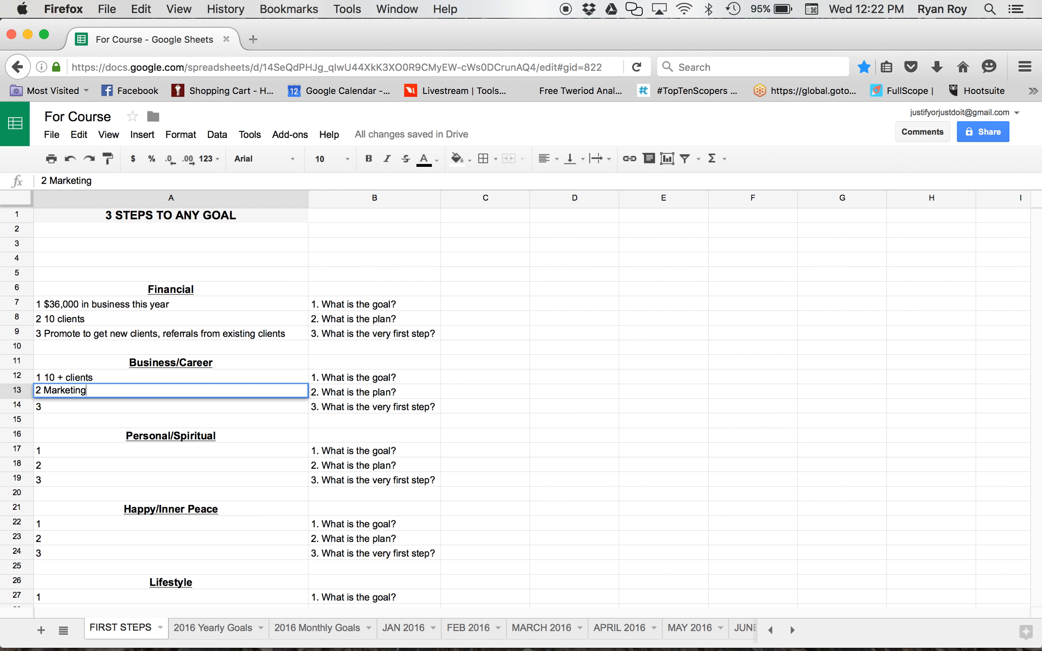
type("and Sale")
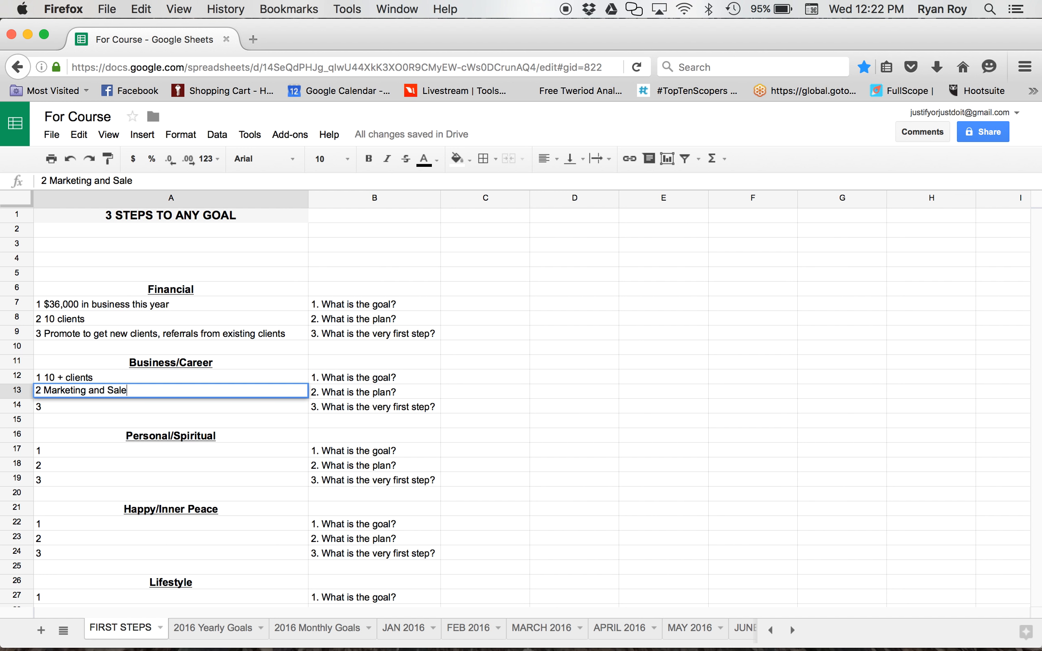
type("s")
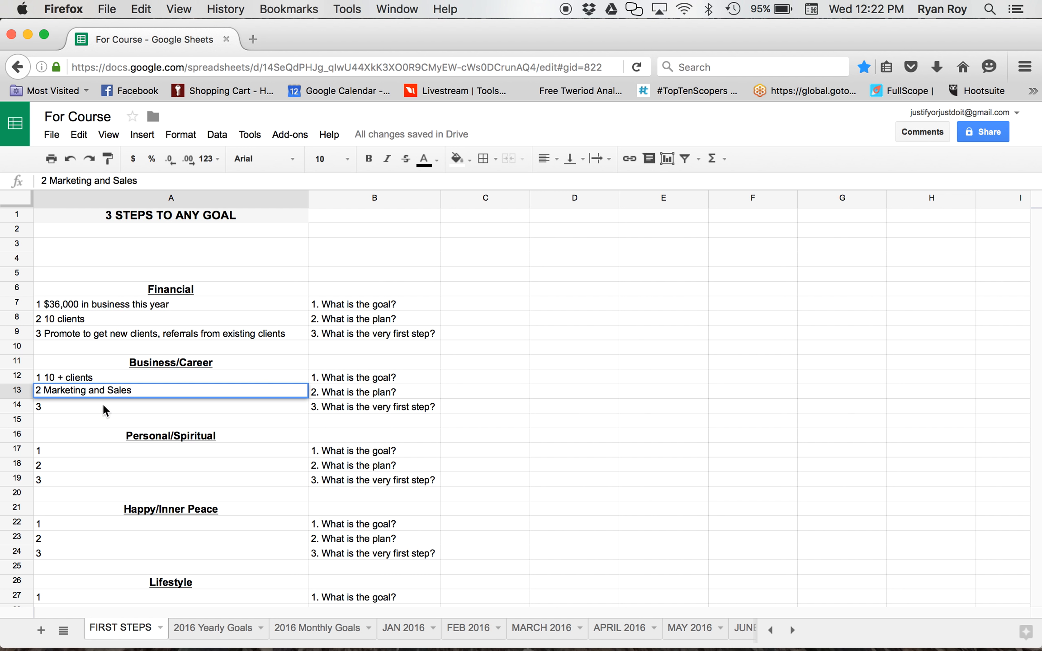
- Fill A14 with 'purchase a book on marketing and sales.'
left_click(170, 406)
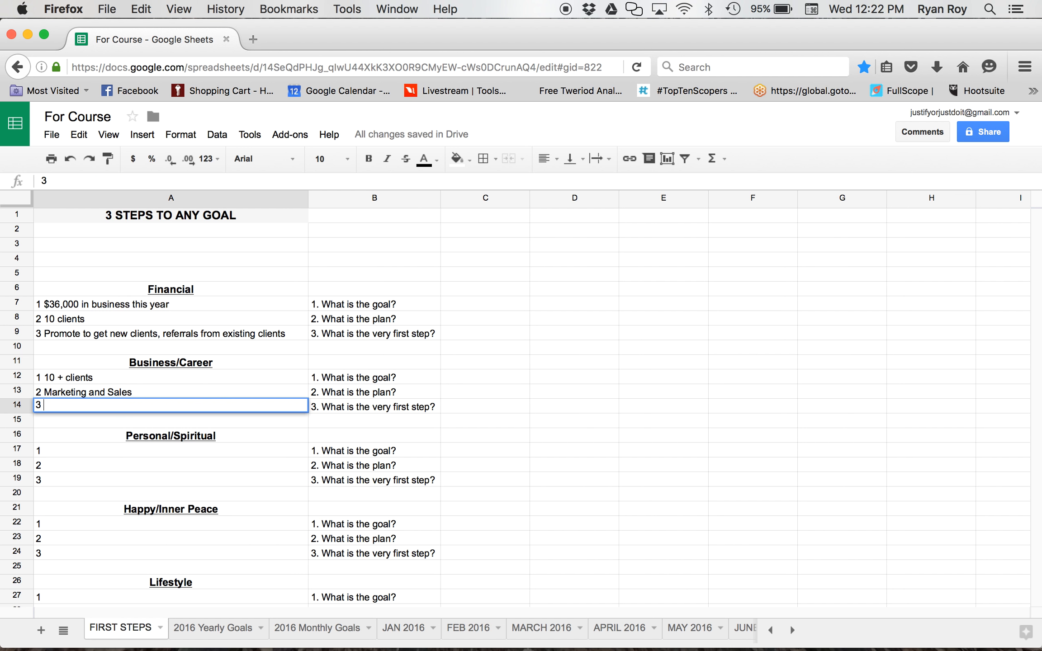
type("p")
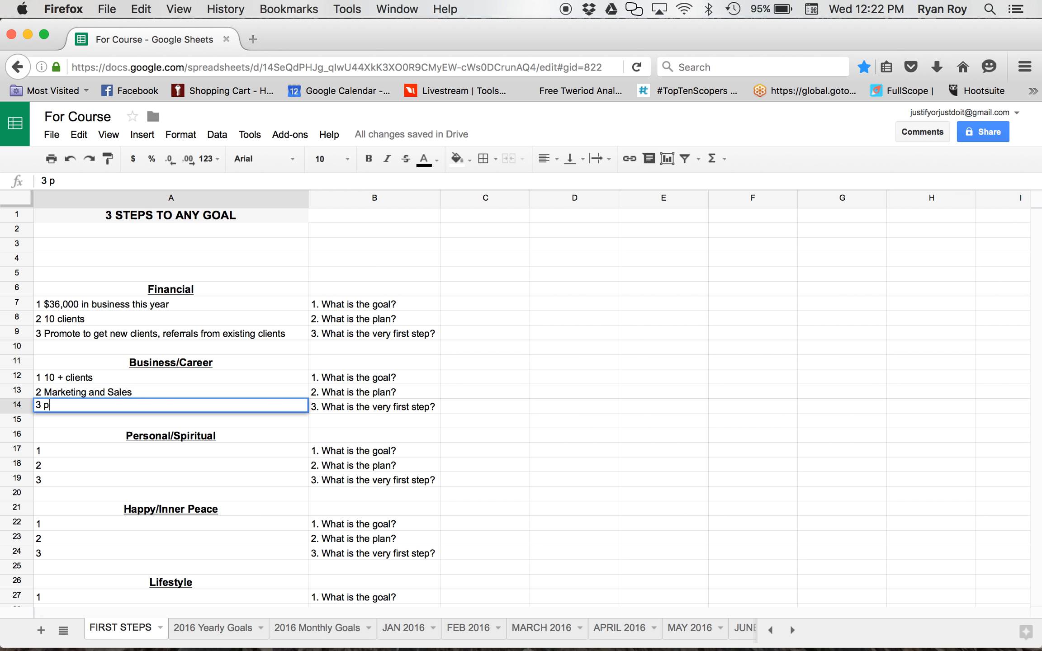
type("urchase a book")
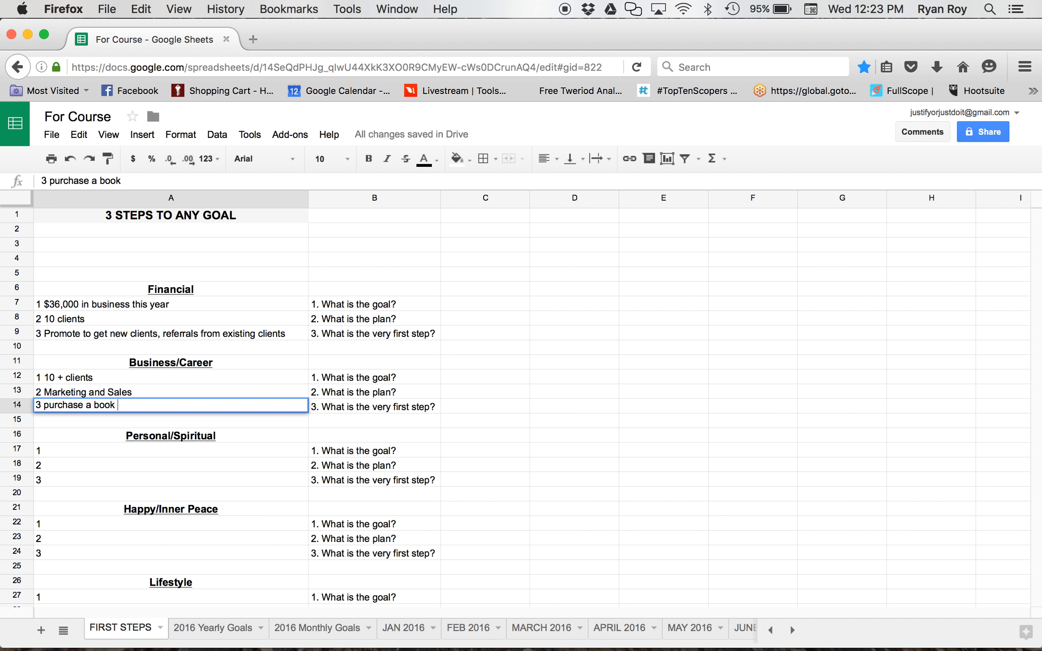
type("on arke")
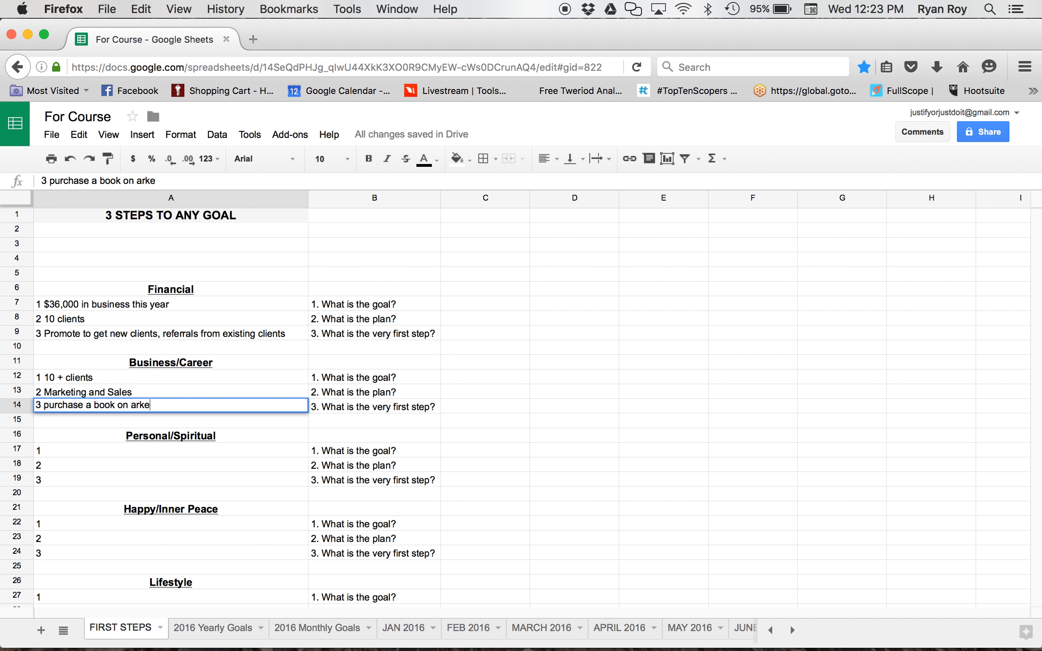
type("mark")
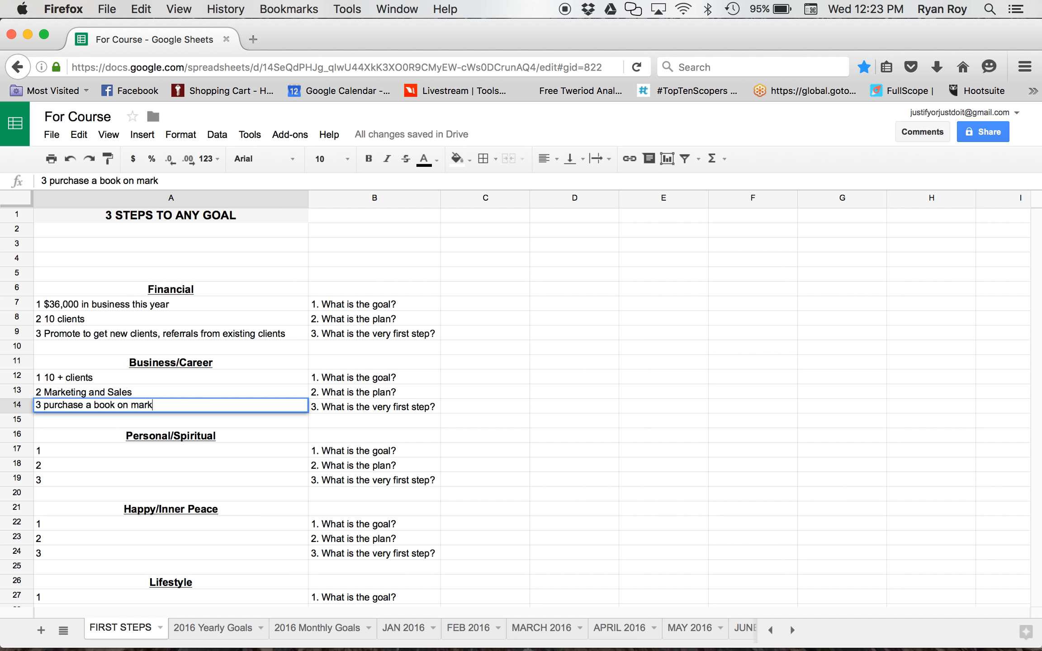
type("eting and")
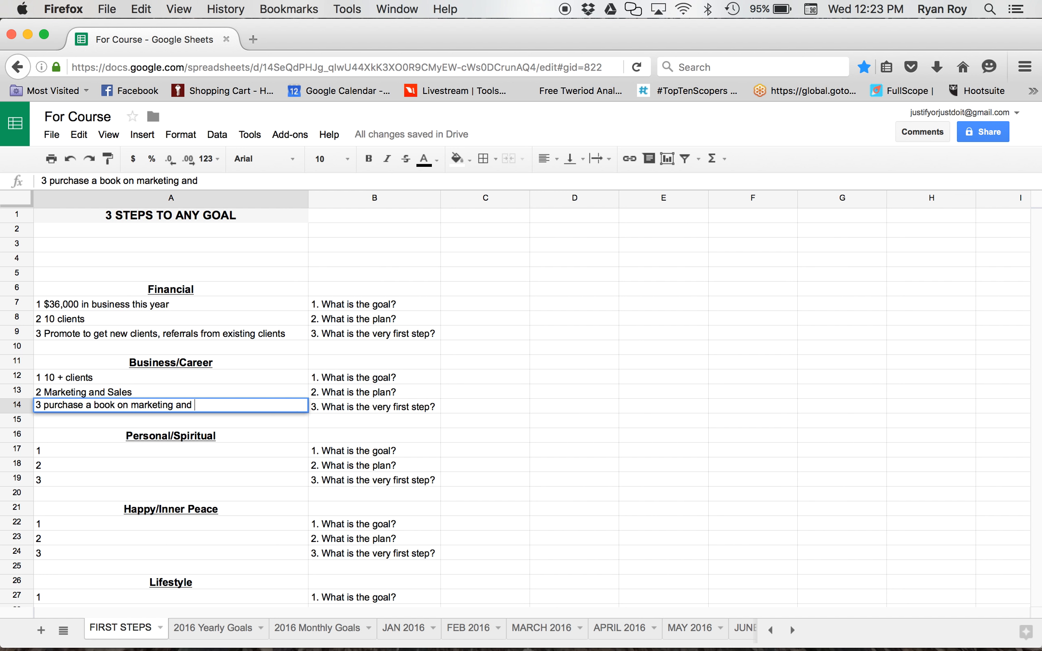
type("s")
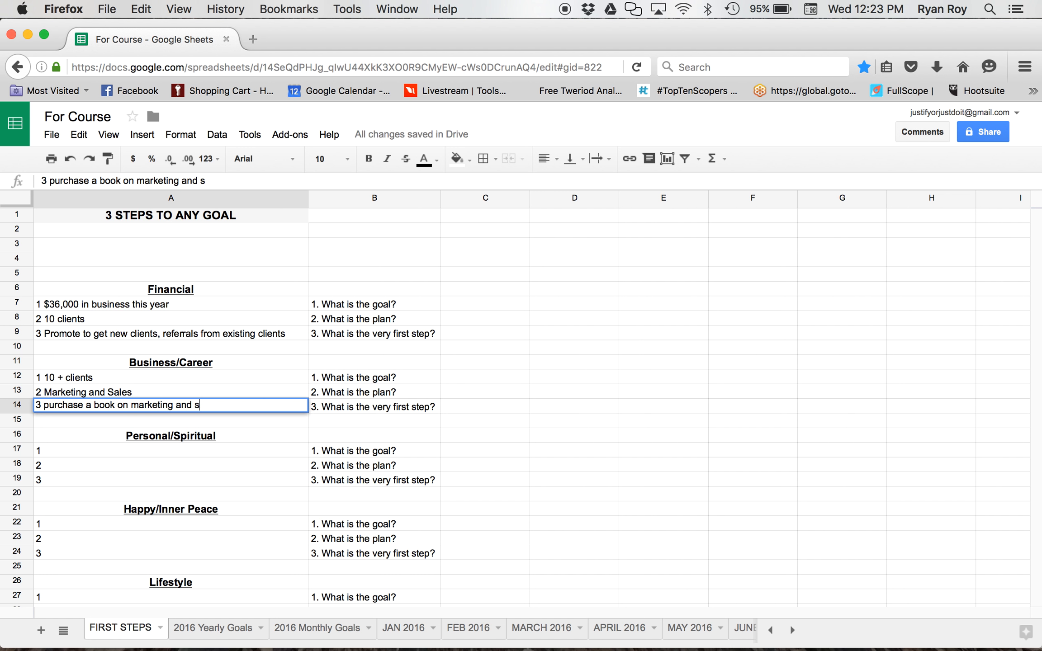
type("ales.")
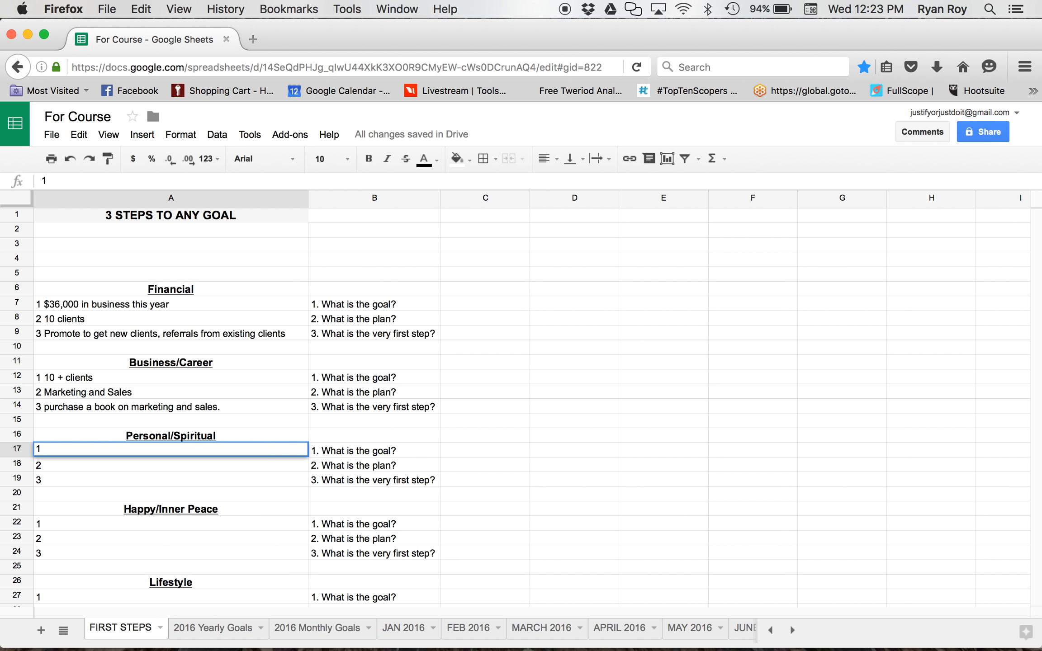
- Enter 'Have a better relationship with God' as the first Personal/Spiritual goal
double_click(170, 449)
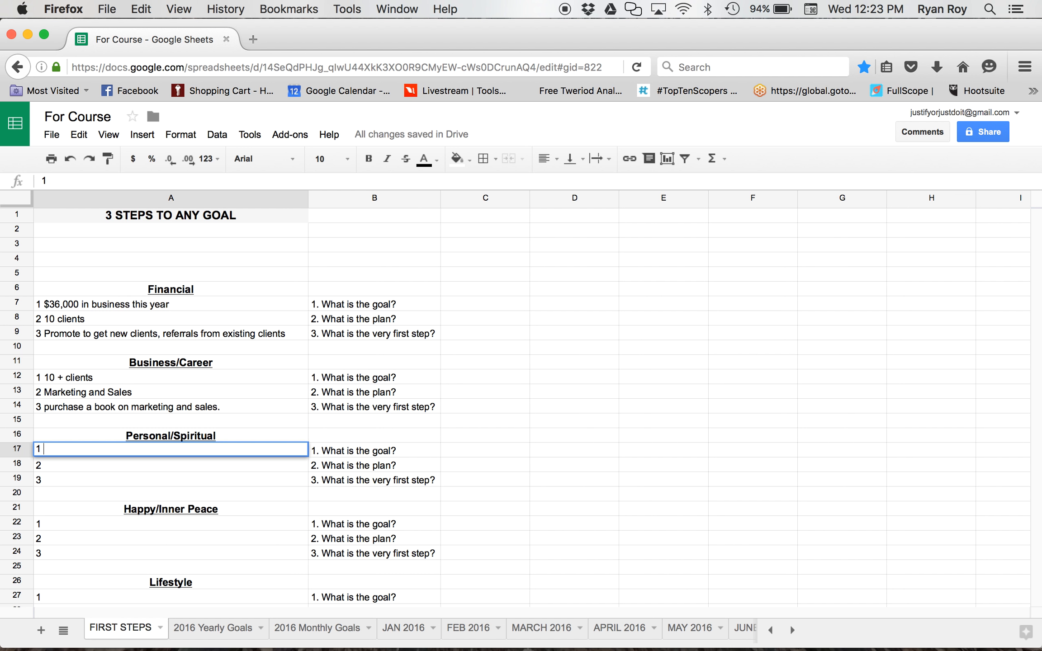
type("Have a b")
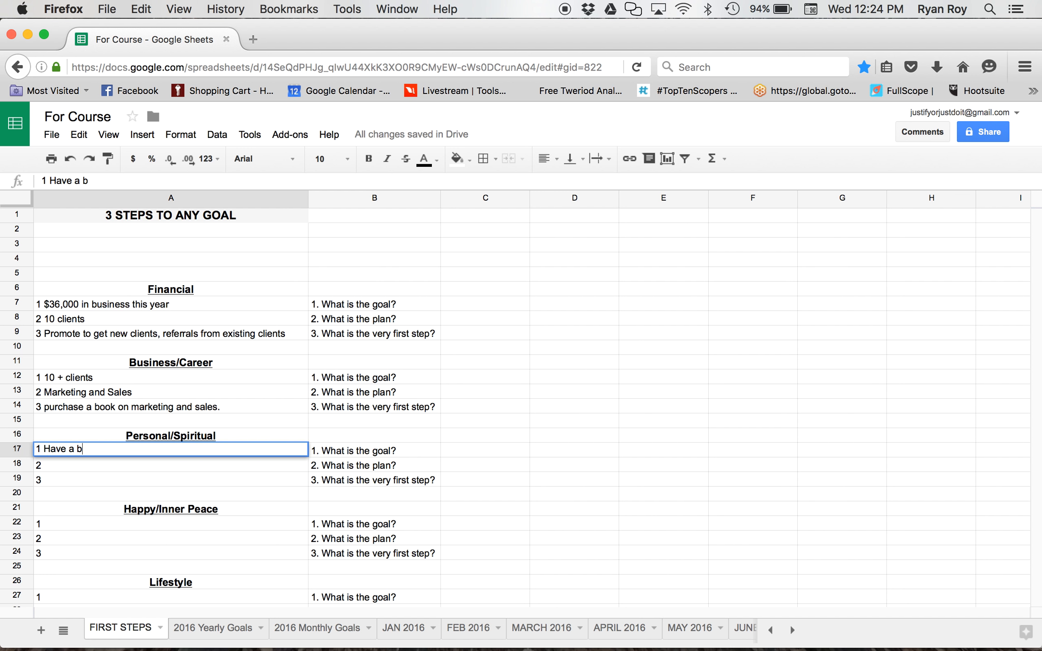
type("etter")
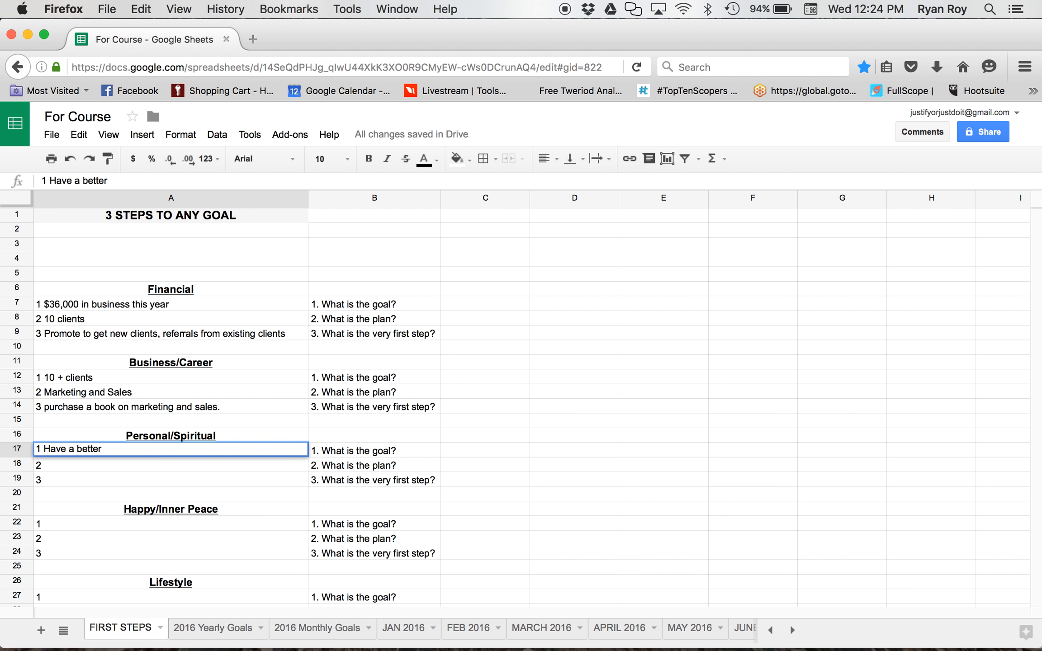
type("relation")
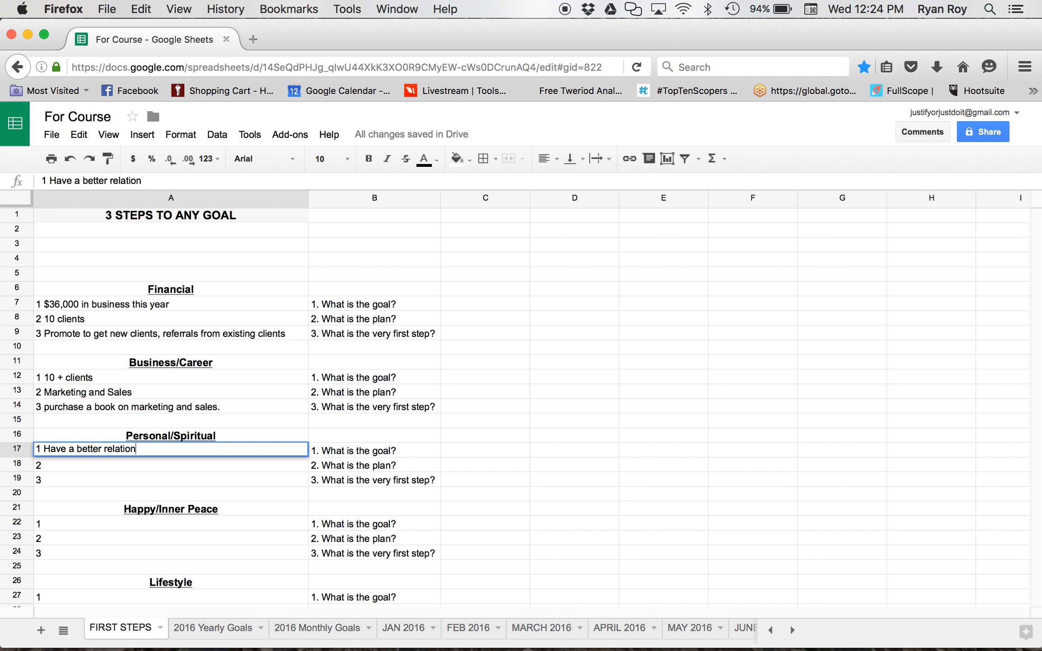
type("ship with Go")
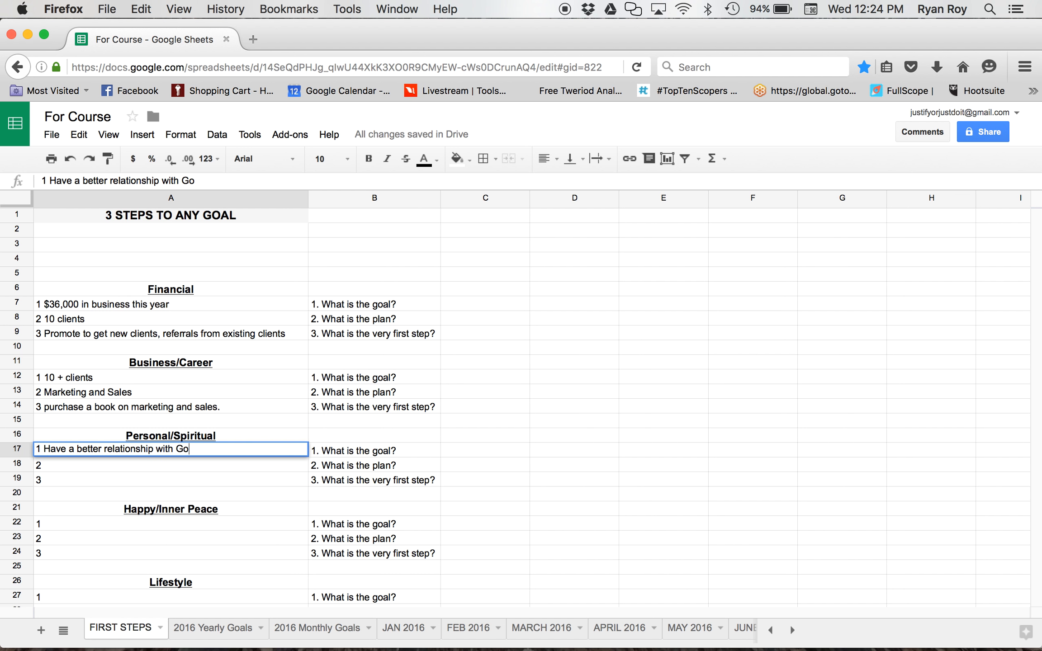
type("d")
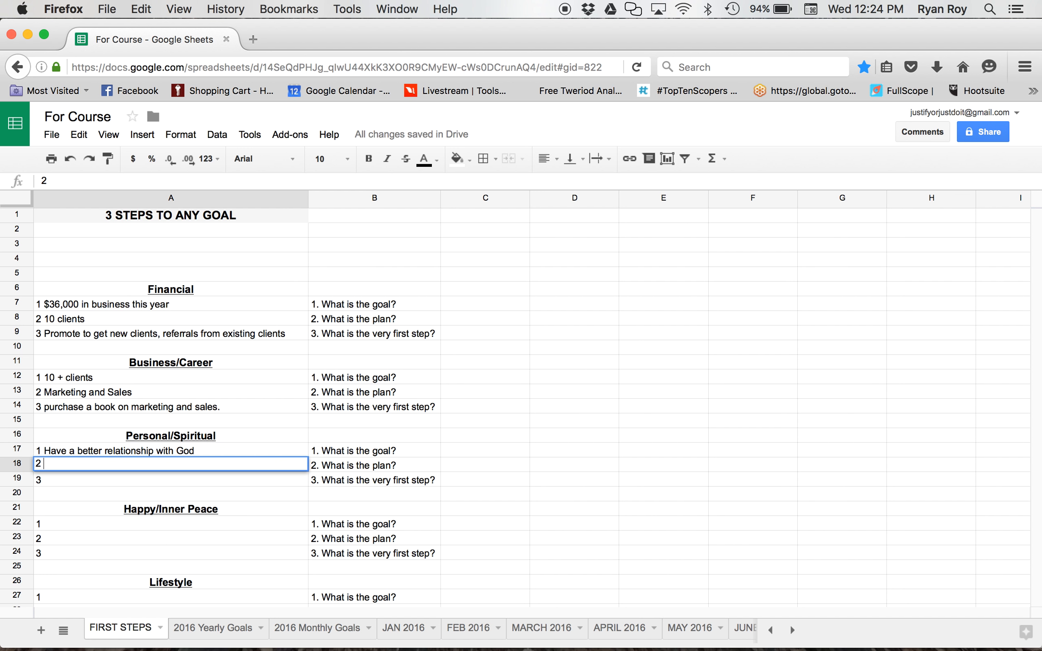
- Add 'Attend church Wed and Sunday' and 'Find a church/church schedule' below it
type("Attend")
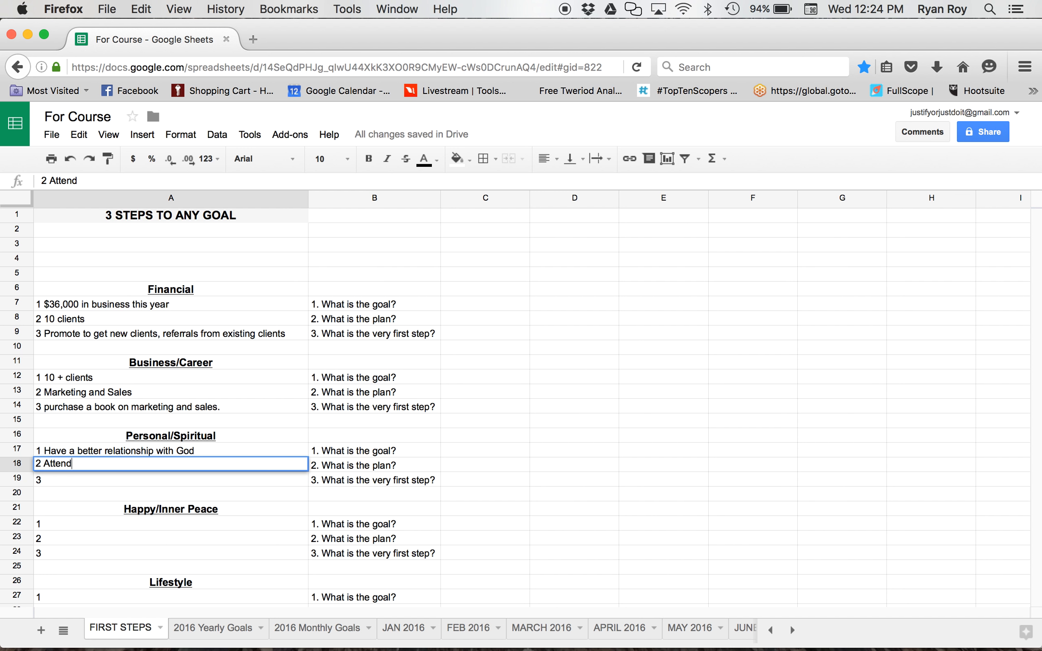
type("ch")
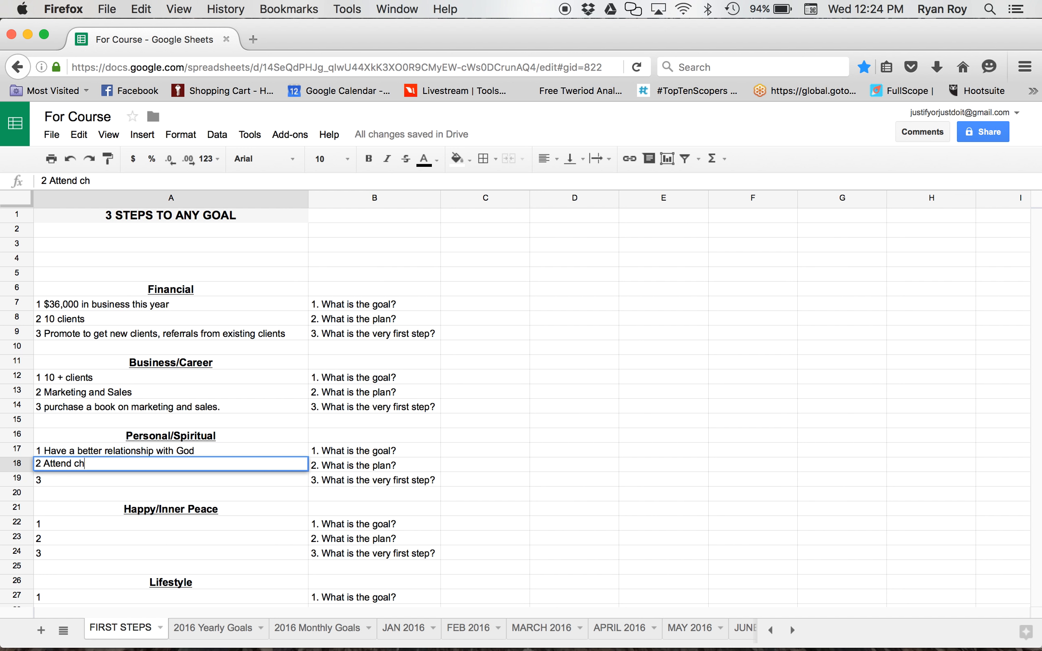
type("u")
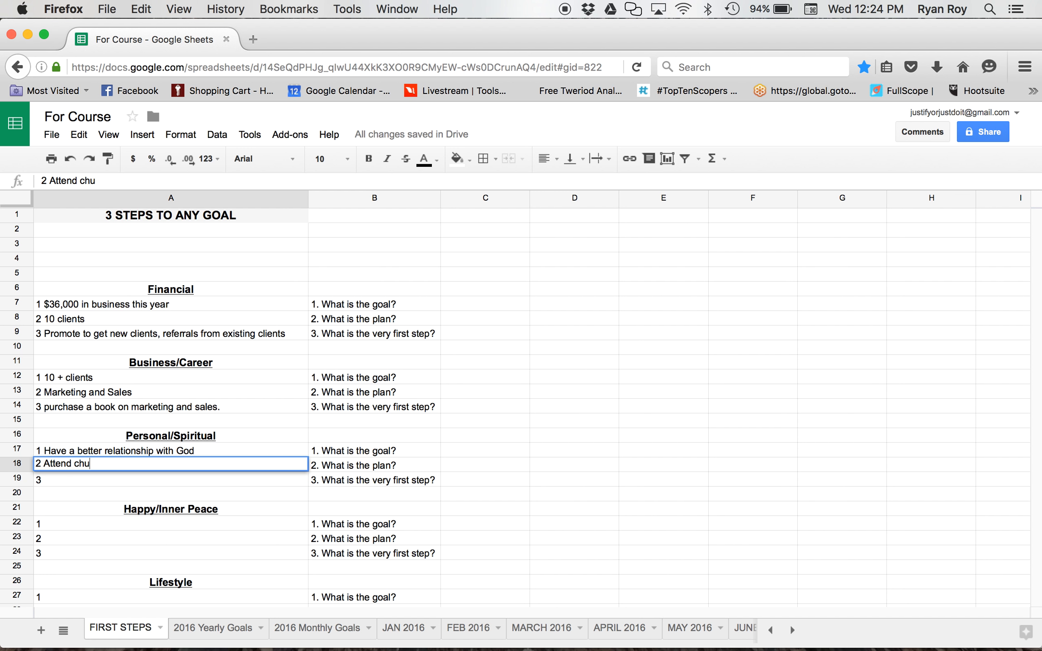
type("rch")
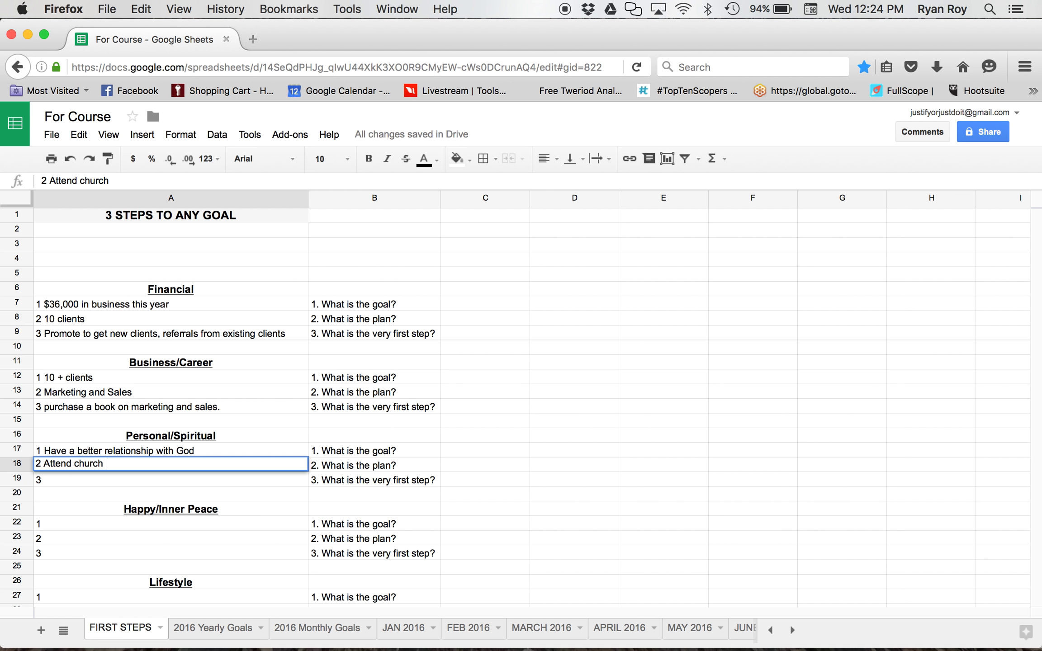
type("Wed a")
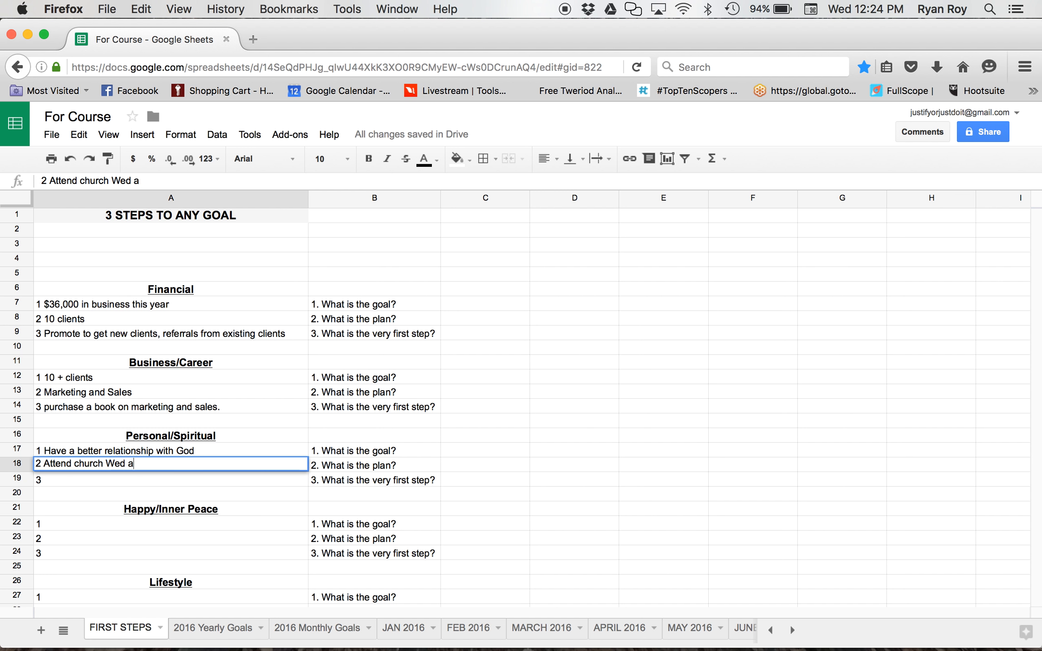
type("nd Sunday")
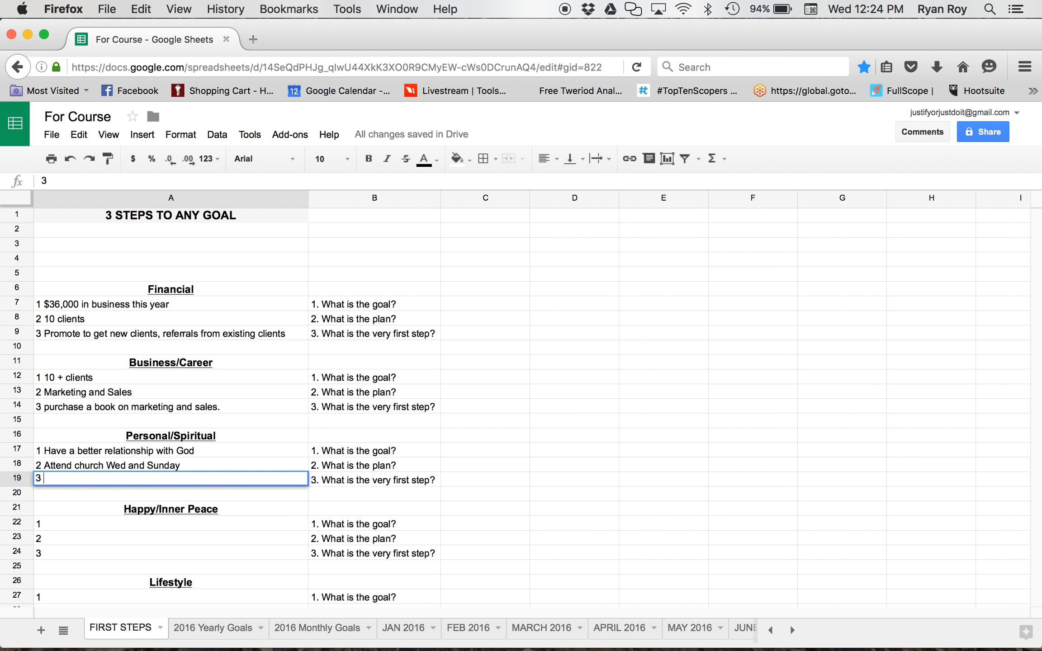
type("Finda")
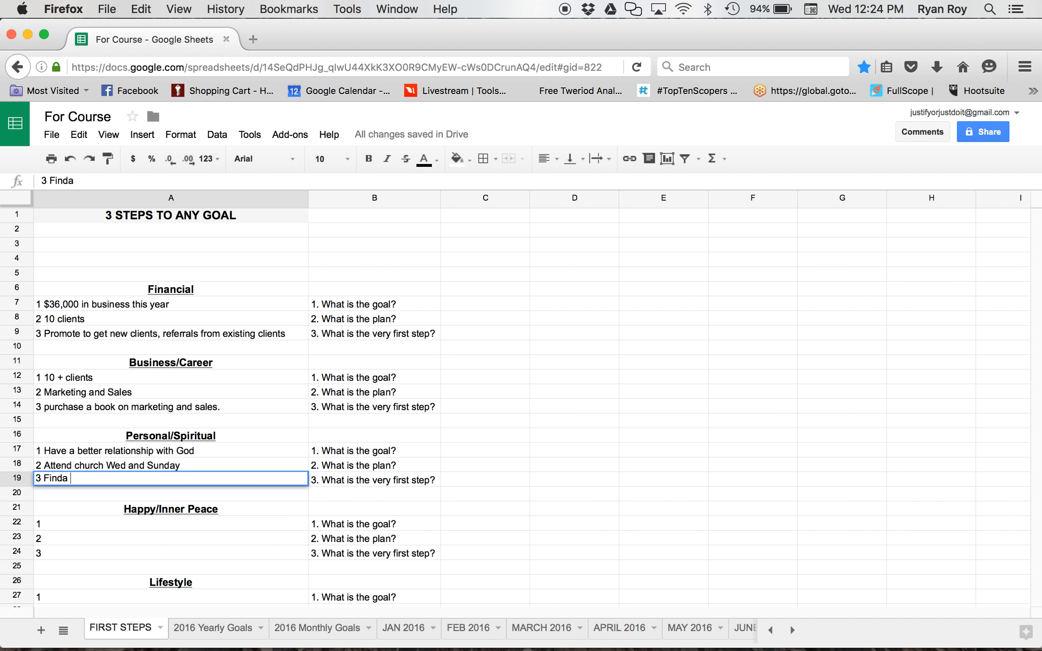
type("a church/")
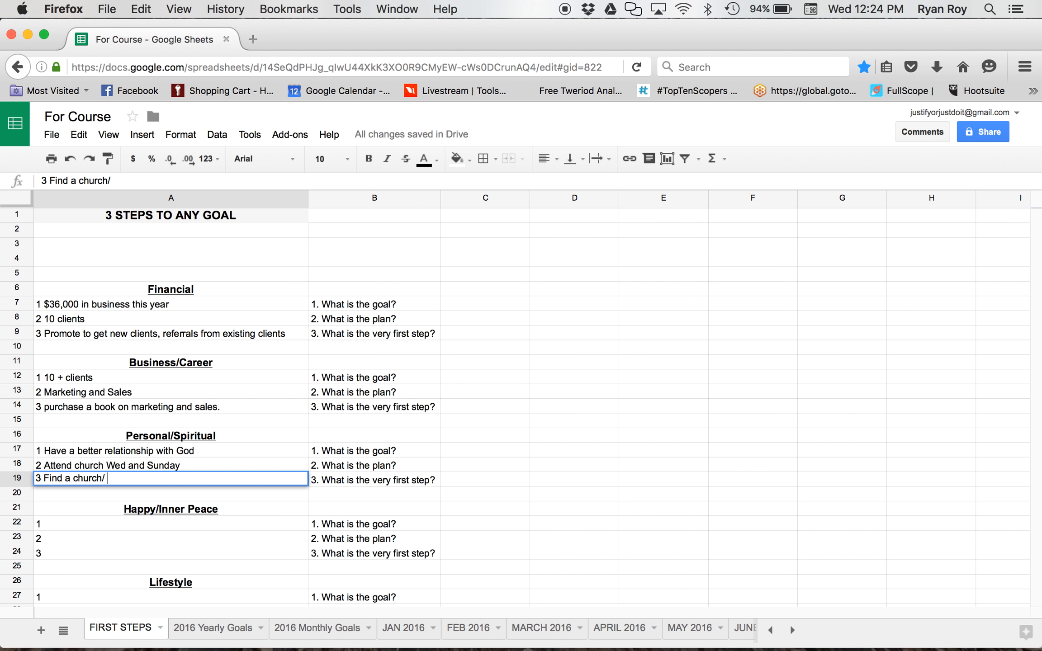
type("church sch")
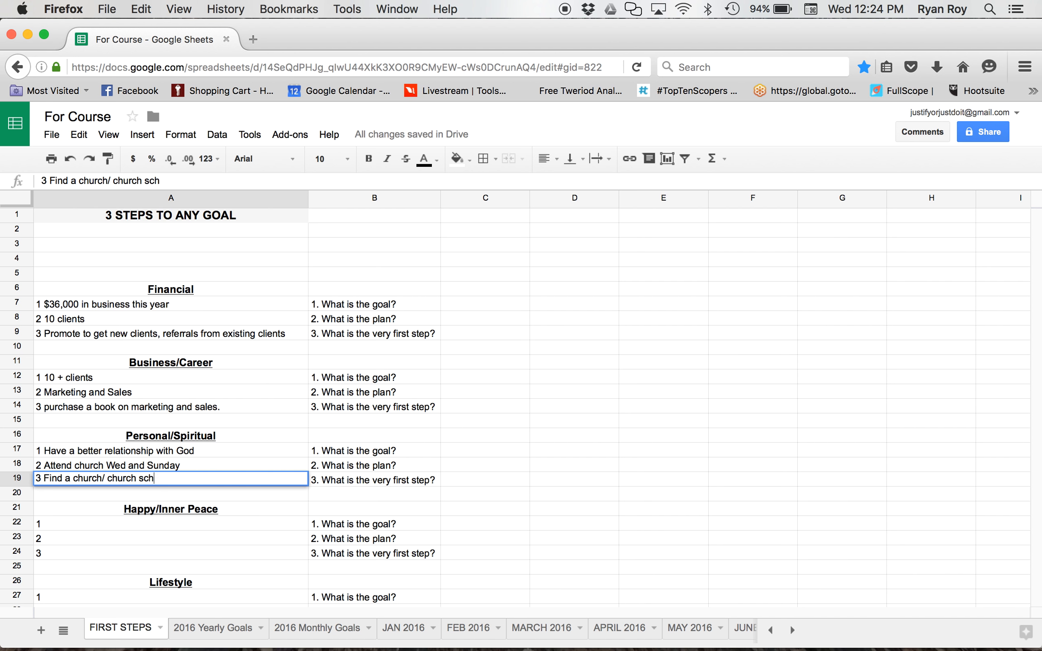
type("edule")
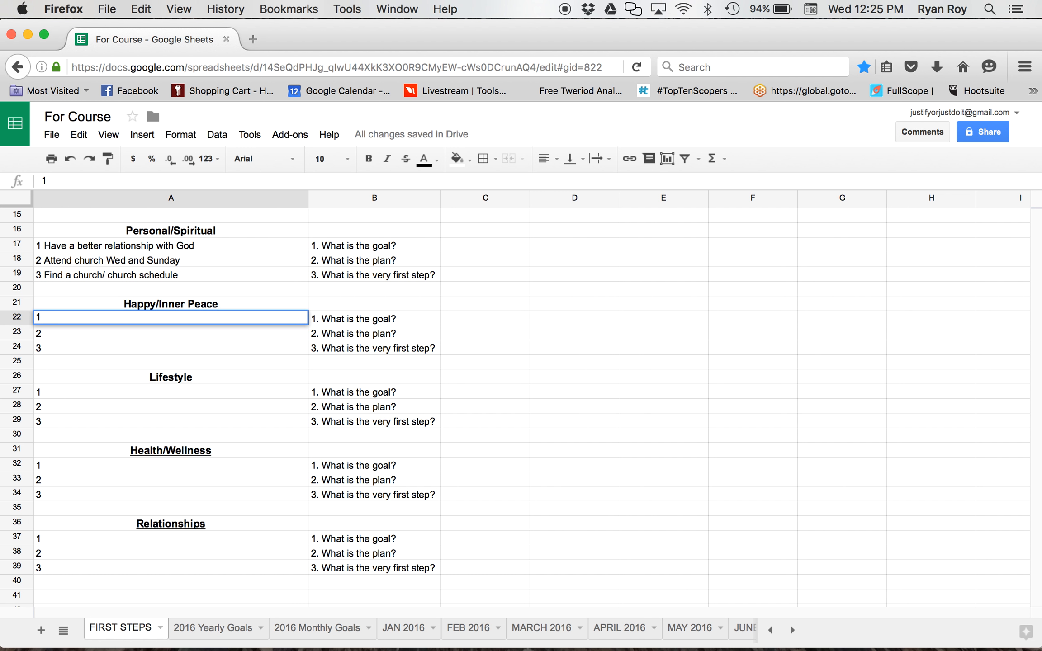
- Enter 'Be happy' and the goal about being conscious of thoughts and feelings
double_click(170, 317)
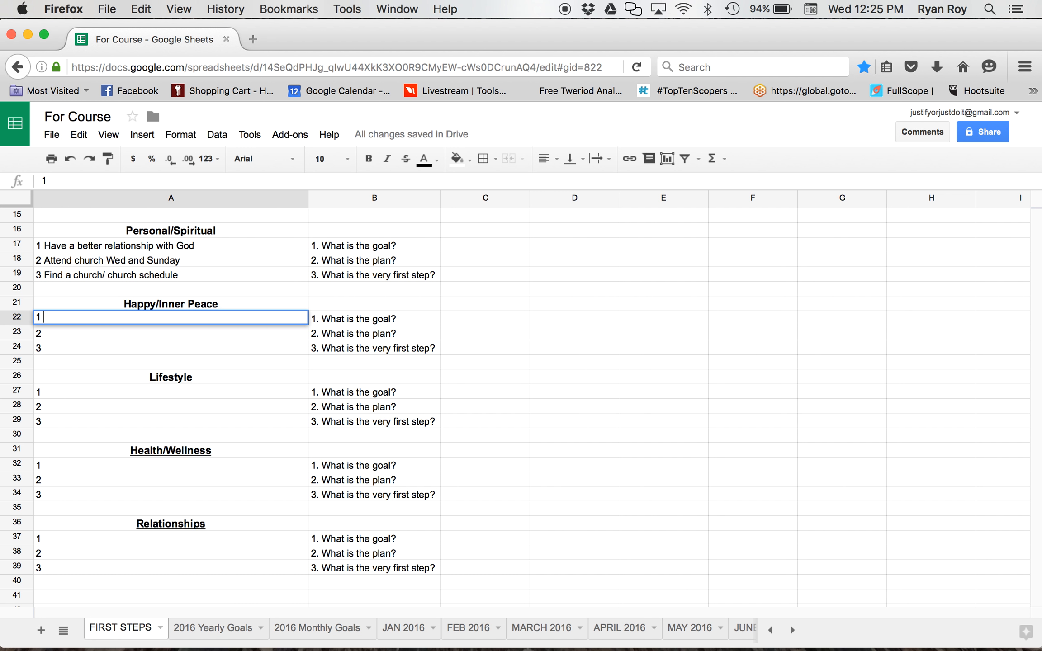
type("Be happ")
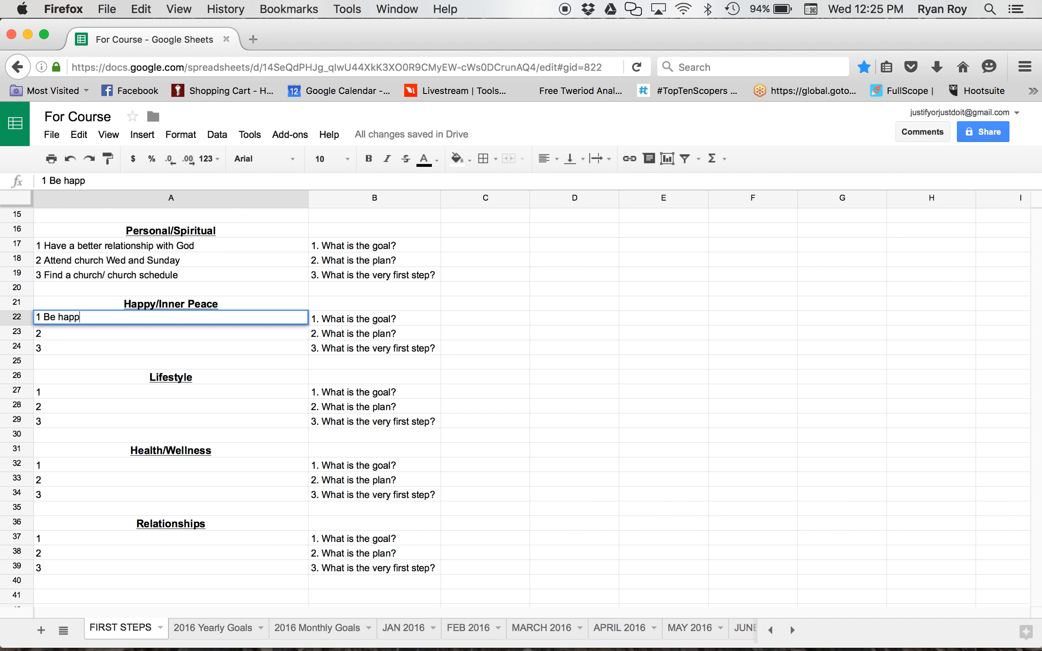
type("y")
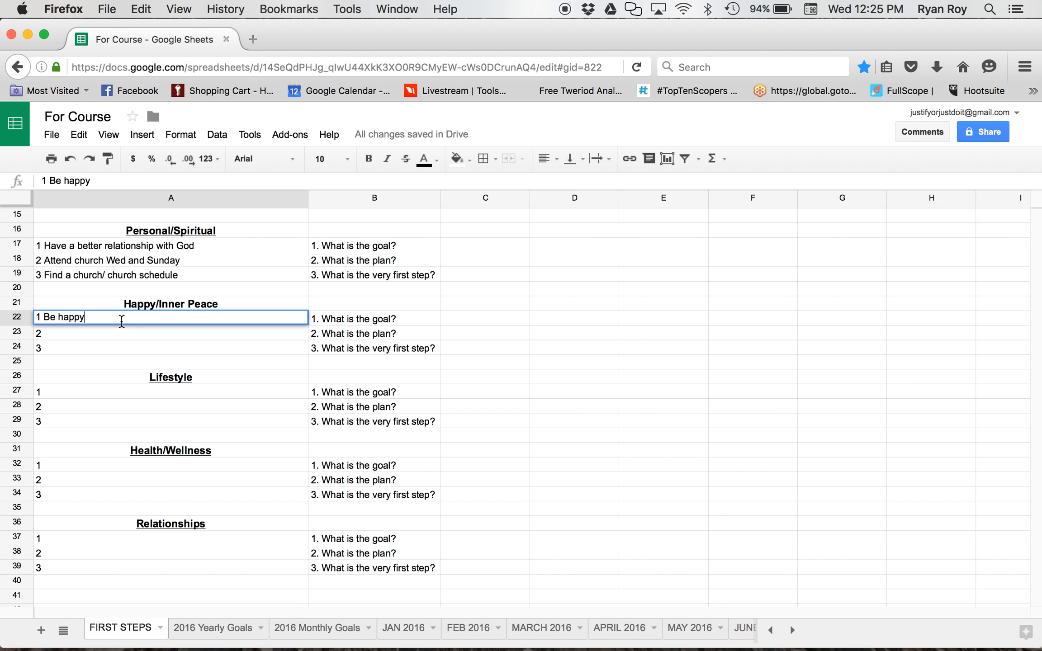
mouse_move(74, 336)
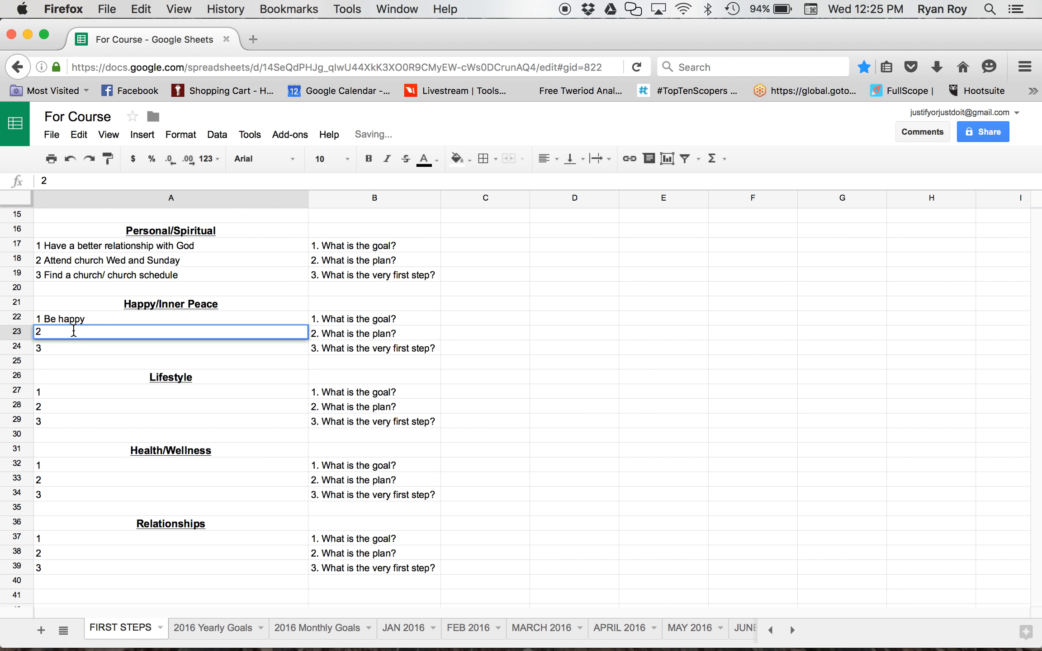
type("concious of our")
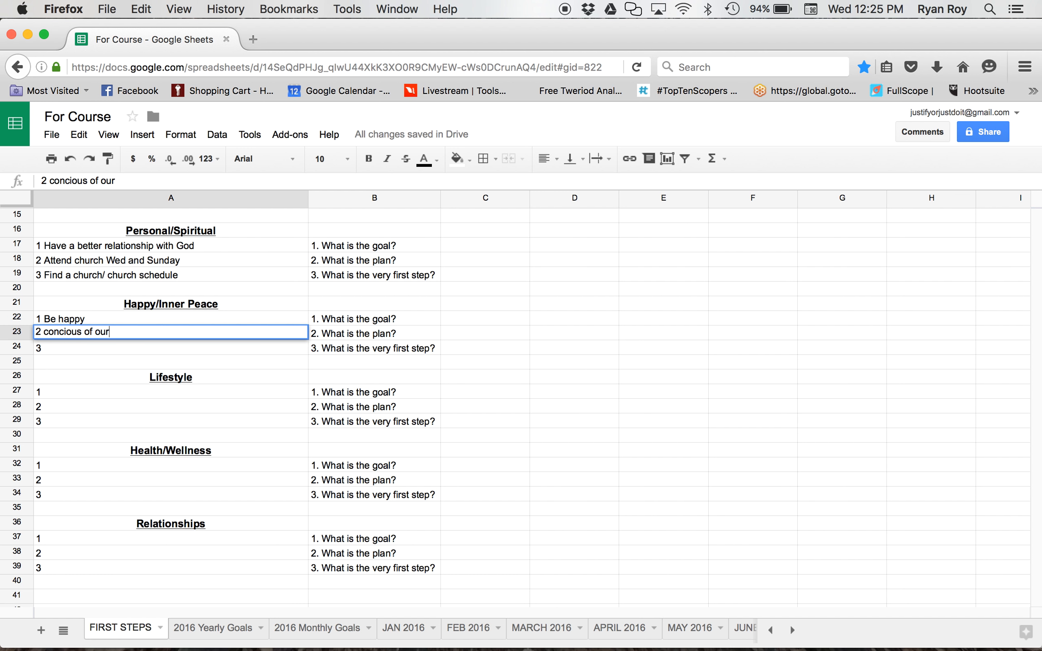
type("thoughts and feel")
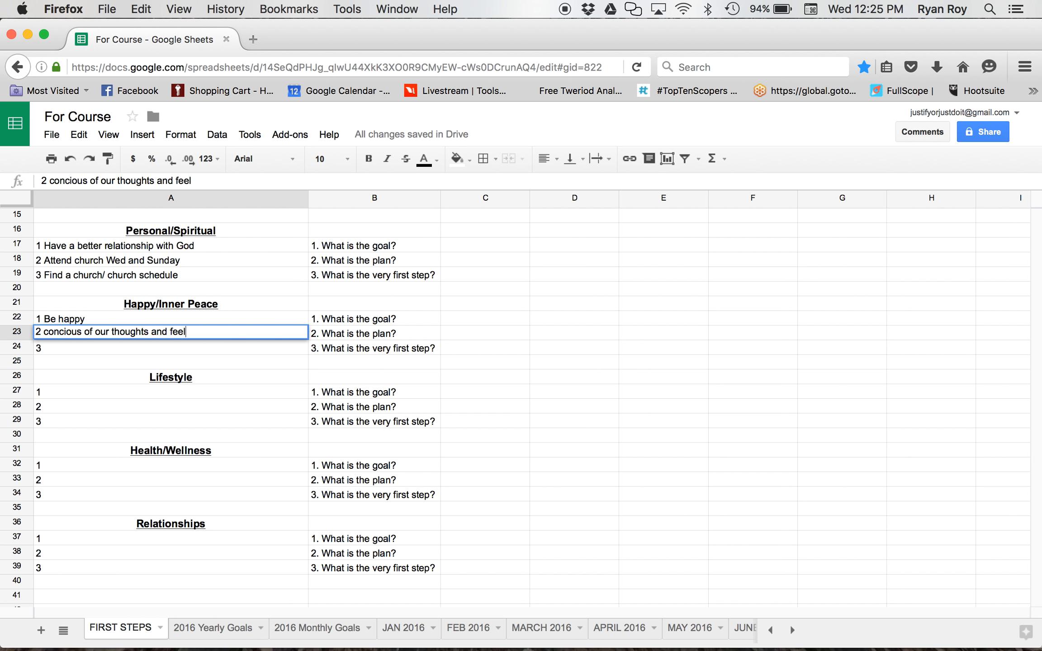
type("ing")
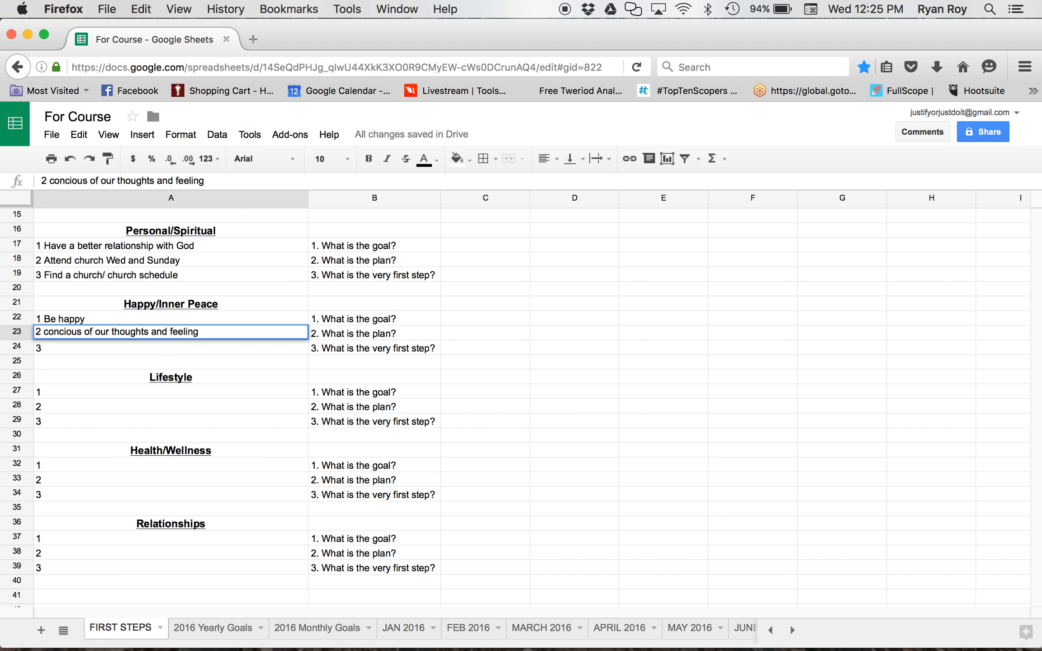
type(", chose to be happ")
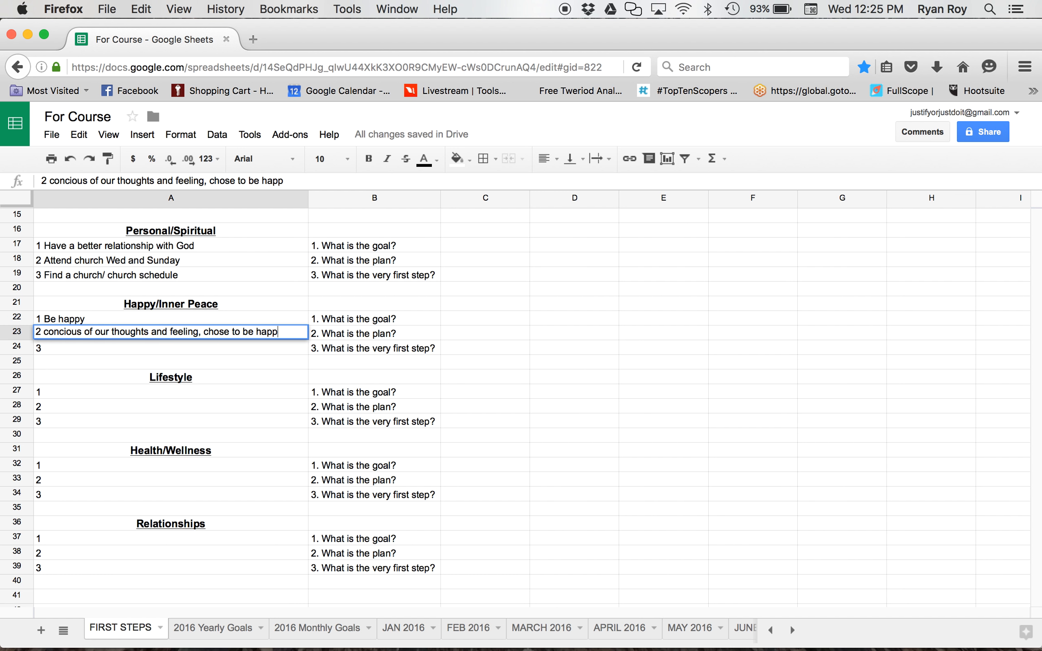
type("y")
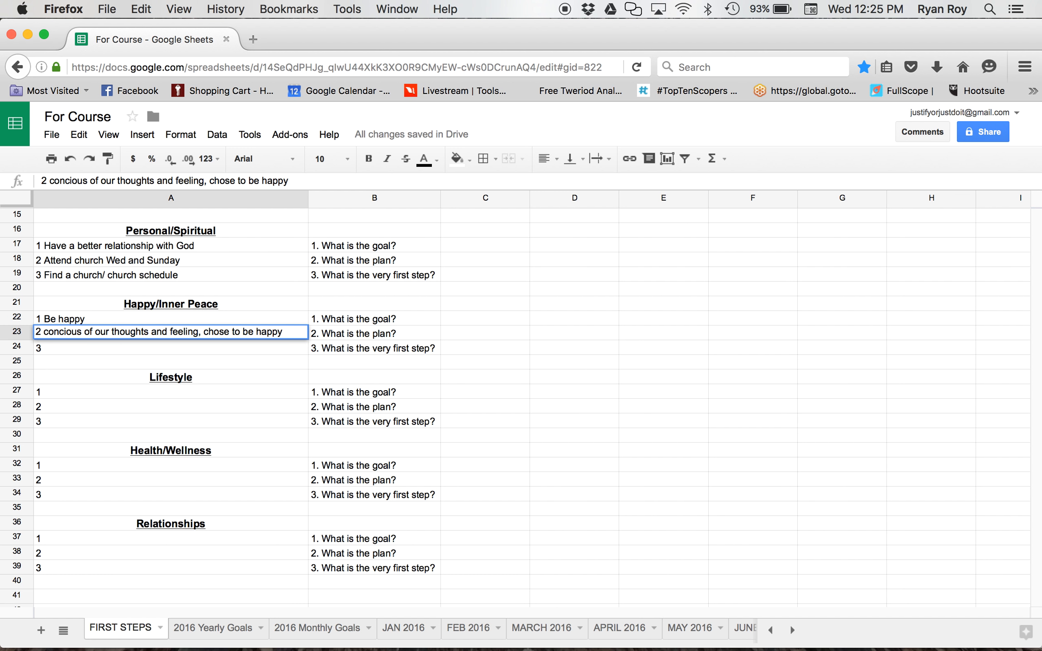
mouse_move(66, 354)
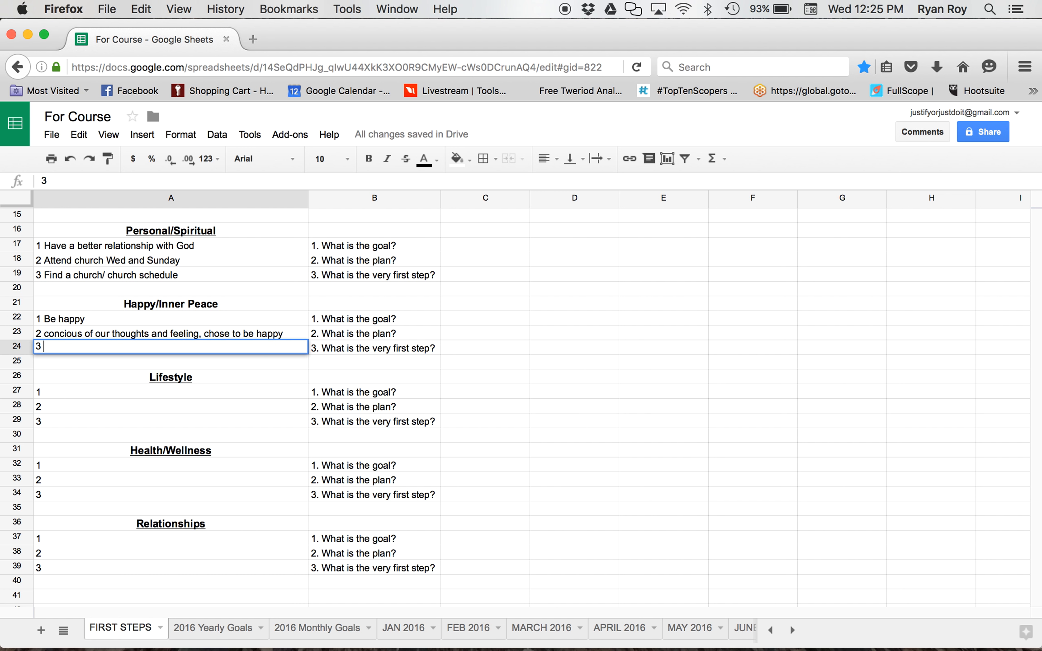
- Add 'forgive ourselves and others - work on those relationships' as the third goal
type("forgive")
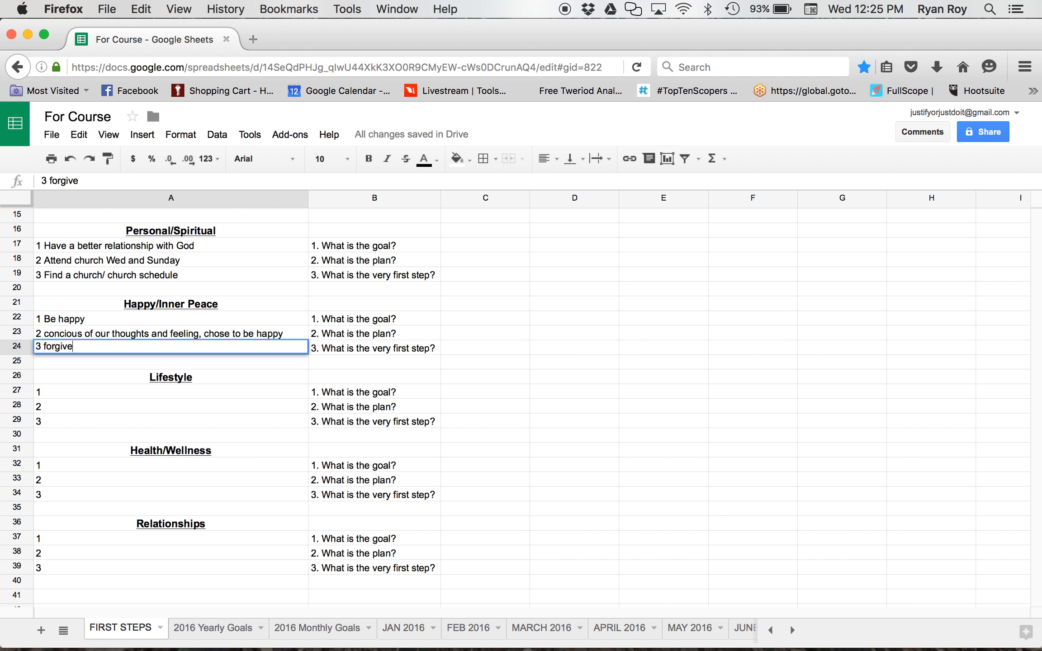
type("ourself")
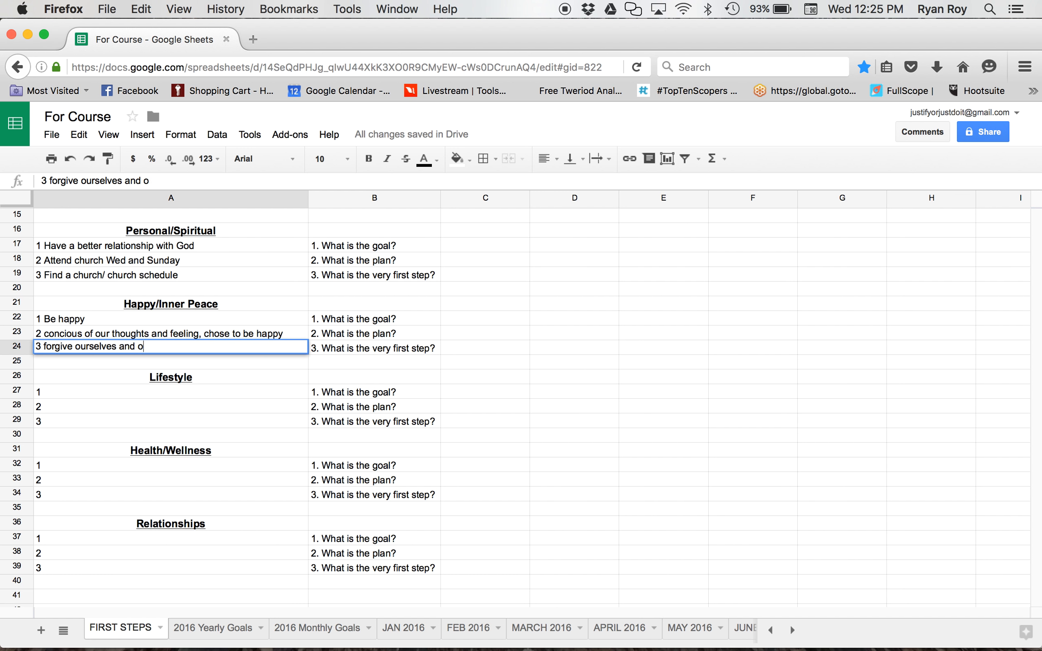
type("thers -")
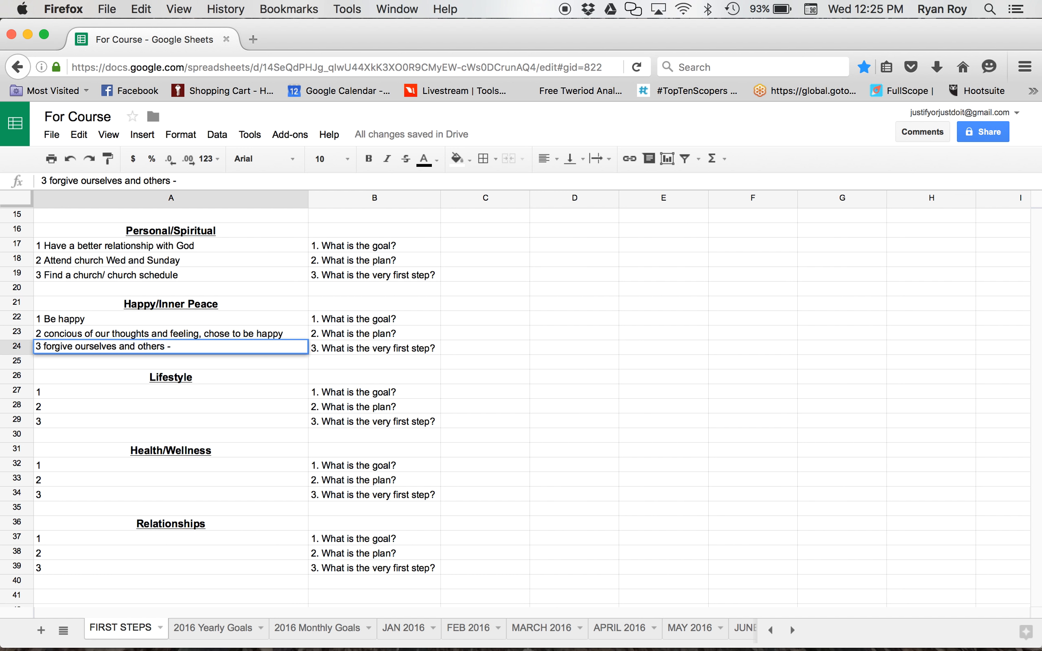
type("work on")
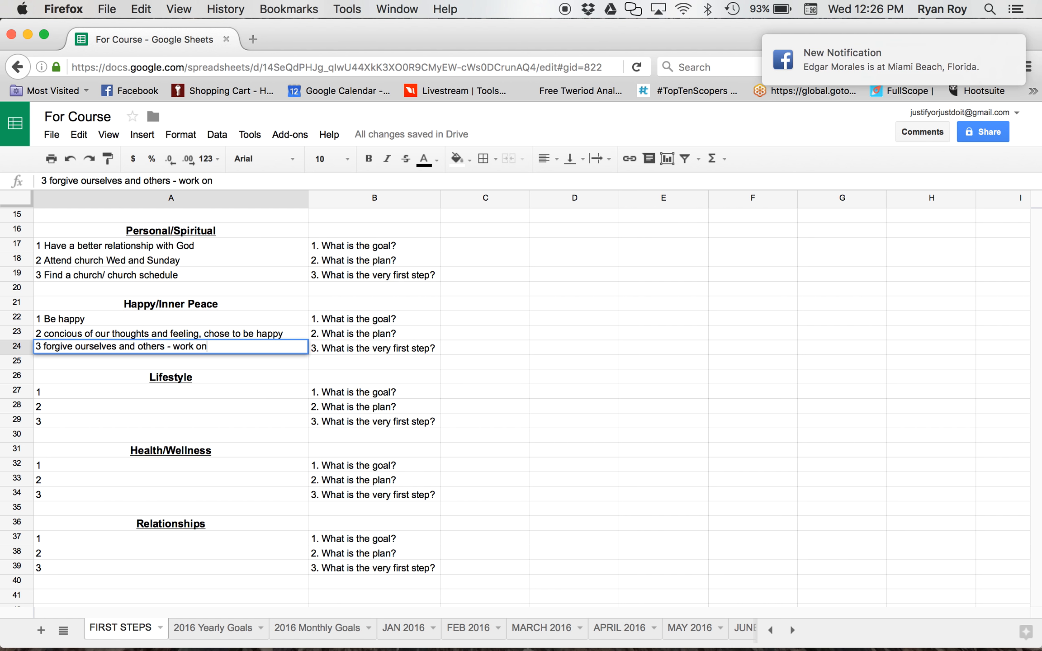
type("those rela")
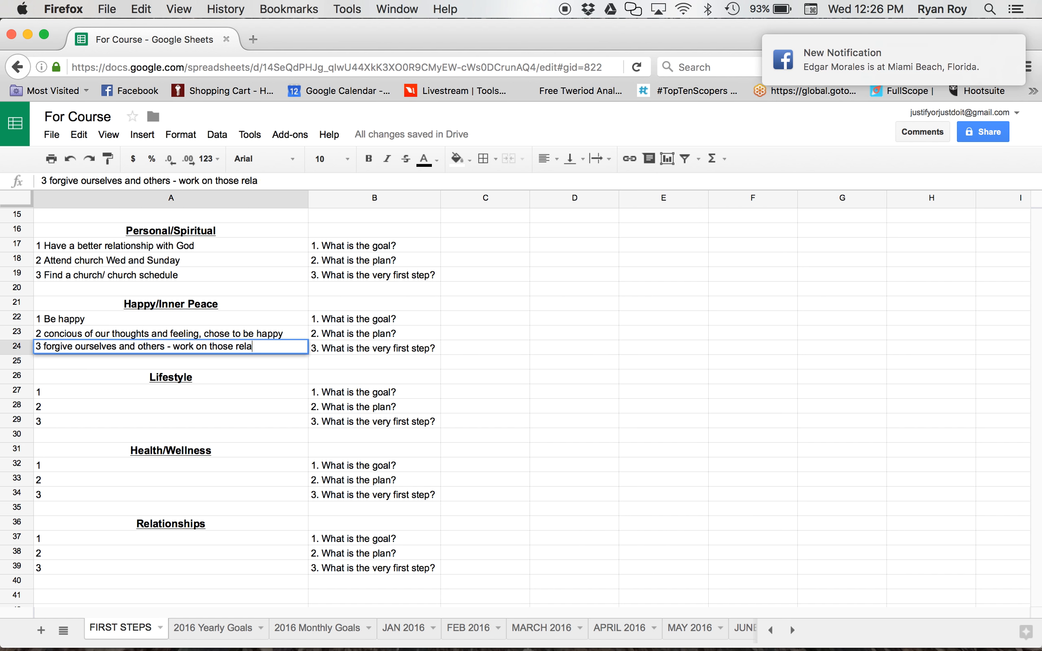
type("tiosips")
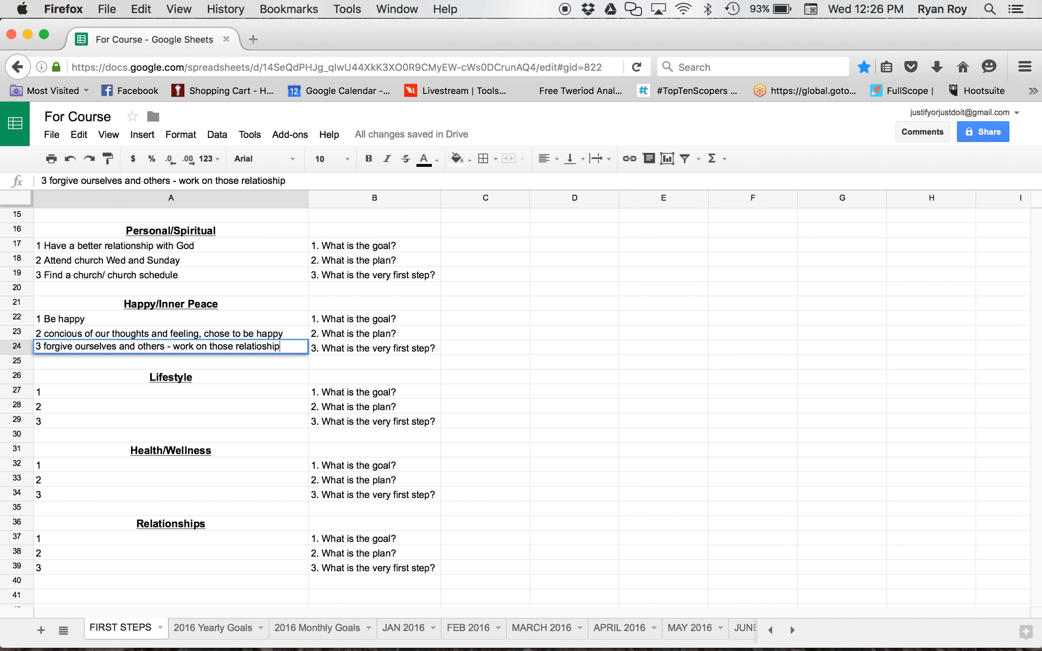
type("s")
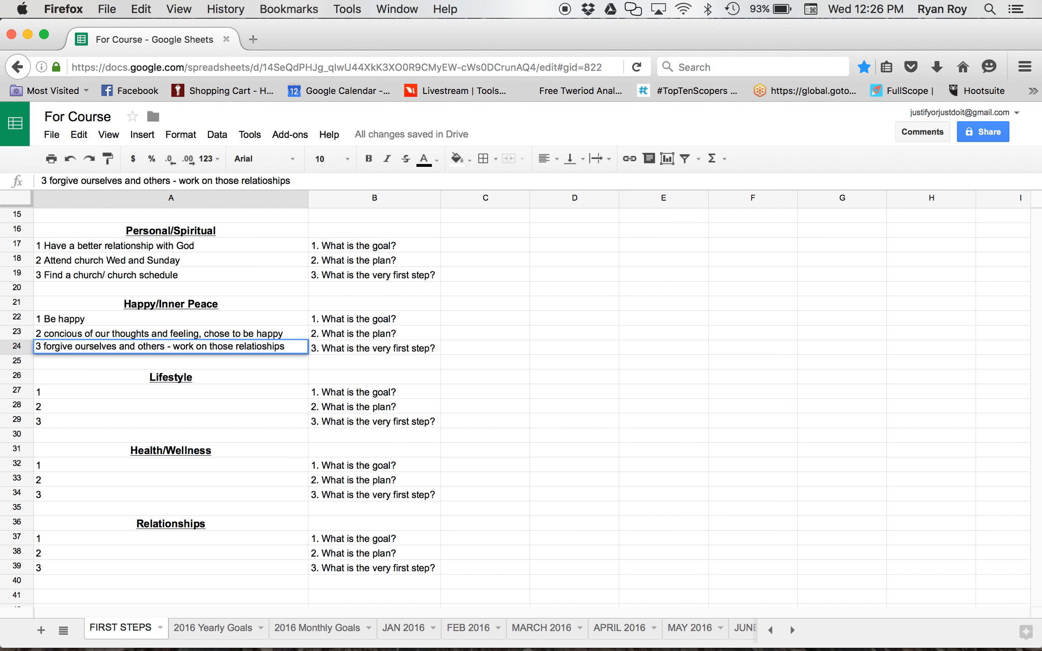
left_click(170, 391)
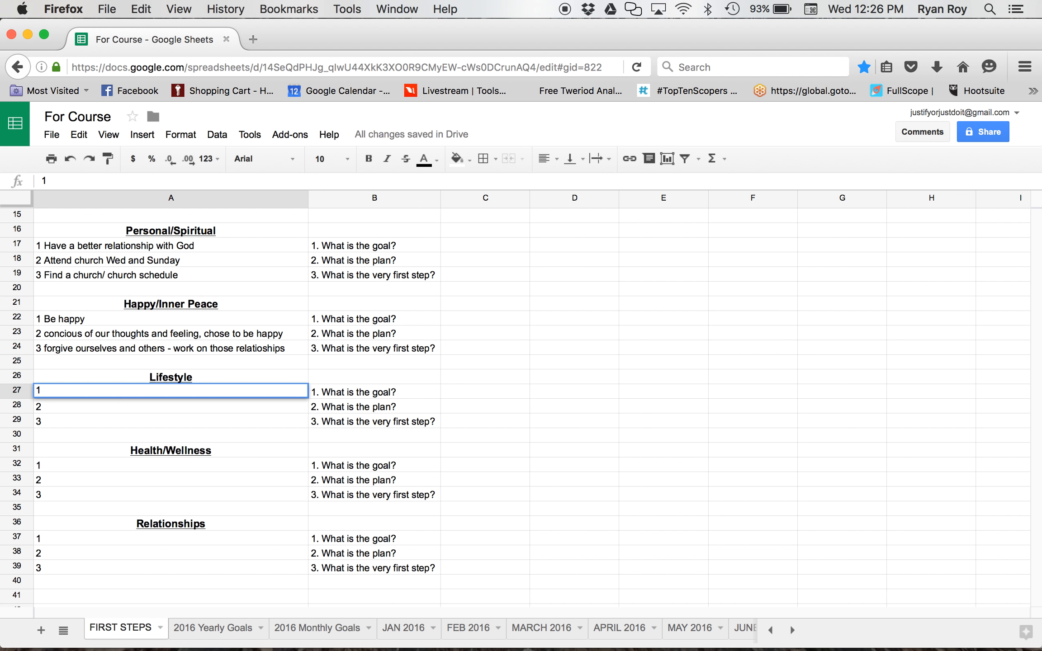
- Enter 'Travel/spend time with loved ones' as a Lifestyle goal
type("T")
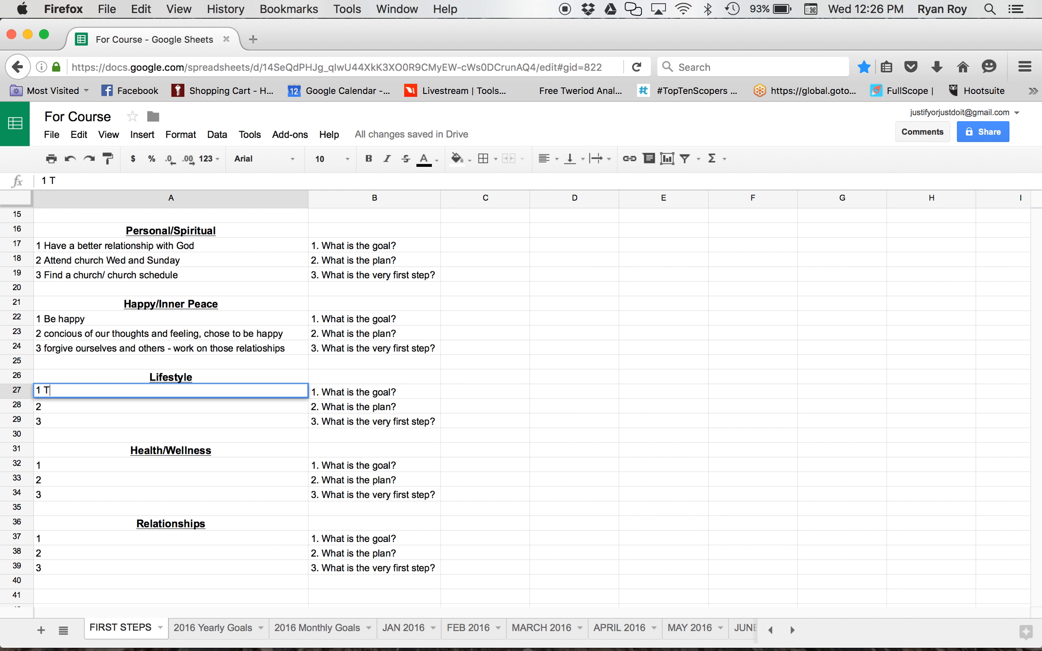
type("ravel/")
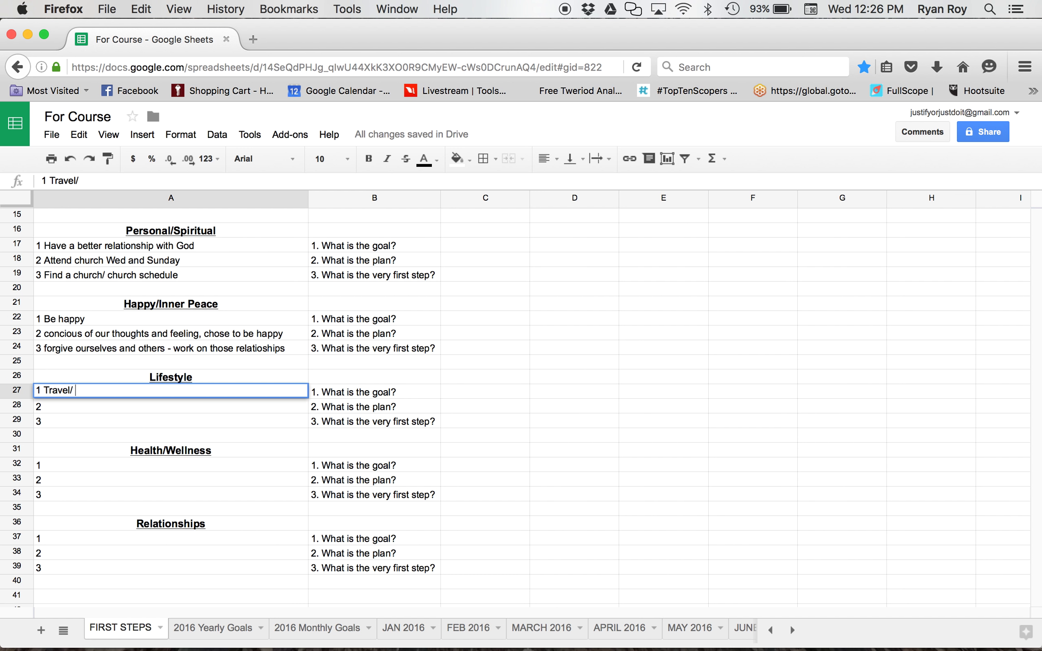
type("spend time")
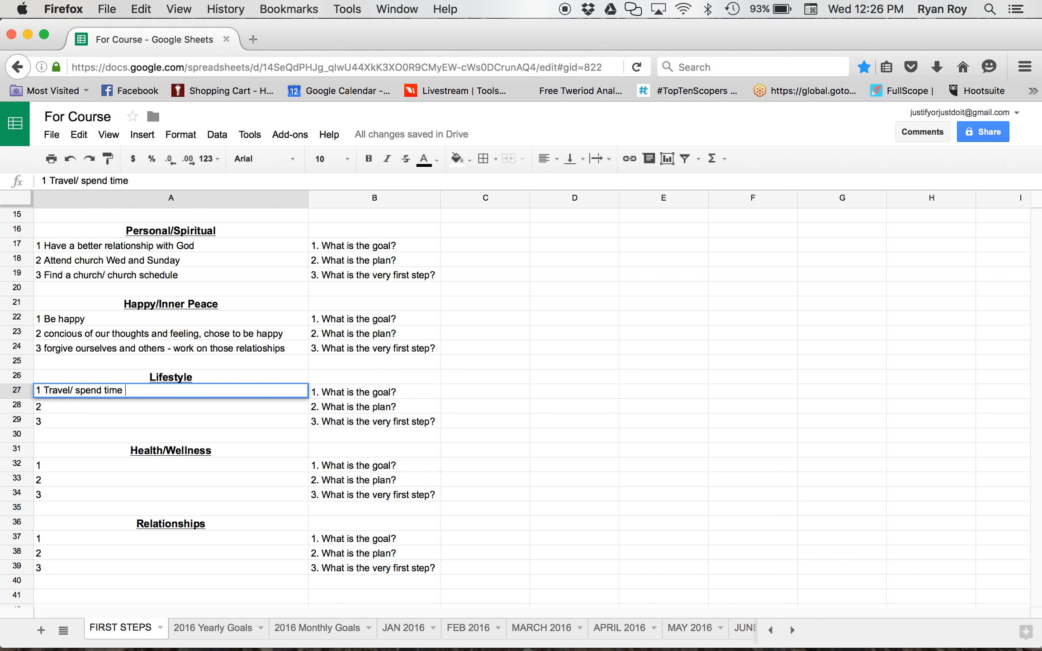
type("with loved ones")
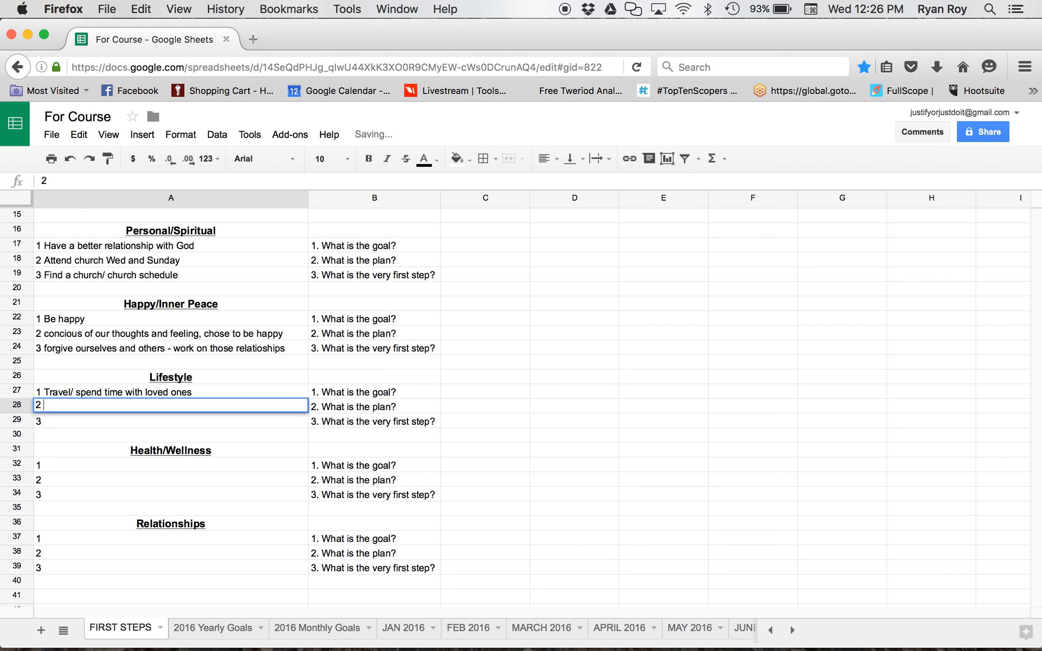
- Add the goal to plan a vacation every 6 months or monthly get-togethers with friends
type("Plan")
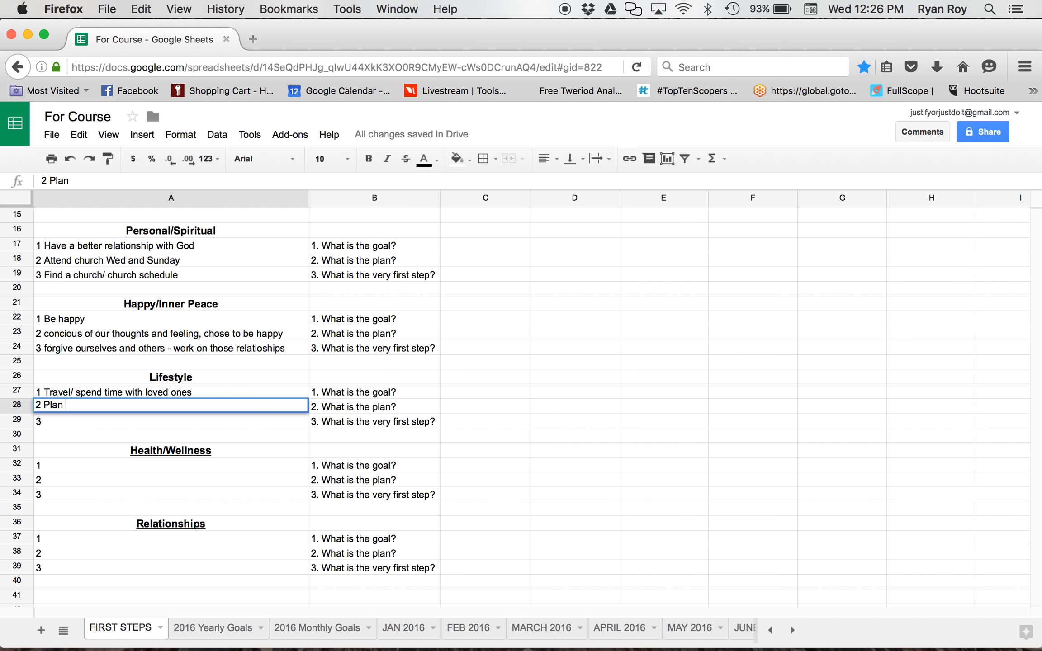
type("a vaction")
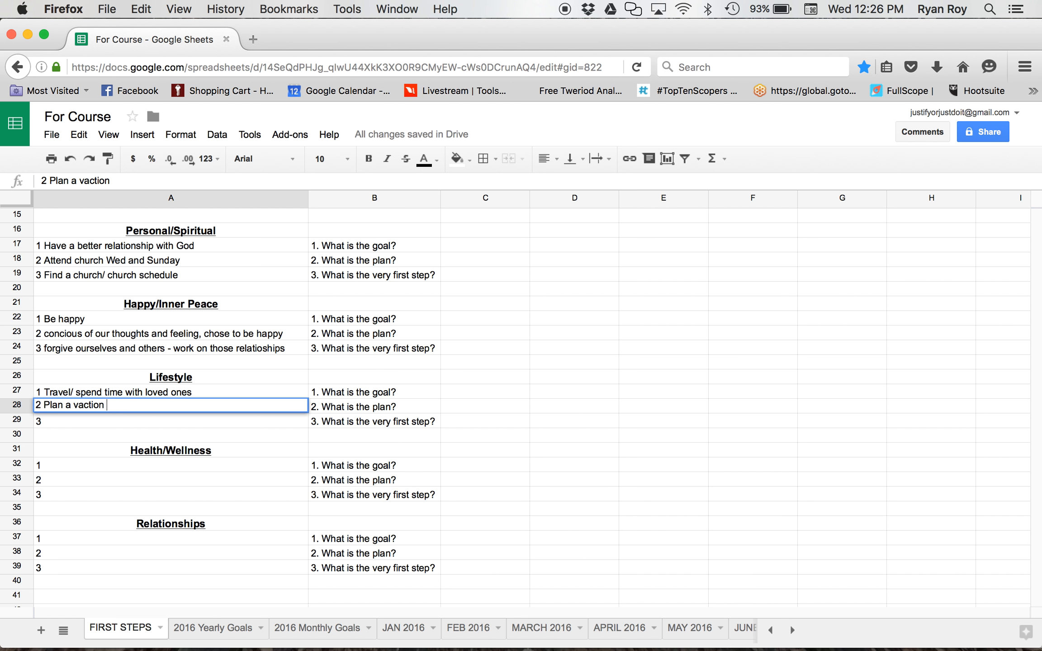
type("every 6")
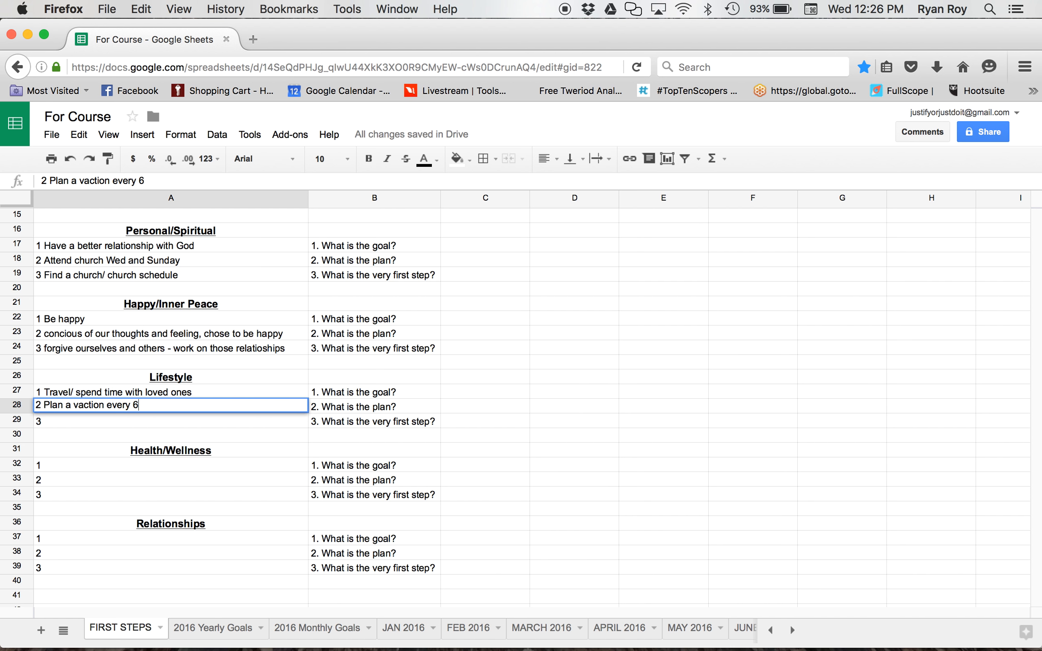
type("months/")
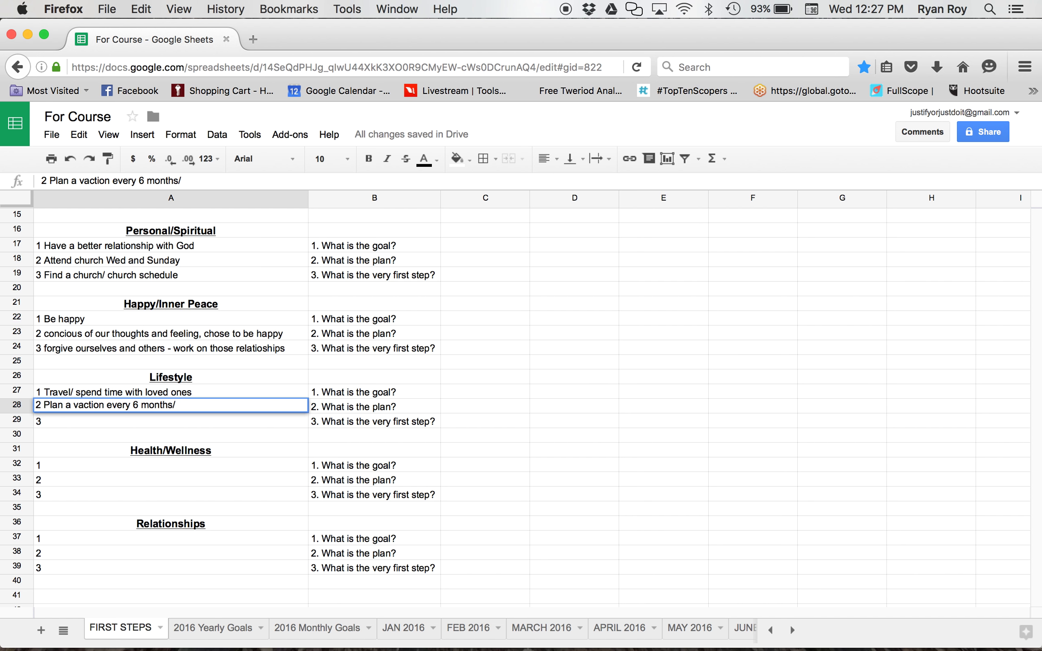
type("get toge")
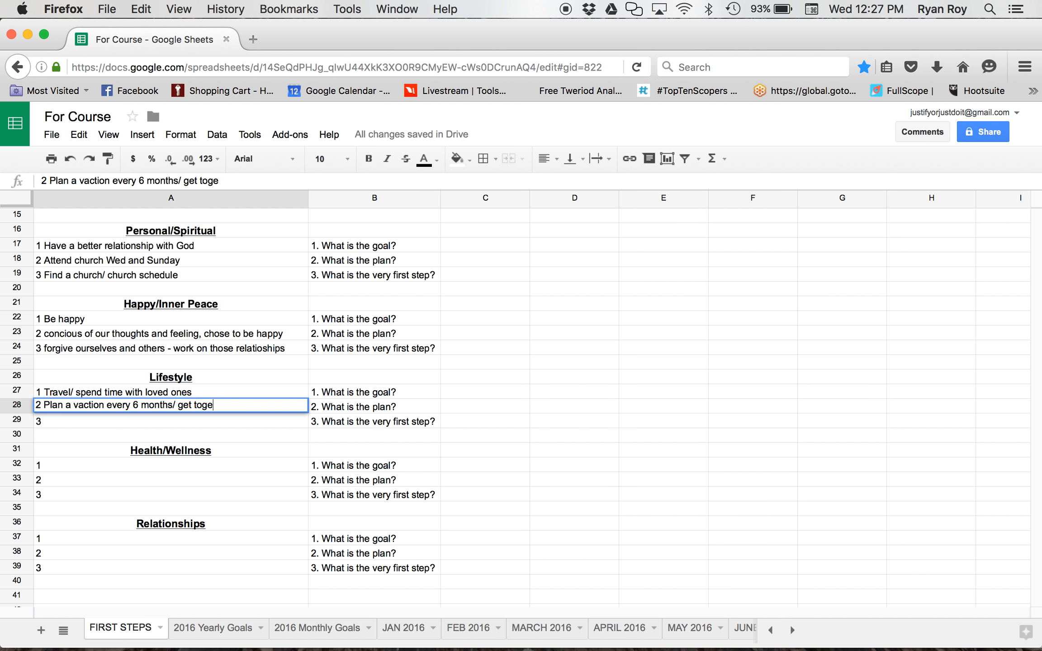
type("ther monthly with f")
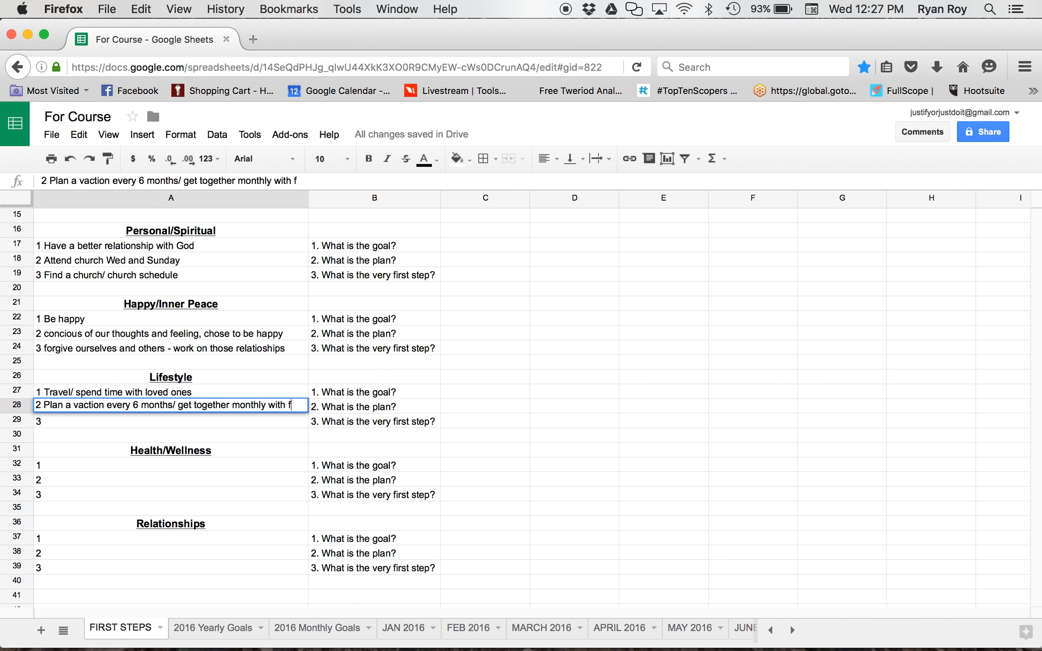
type("riends")
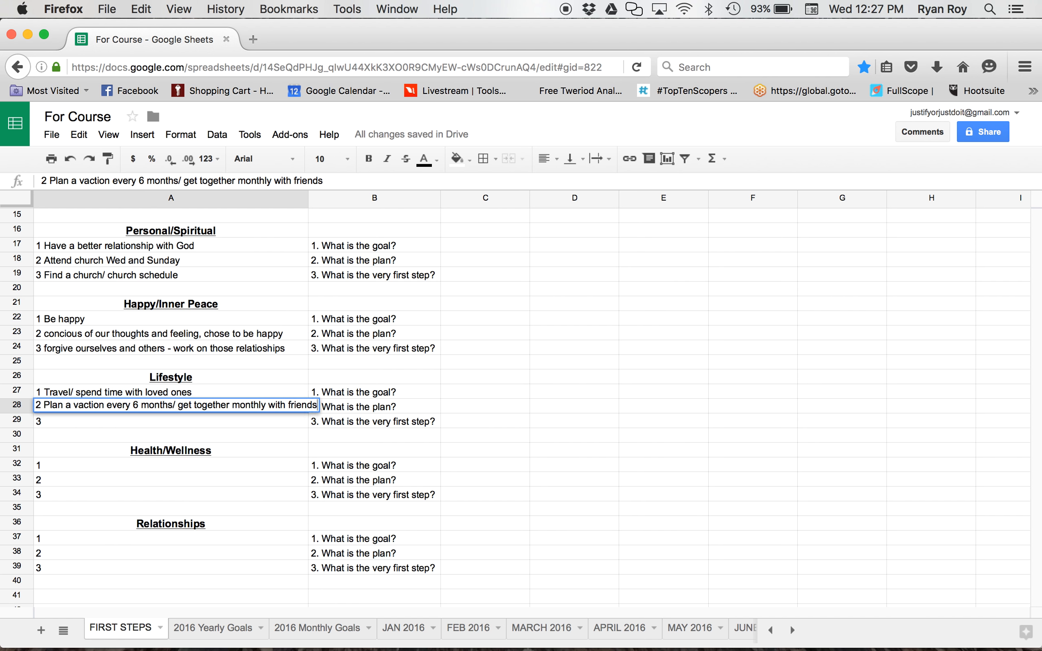
type("and/or f")
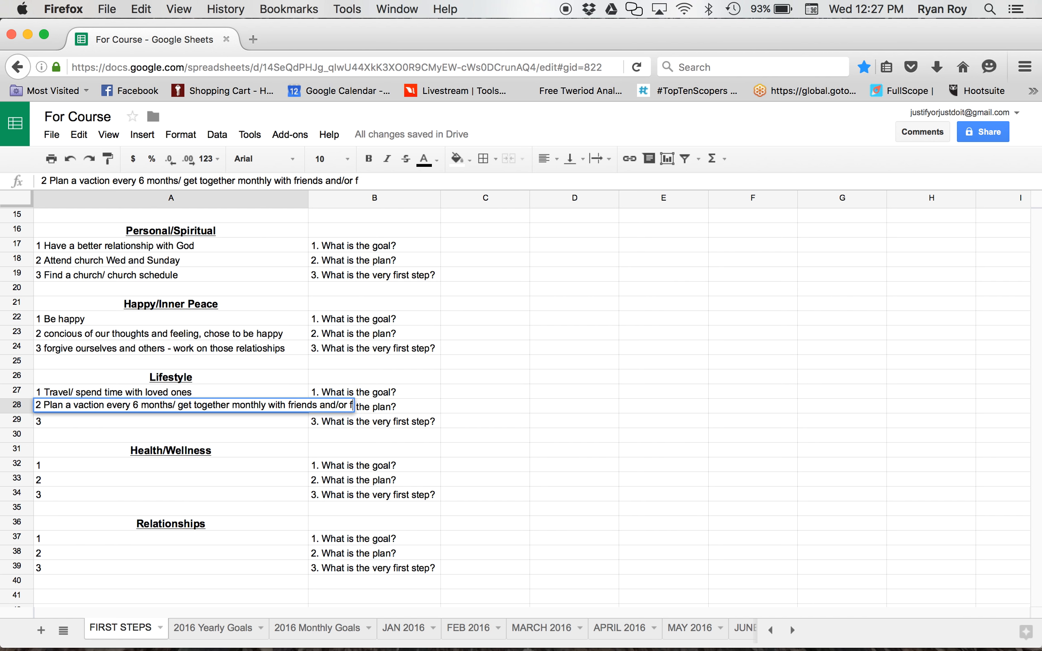
key("Return")
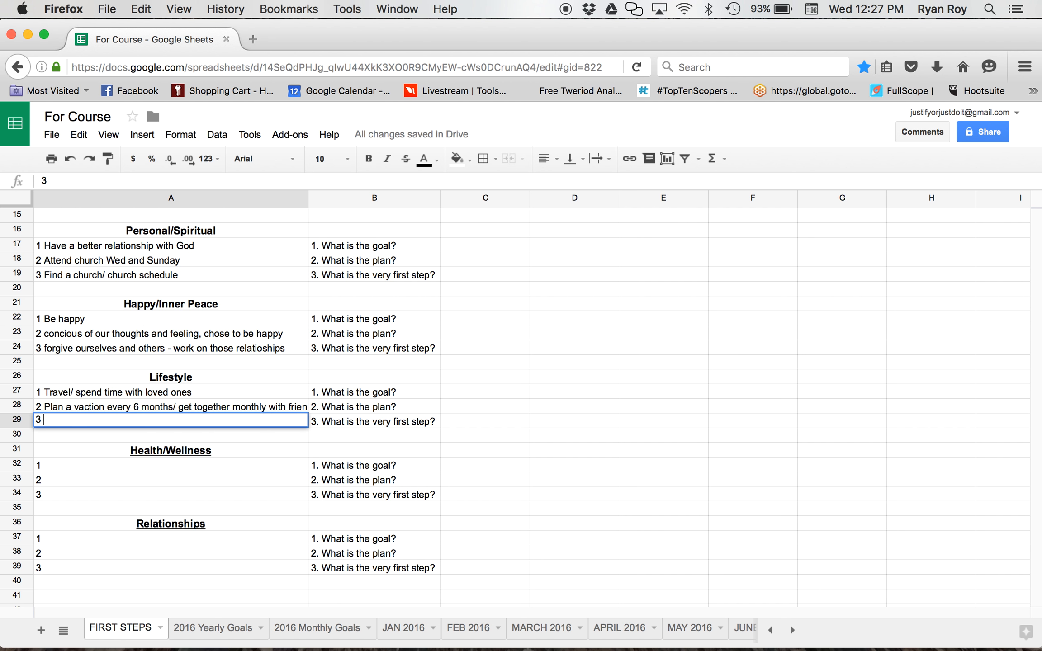
- Start the third Lifestyle goal, 'call the people that you would like to spend time with.'
type("call")
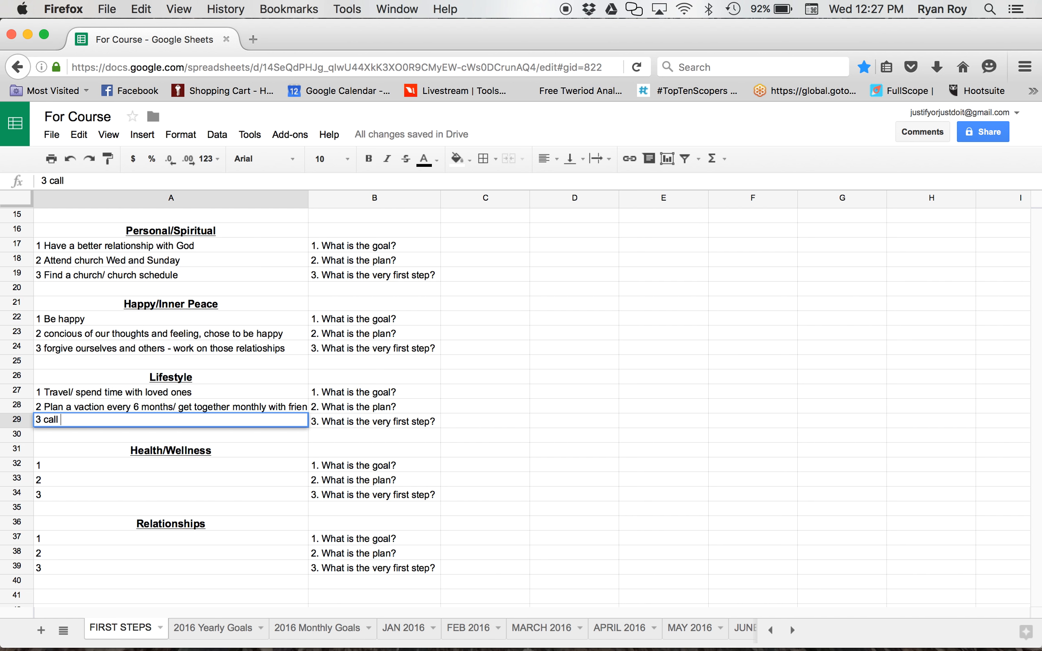
type("the people tha t")
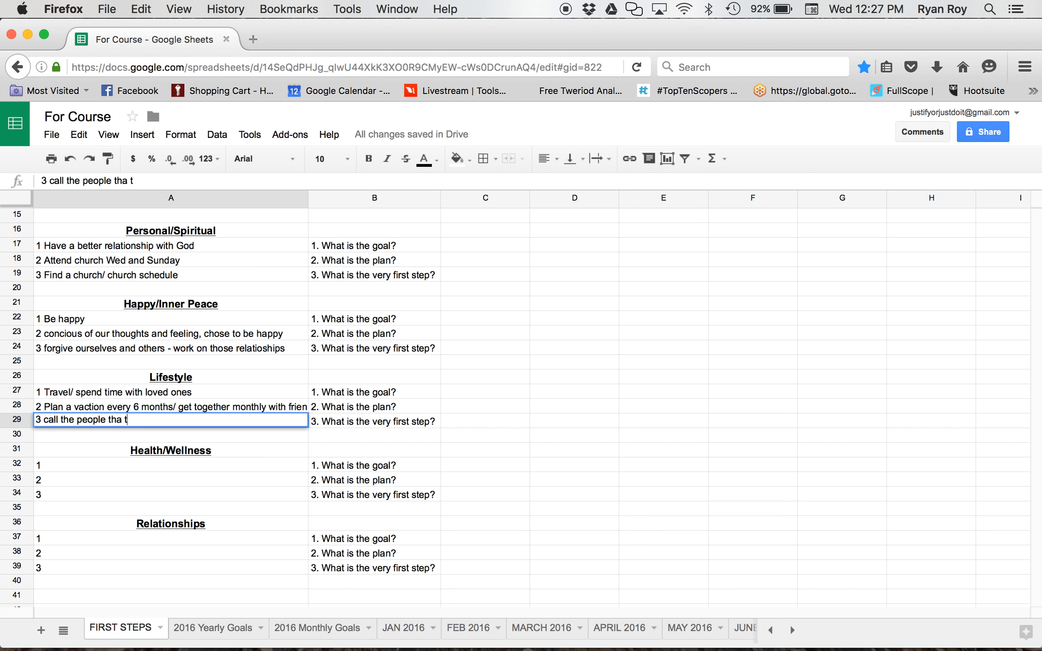
key("Backspace")
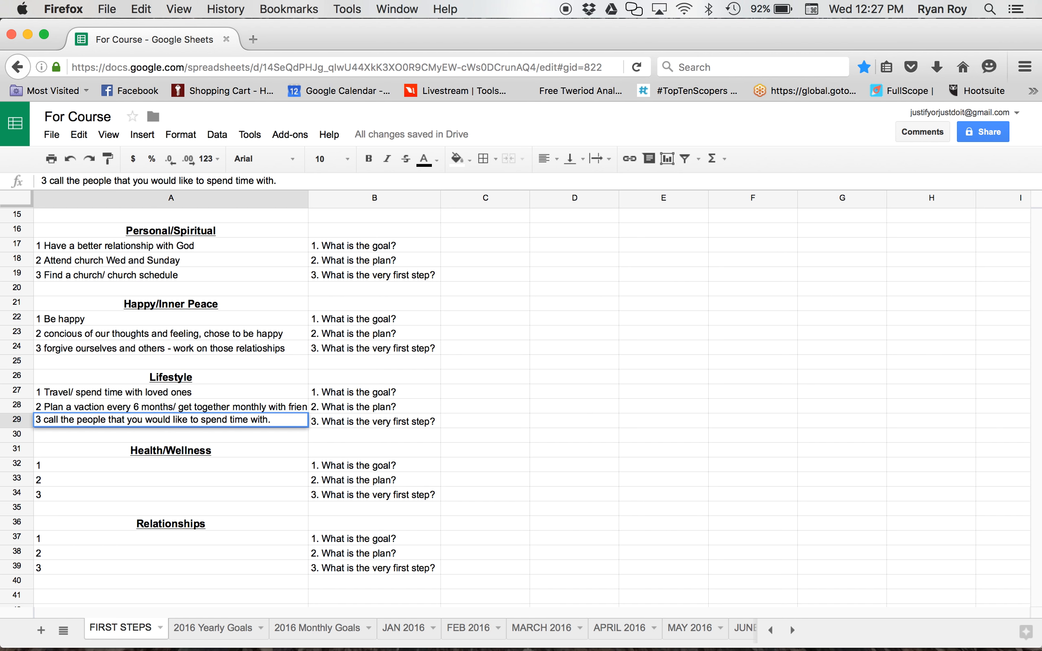
left_click(270, 419)
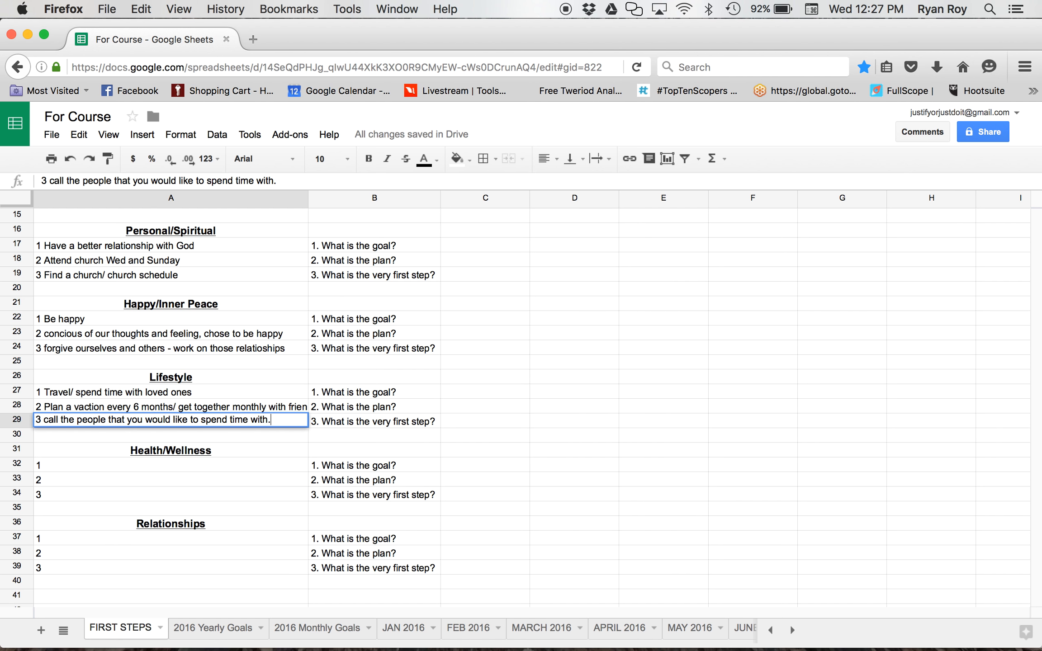
mouse_move(87, 465)
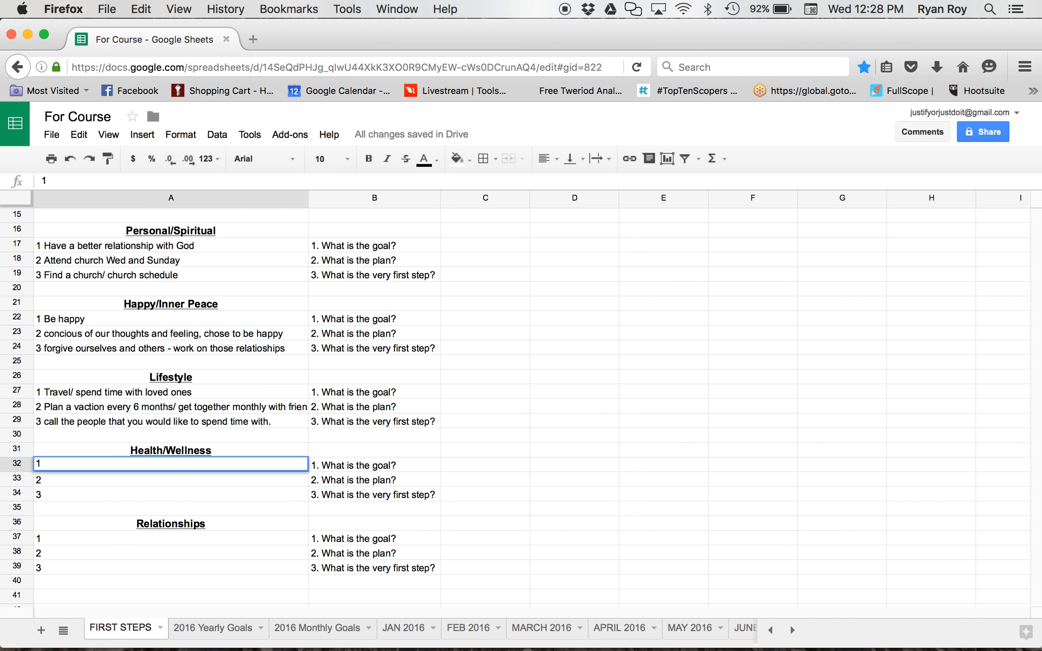
- Enter 'Run a Marathon - 26.2 miles' as the first Health/Wellness goal
type("Run a")
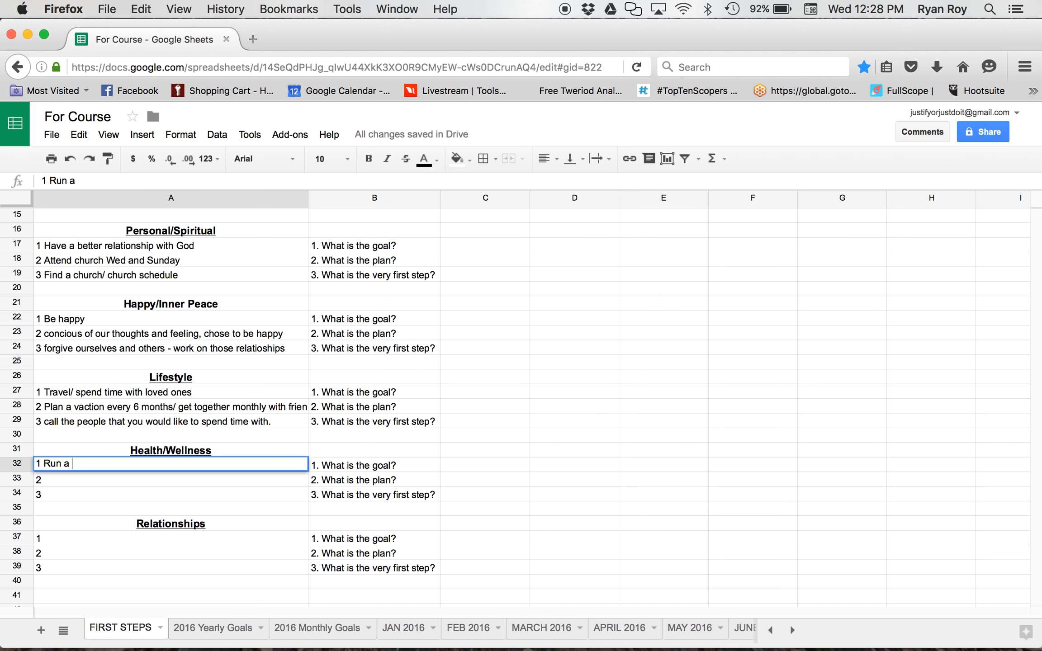
type("Marathon")
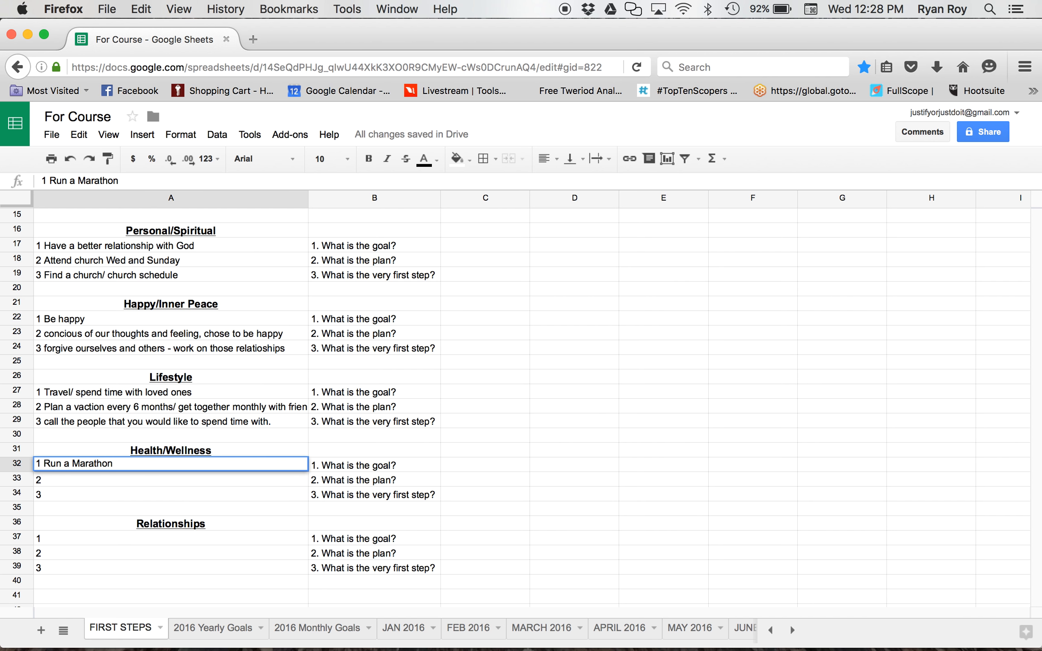
type("- 26.2")
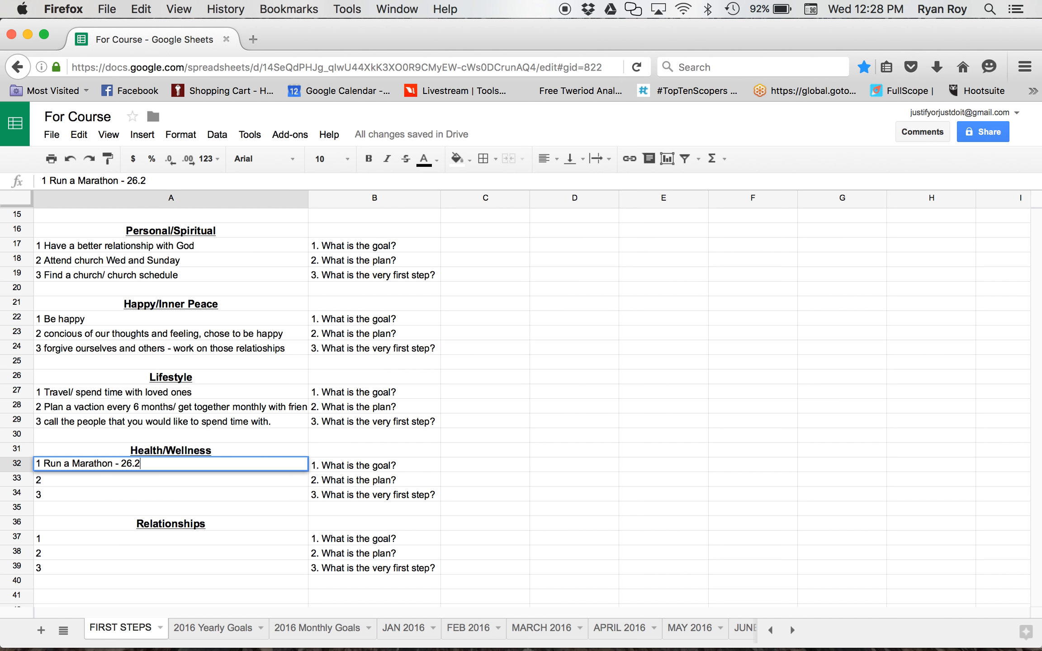
type("miles")
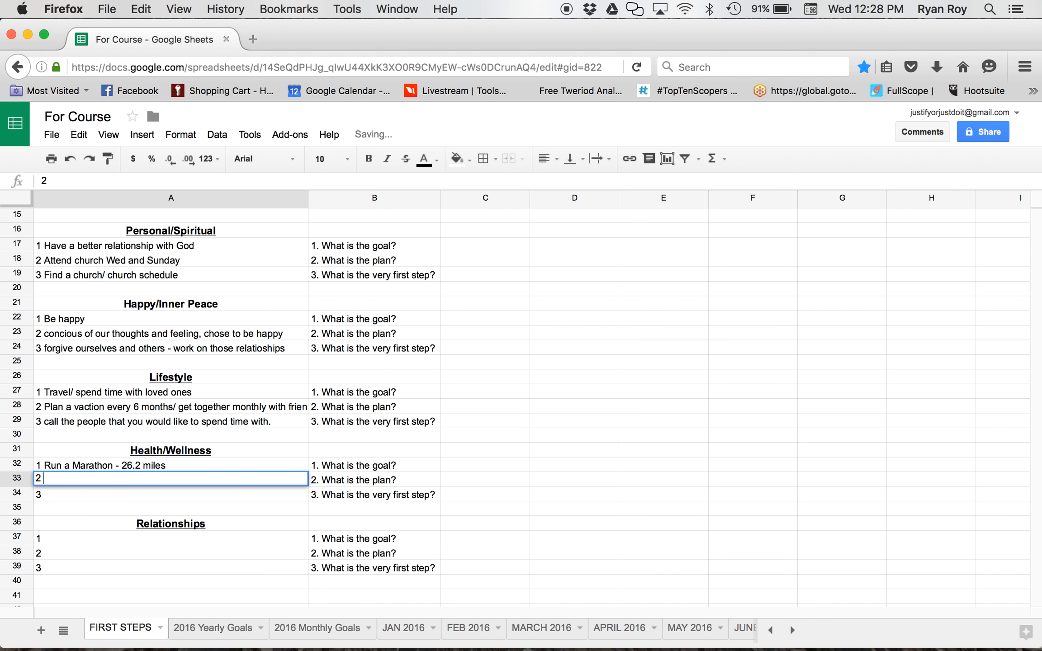
- Add the second goal: find a date and location and train schedule for food and activity
type("Finda a")
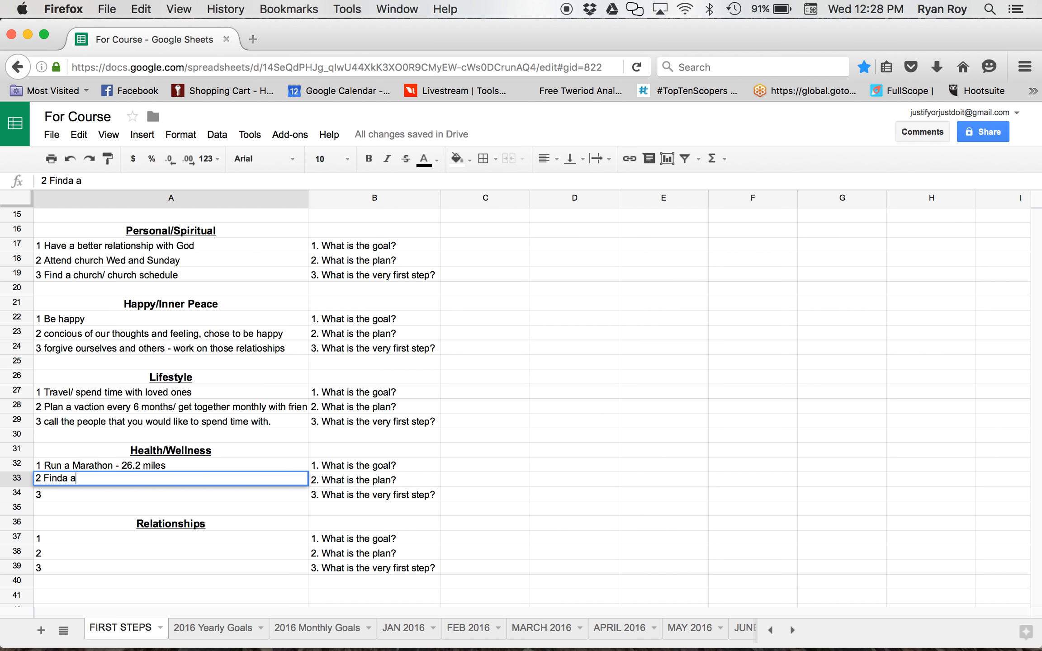
type("da")
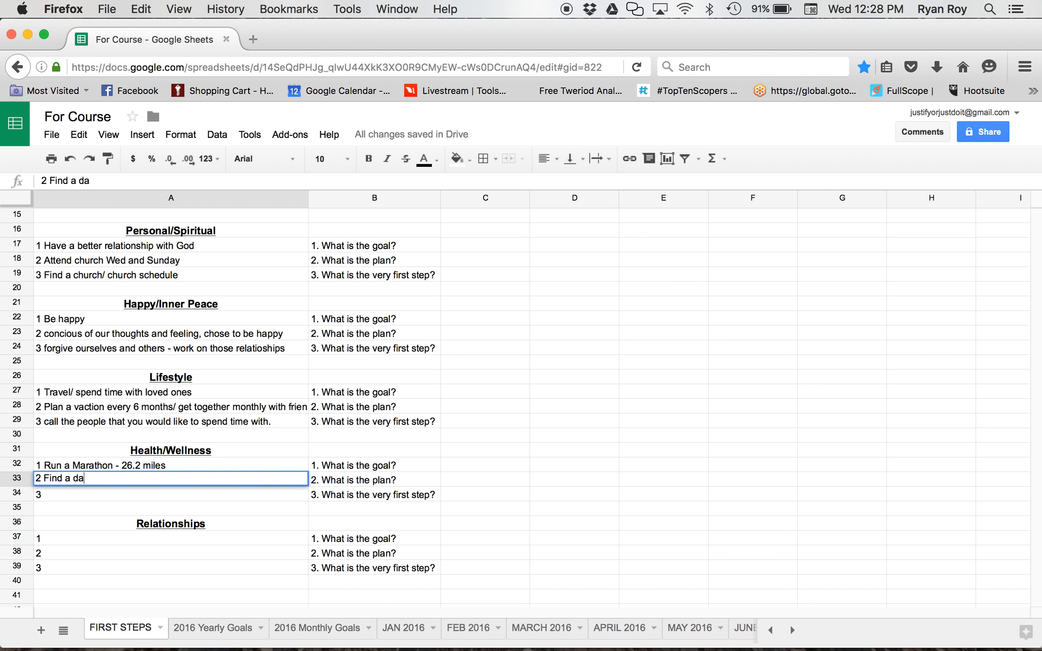
type("te and location adn")
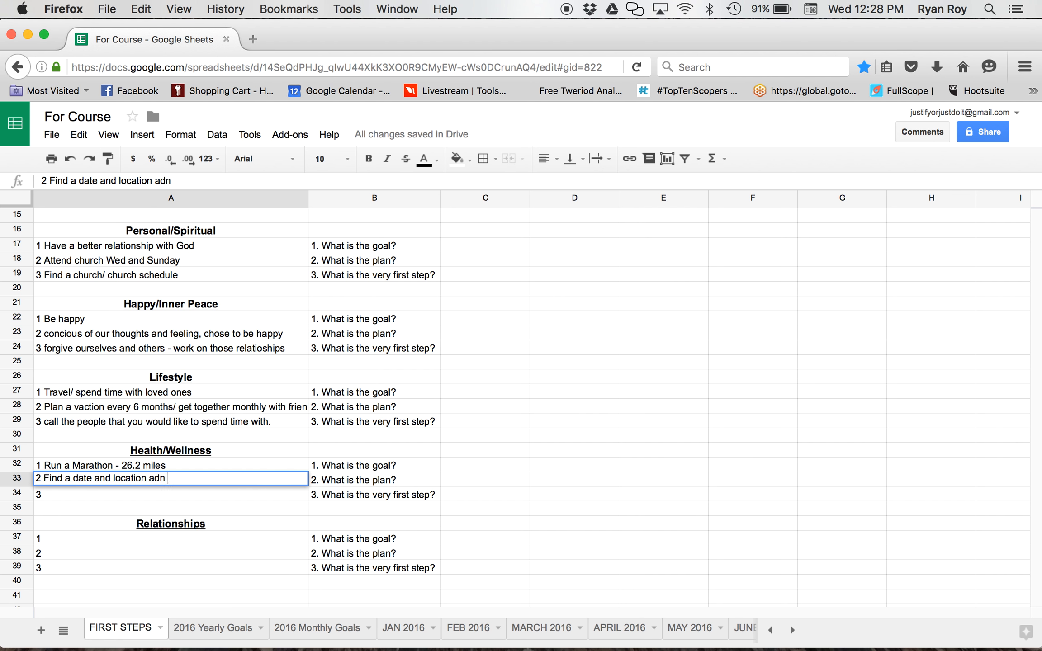
type("and train")
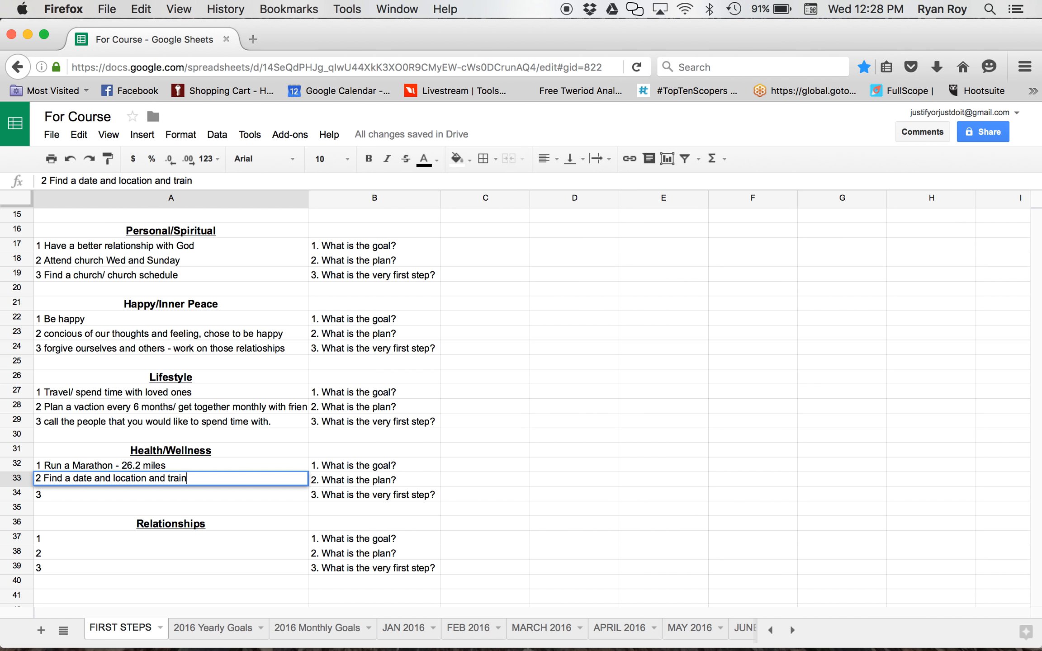
type("schd")
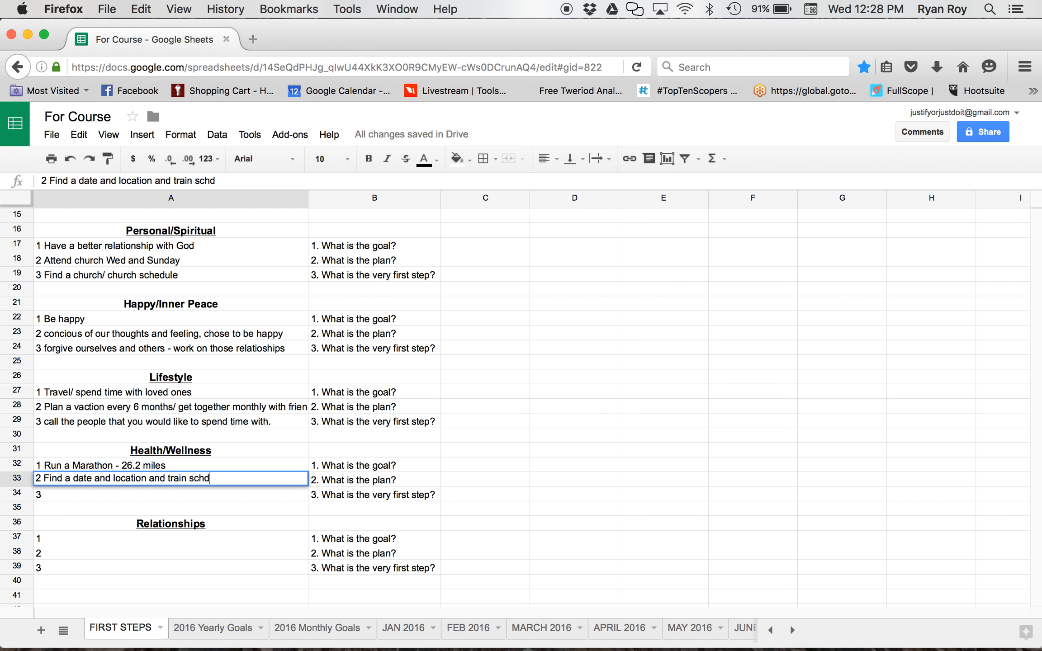
type("u")
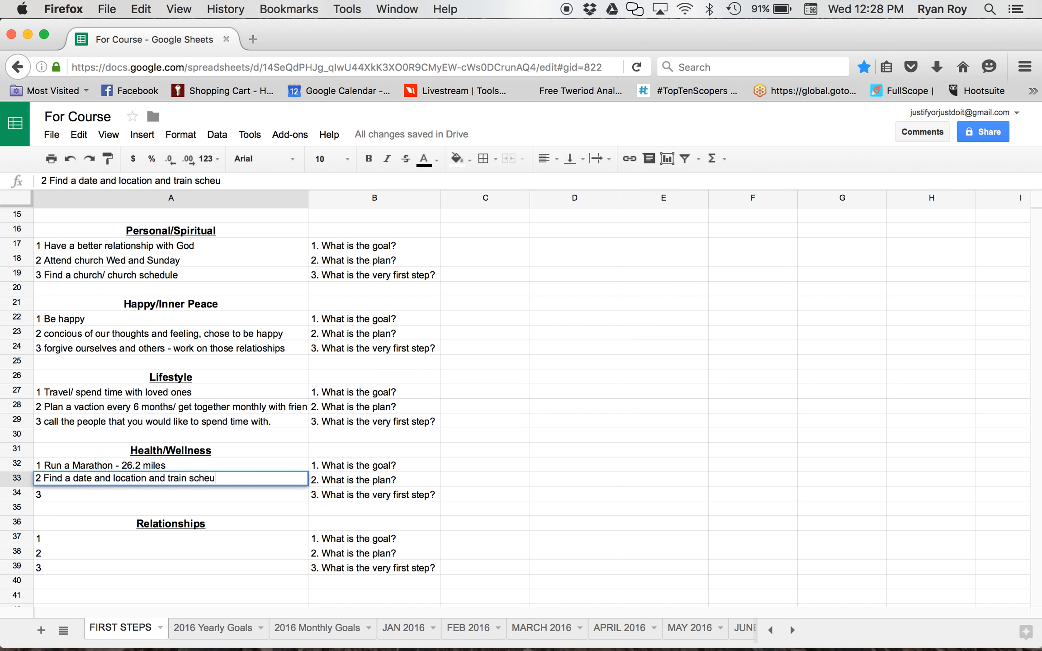
type("dule")
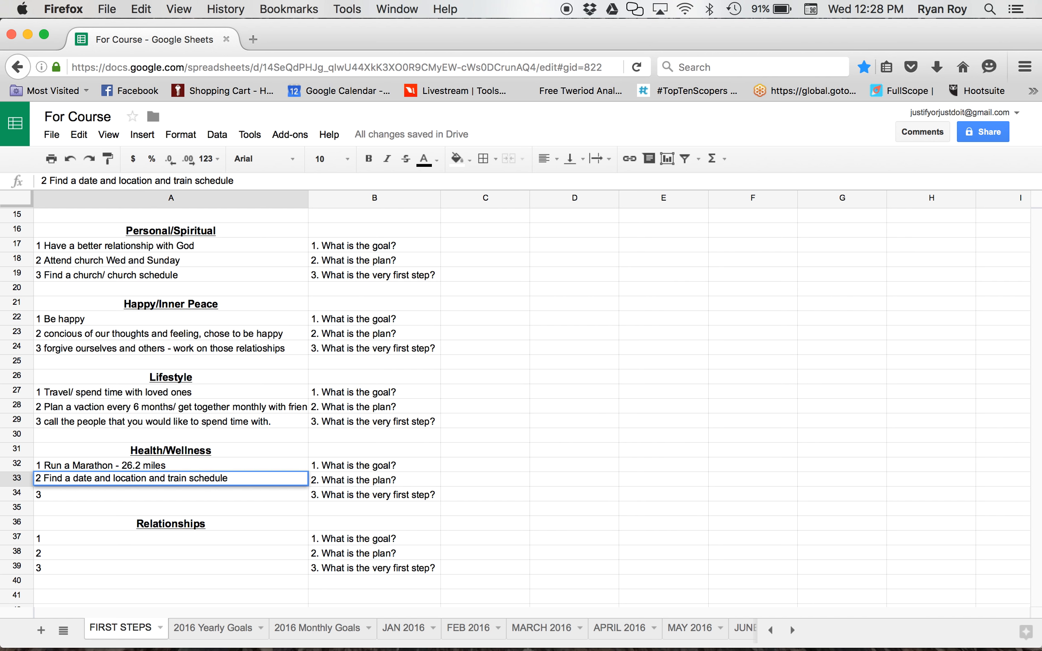
type("for")
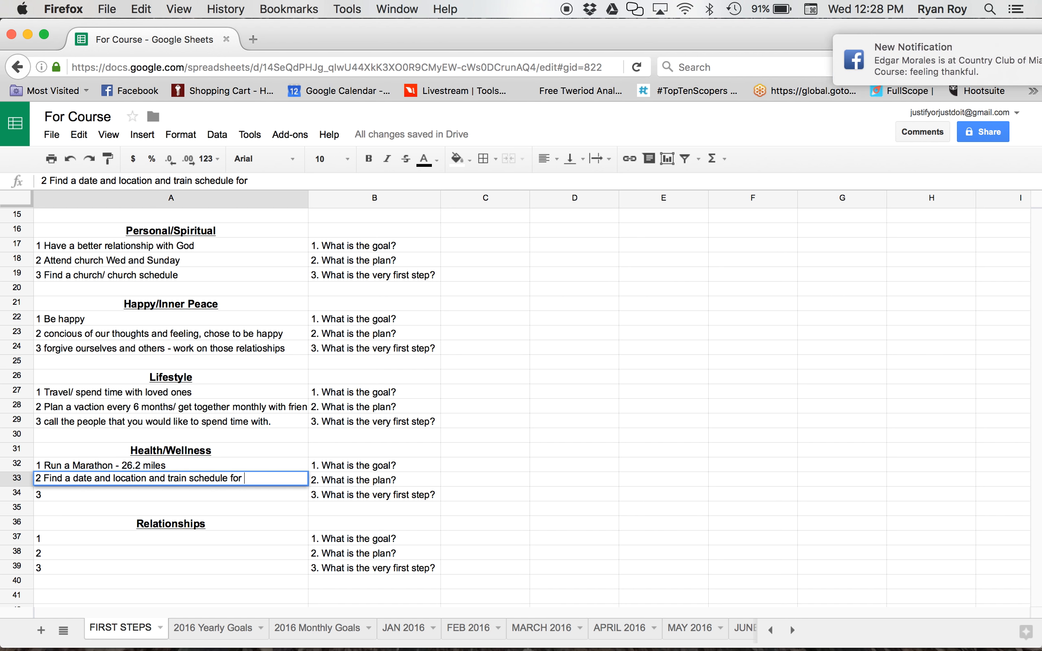
type("food and")
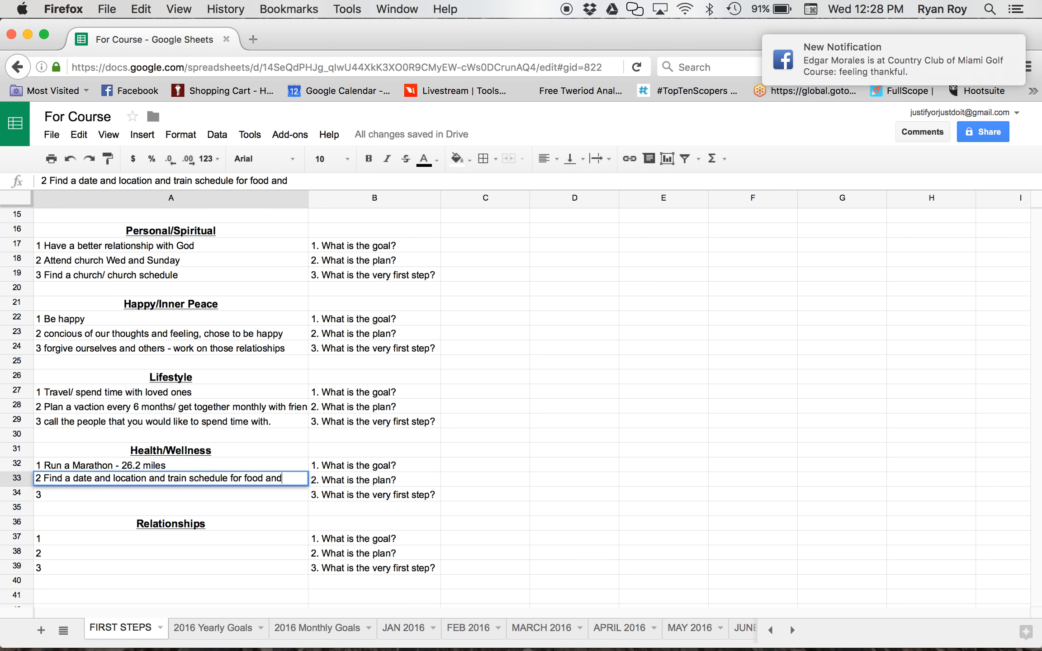
type("activiey")
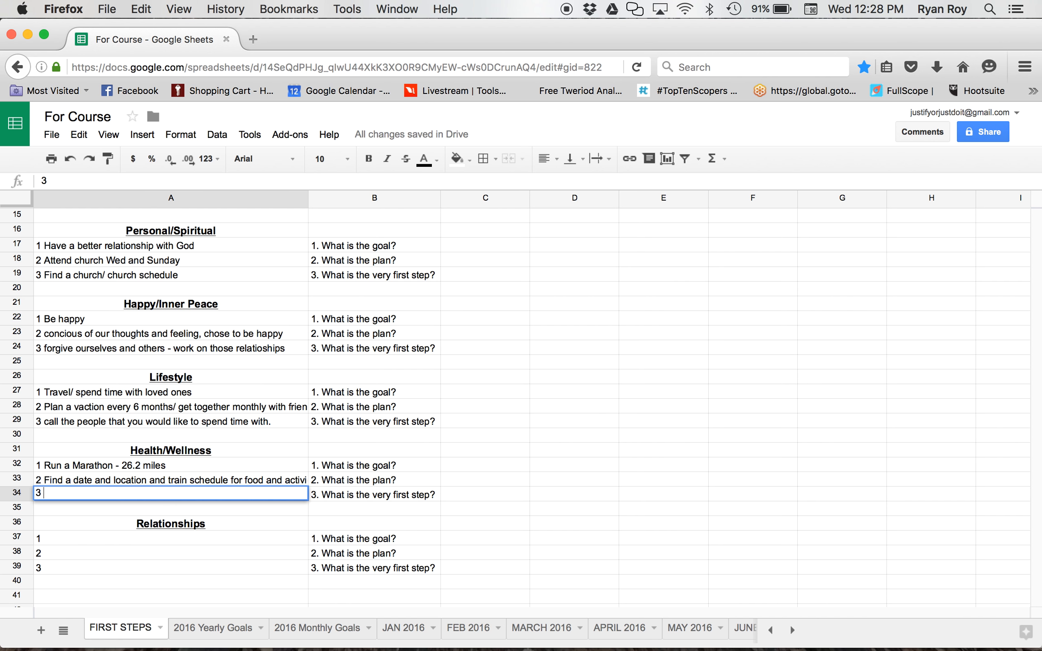
- Enter 'Pick a date and location' as the third Health/Wellness goal
type("Pick a d")
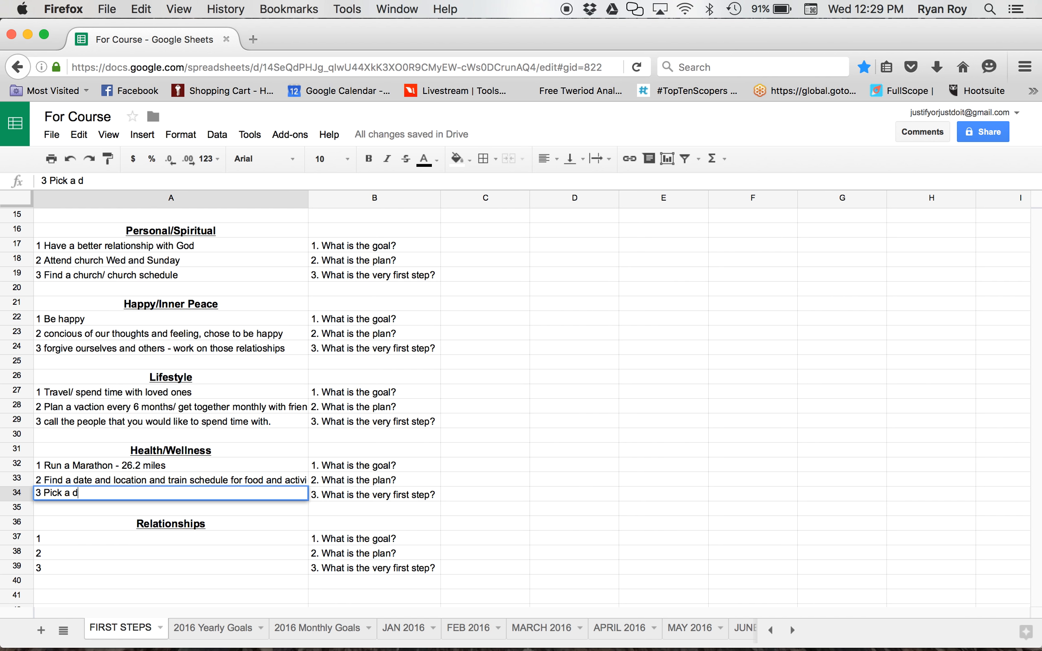
type("ate and loc")
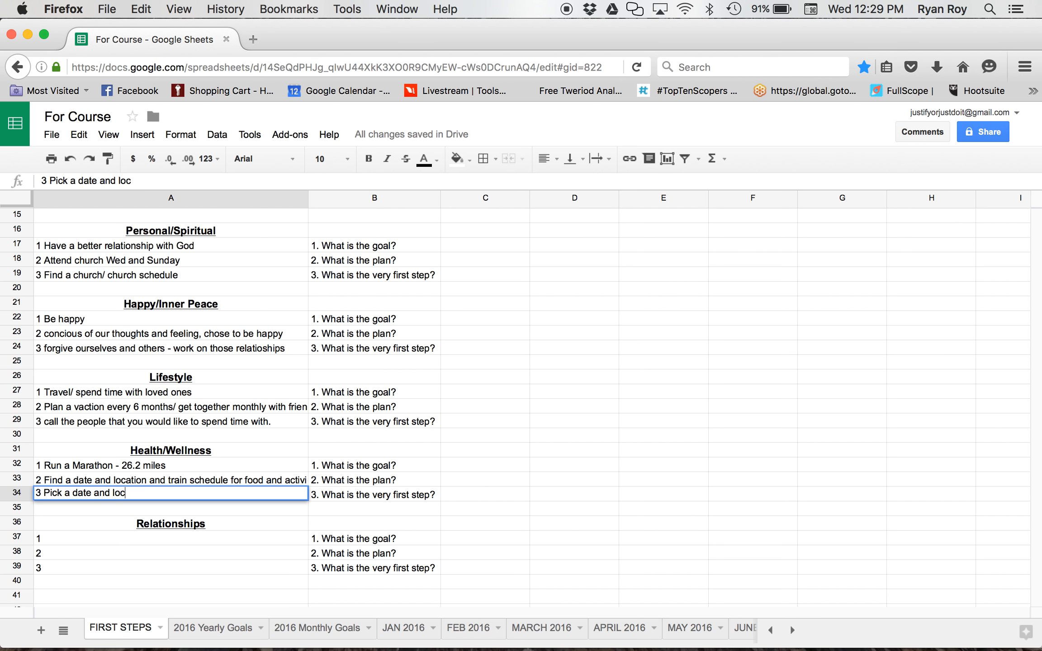
type("ation")
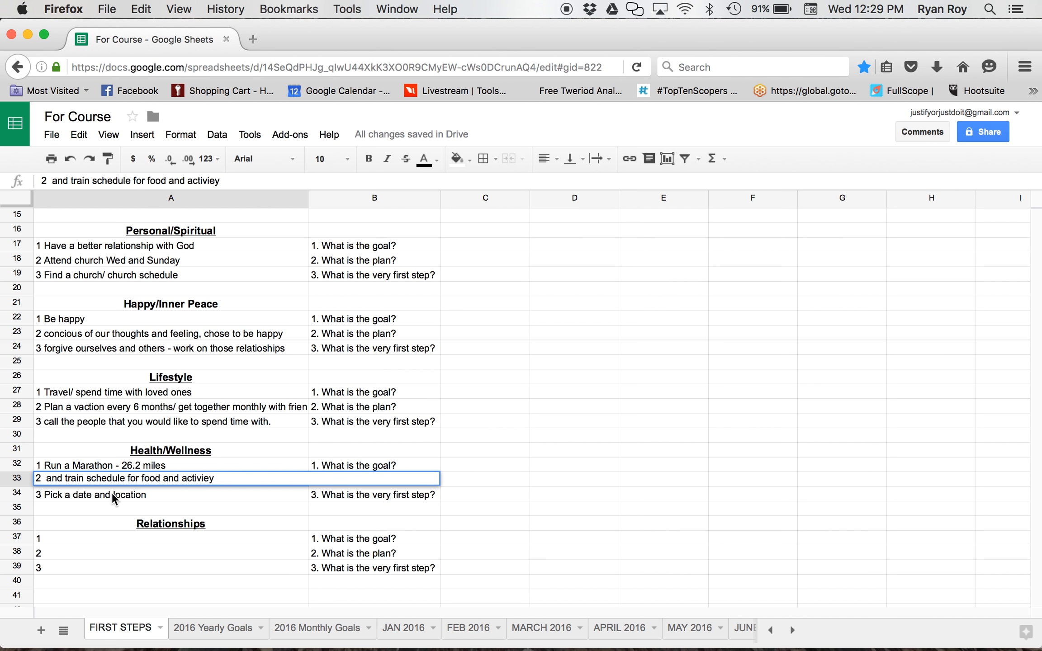
left_click(133, 494)
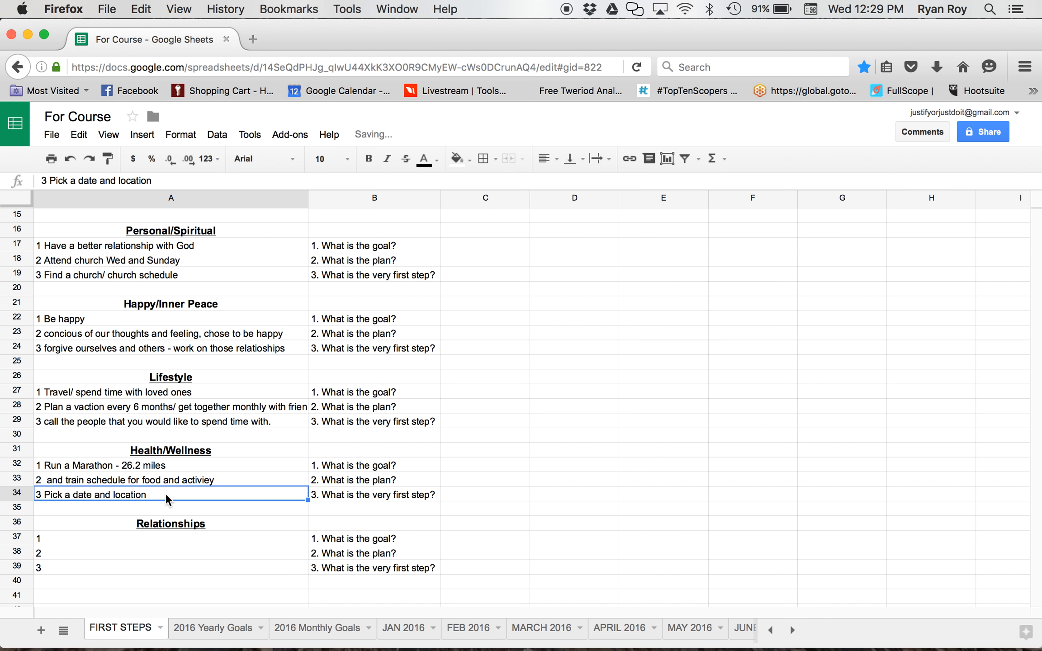
mouse_move(131, 545)
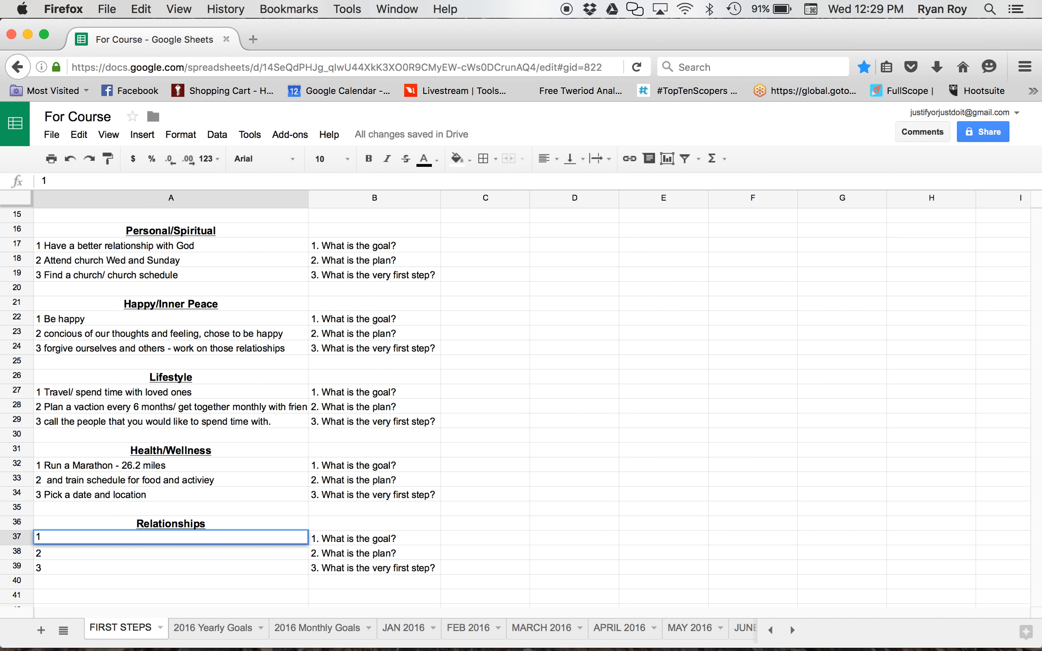
- Enter 'Great Father and Husband' as the Relationships goal
left_click(171, 537)
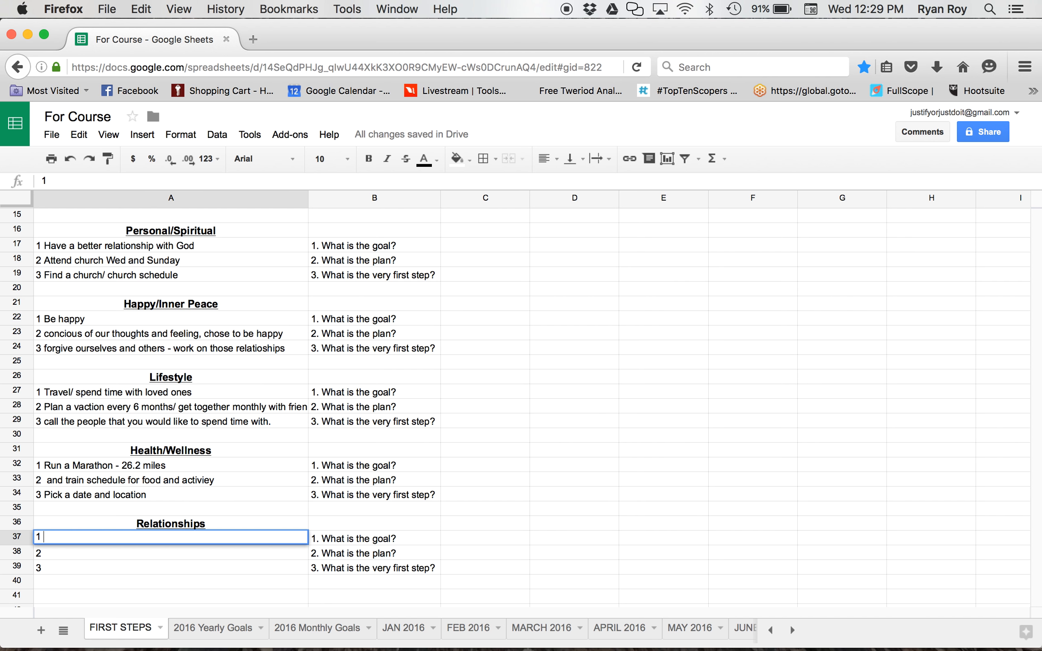
type("Grea")
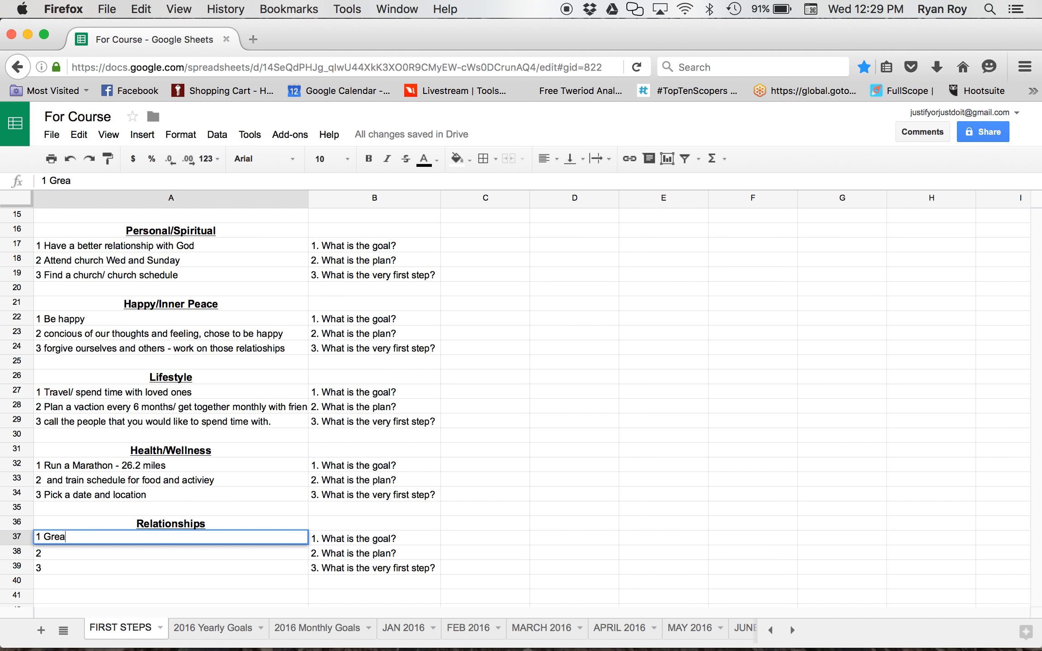
type("t Fathe")
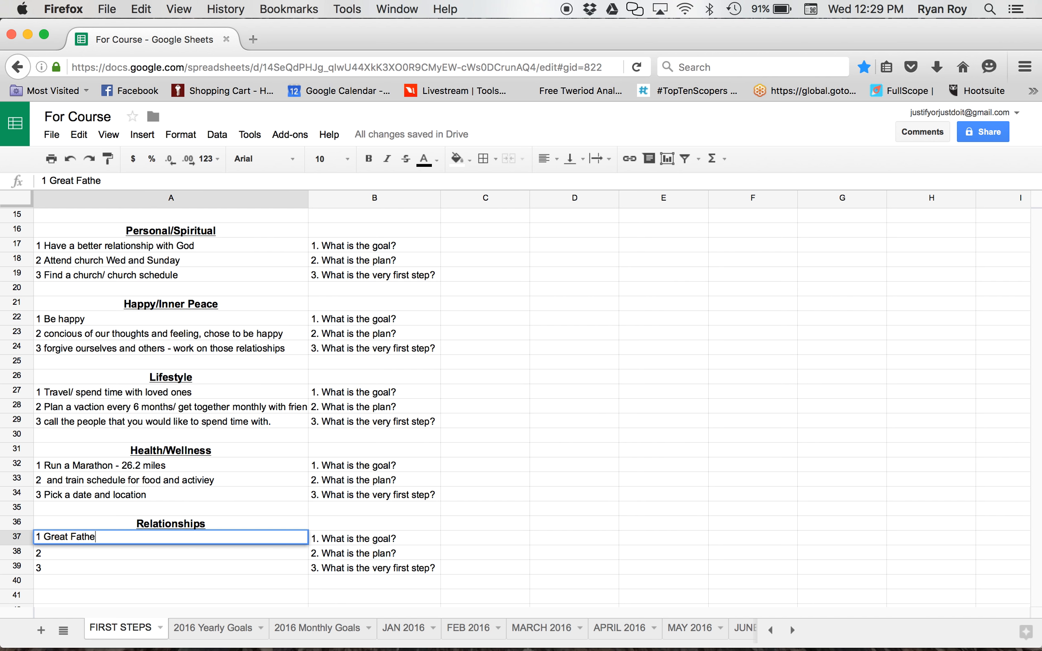
type("r and Husband")
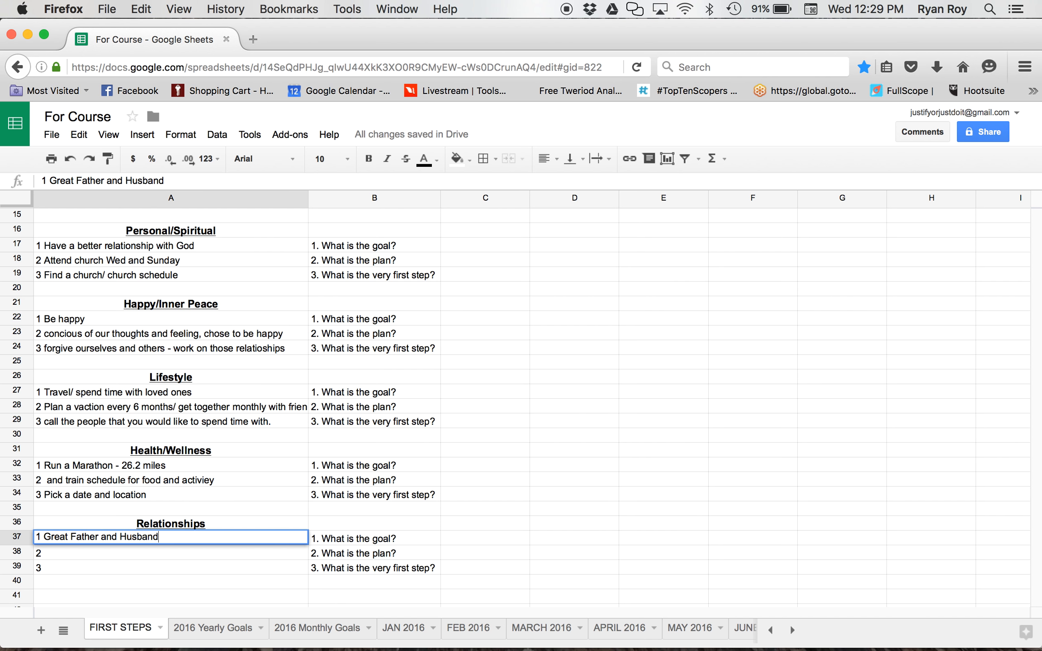
mouse_move(104, 561)
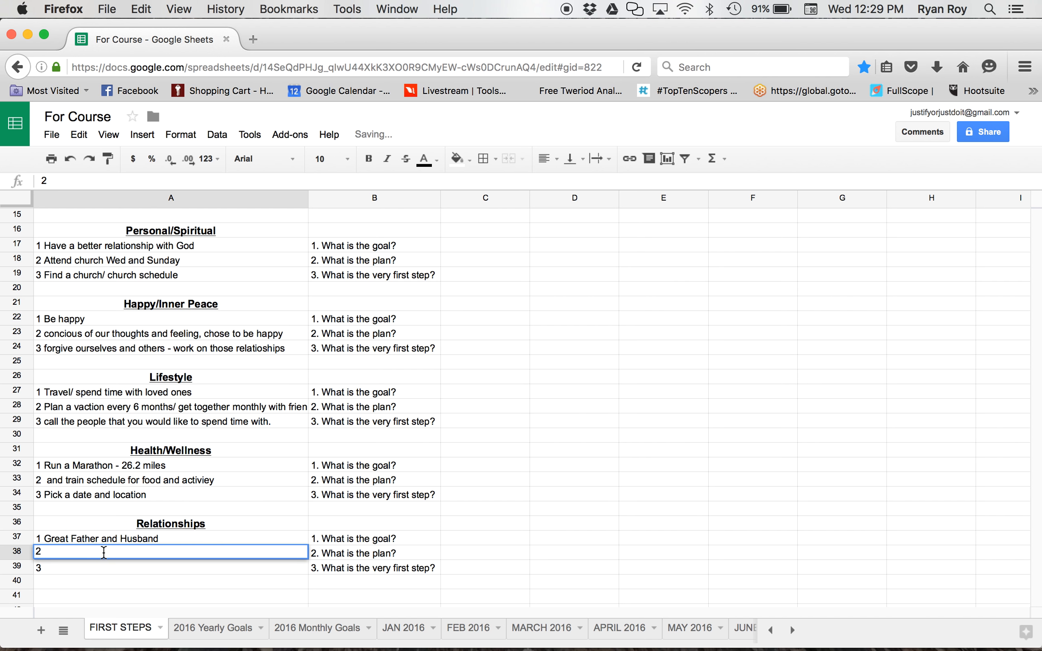
- Add 'acknowledge both wife and son daily' as the next Relationships line
type("ack")
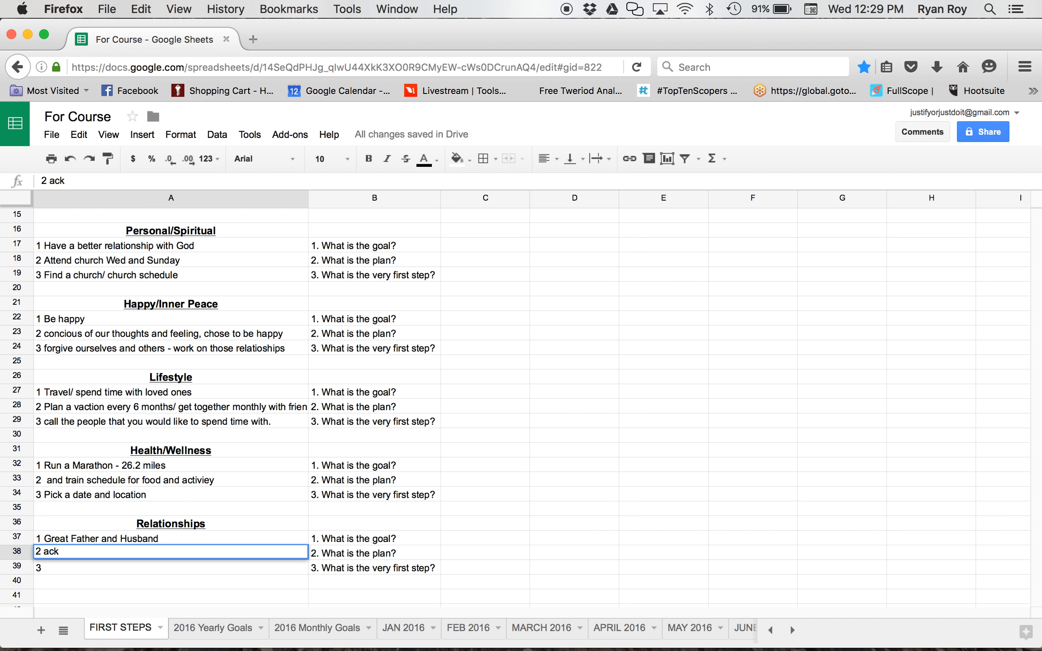
type("nowleg")
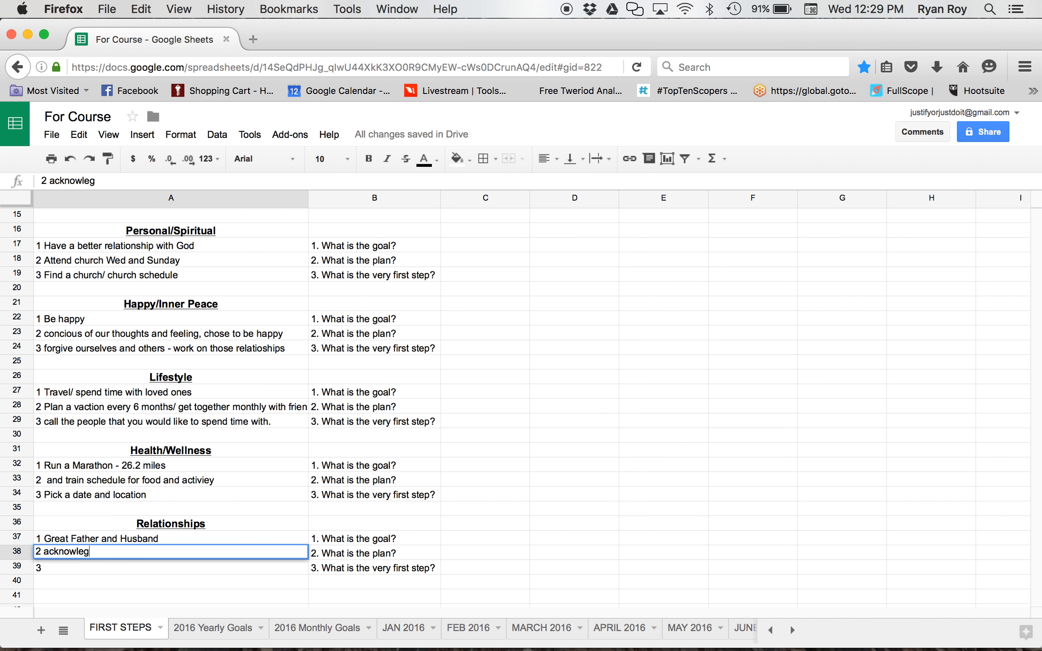
type("de")
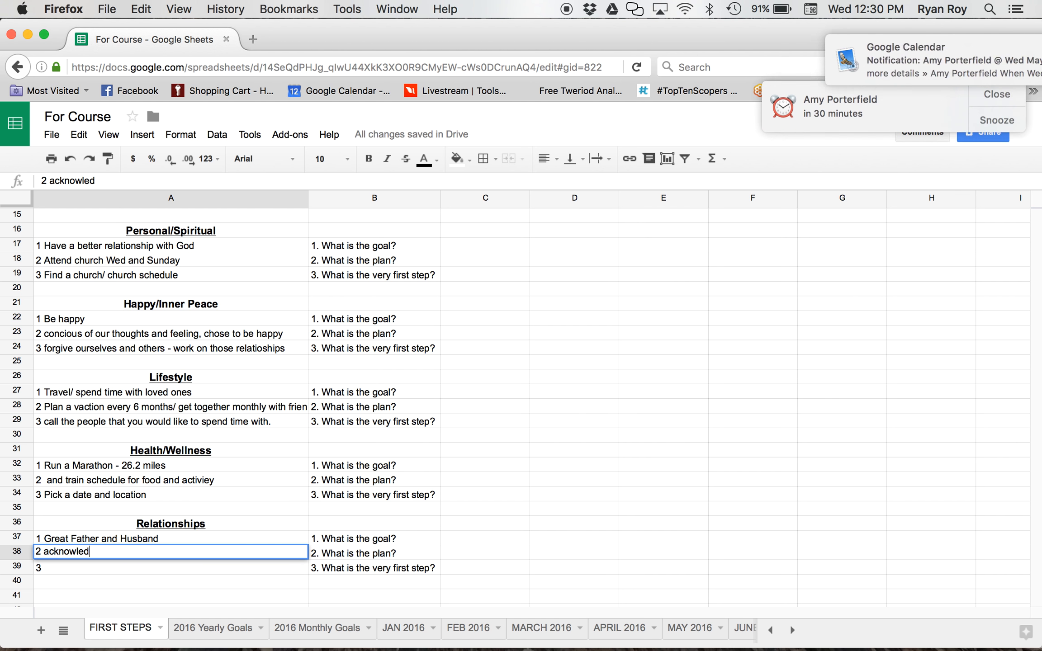
type("ge both wife a")
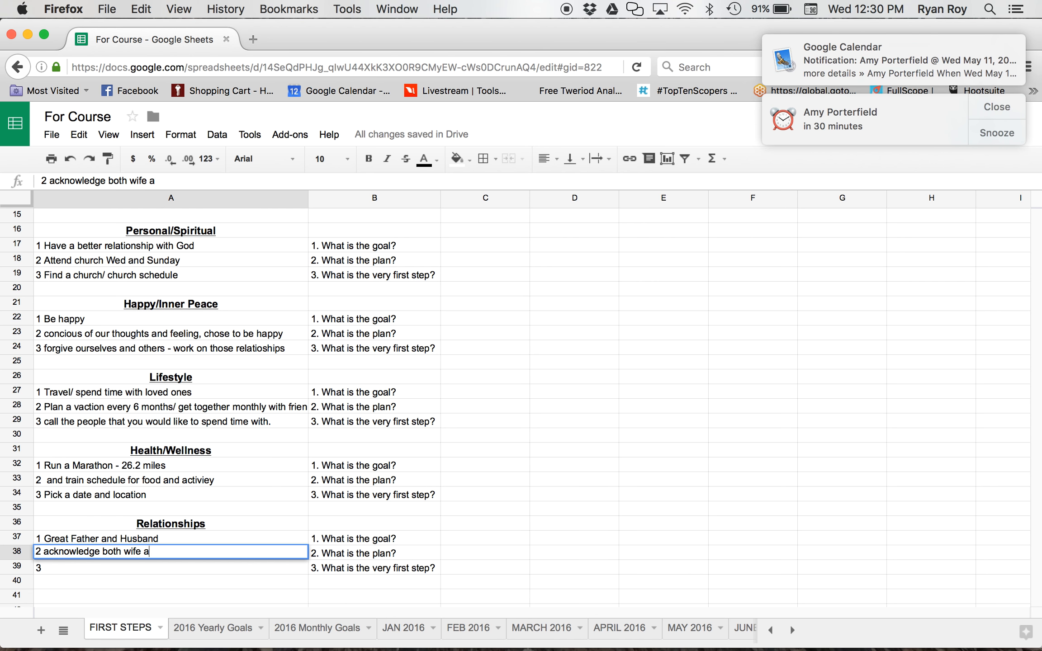
type("nd son daily")
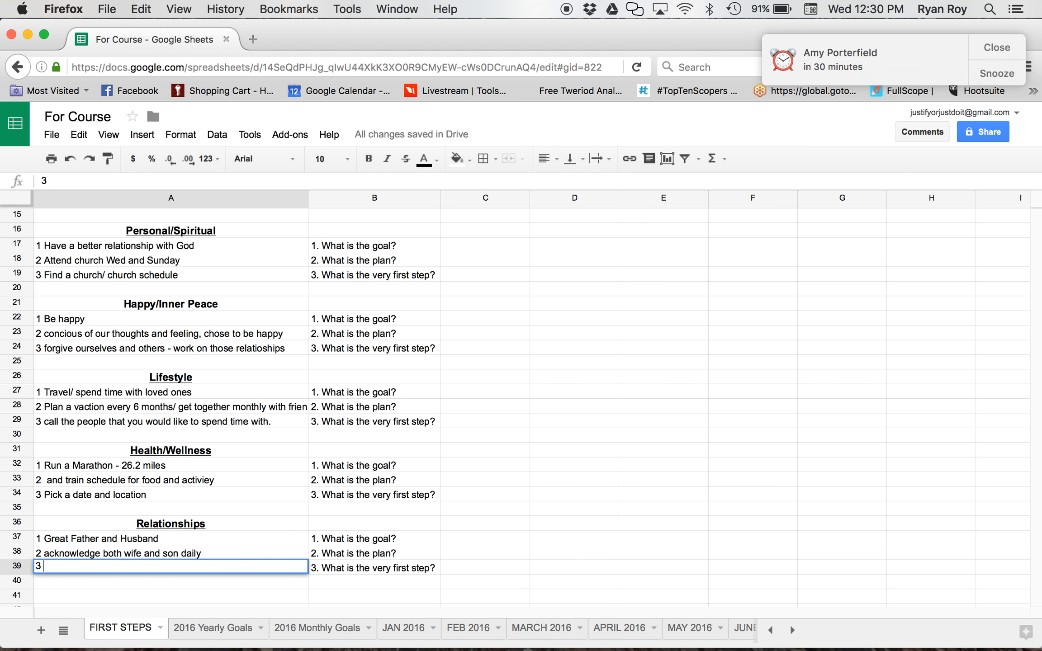
- Add a '5 things I'm grateful for' list and Daddy talk time
type("5")
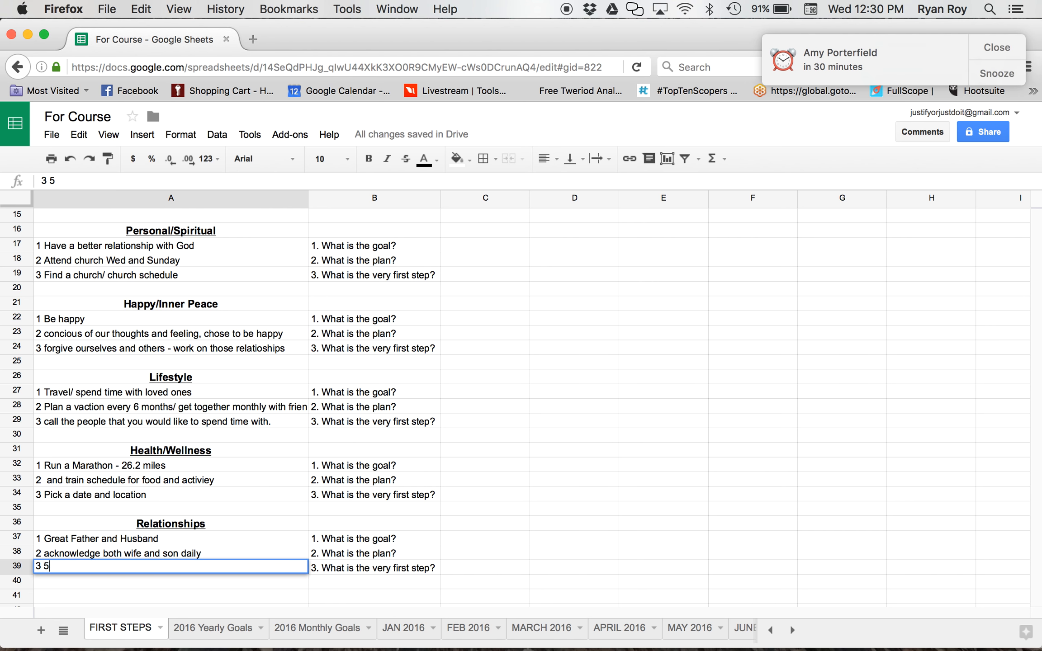
type("things")
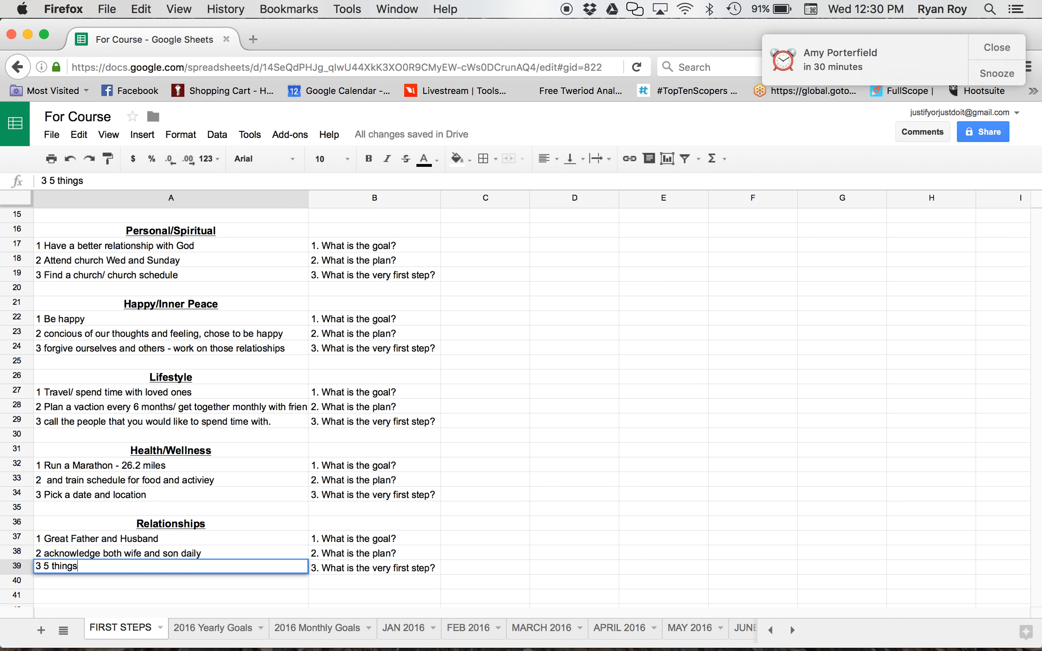
type("i'm grat")
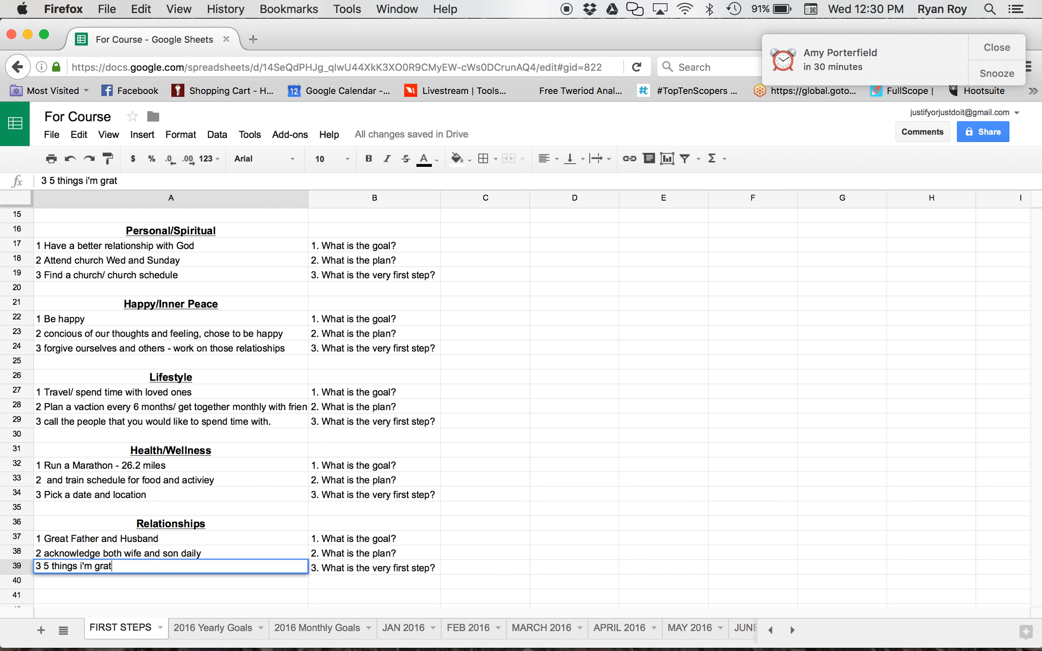
type("eful for list")
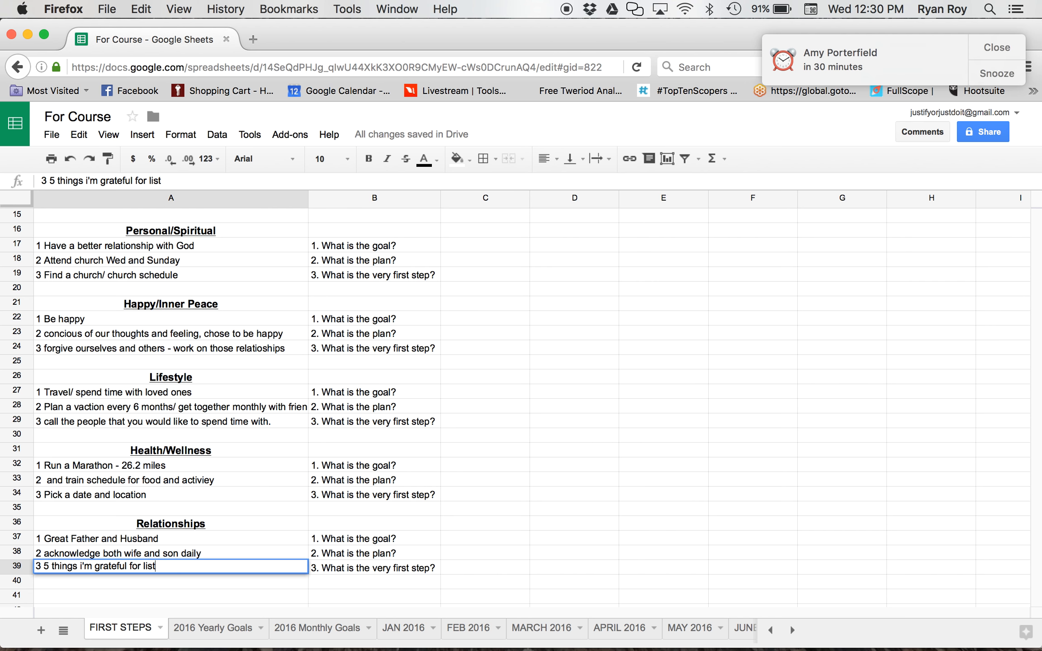
type("and")
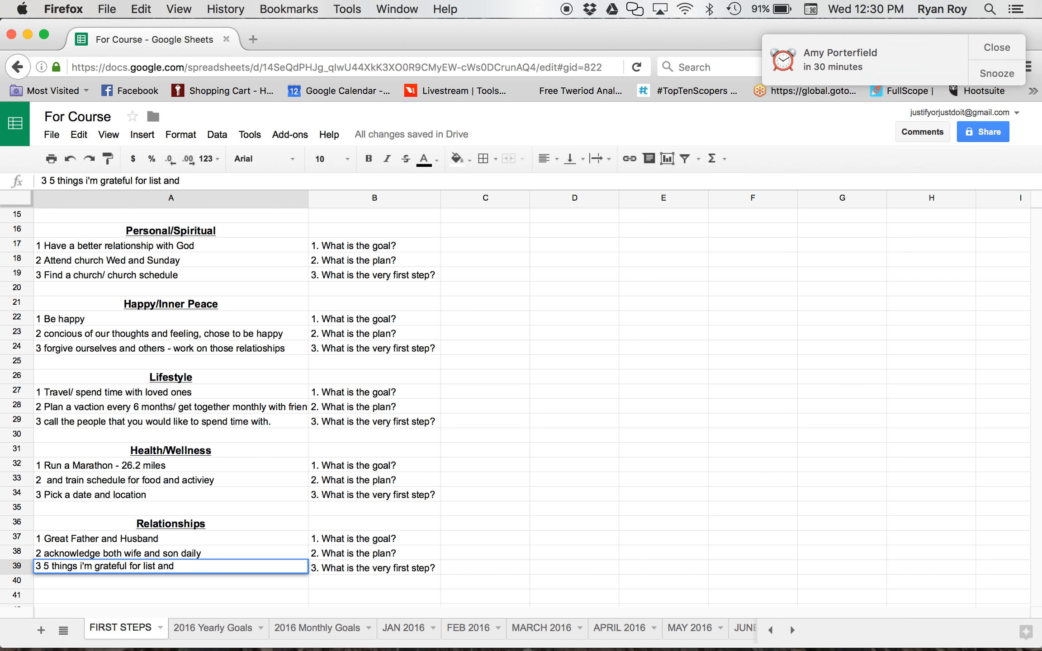
type("Daddy talk time each night")
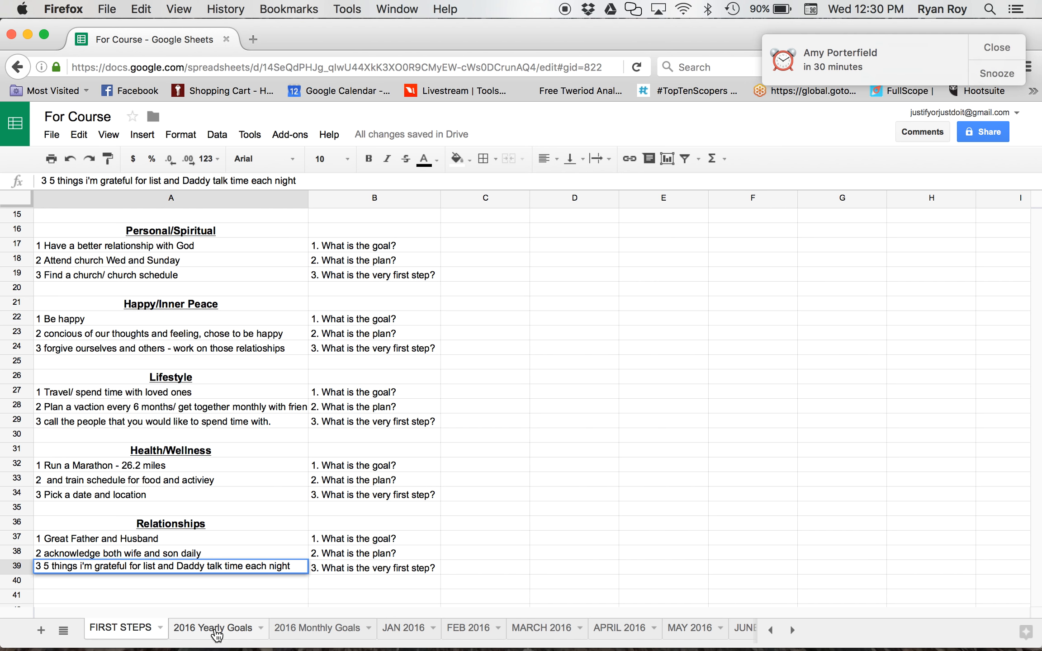
- Switch to the 2016 Yearly Goals sheet
left_click(212, 628)
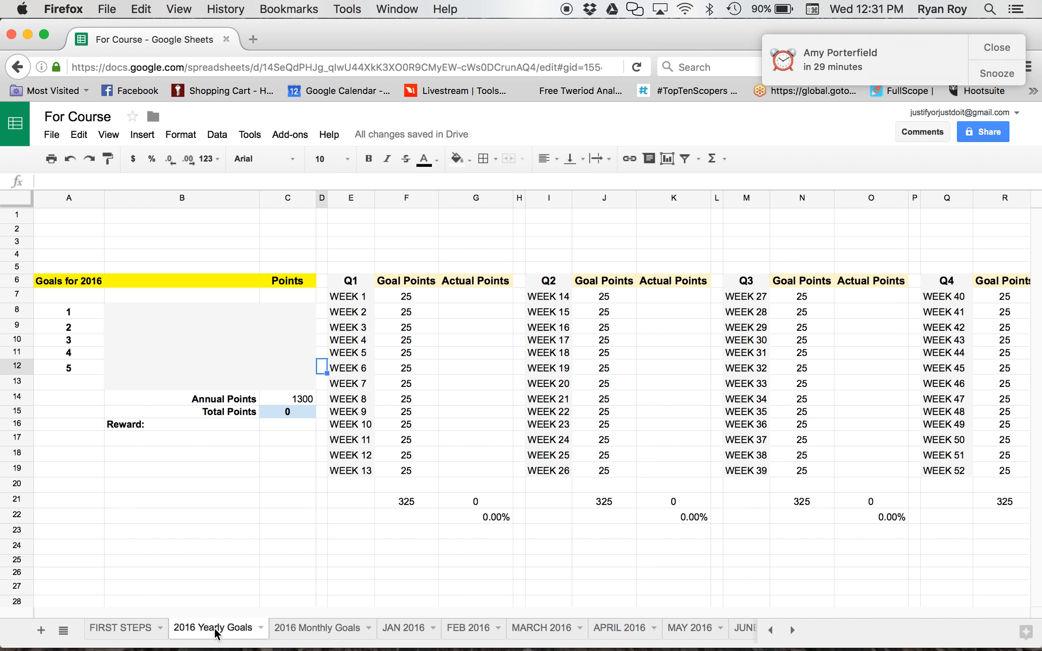
mouse_move(151, 313)
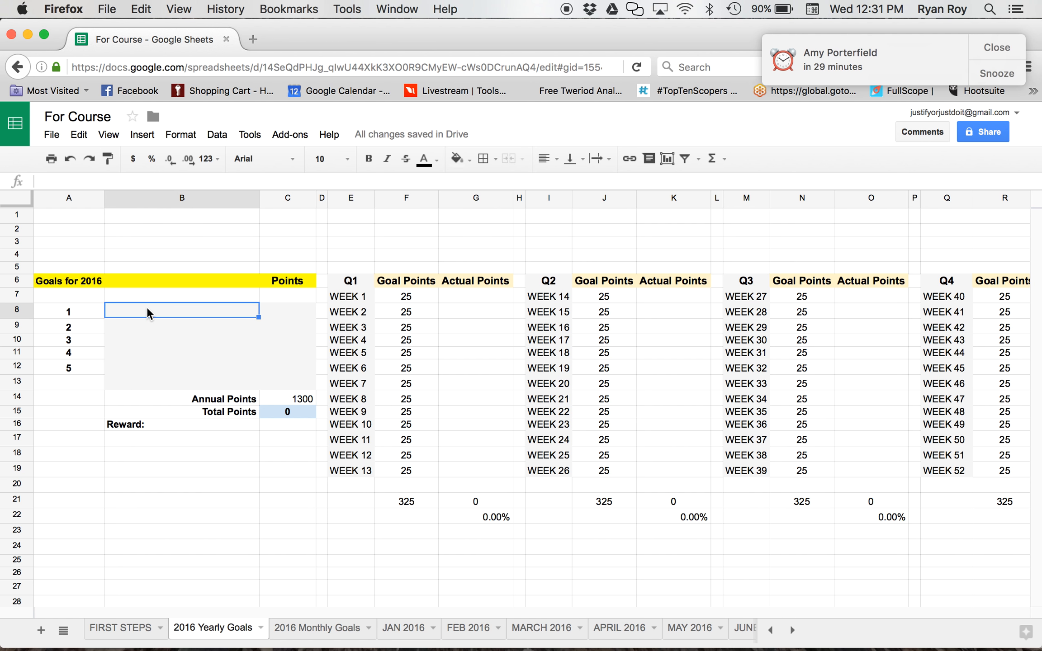
- Enter the first yearly goals: great father and husband, $36k, and 10+ paid clients
type("Be a great")
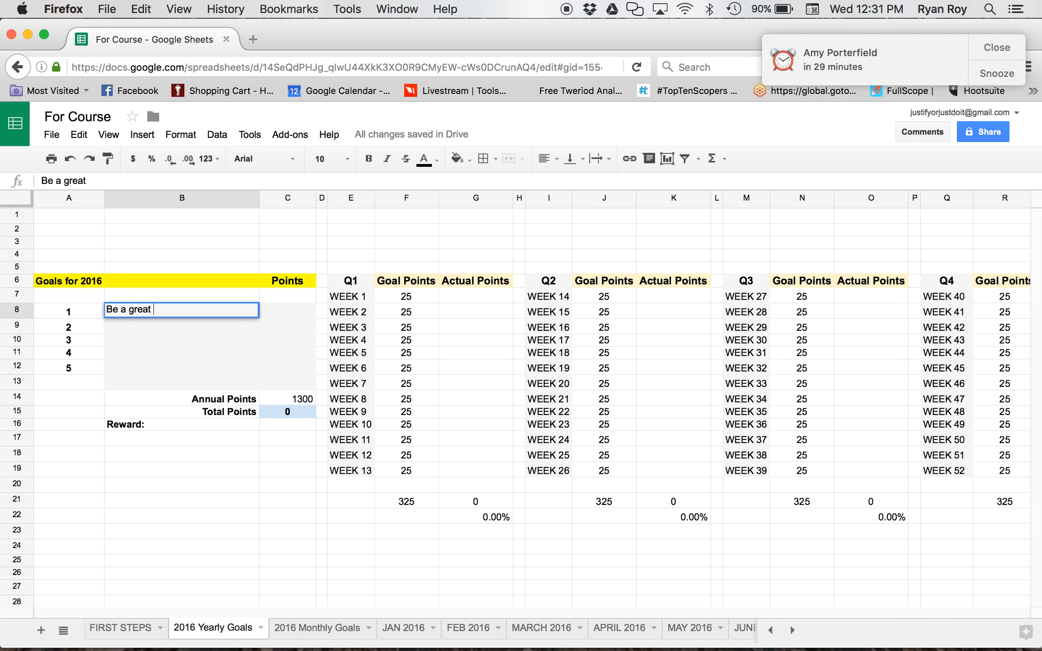
type("Father and husband")
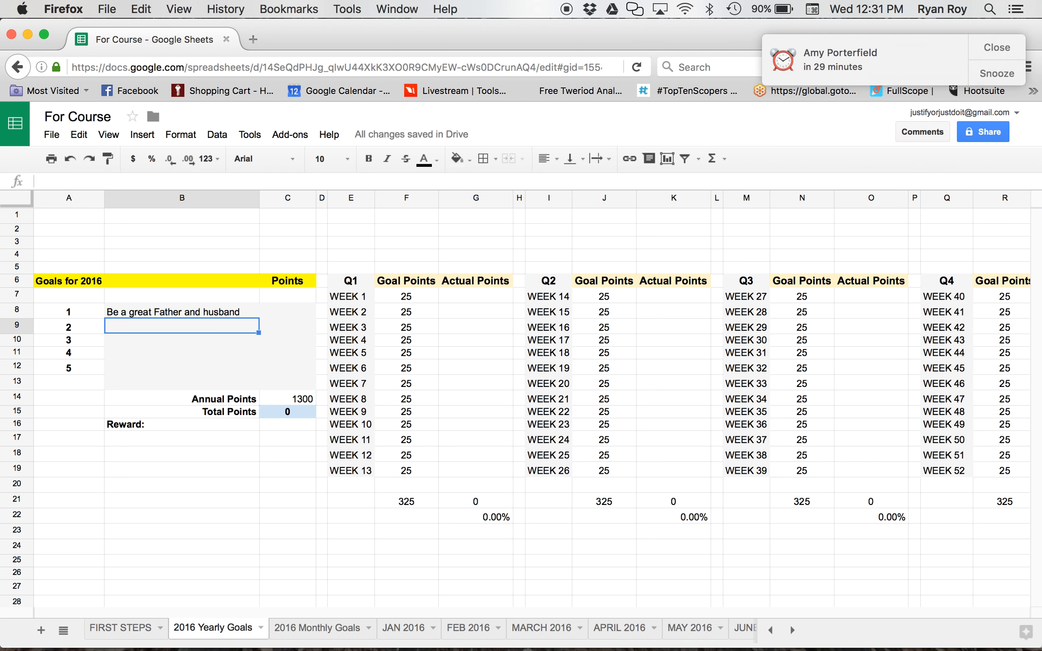
type("CRe")
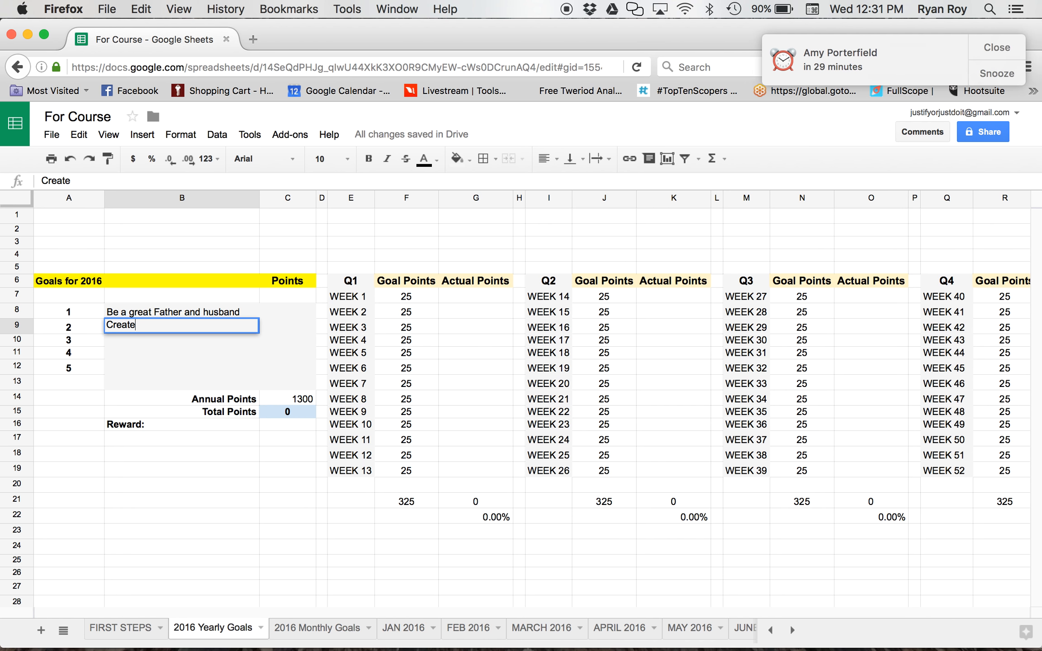
type("the")
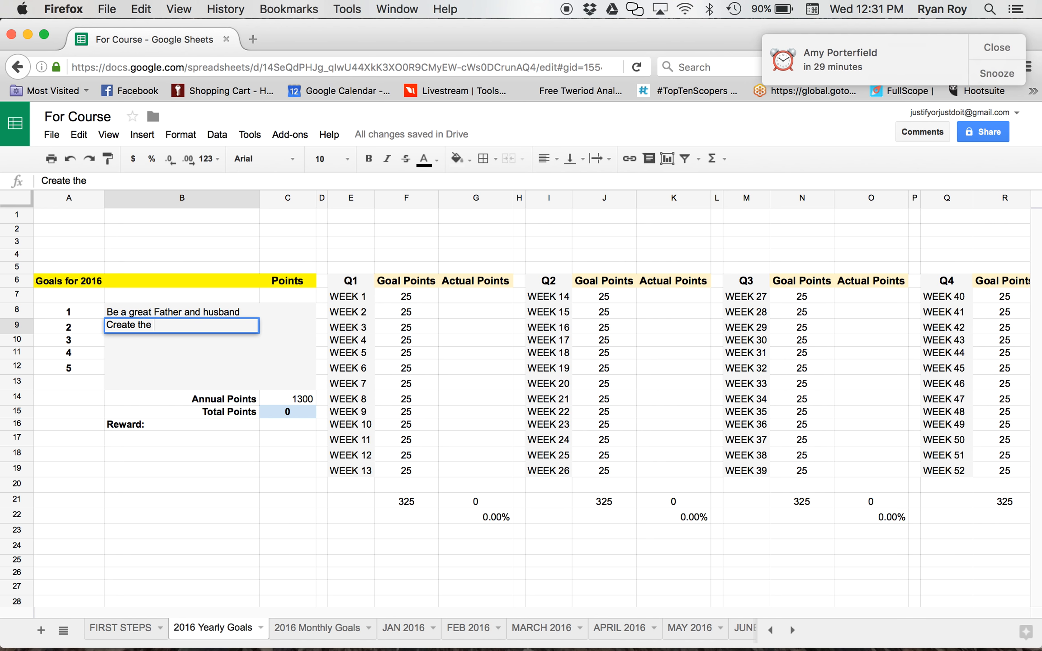
type("$36k income")
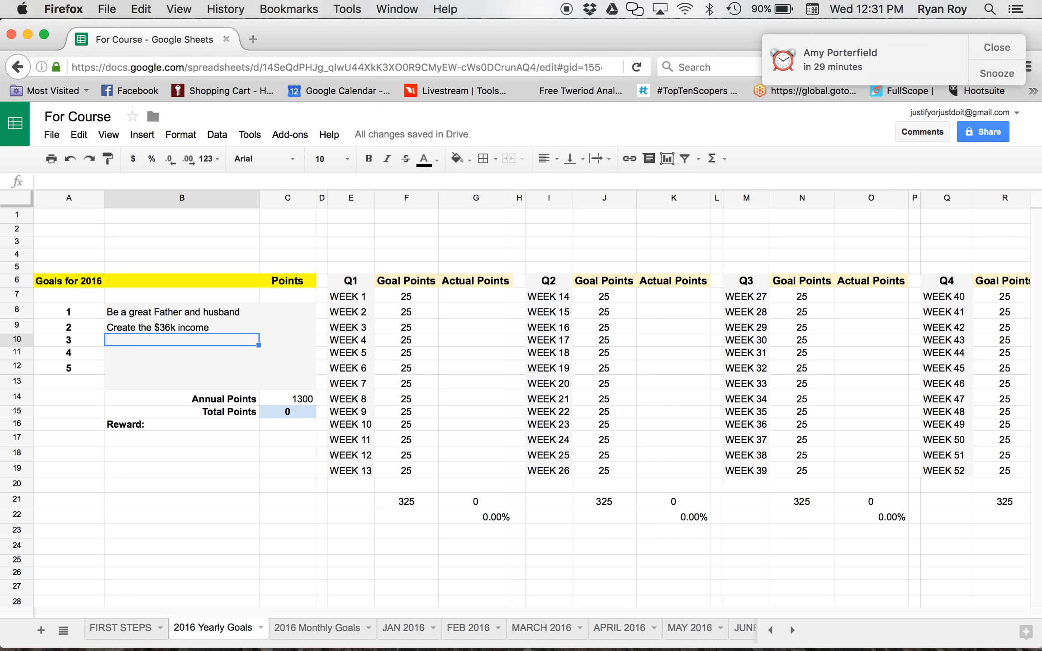
type("10+")
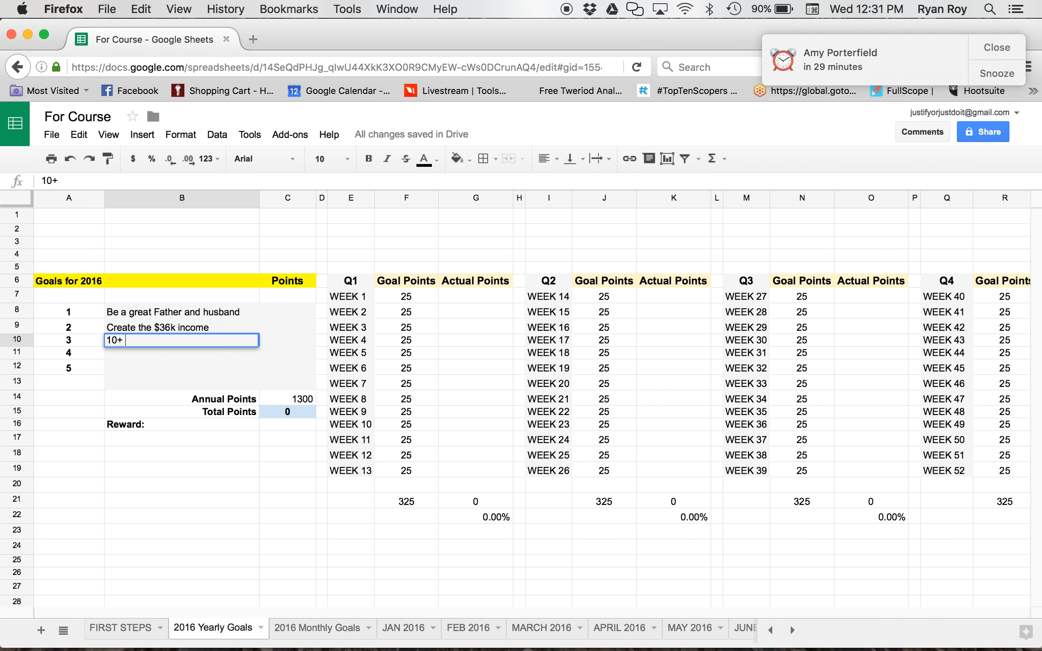
type("paid clients")
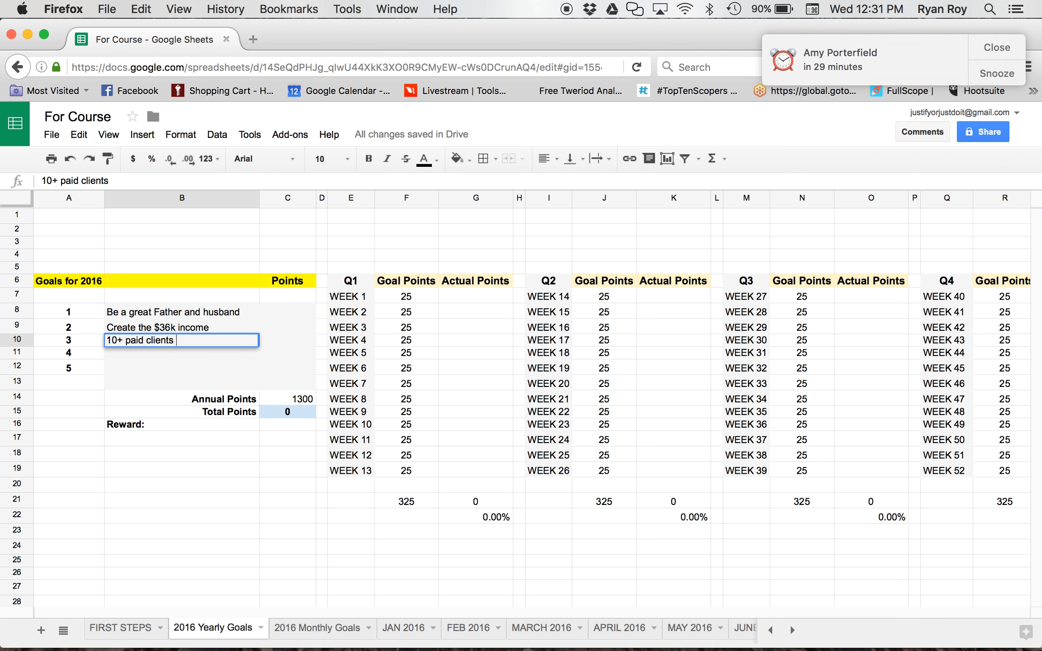
type("in their bi")
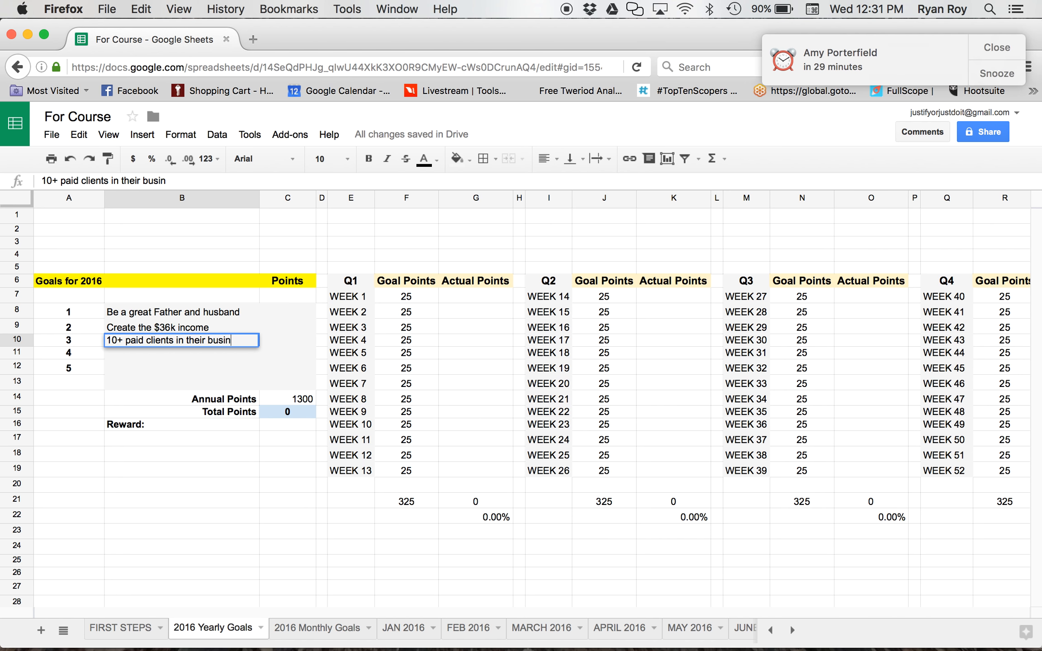
type("ess")
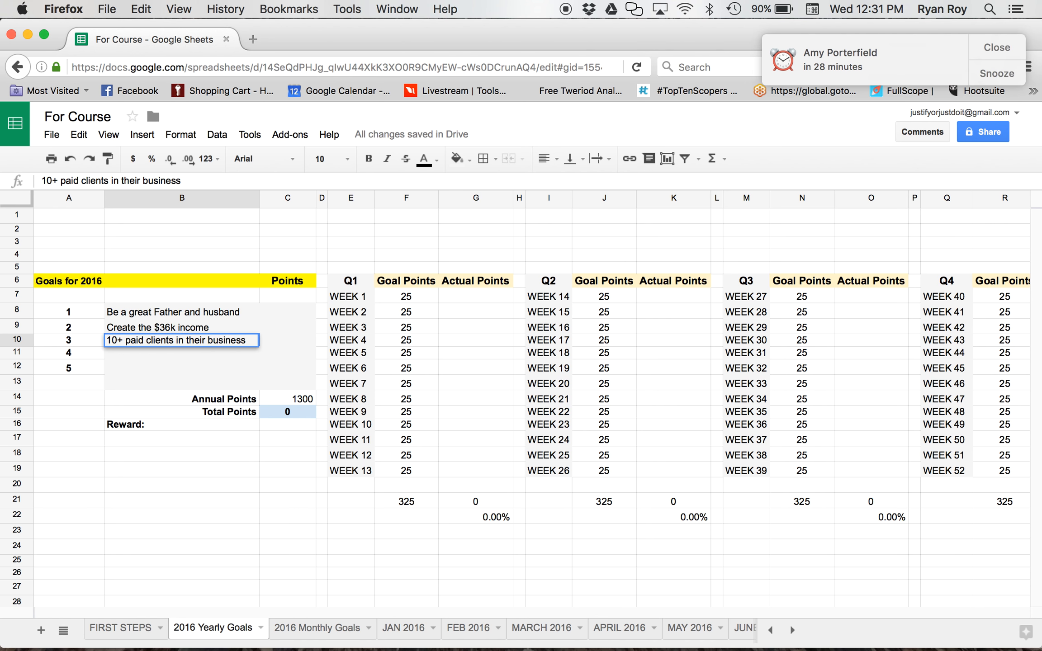
key("Return")
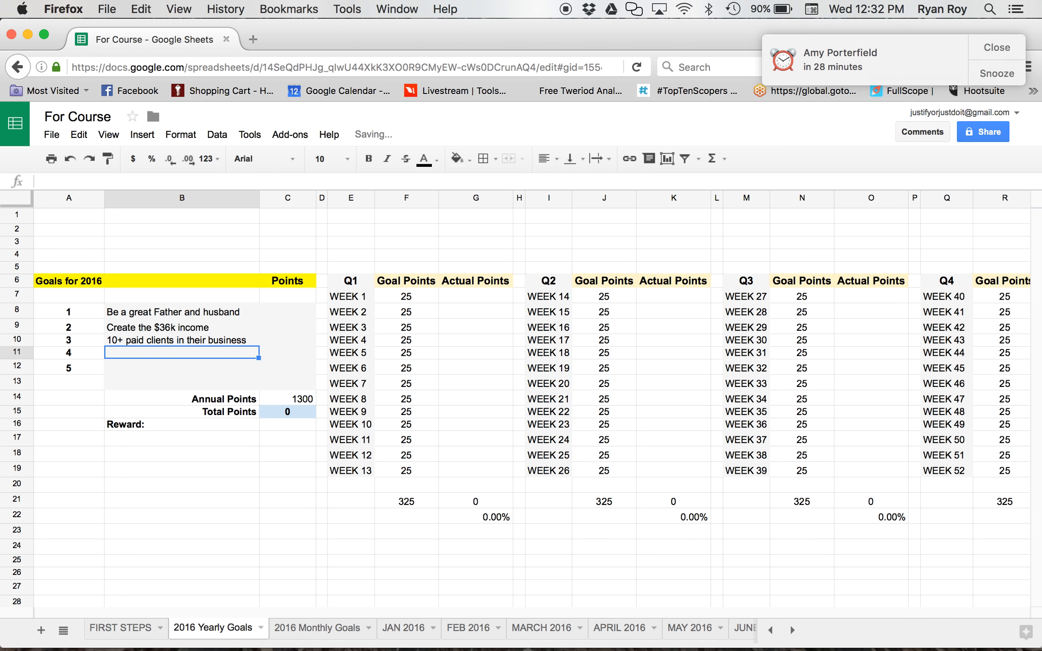
- Add 'Run a marathon' and 'Attend church regularly - weekly' as goals four and five
type("Run a mara")
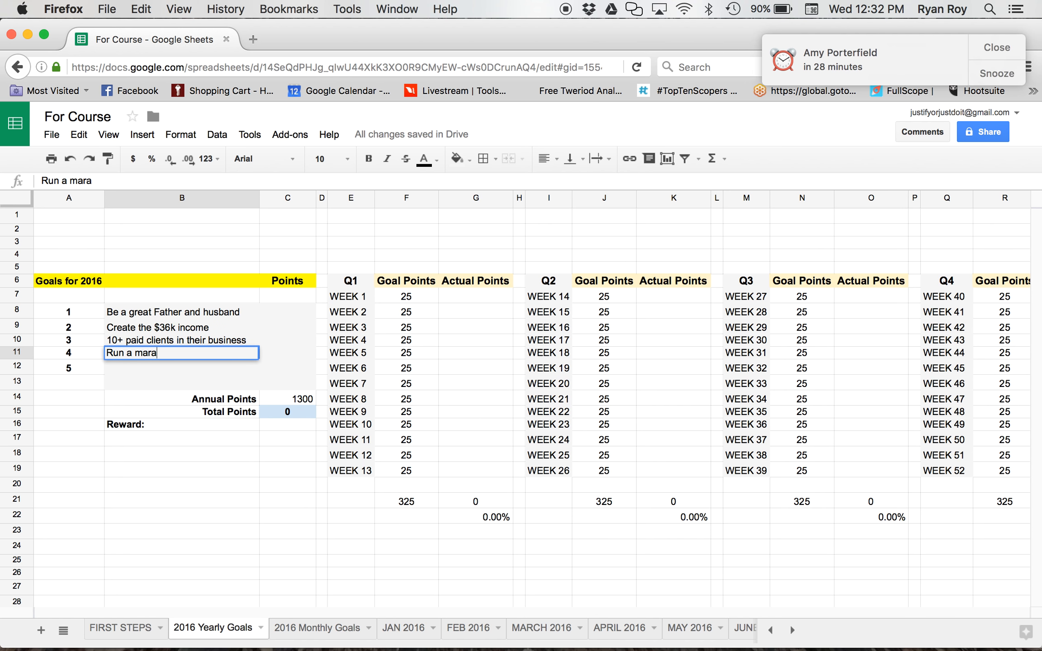
type("thon")
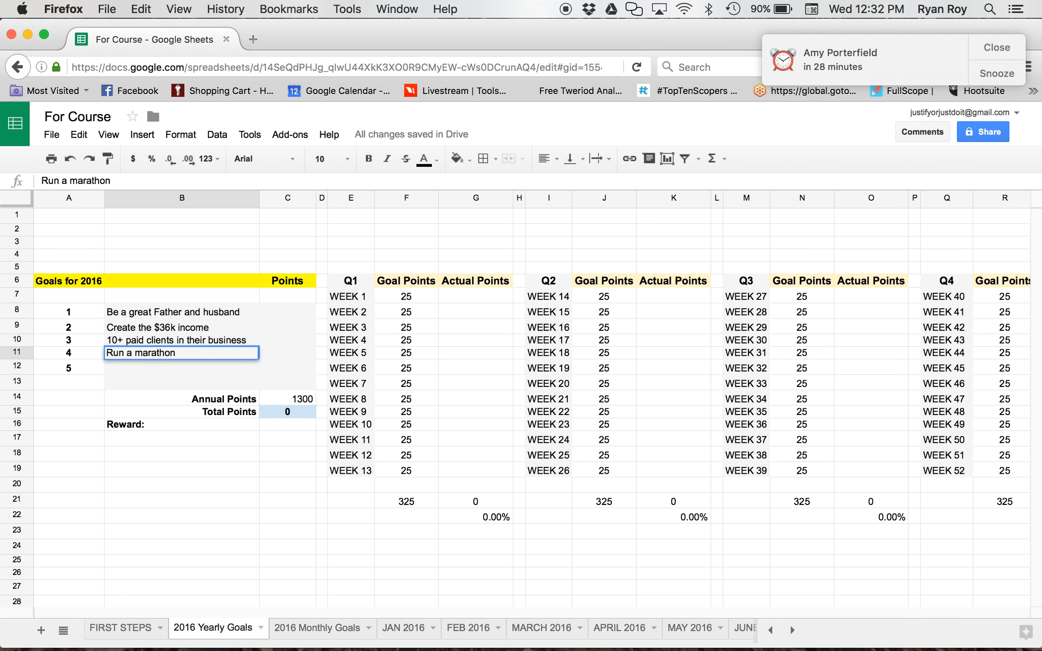
left_click(174, 352)
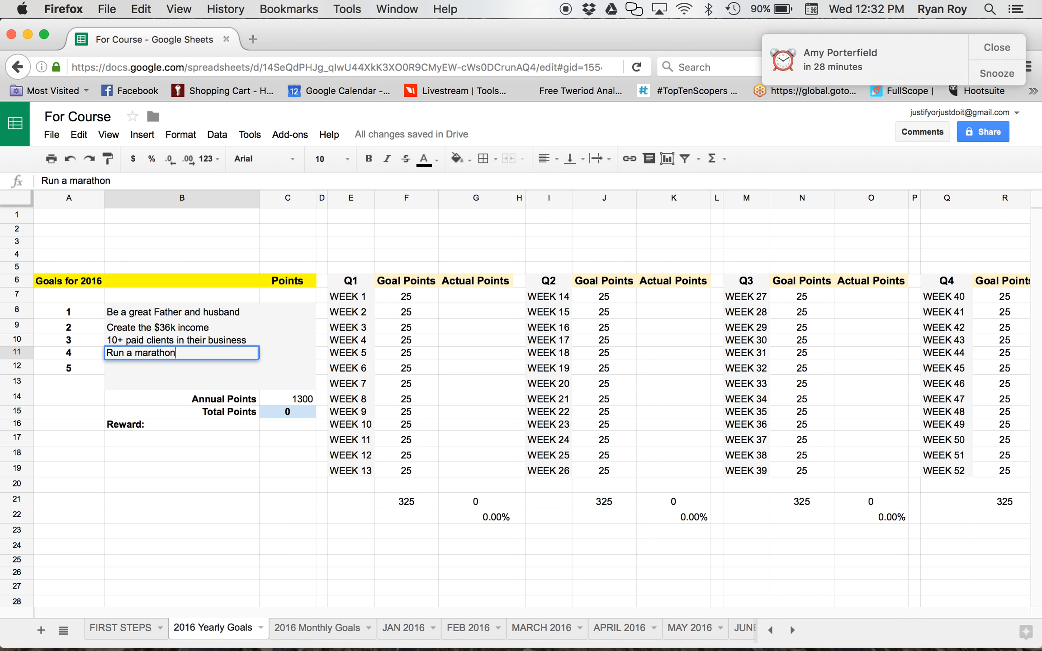
type("Attend")
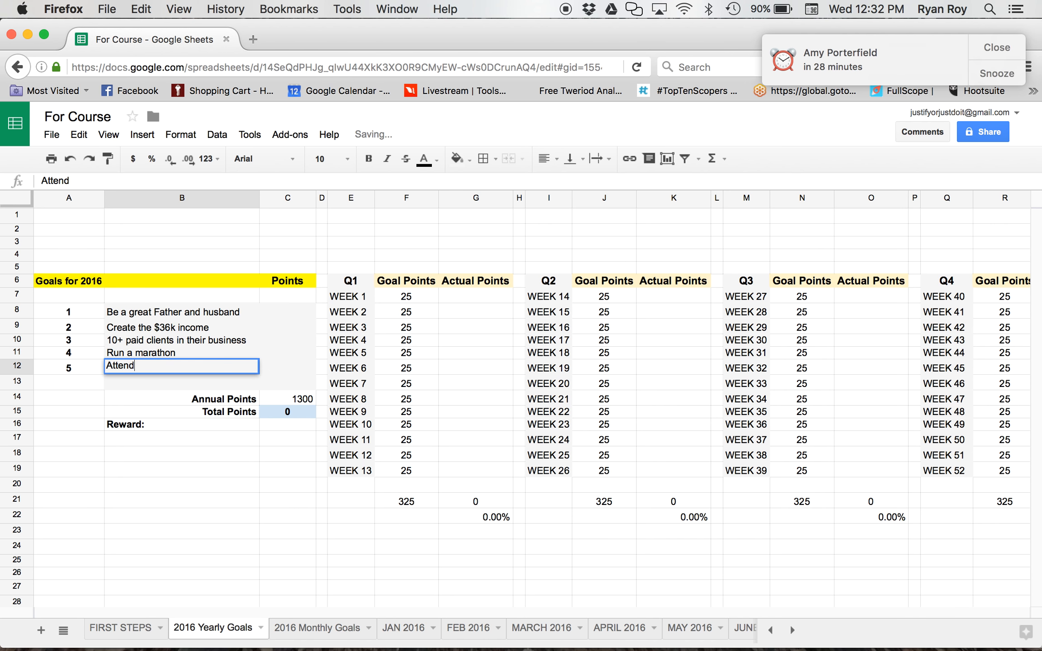
type("chru")
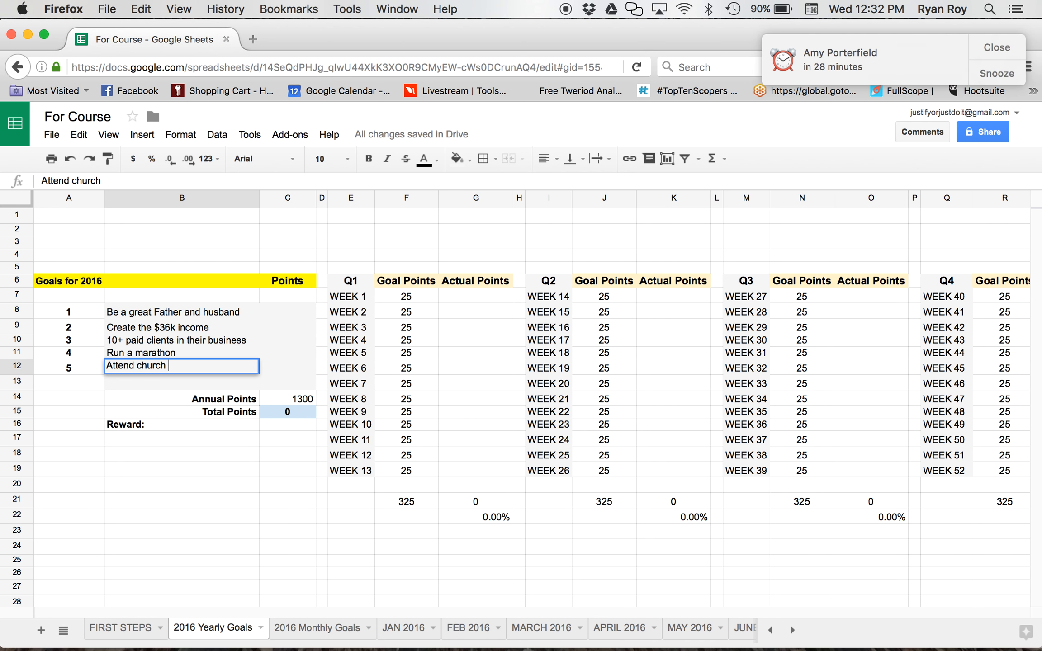
type("regu")
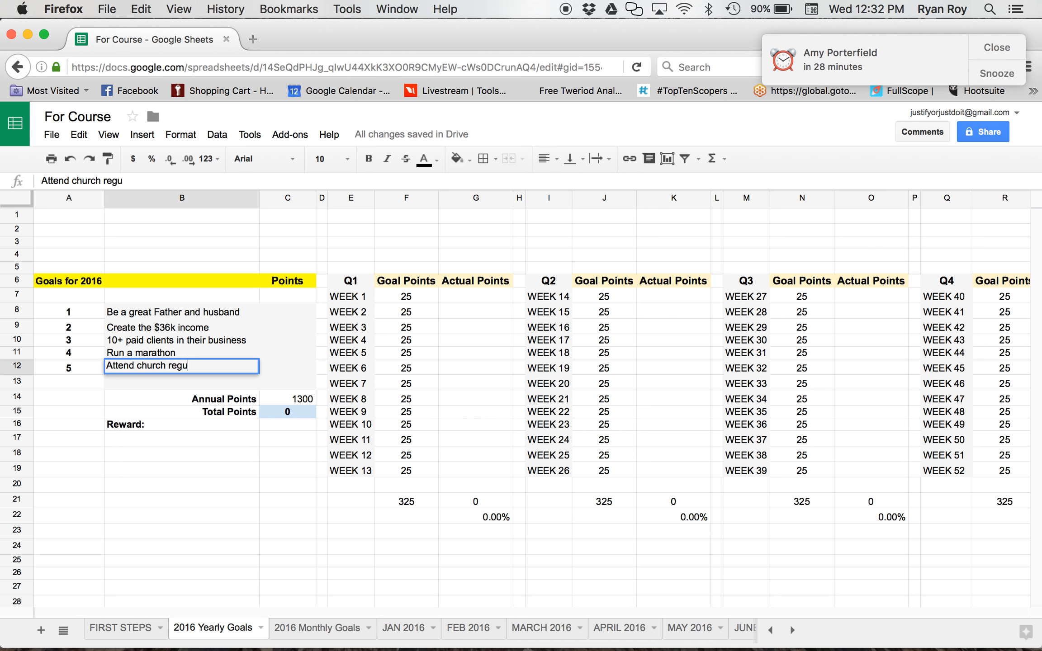
type("larly")
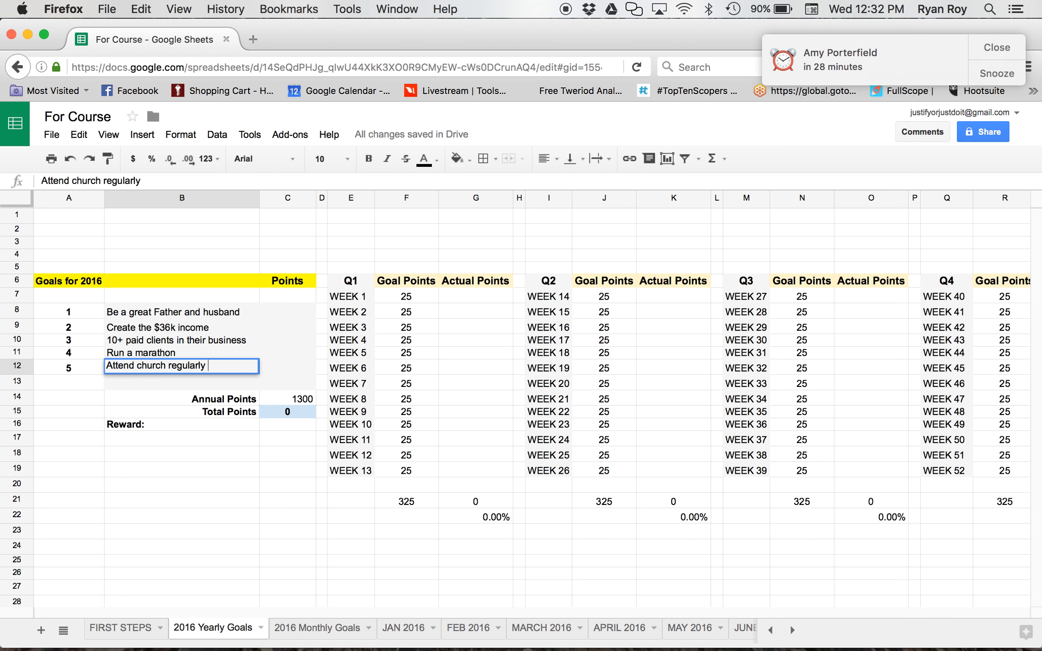
type("-")
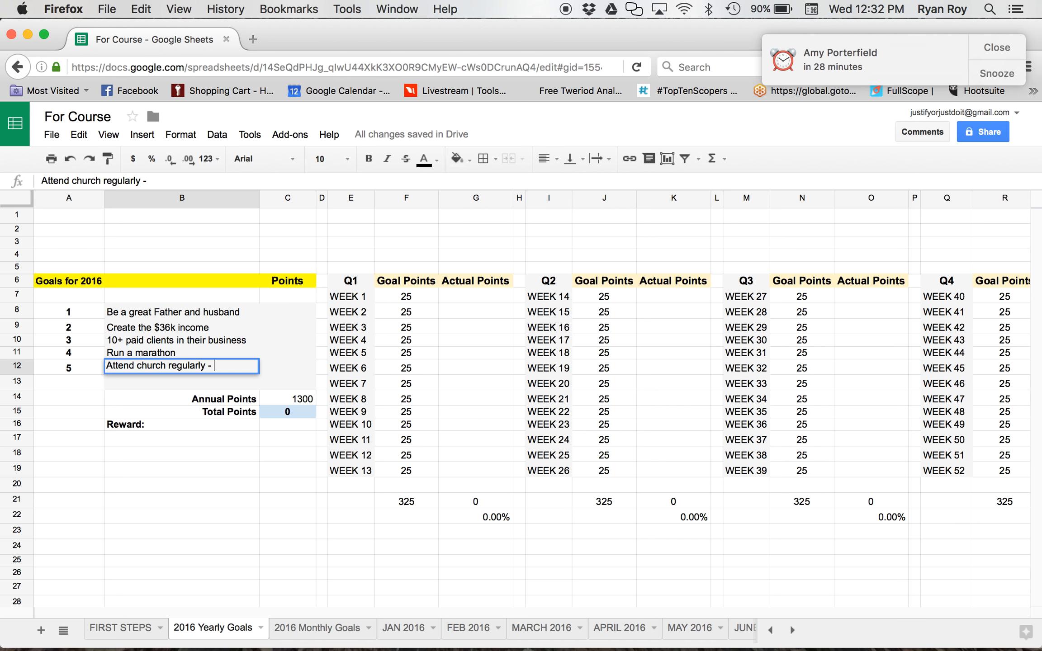
type("we")
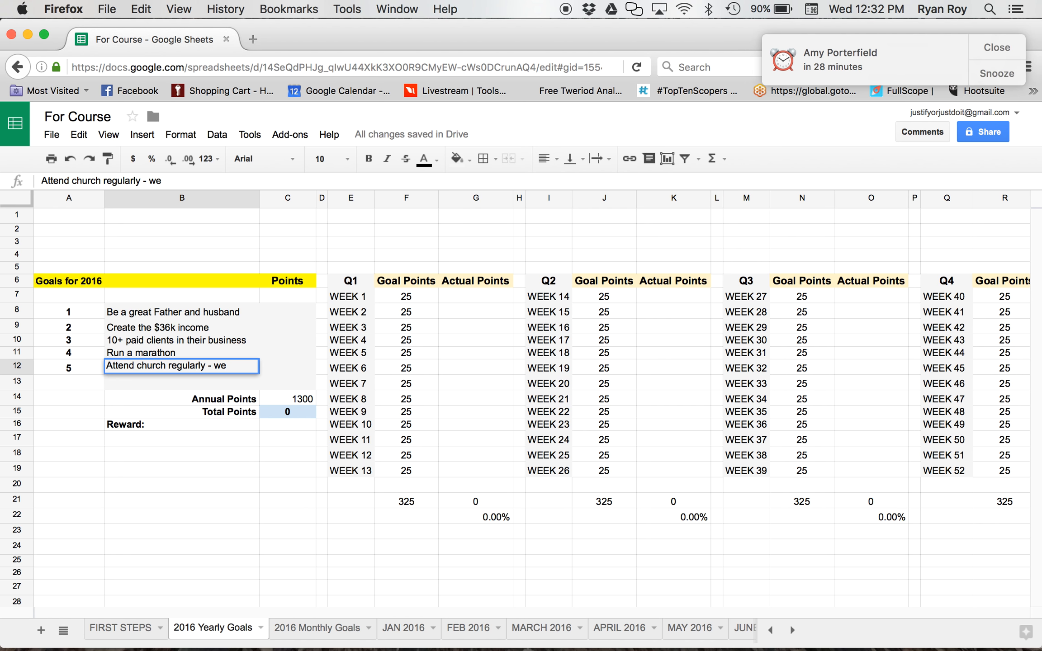
type("ekly")
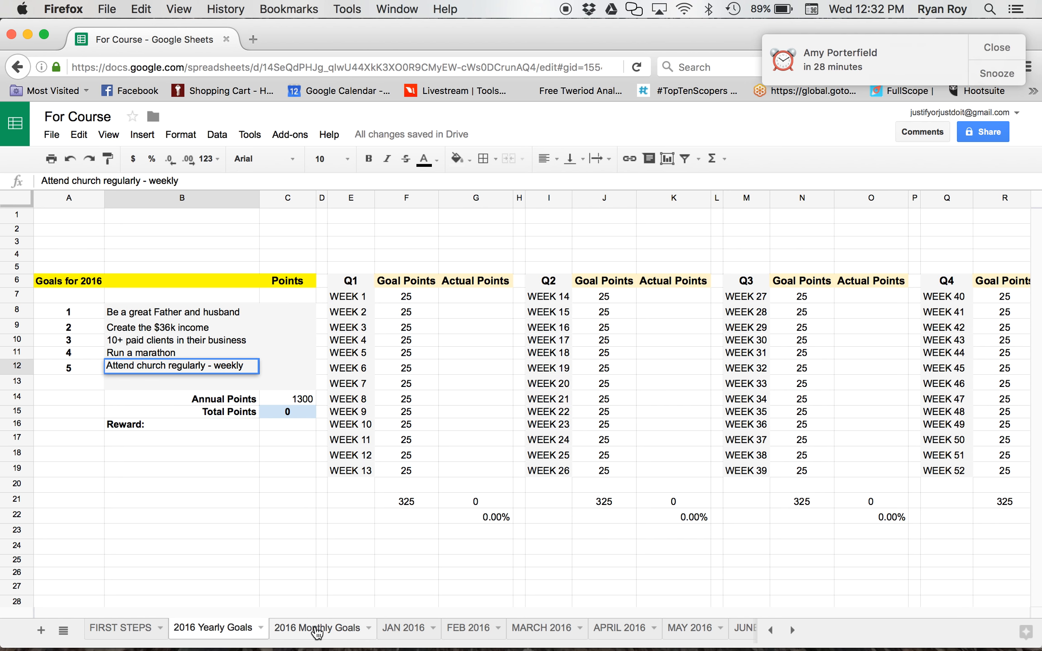
- Open the 2016 Monthly Goals sheet and select the cell for January's first goal
left_click(316, 628)
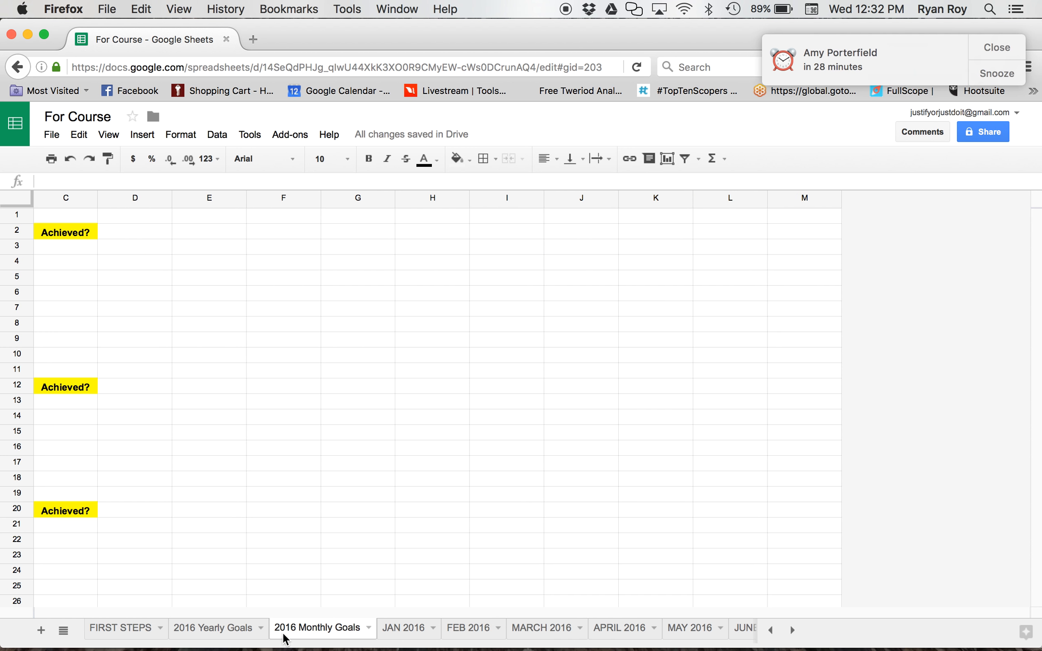
left_click(65, 492)
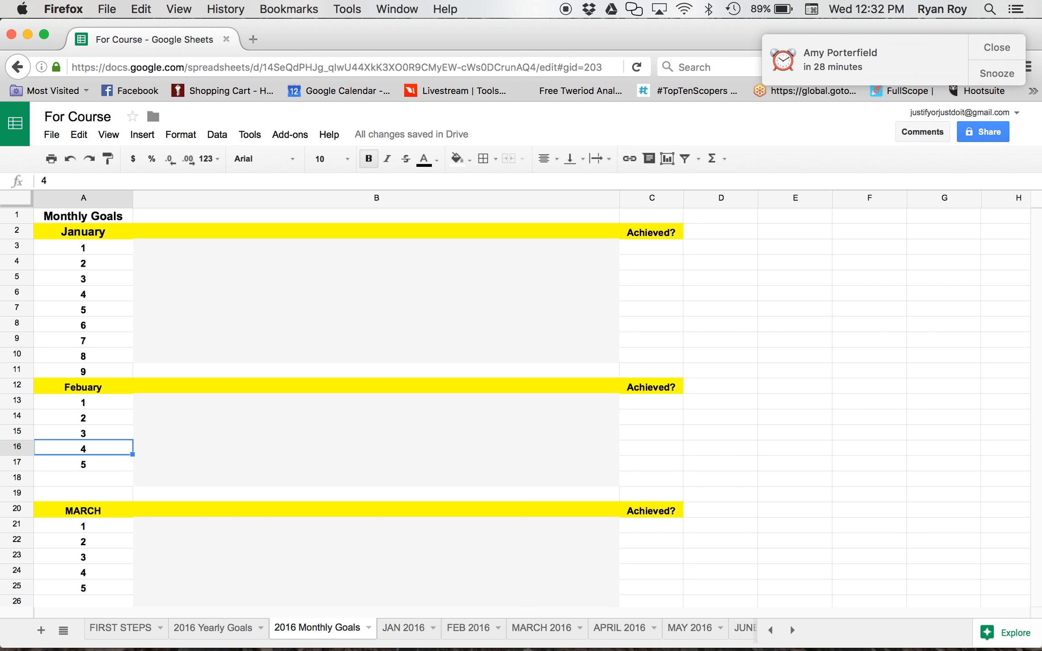
left_click(83, 278)
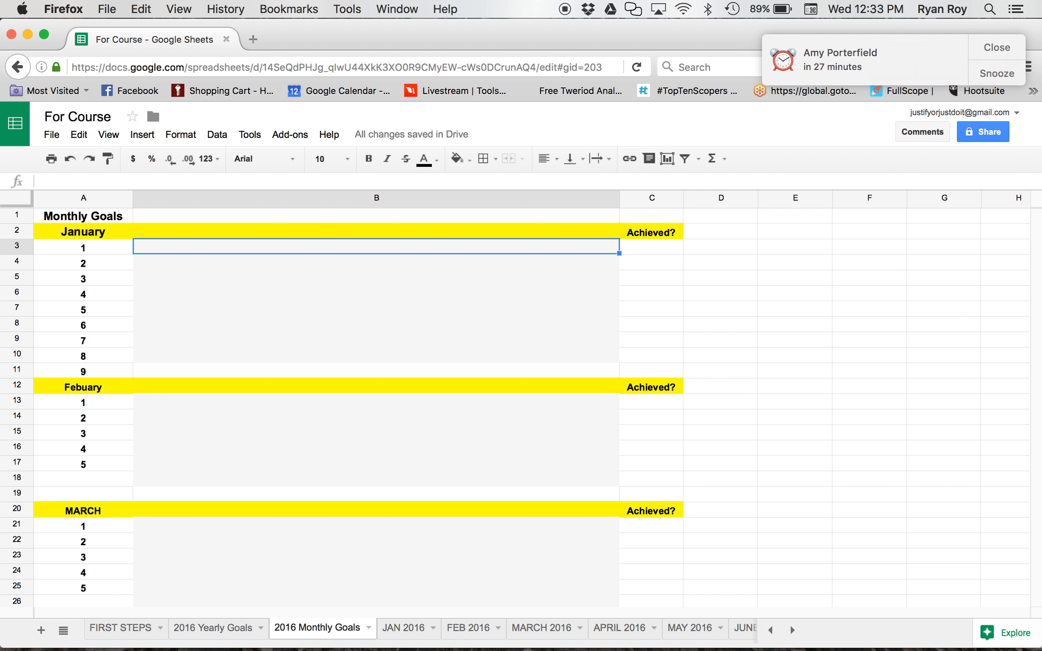
- Type January goal 1: quality time with wife and son (flowers, letter, 5 things of gratitude)
type("Q")
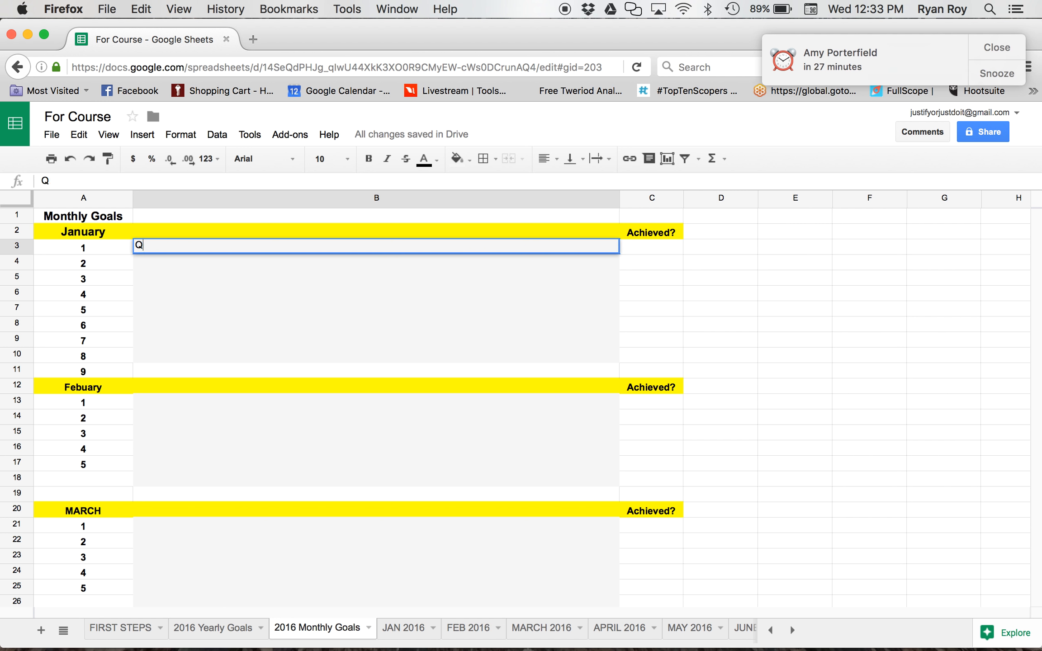
type("uality time with")
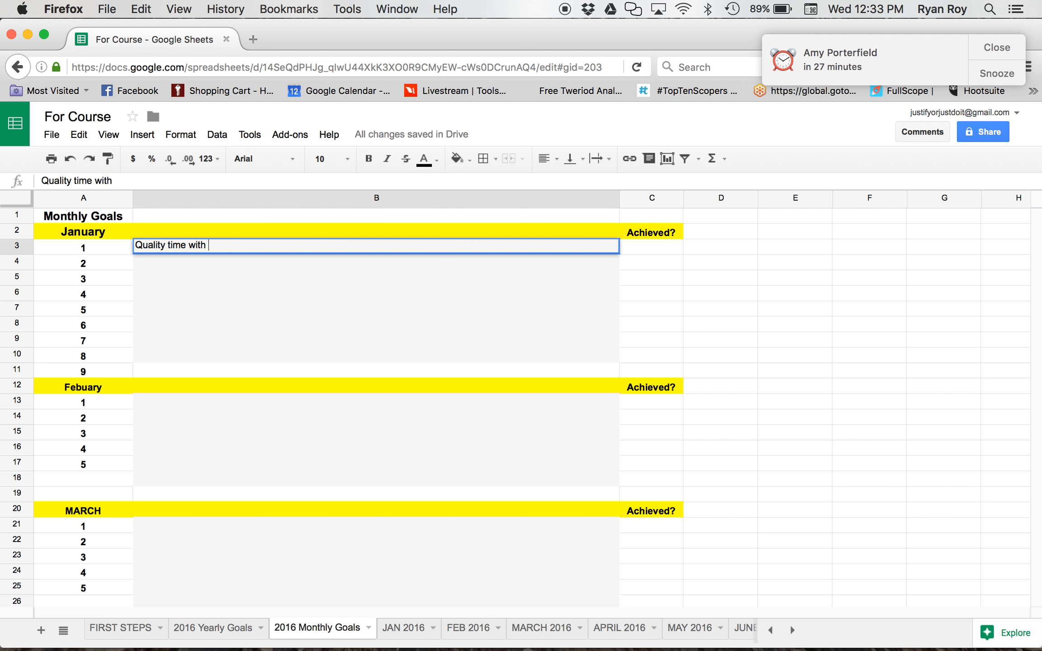
type("both wi")
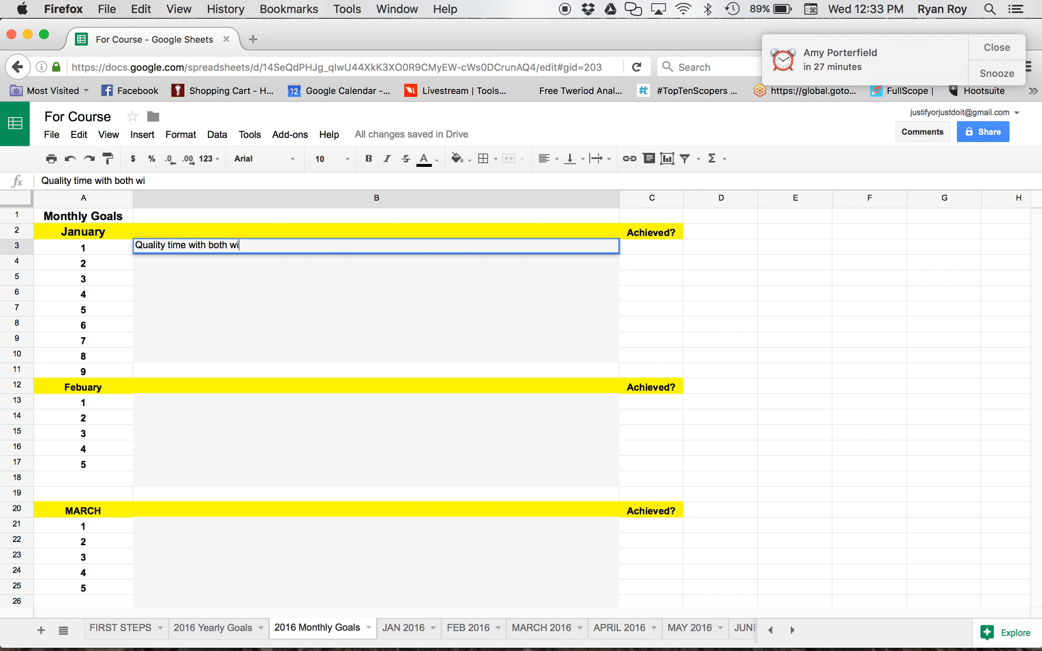
type("fe and son")
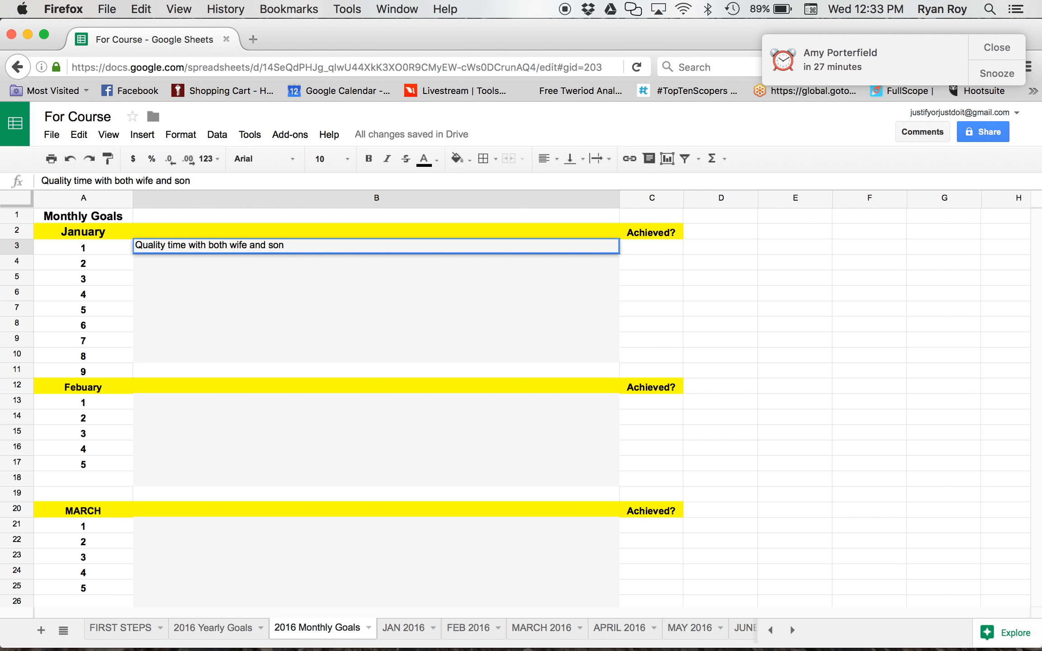
type("(")
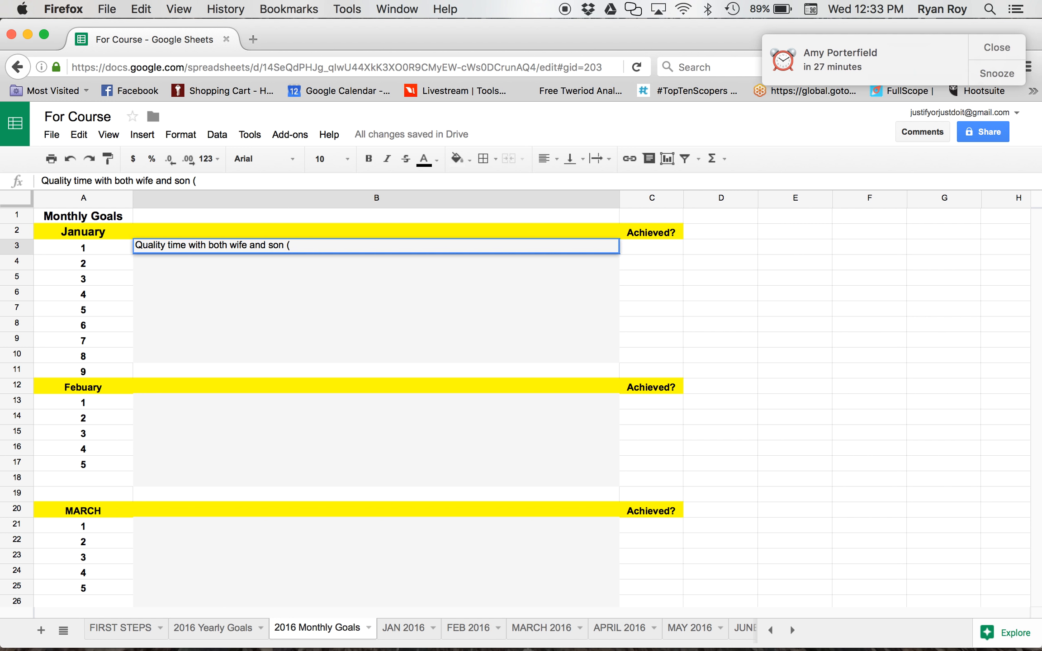
type("Flo")
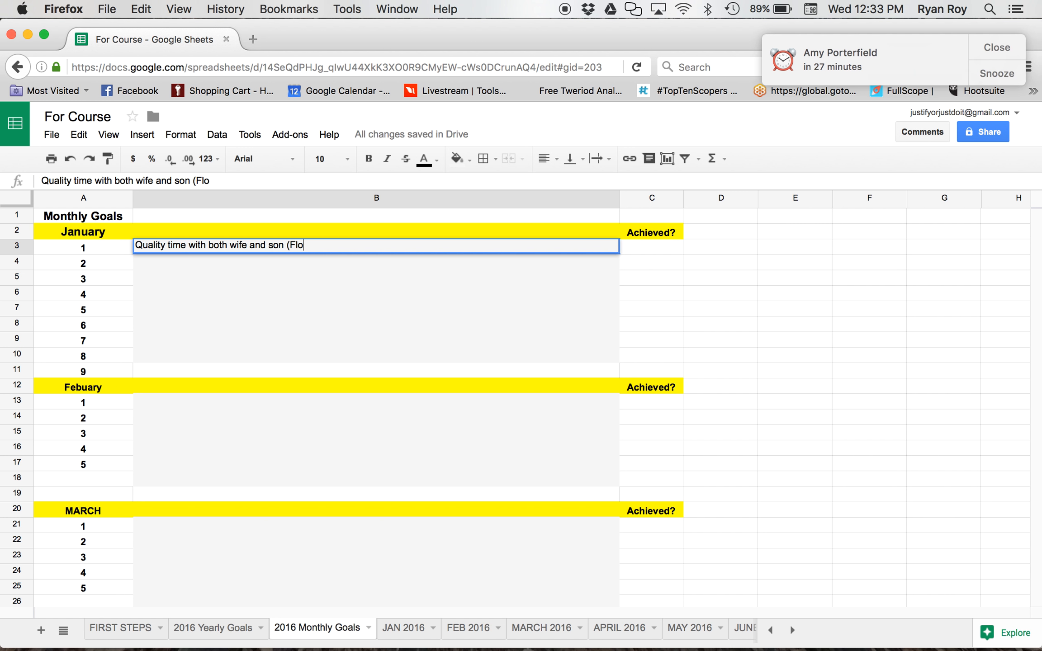
type("wers a")
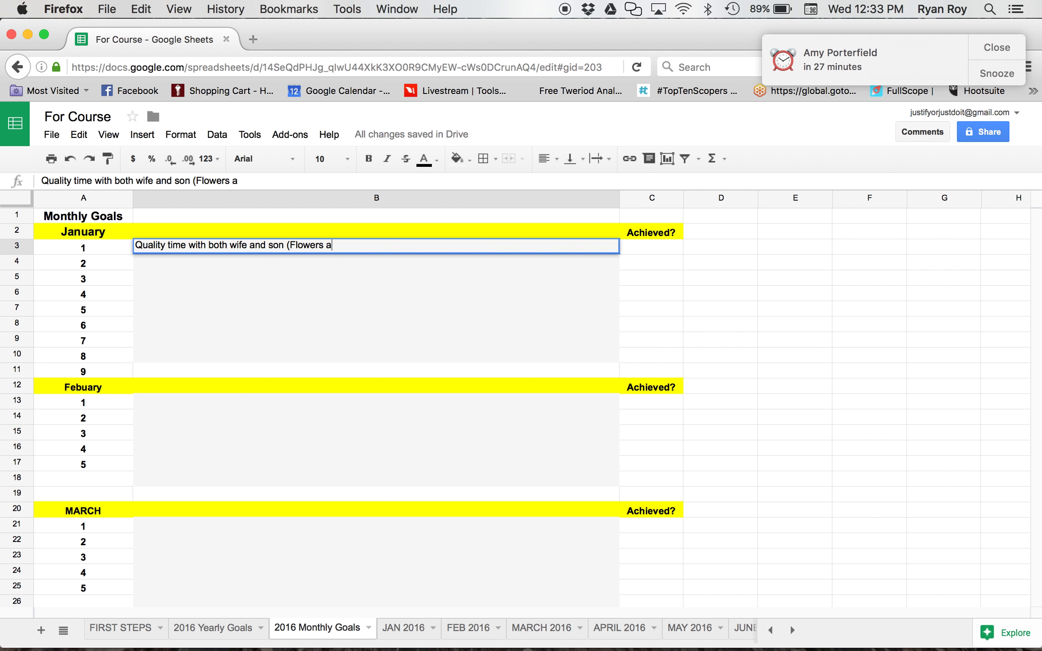
key("Backspace")
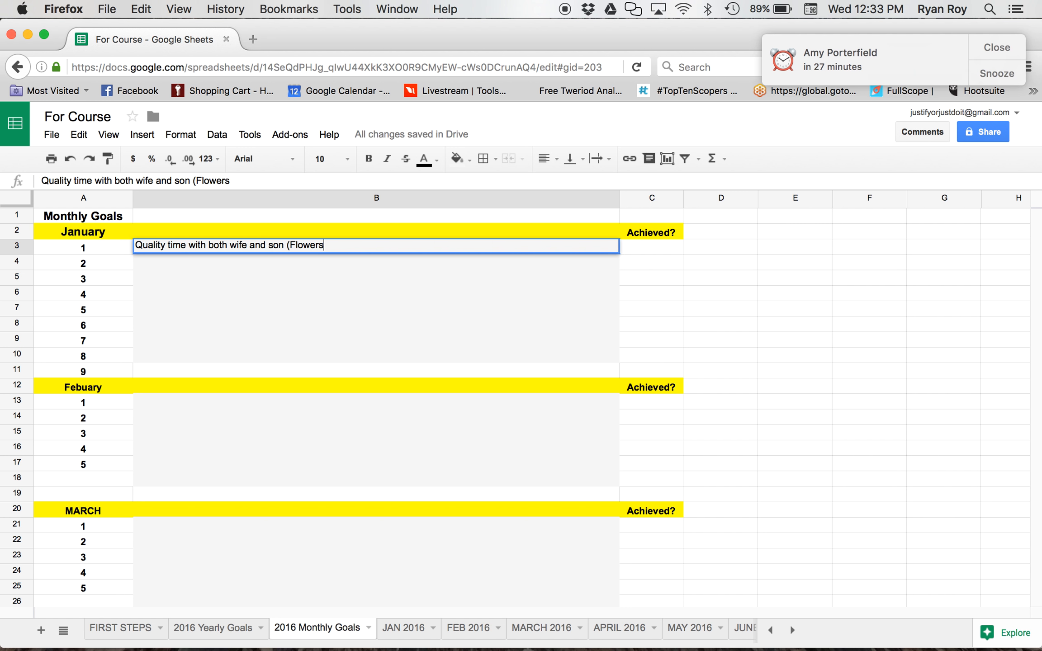
type(", Le")
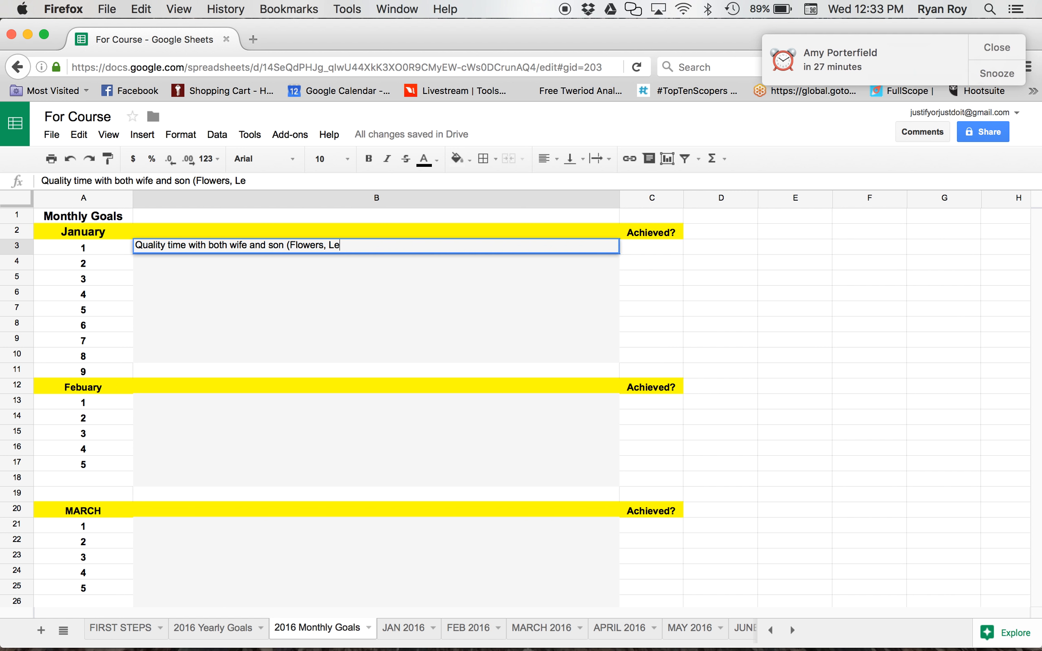
type("tter")
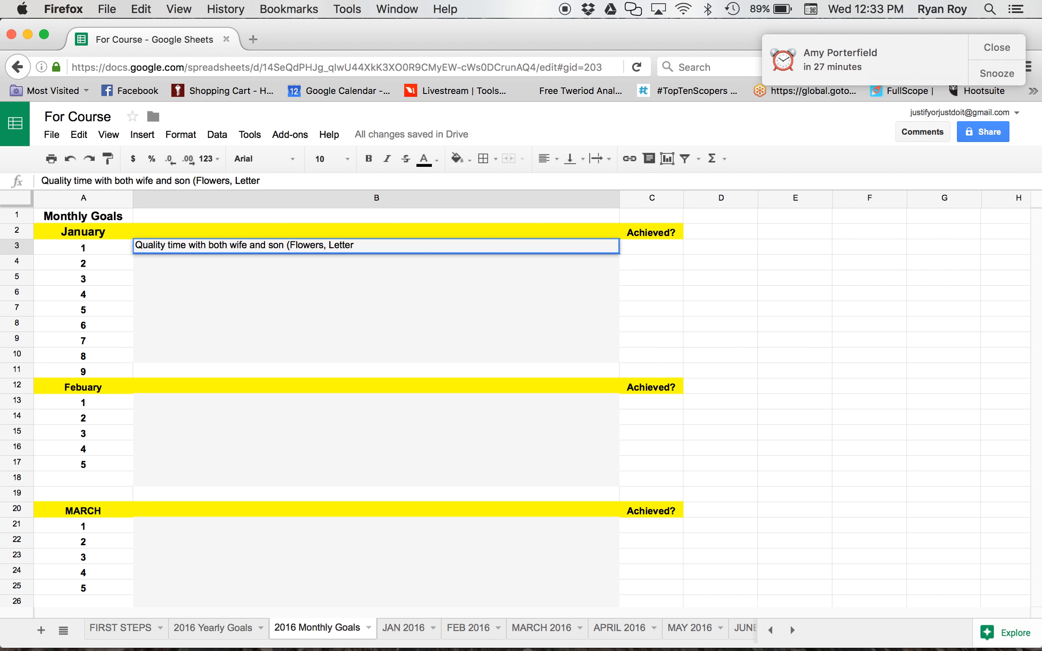
type(", 5 things")
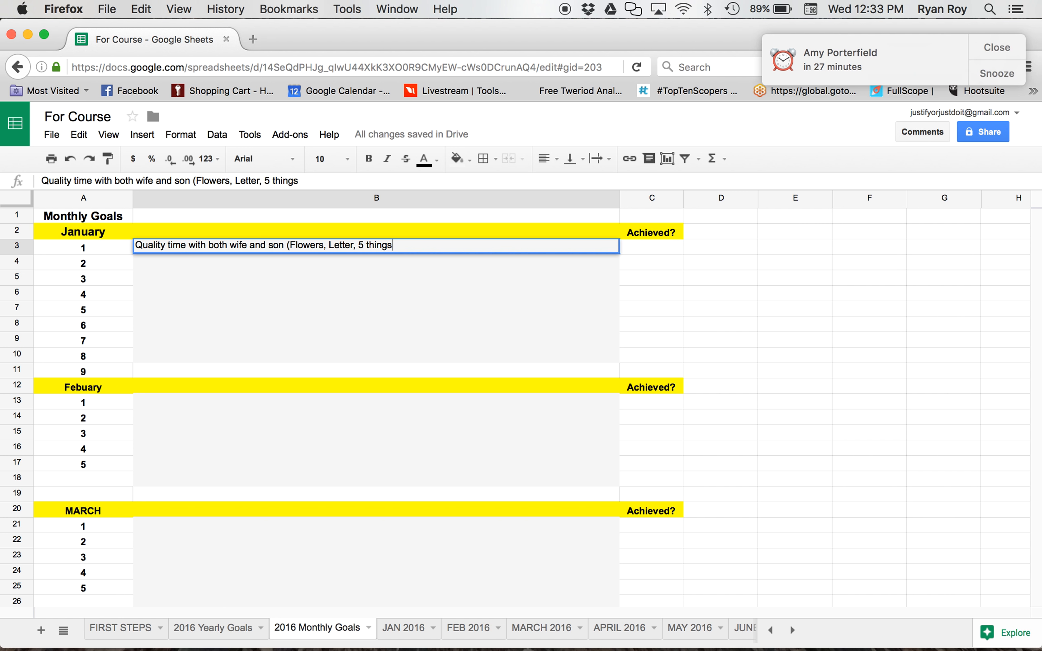
type("of grat")
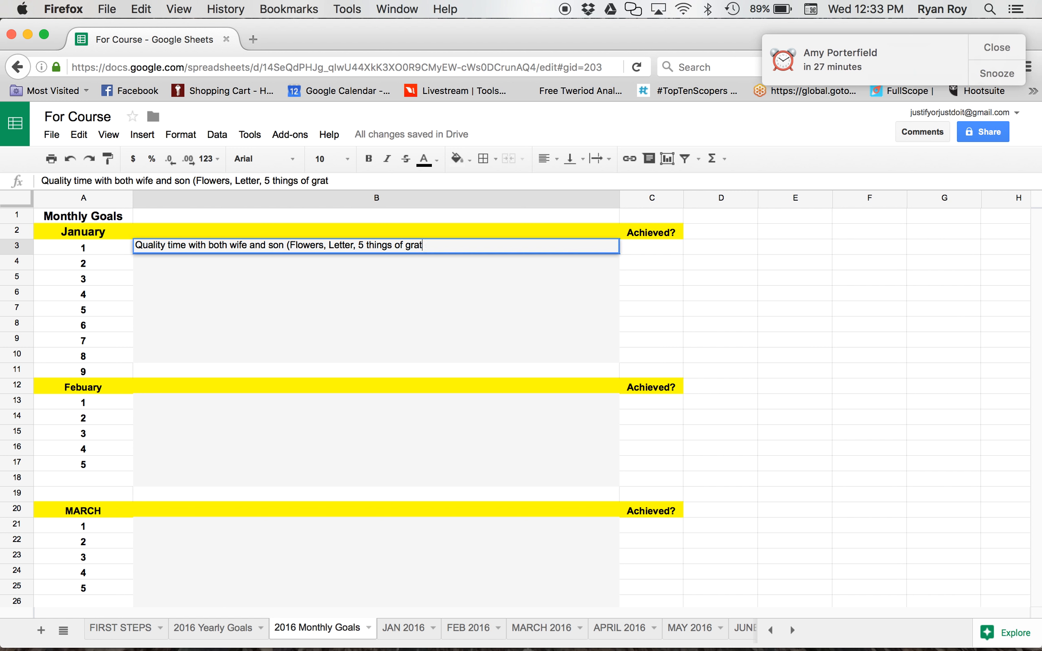
type("itude)")
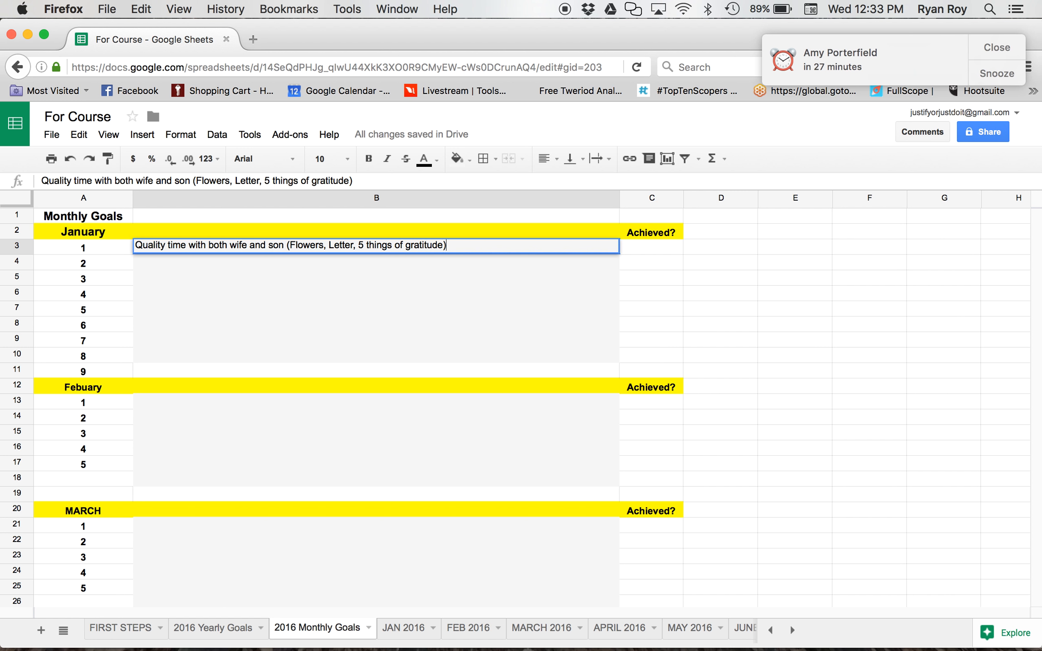
- Add the son activities to goal 1: trips, puzzles and daddy talk
type("Son")
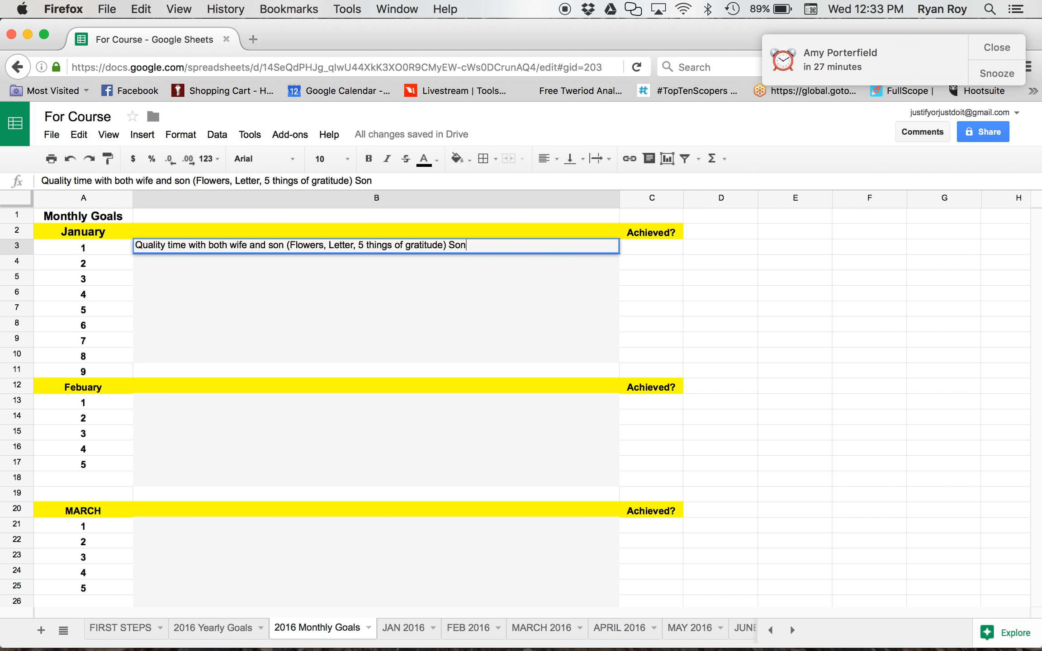
type("(t")
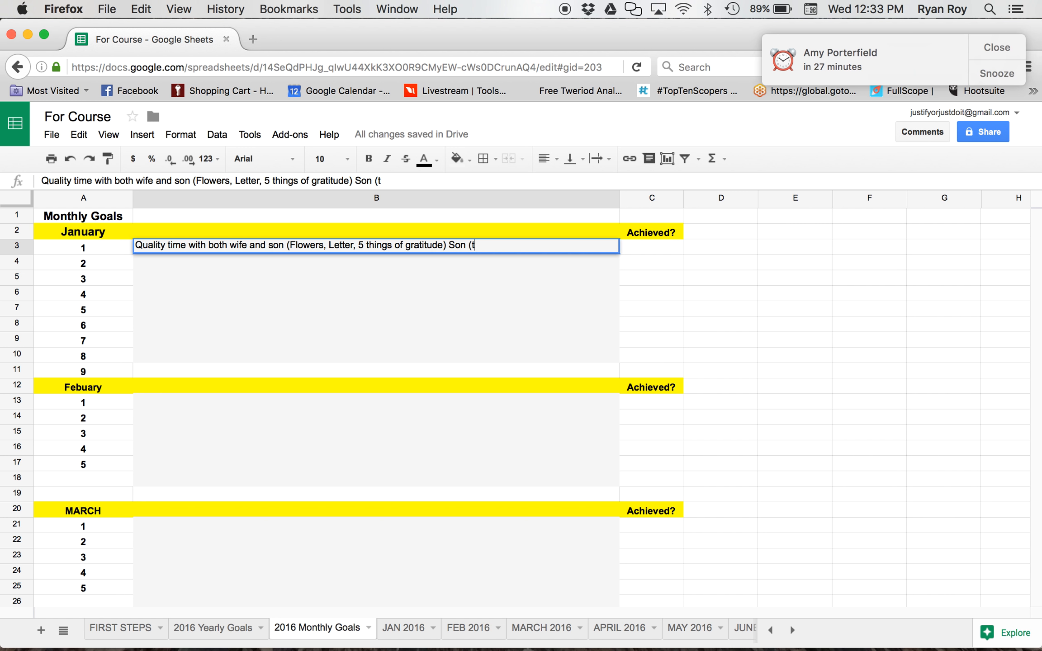
type("rips to the pard")
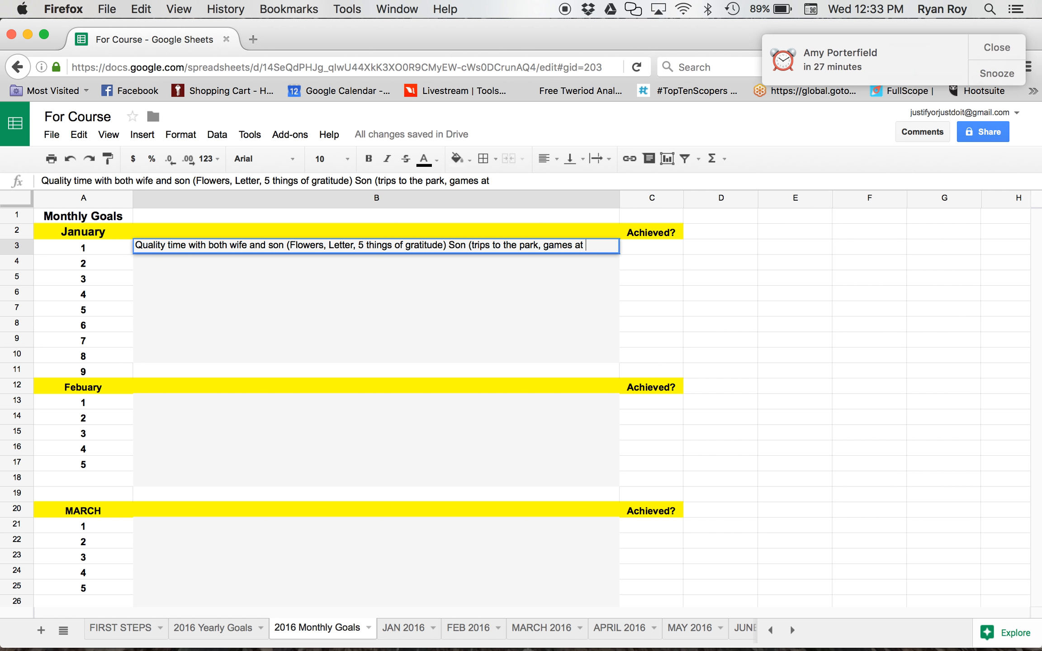
type("home, pu")
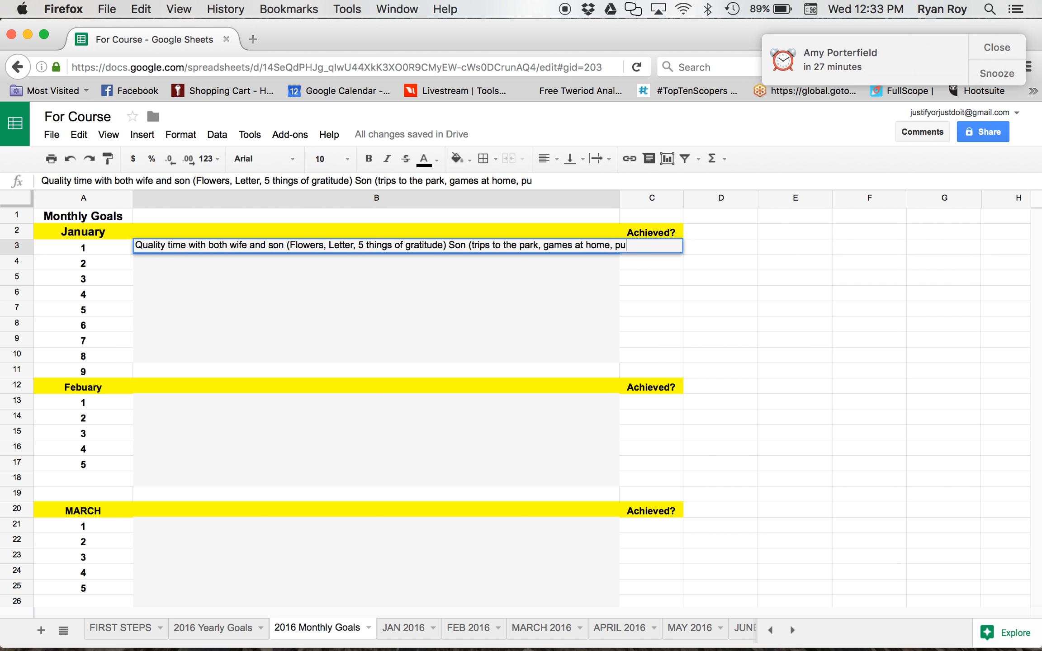
type("zles")
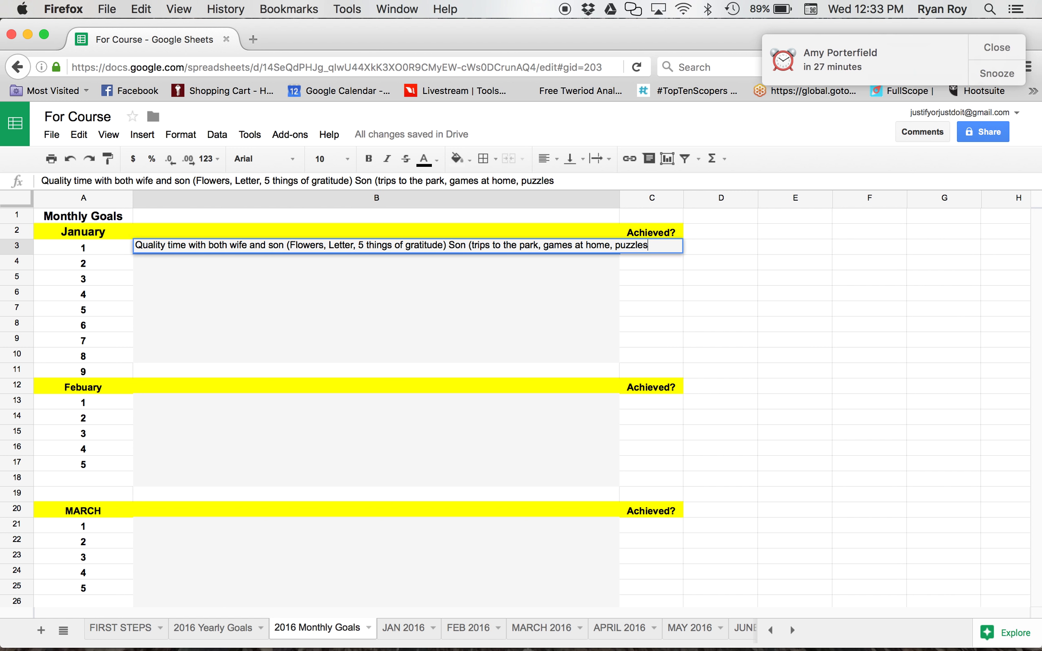
type(", tak")
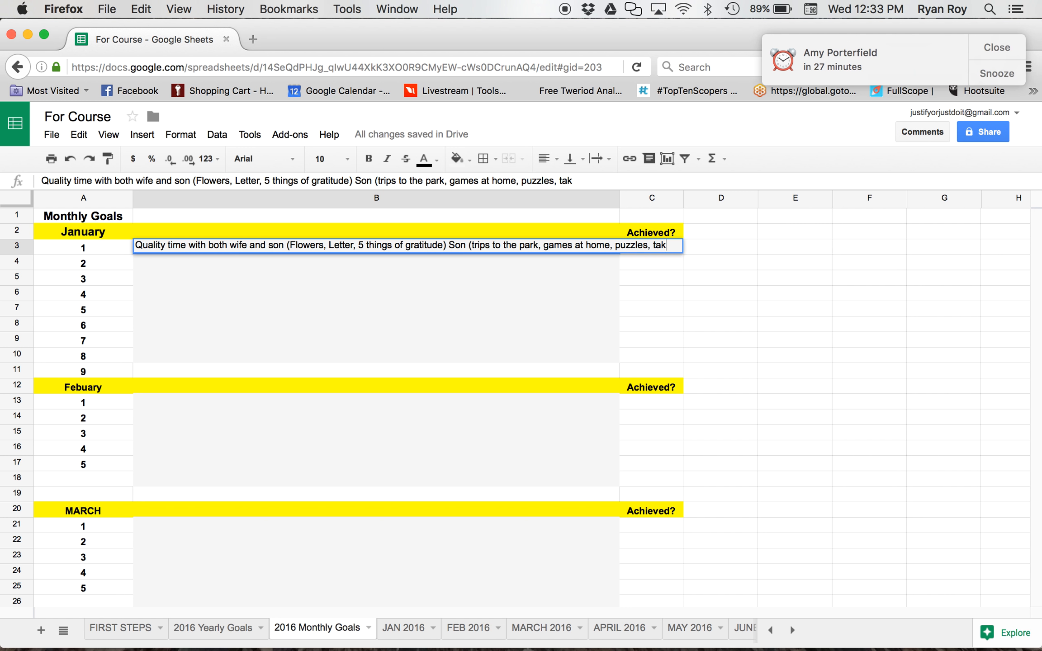
type("daddy talk time)")
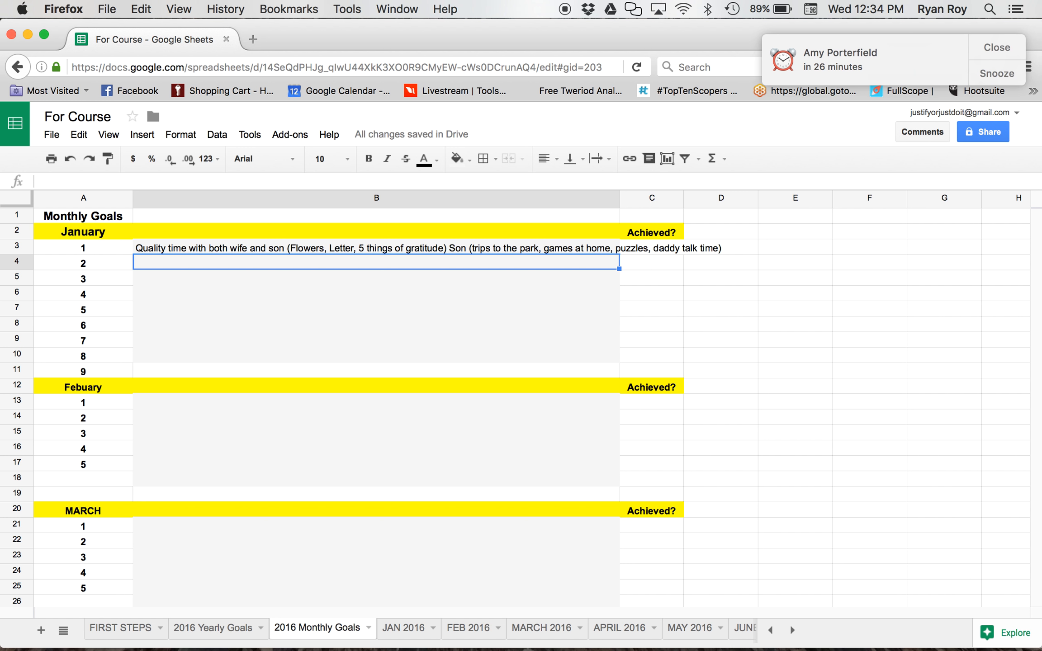
- Enter goal 2 in B4: '$3000k per month (2 new clients this month on multiple month contracts) $600'
type("$30")
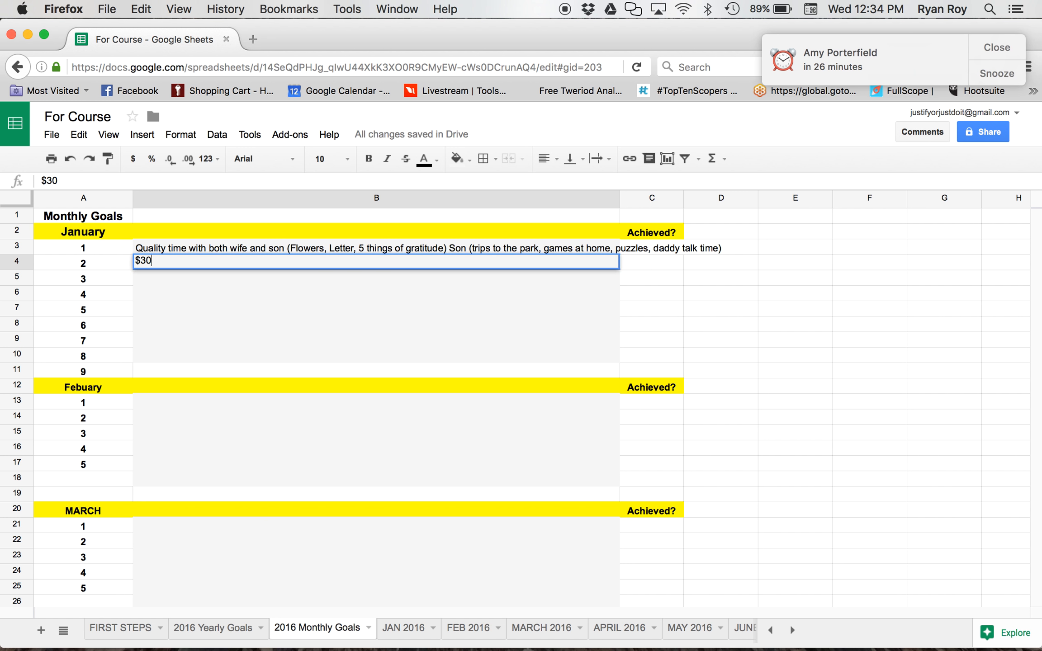
type("00k")
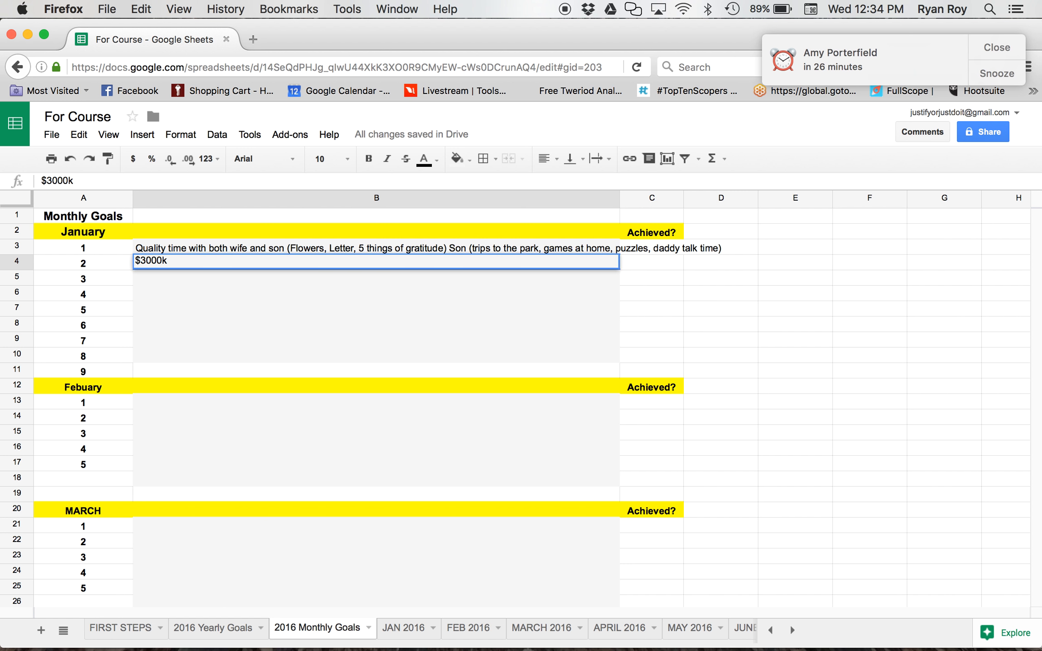
type("per")
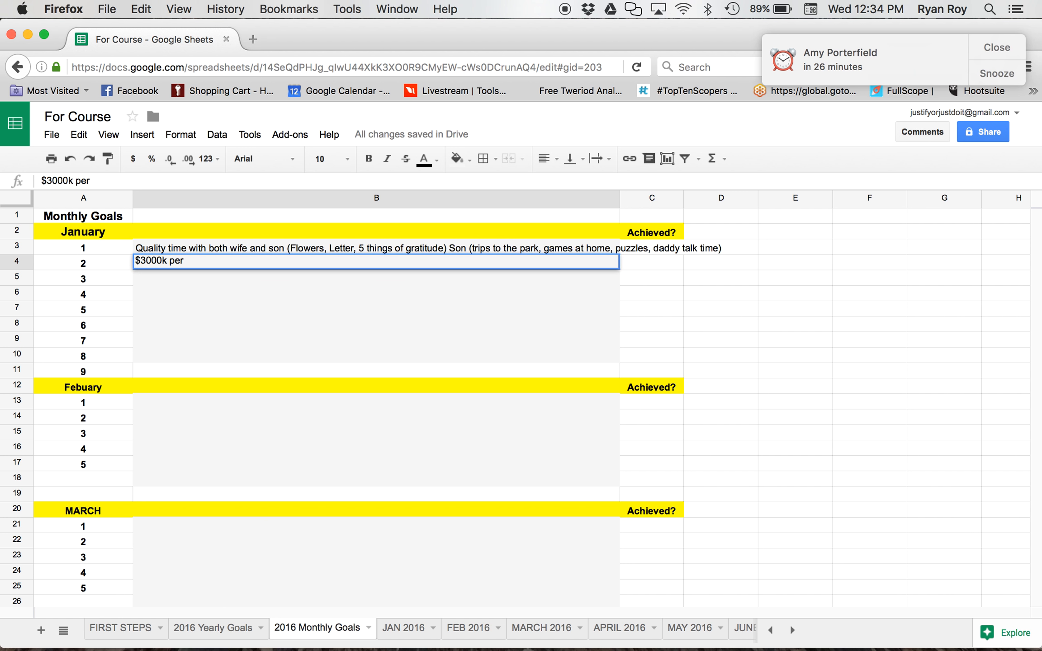
type("month")
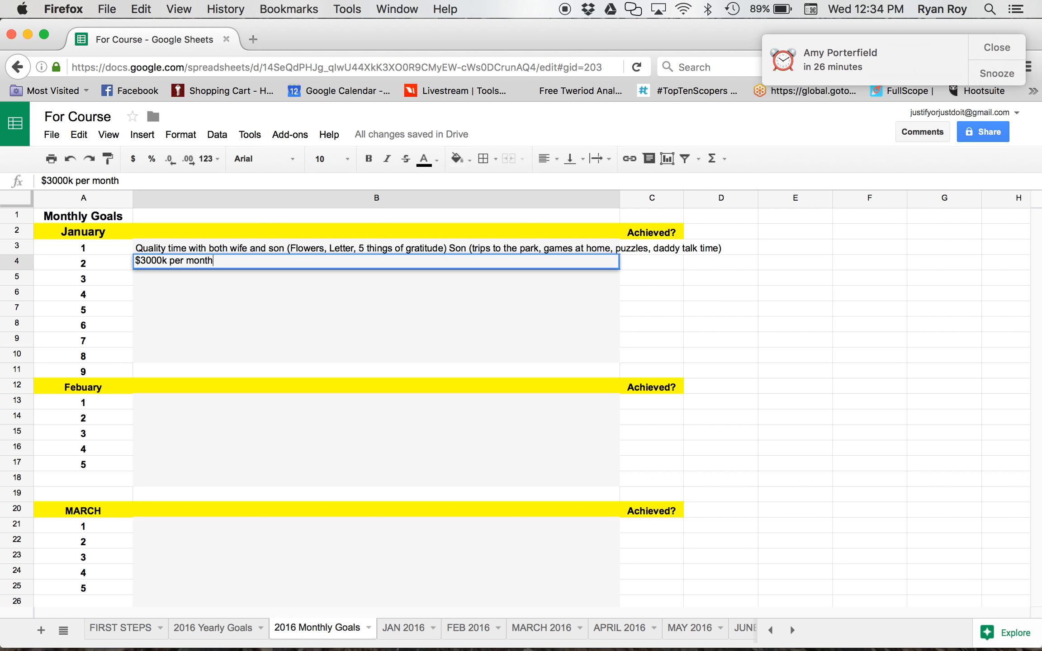
type("(")
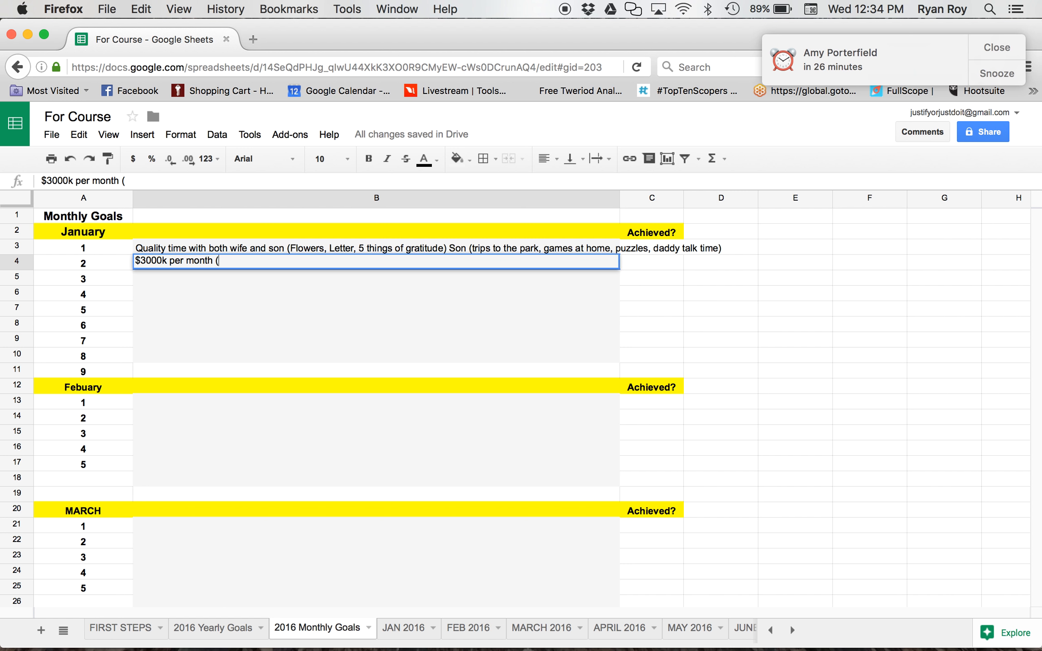
type("2 n")
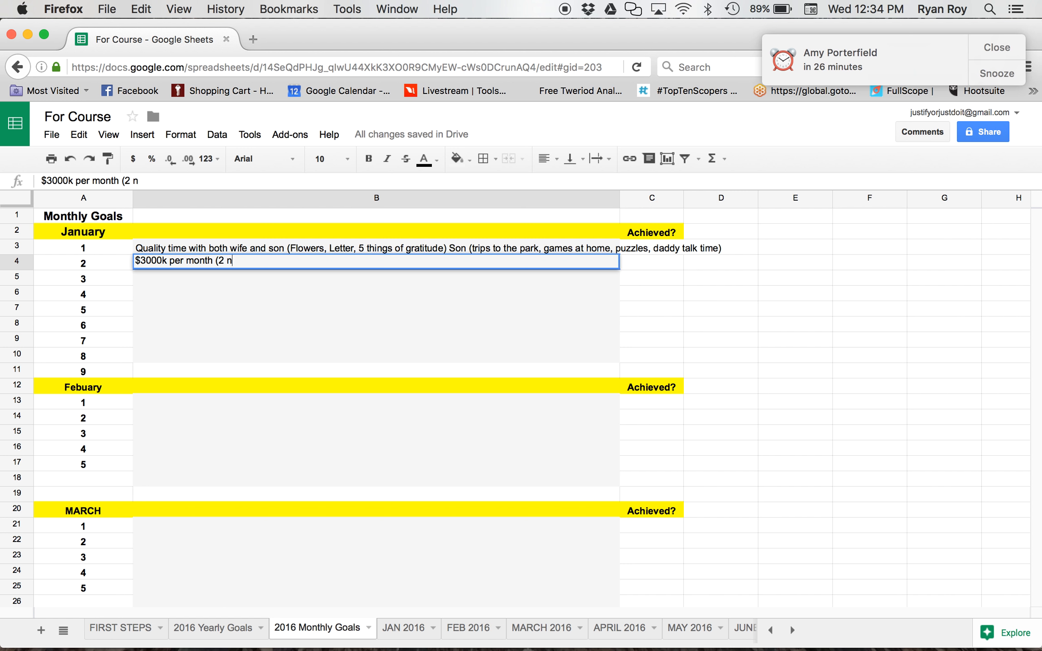
type("ew clients")
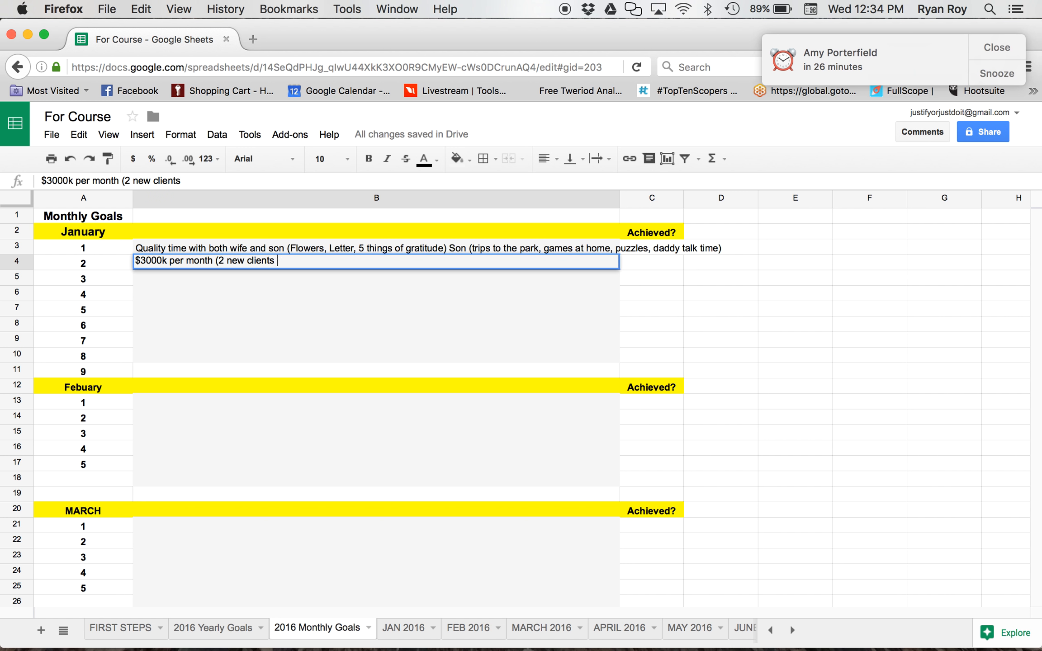
type("this month")
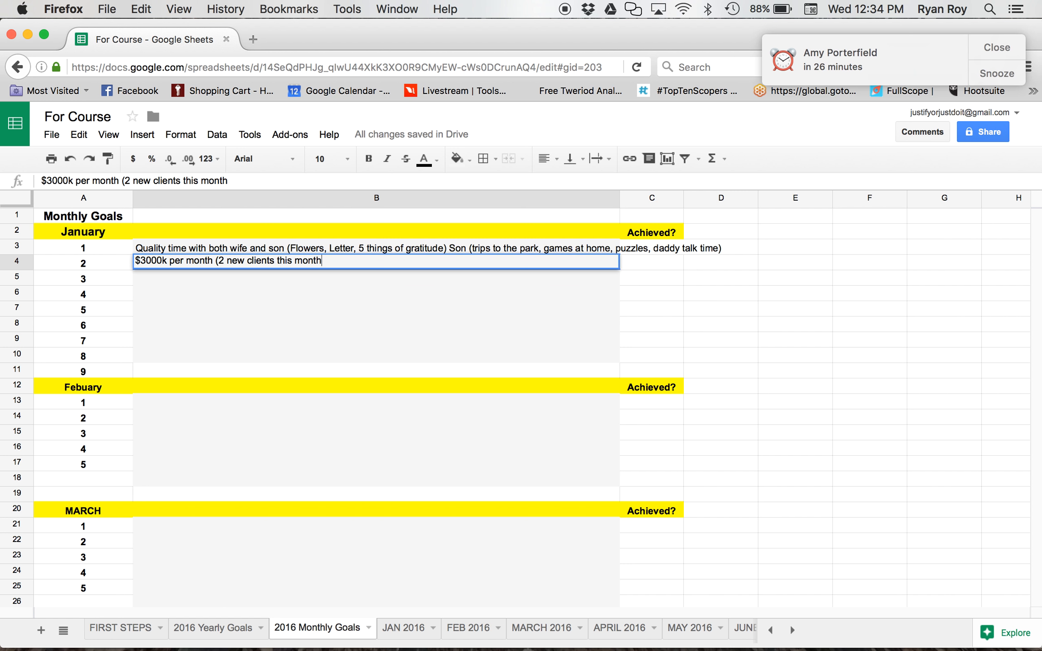
type("on multi")
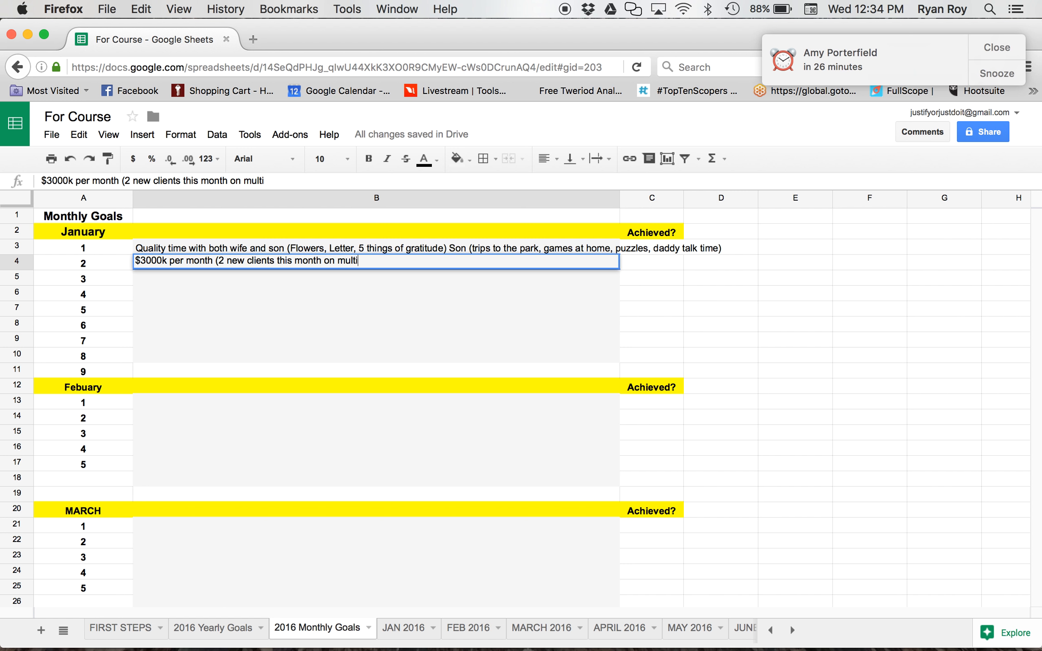
type("ple month co")
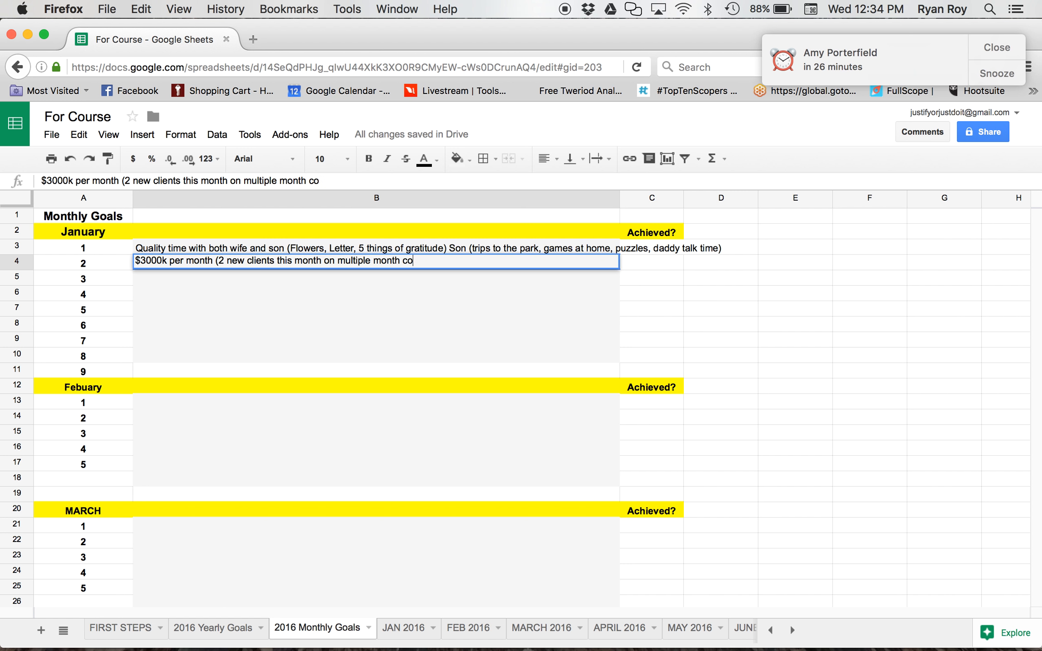
type("ntracts)")
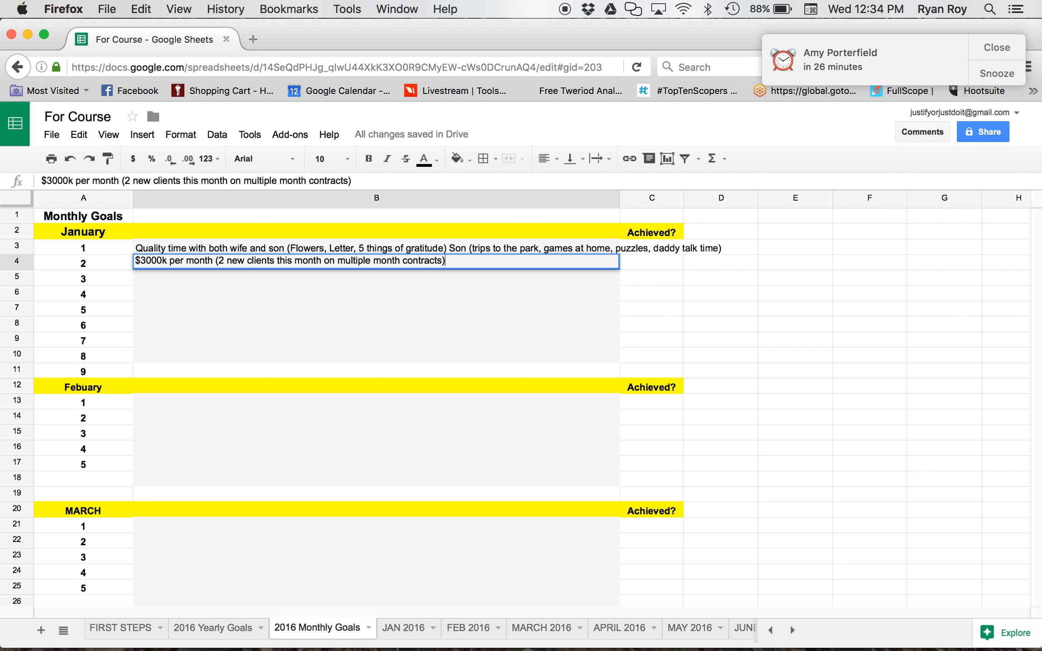
type("$6000")
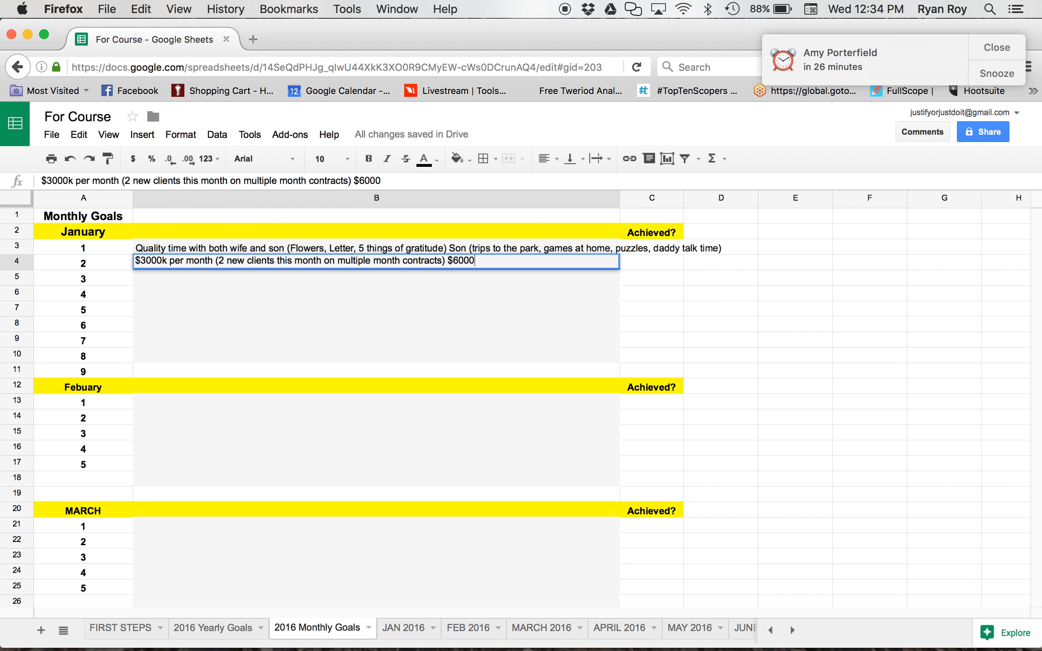
key("Backspace")
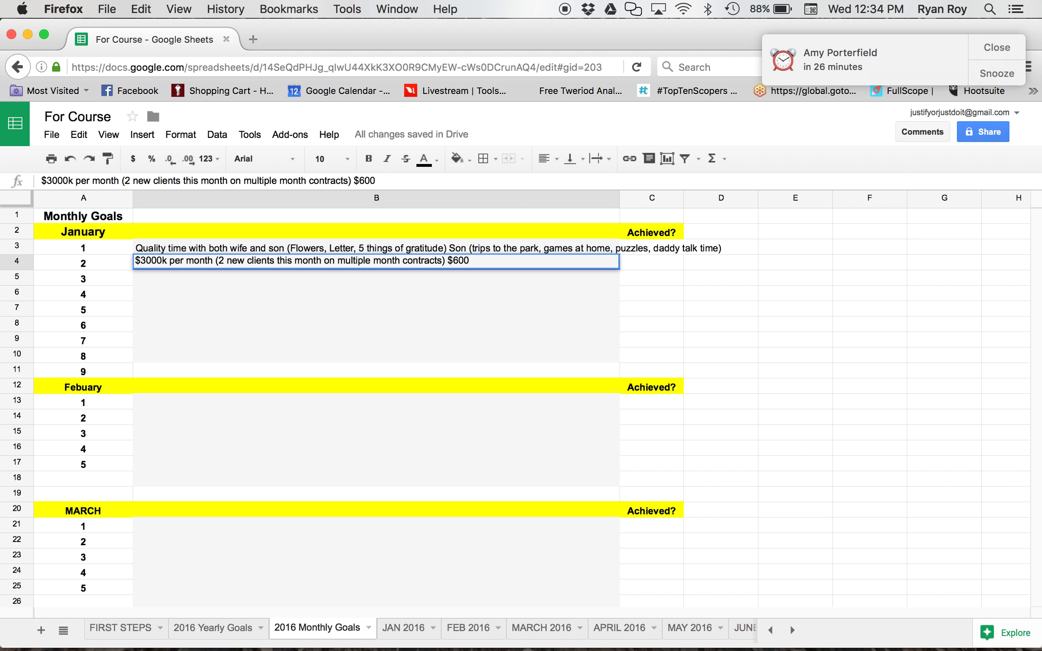
key("Return")
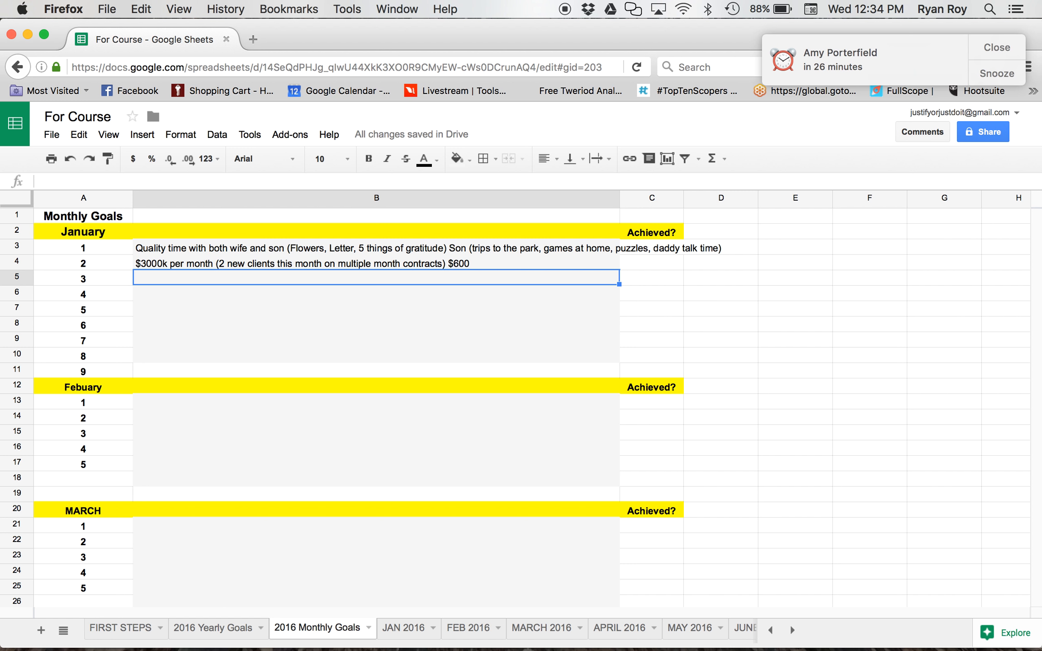
- Enter goal 3 in B5: marathon training, running the first month
type("Training for mar")
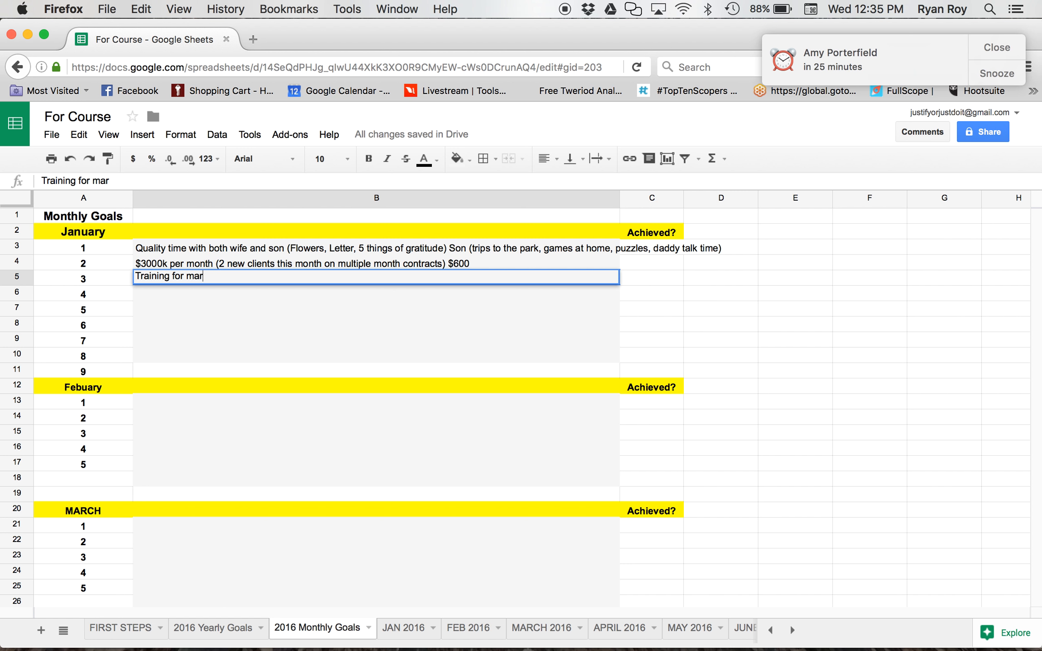
type("athong 0")
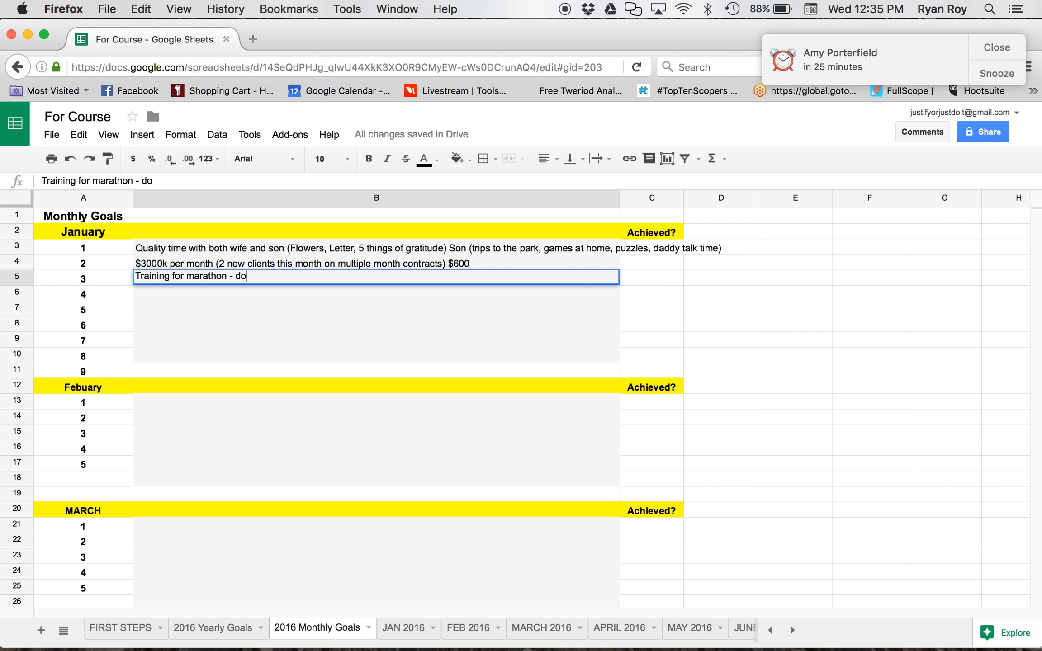
type("the first")
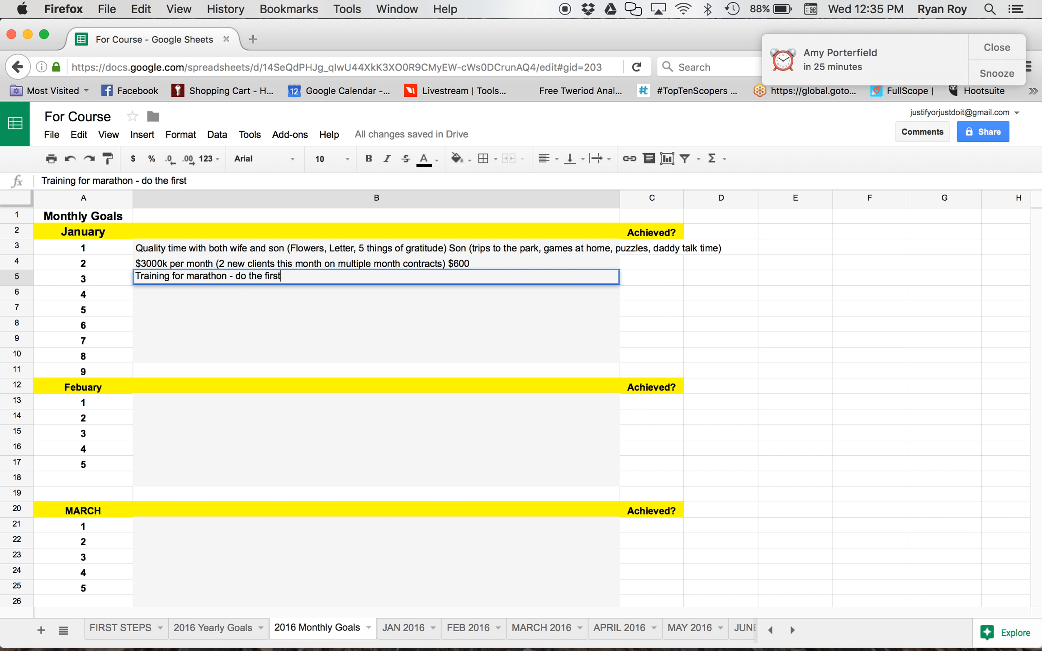
type("month runn")
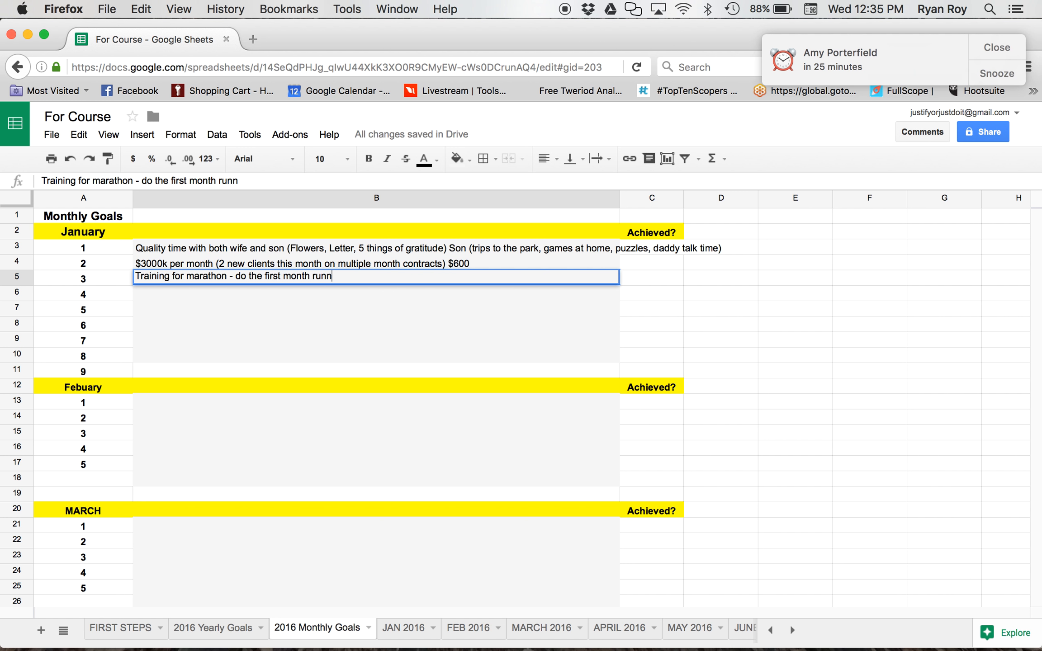
key("Return")
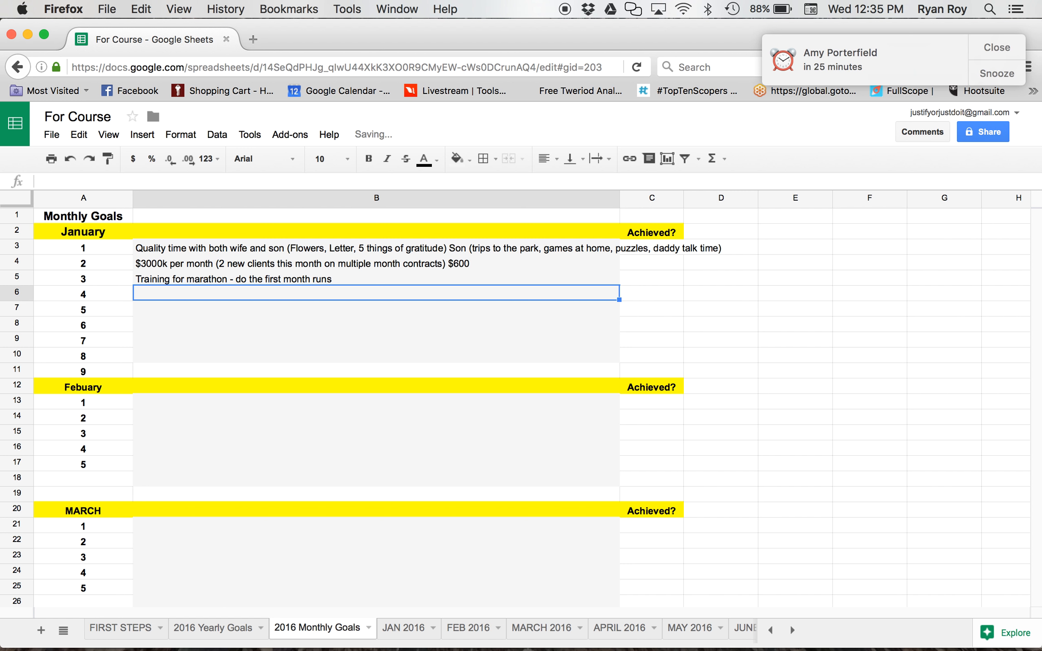
- Enter goal 4 in B6: create and execute the diet plan for the marathon
type("Do the fi")
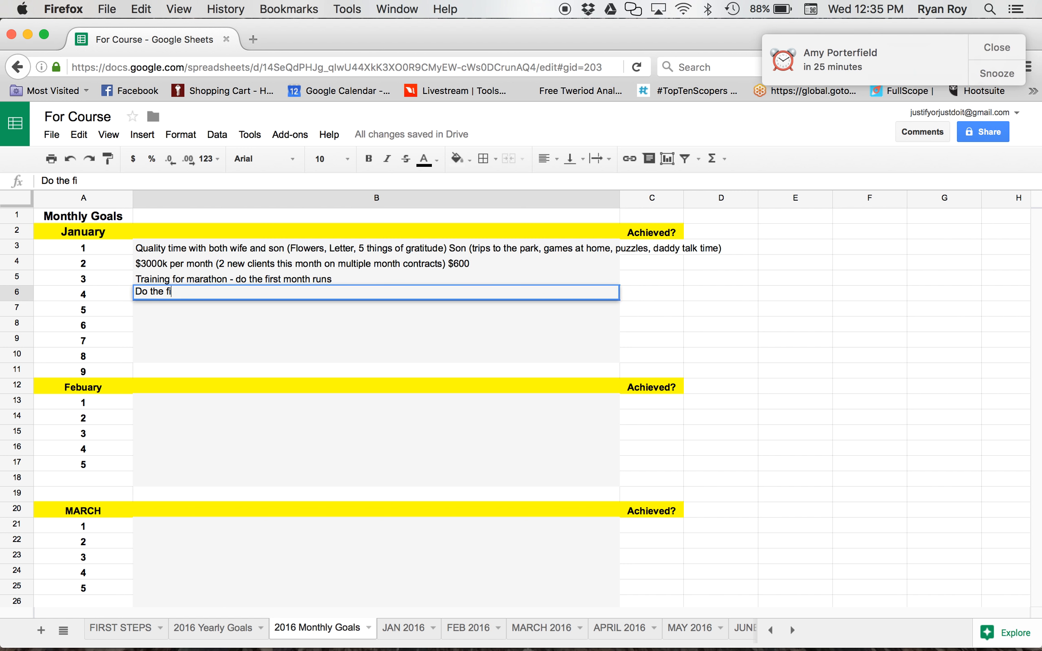
key("Backspace")
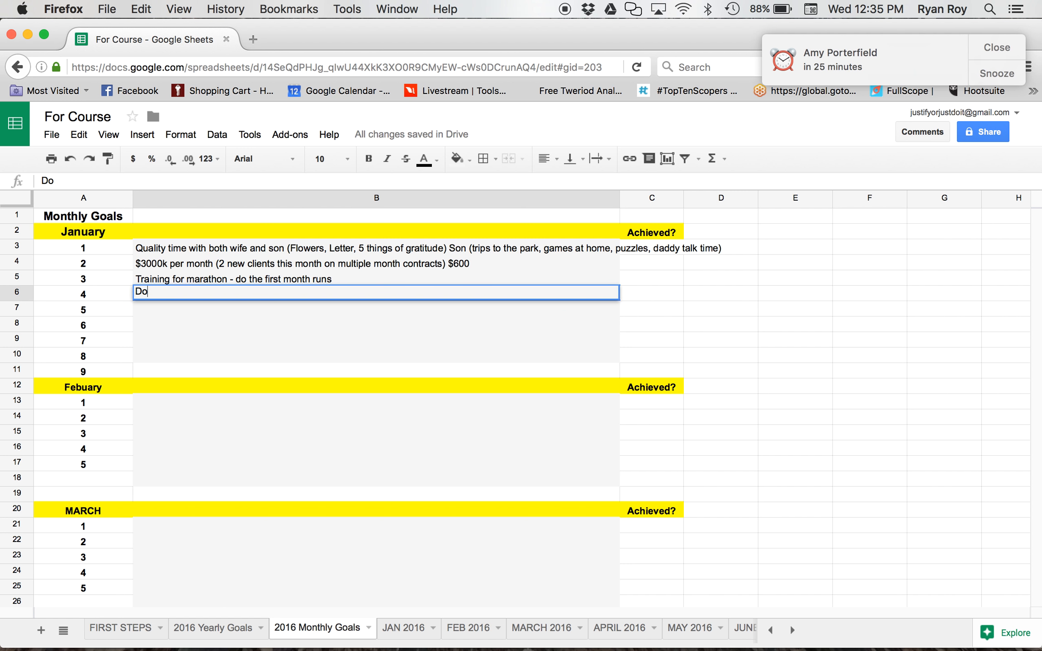
type("Create a")
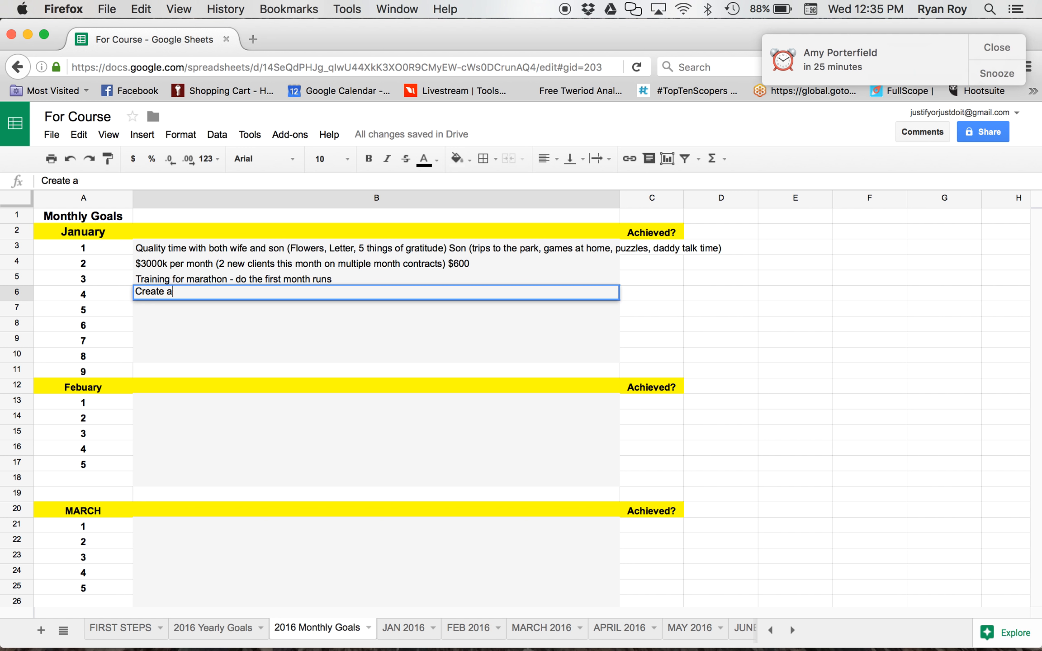
type("nd execute the d")
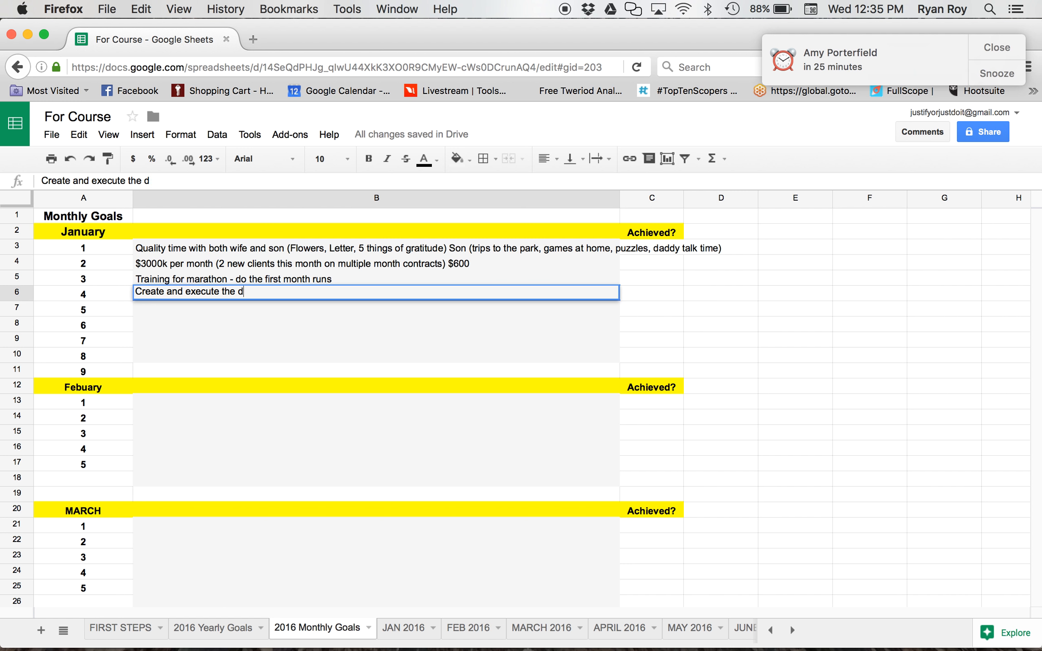
type("iet p")
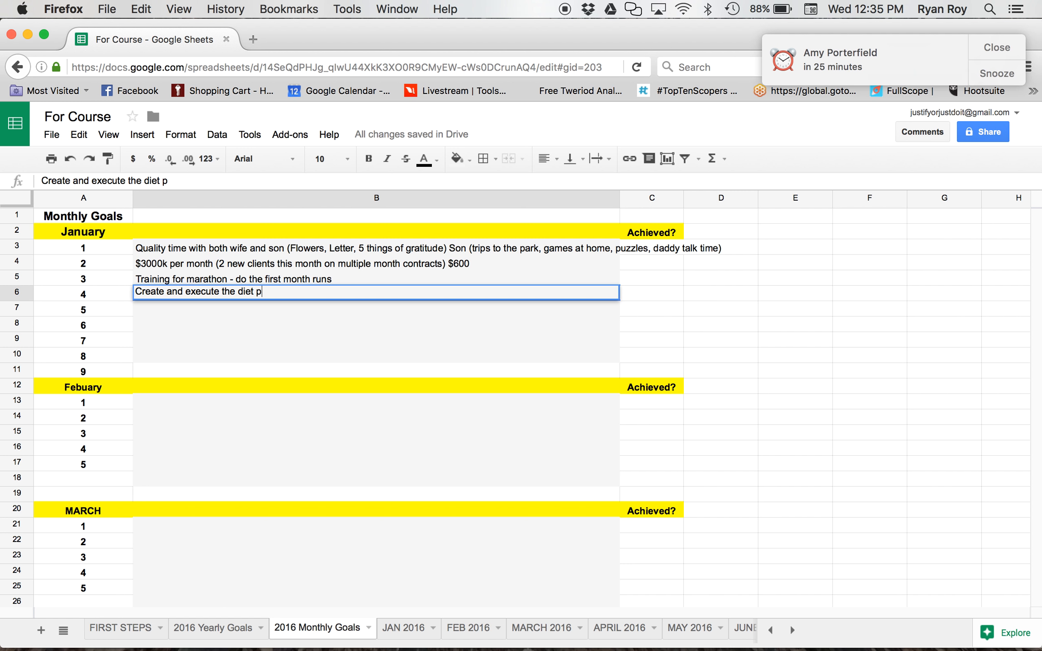
type("lan for the mar")
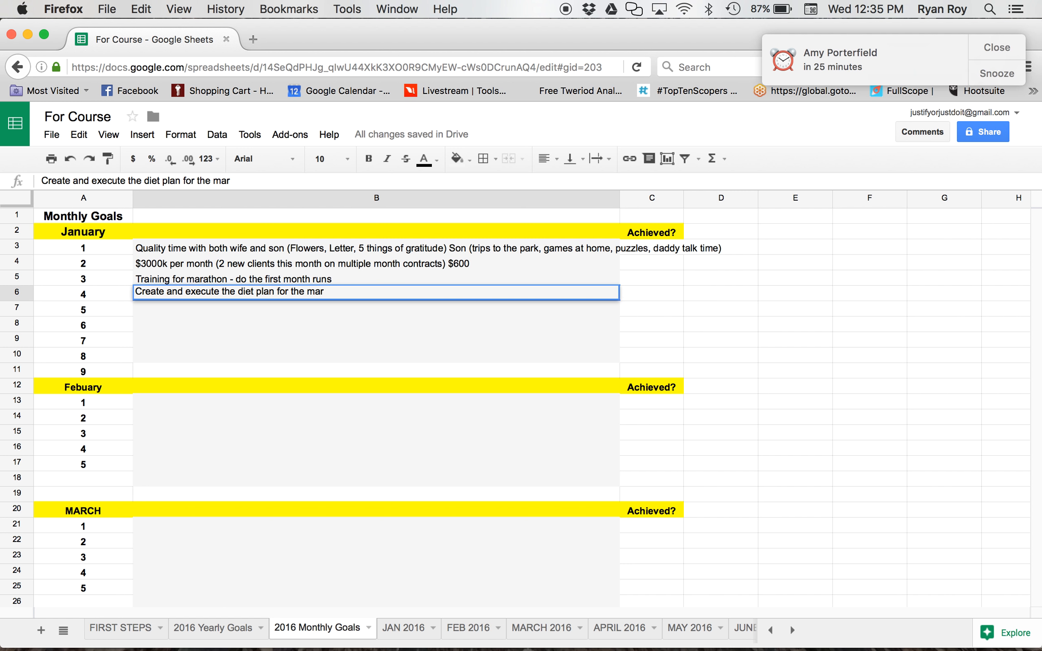
type("athon")
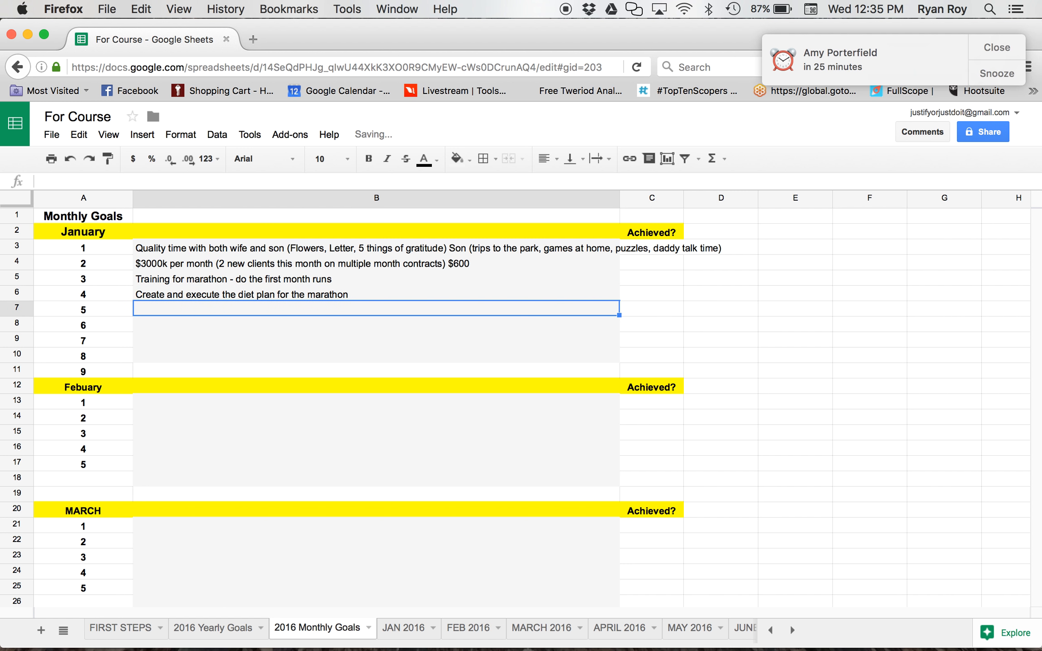
- Begin goal 5 in B7 with '8 church services -'
type("8 ch")
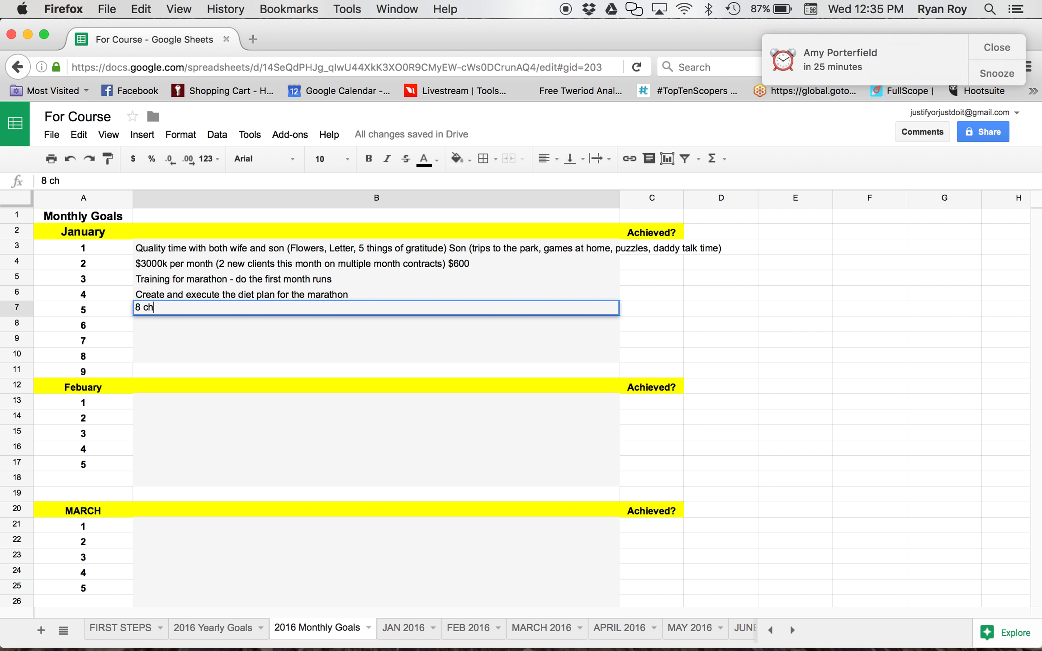
type("urch services")
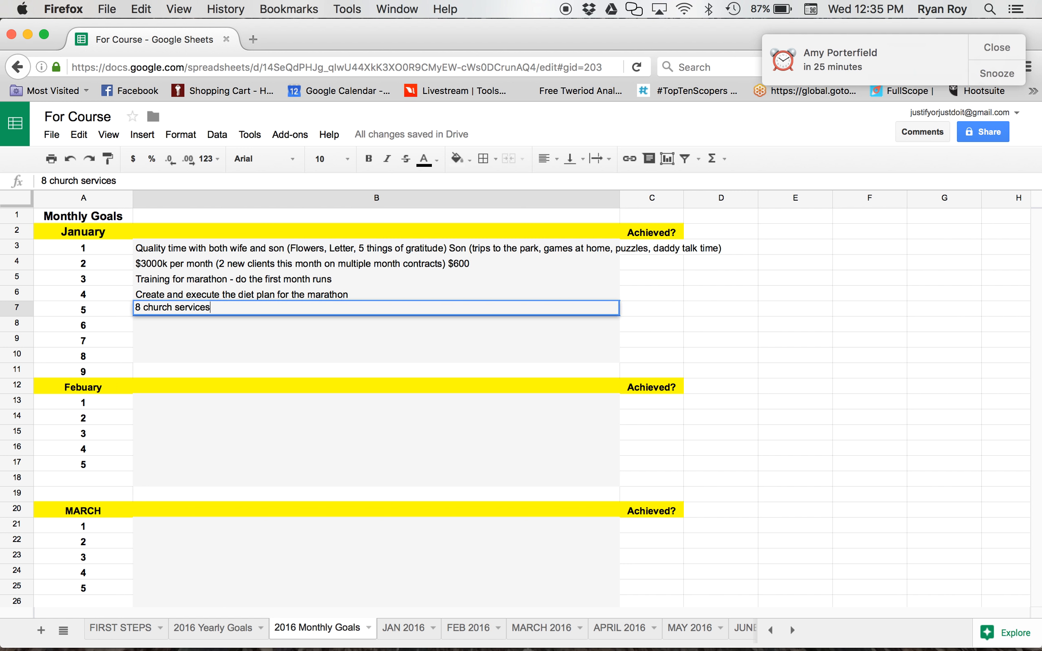
type("-")
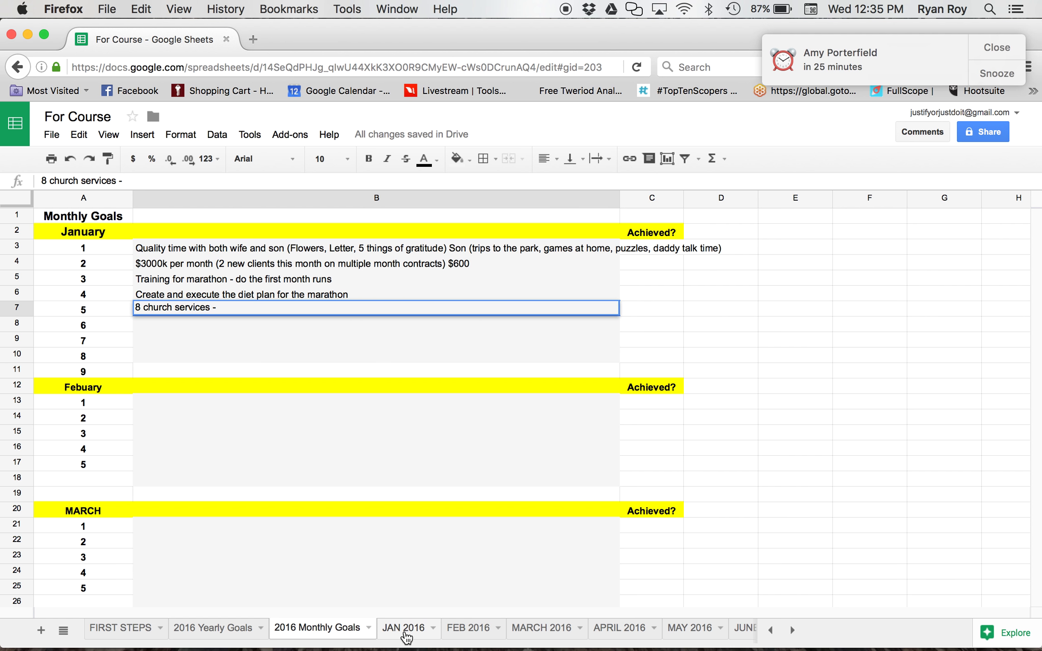
- On the JAN 2016 sheet, enter Week 1 goals: Daddy talk time, 5 things of gratitude daily, run
left_click(403, 628)
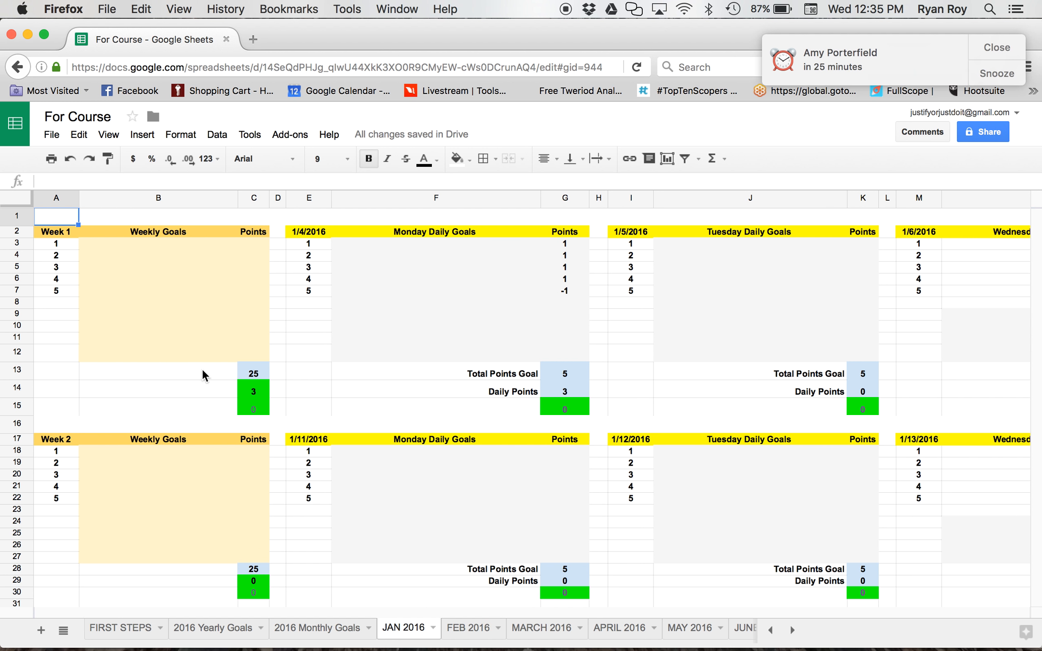
left_click(158, 244)
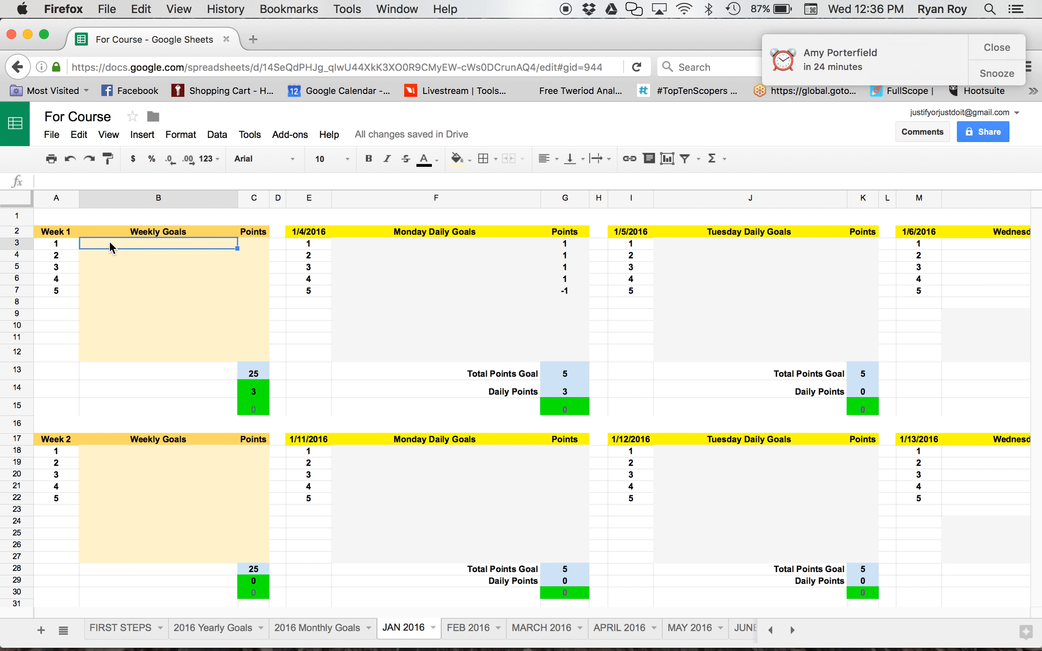
type("Daddy talk time nightly")
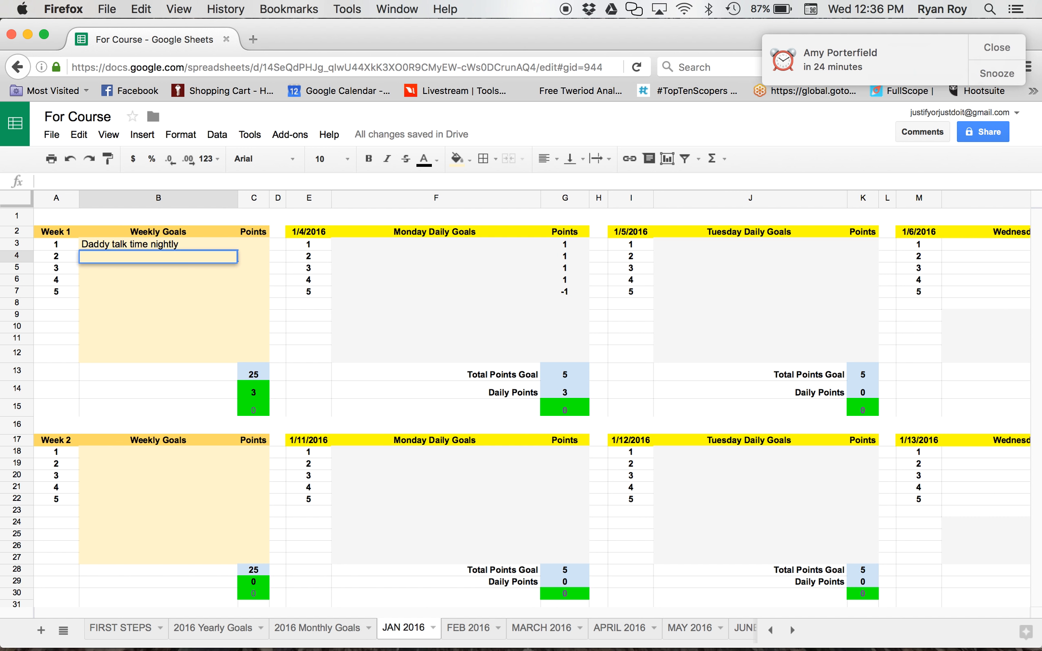
type("5 things of gra")
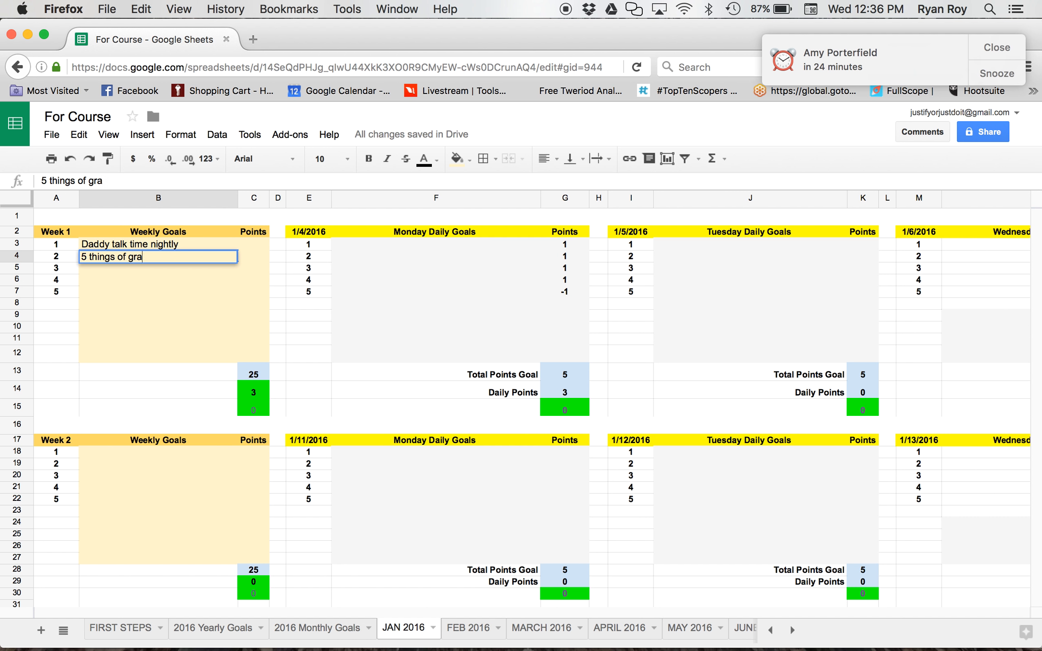
type("titude")
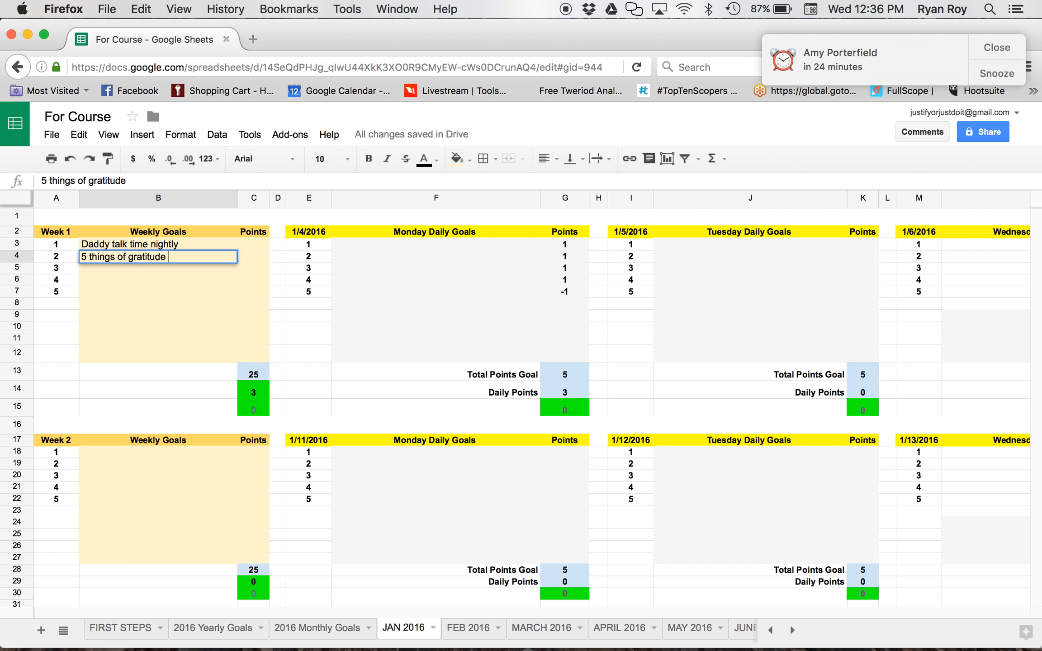
type("daily")
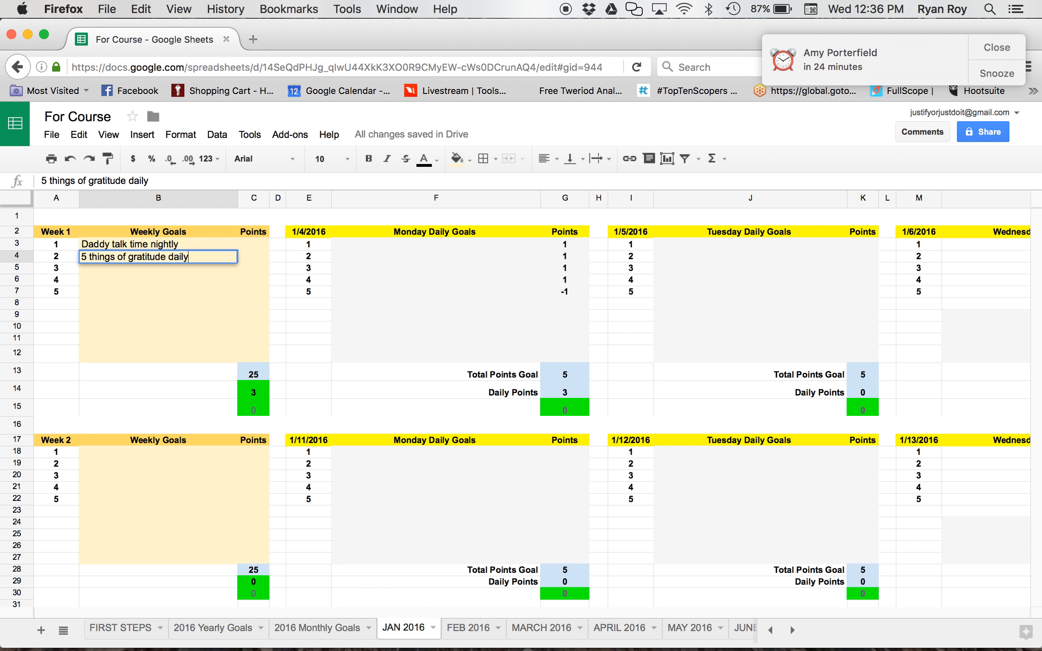
key("Return")
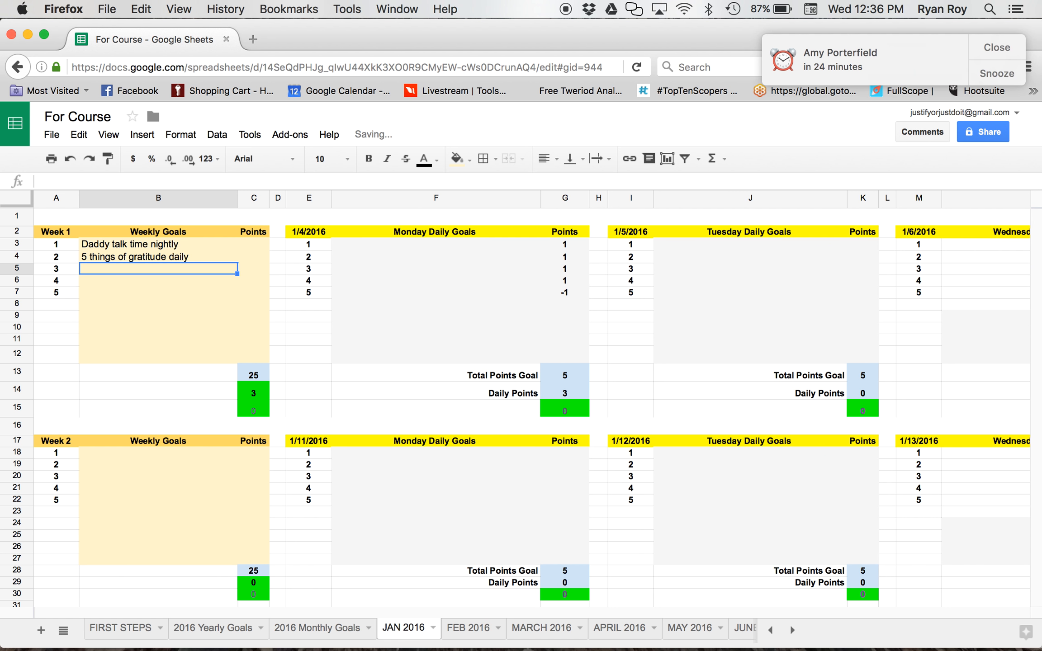
type("Run 4 times this w")
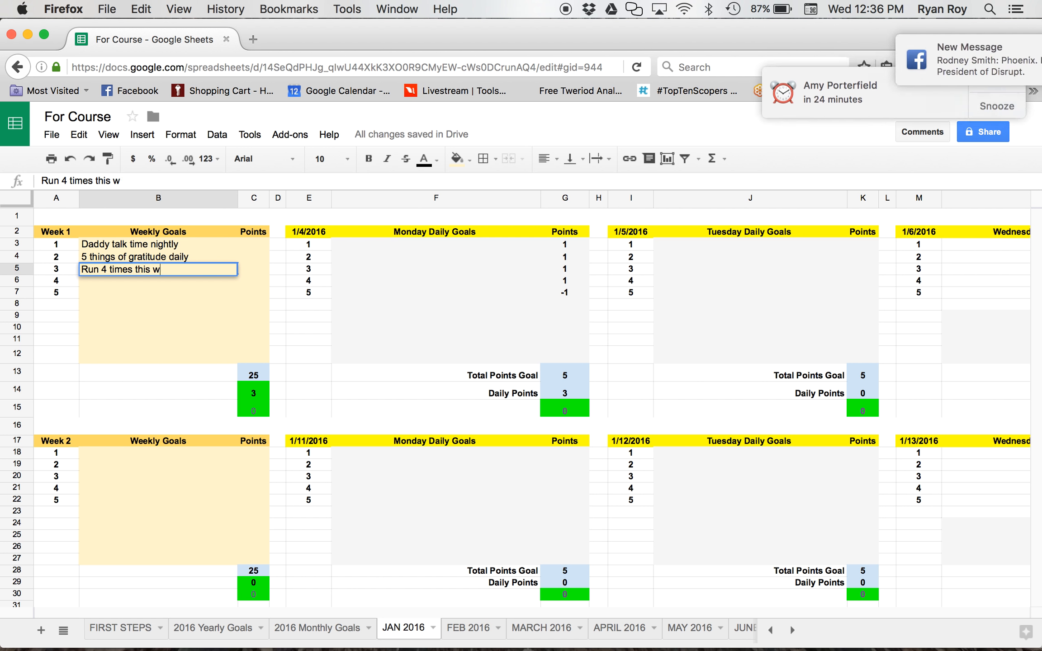
key("Return")
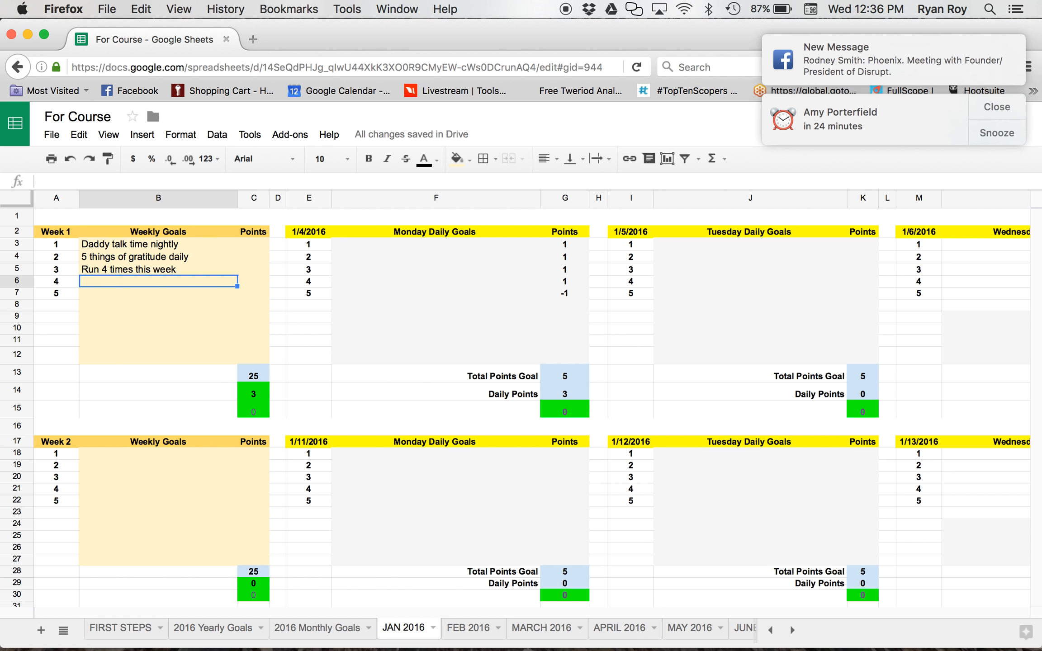
- Add the weekly goal to follow up with current clients to ask for referrals
left_click(995, 106)
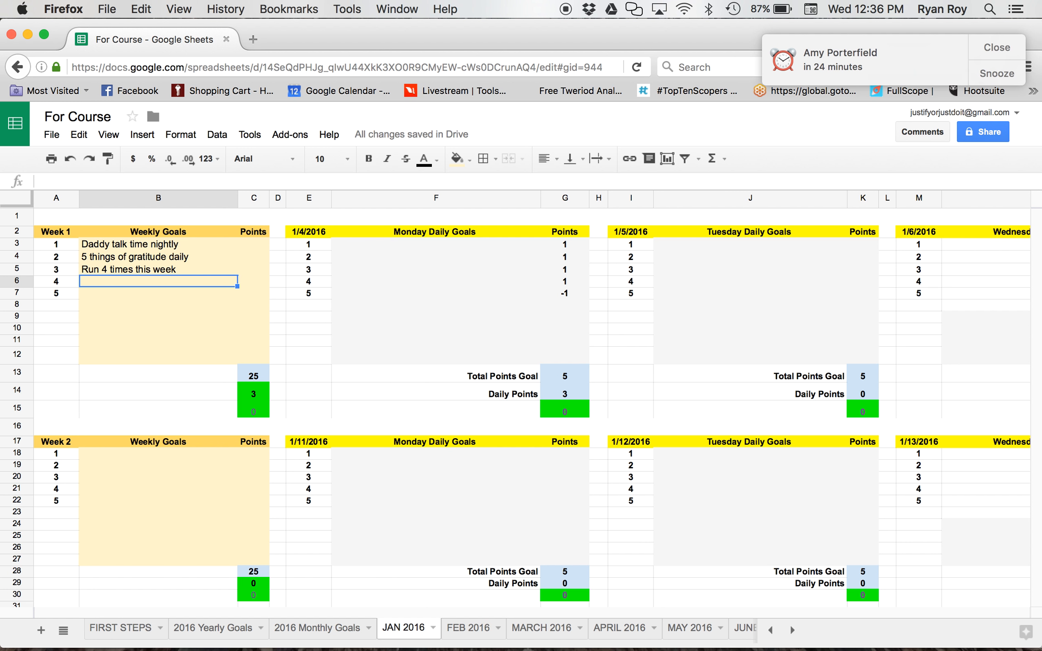
type("Follow up with c")
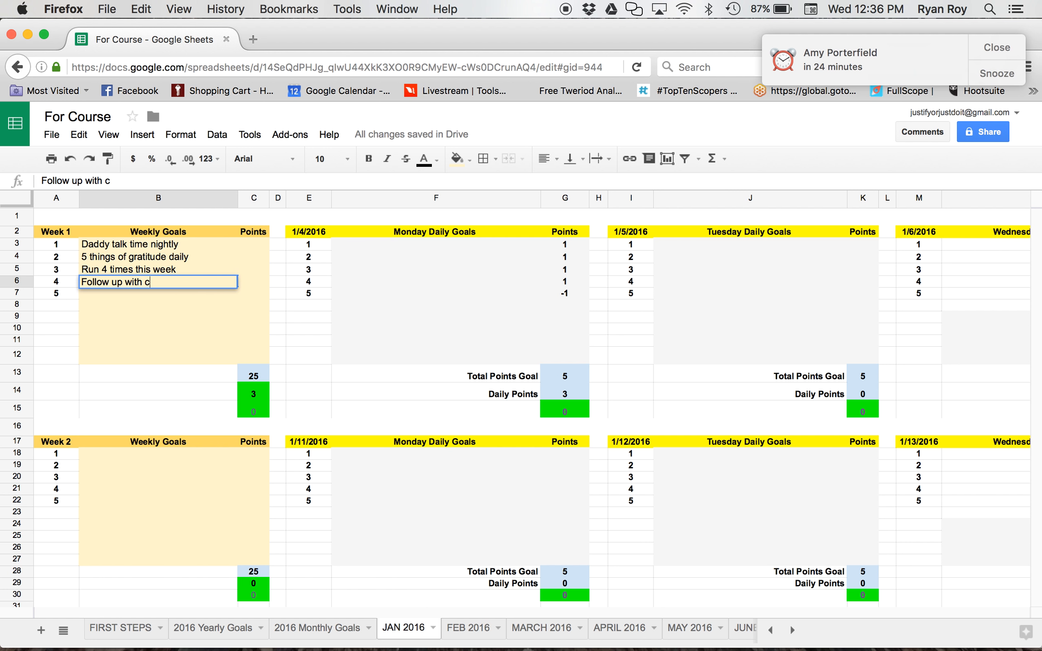
type("urrent")
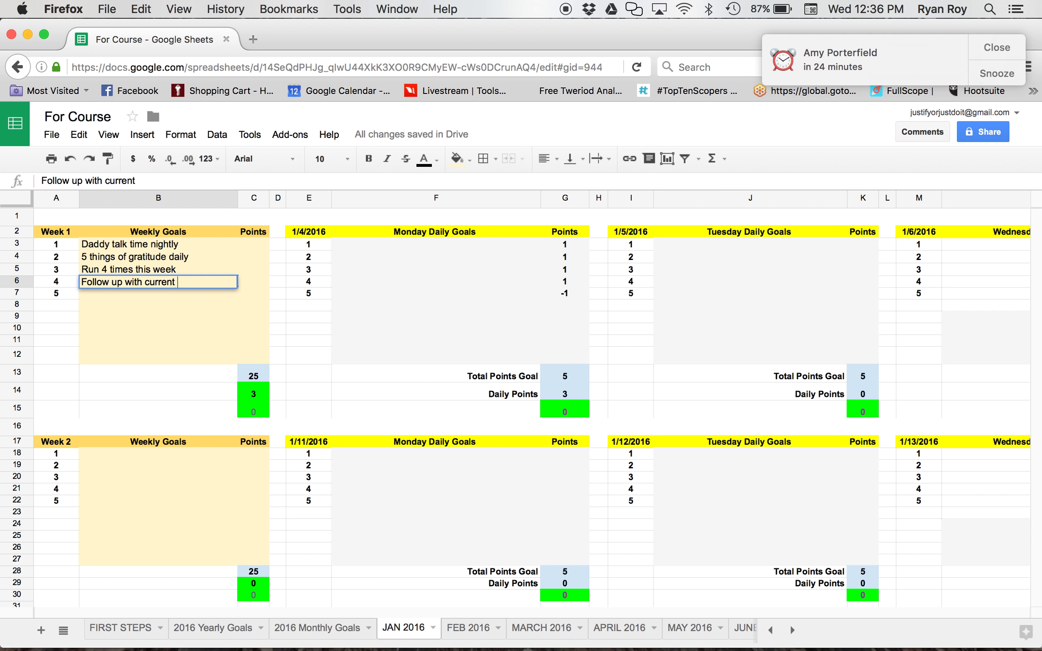
type("cle")
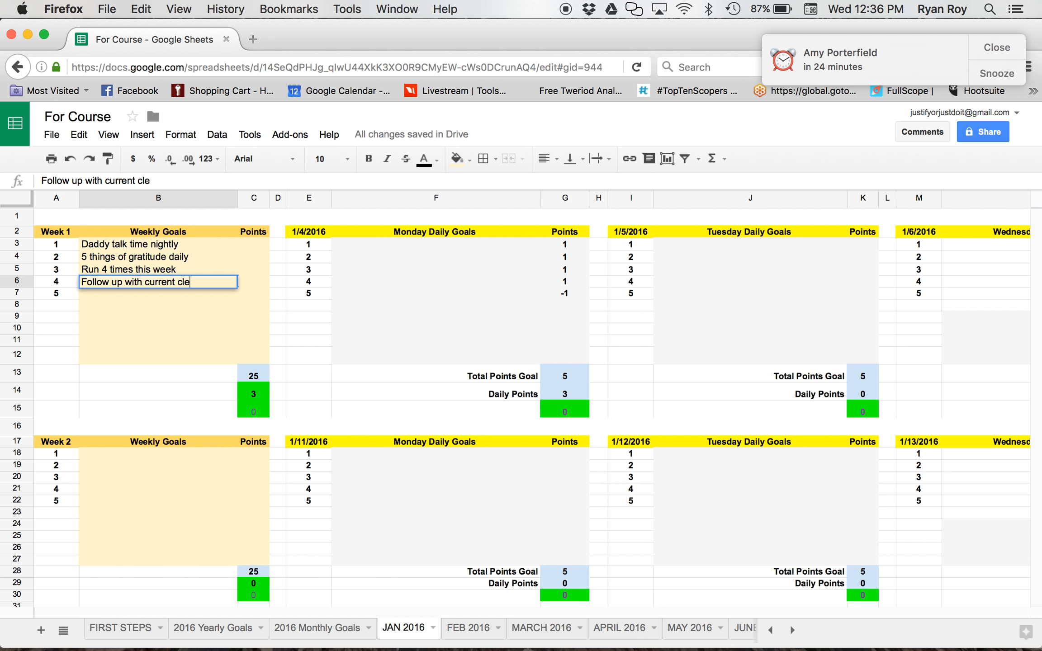
type("nts to ask fre")
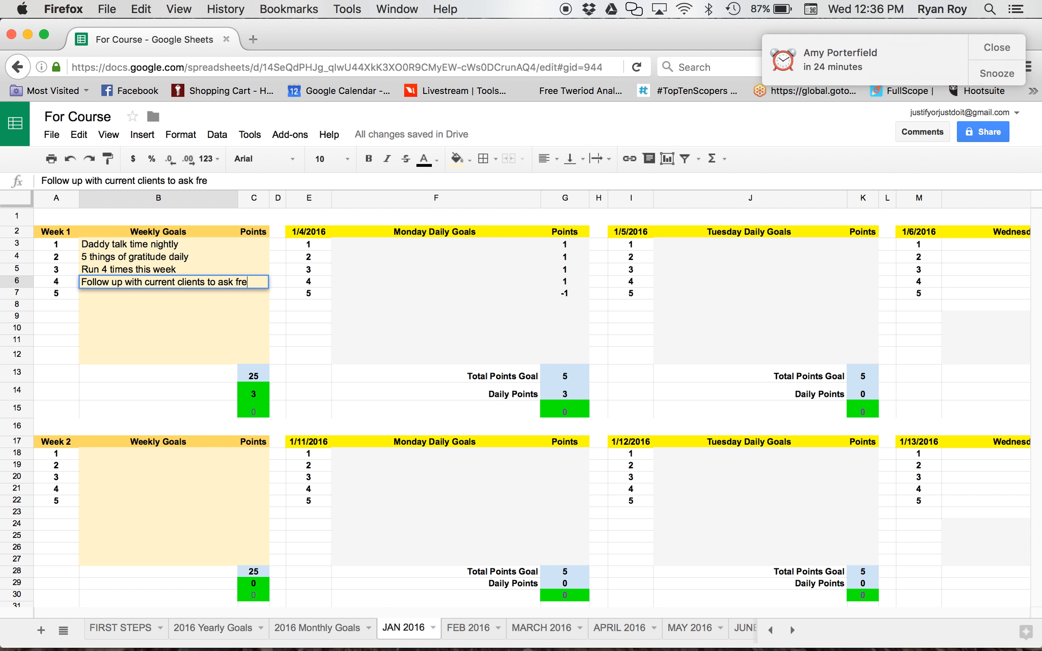
type("rra")
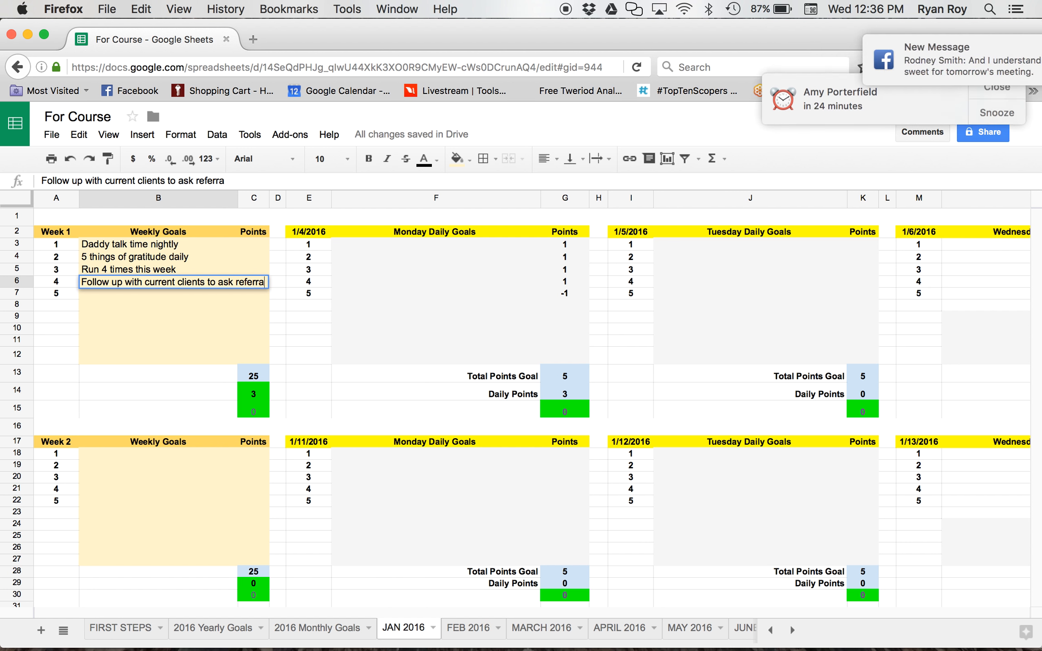
key("Return")
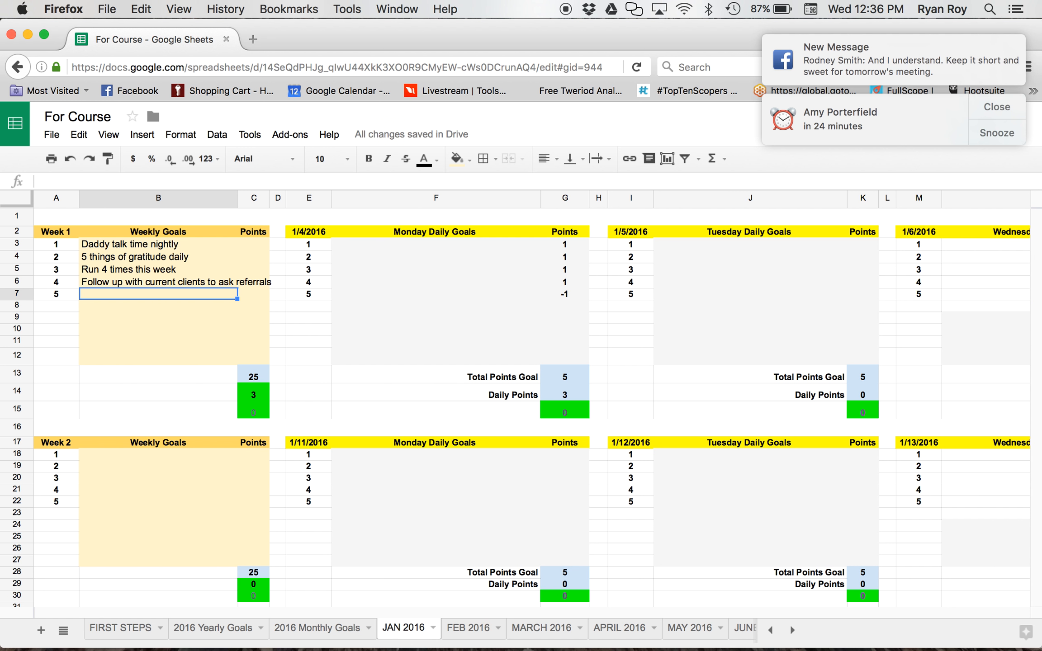
- Add goals to purchase a sales and marketing book and attend church Wednesday and Sunday
type("Pur")
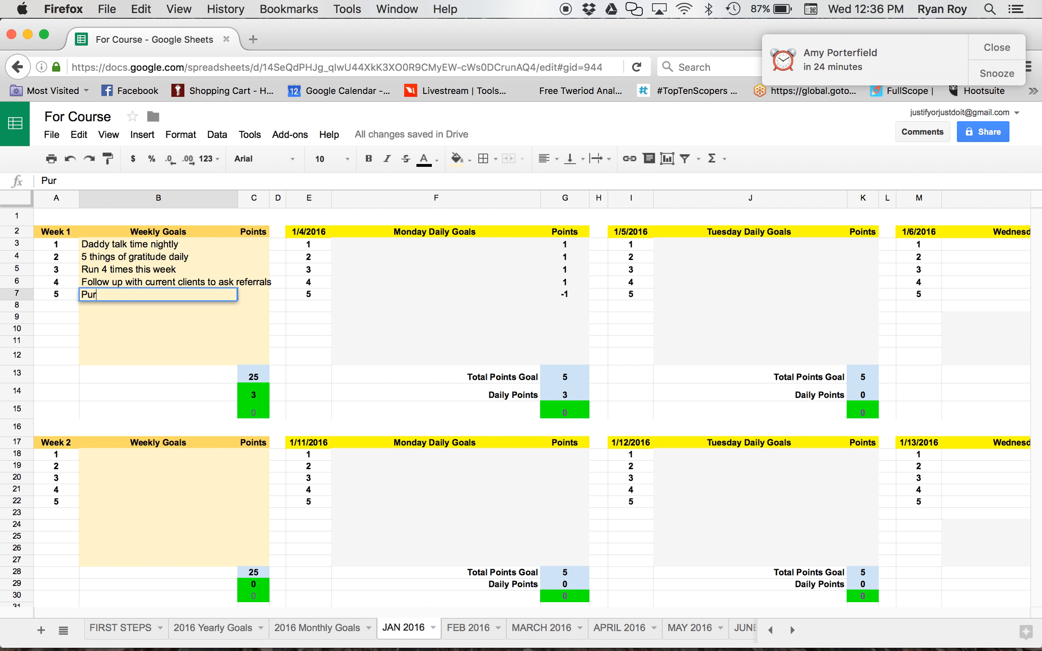
type("chase")
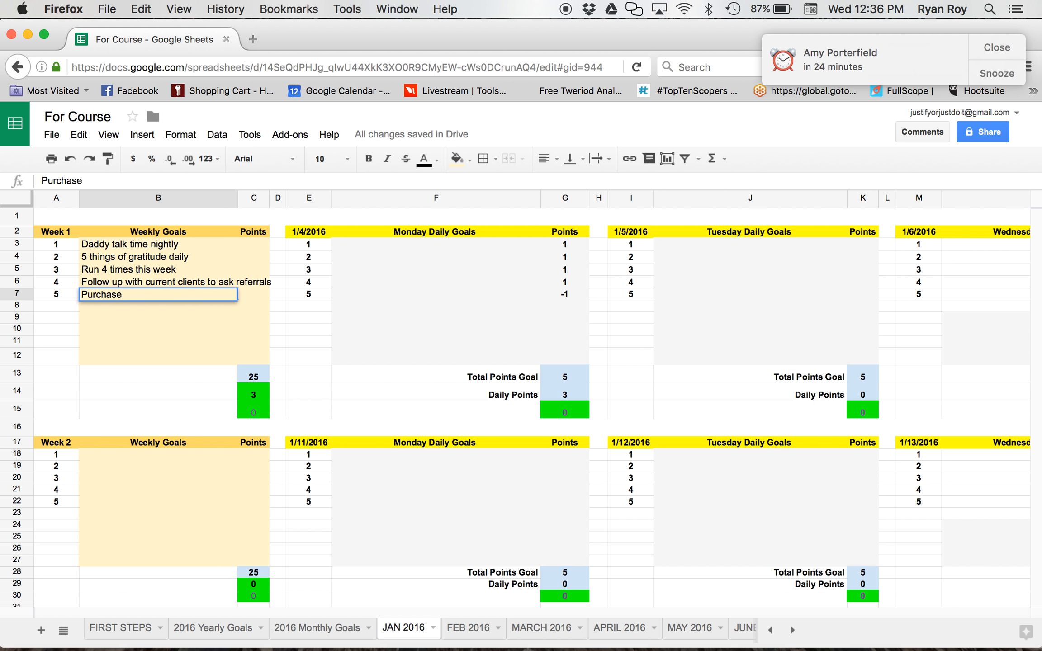
type("sales and")
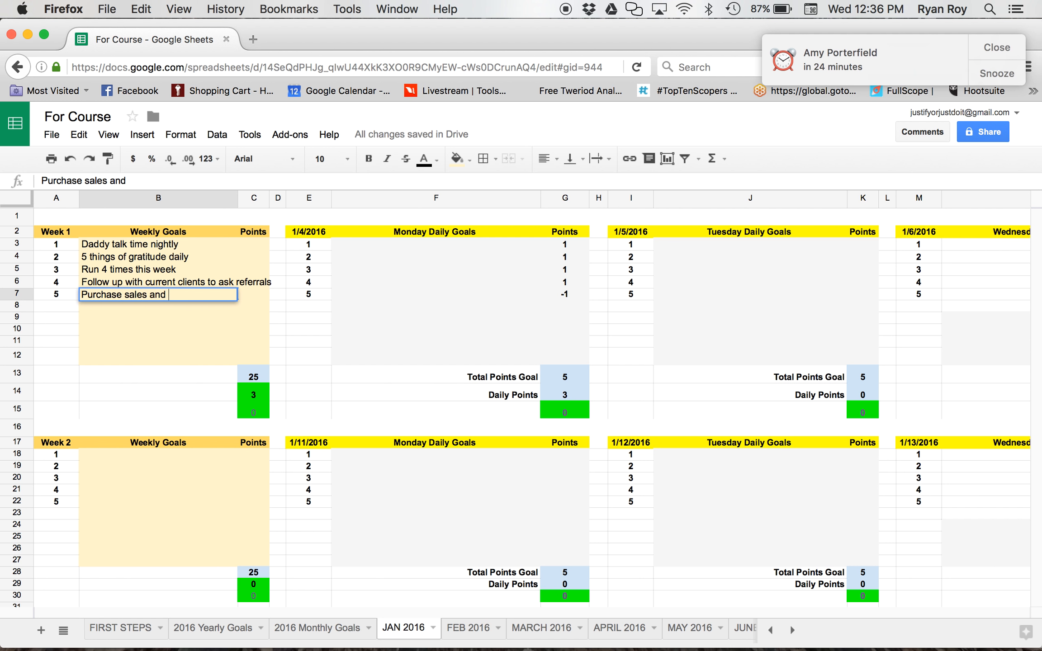
type("marketing book")
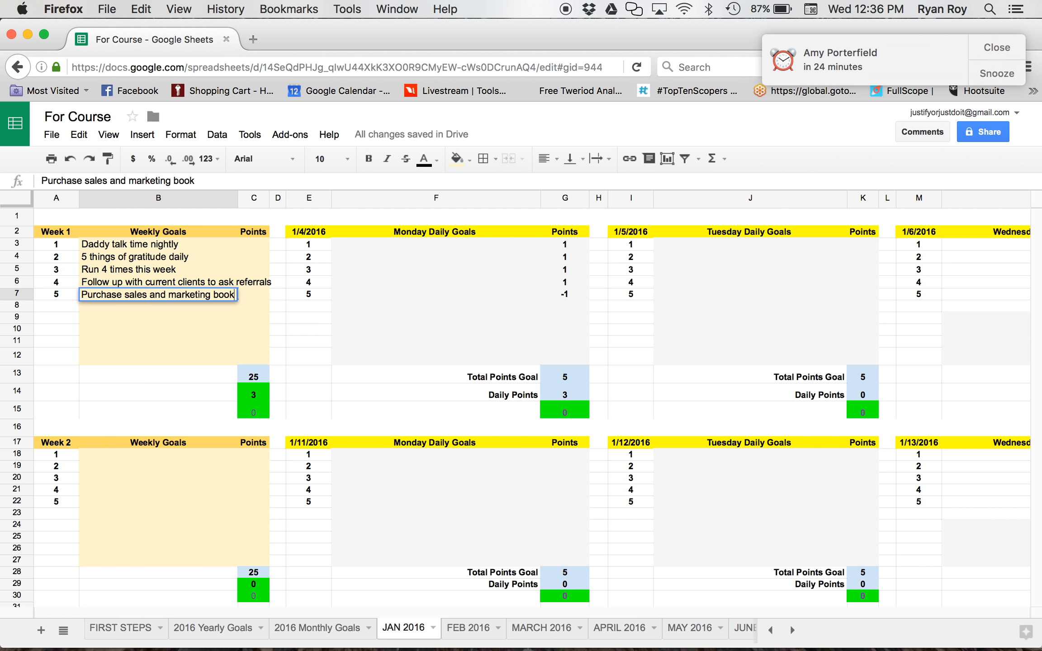
type("Attend ch")
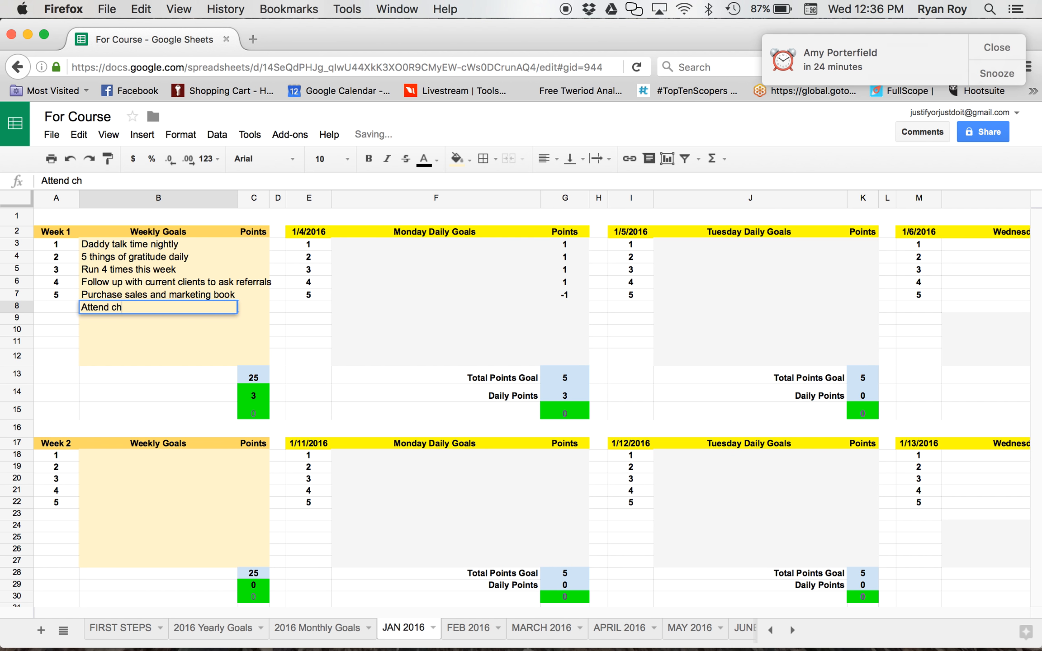
type("ruch on b")
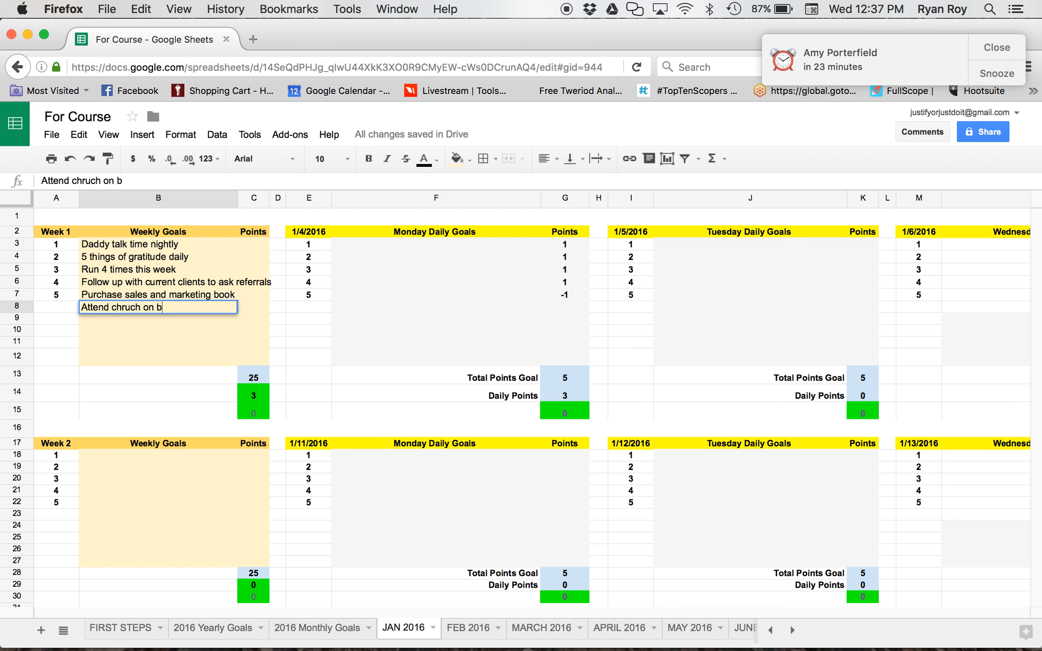
type("oth Wed")
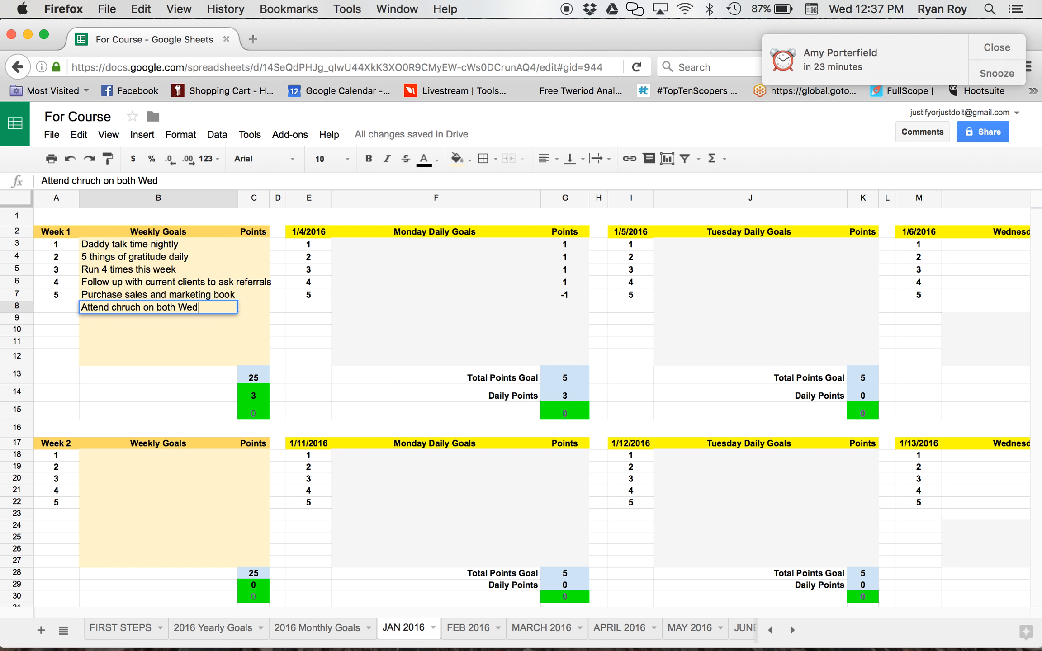
type("and Sun")
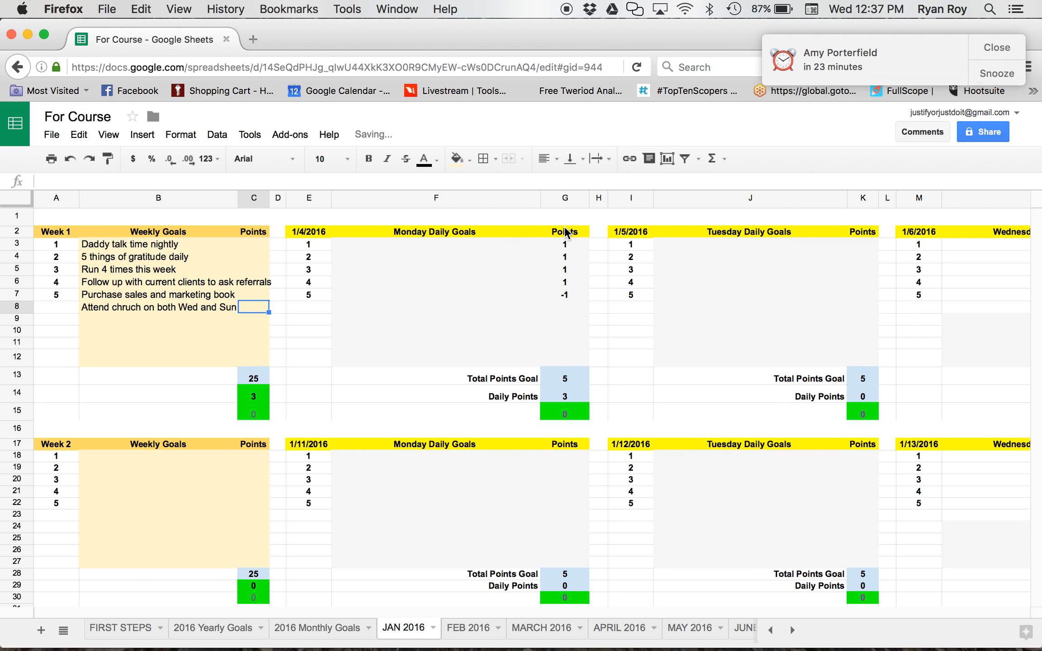
- Enter the first Monday goals: meal plan for run and go for a 3 mile run
left_click(563, 244)
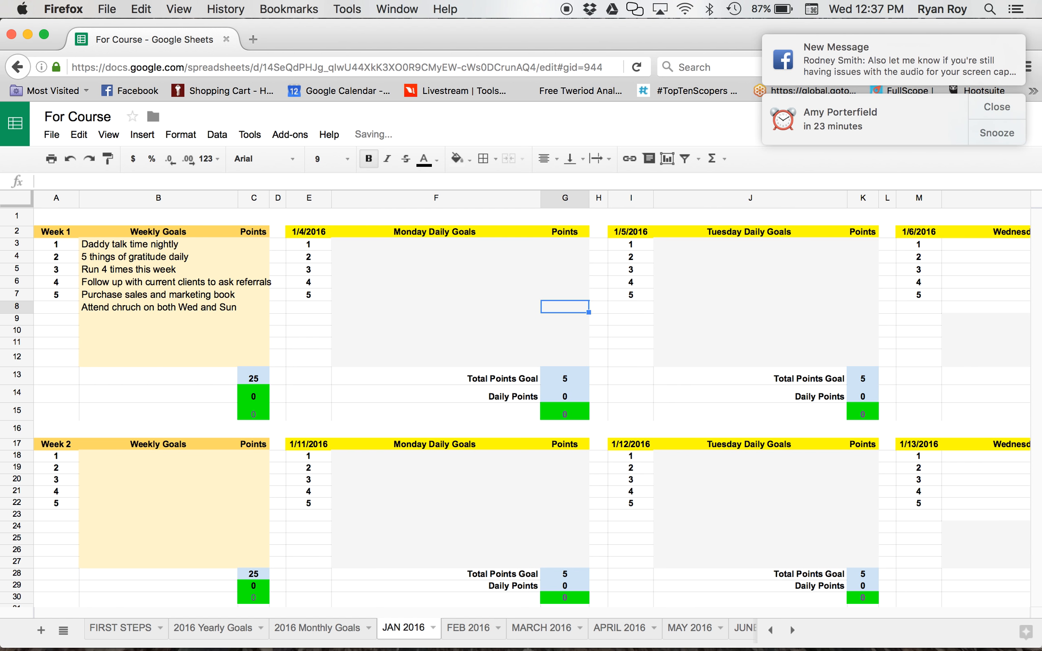
left_click(436, 244)
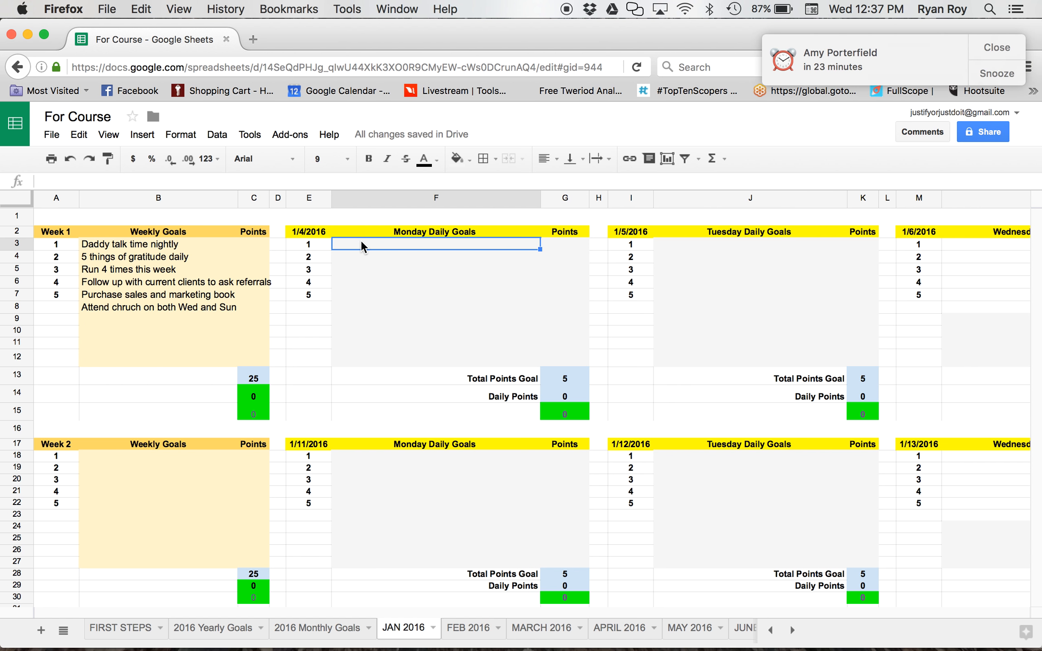
type("Meal")
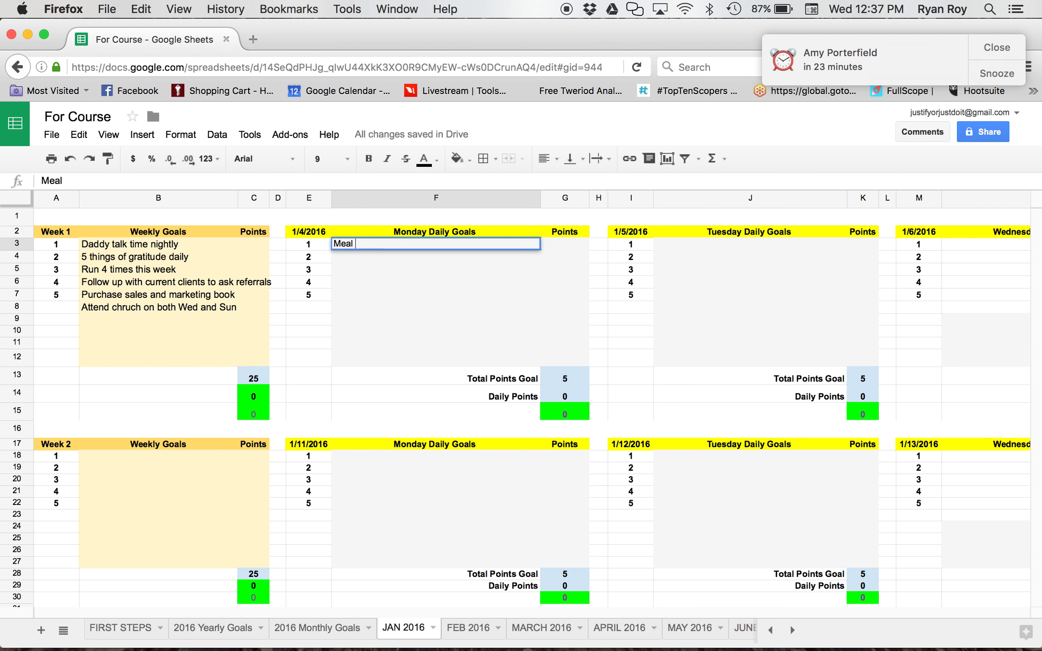
type("plan -")
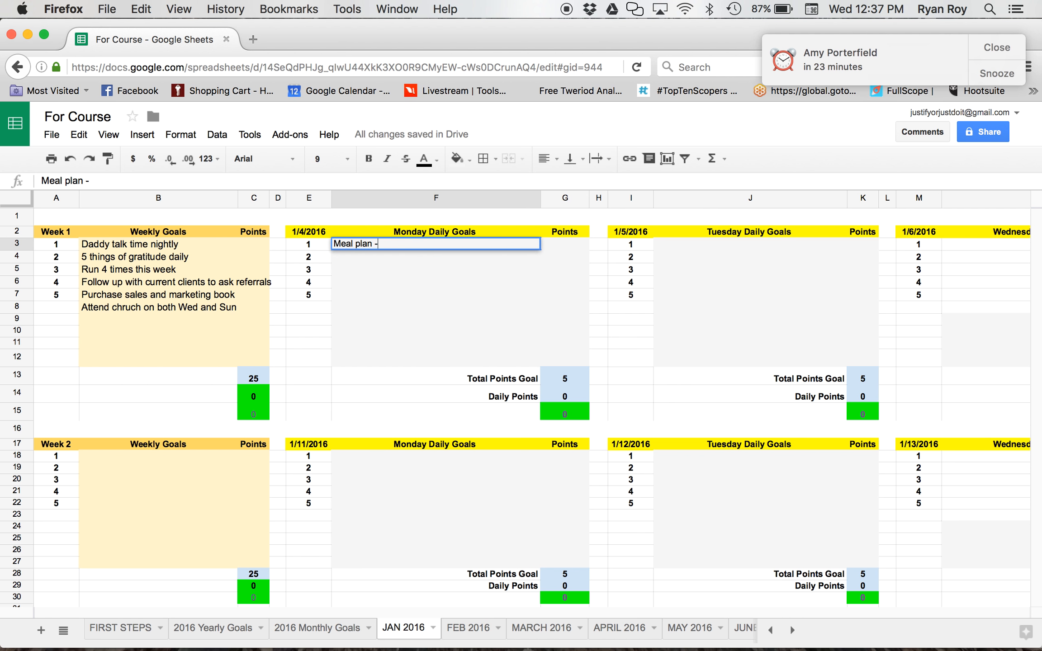
type("for run schedule")
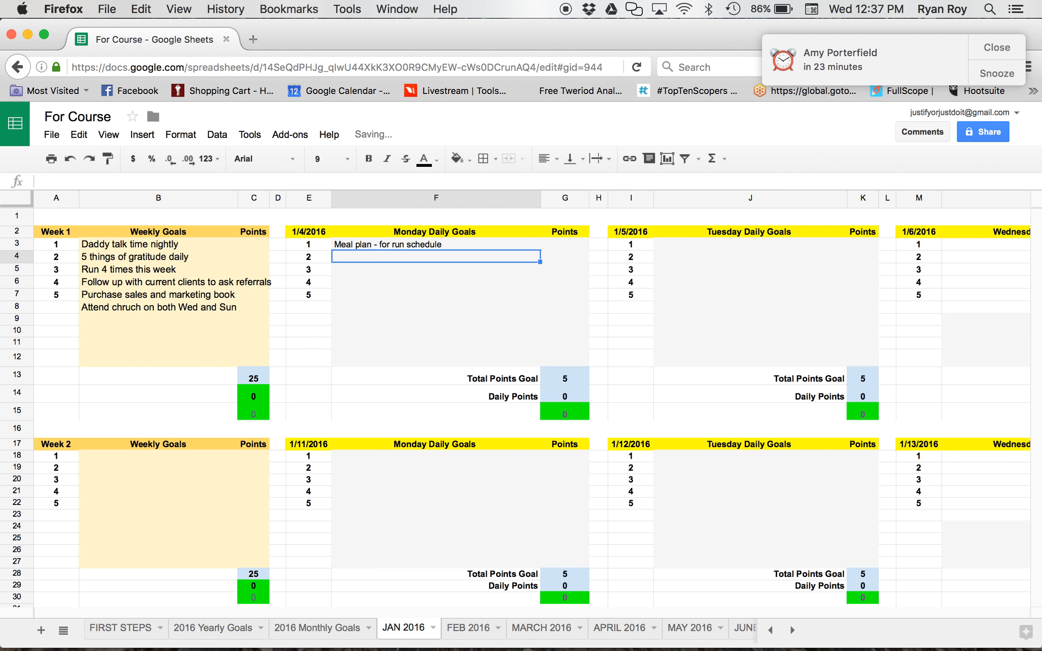
type("Go for")
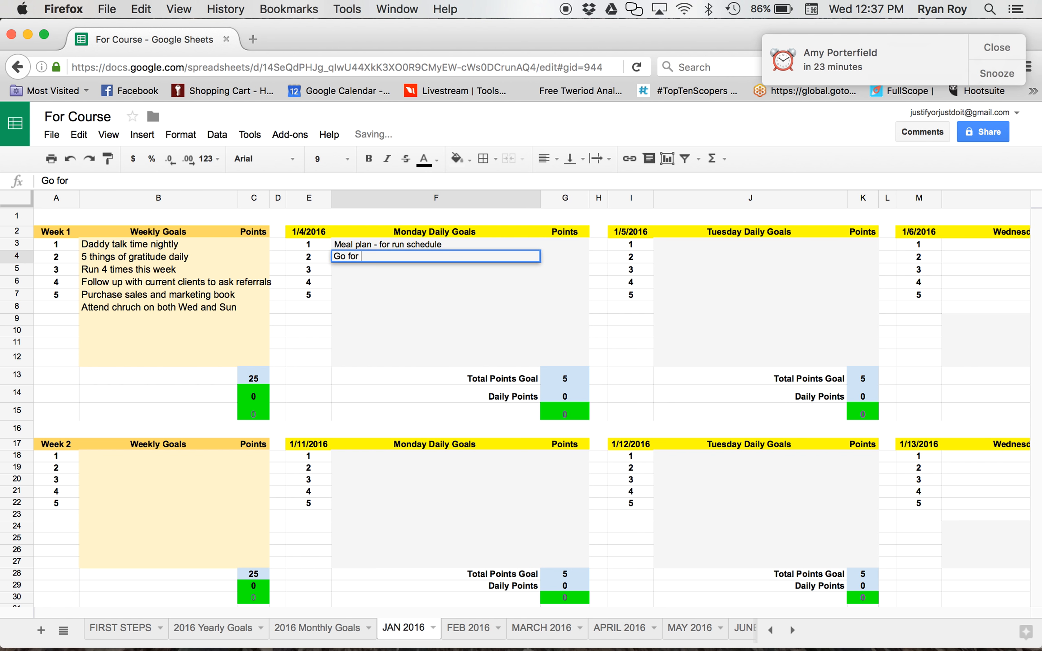
type("3 mile")
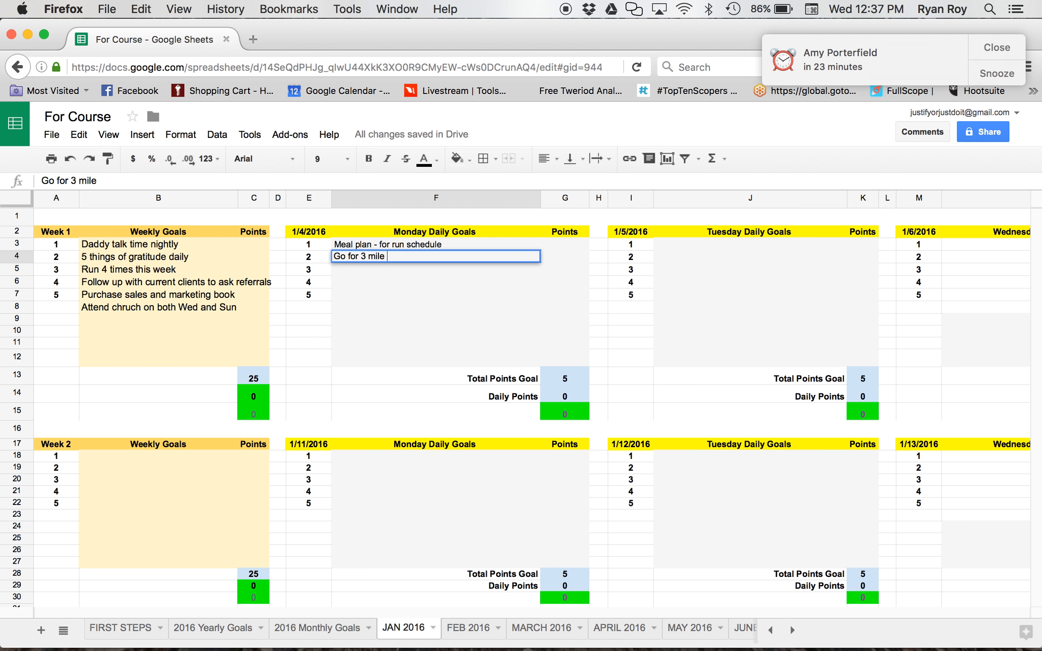
type("run")
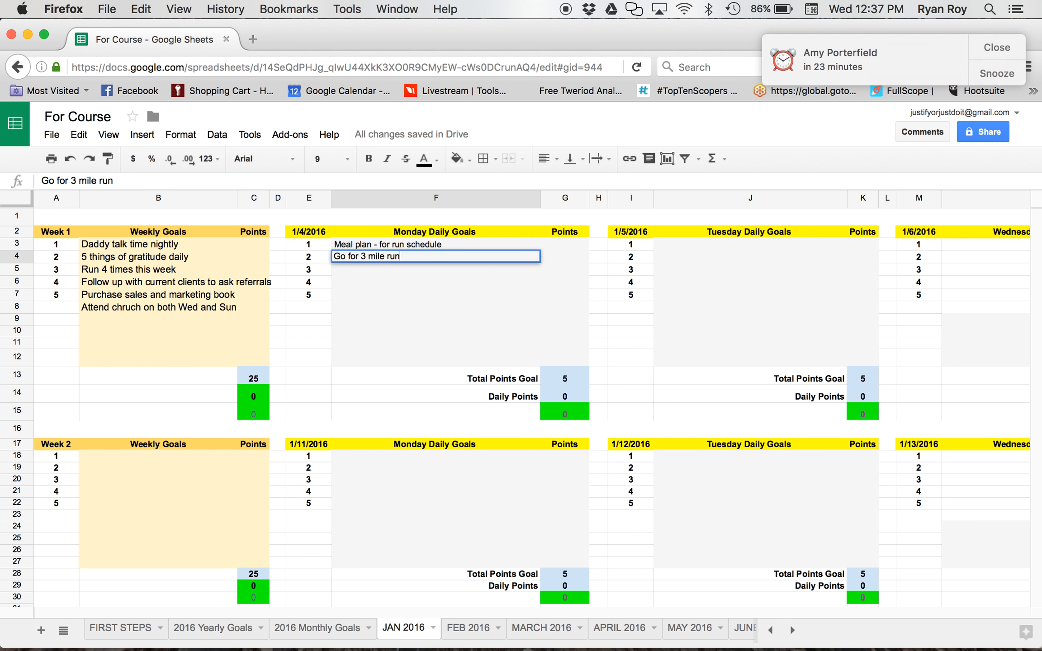
key("Return")
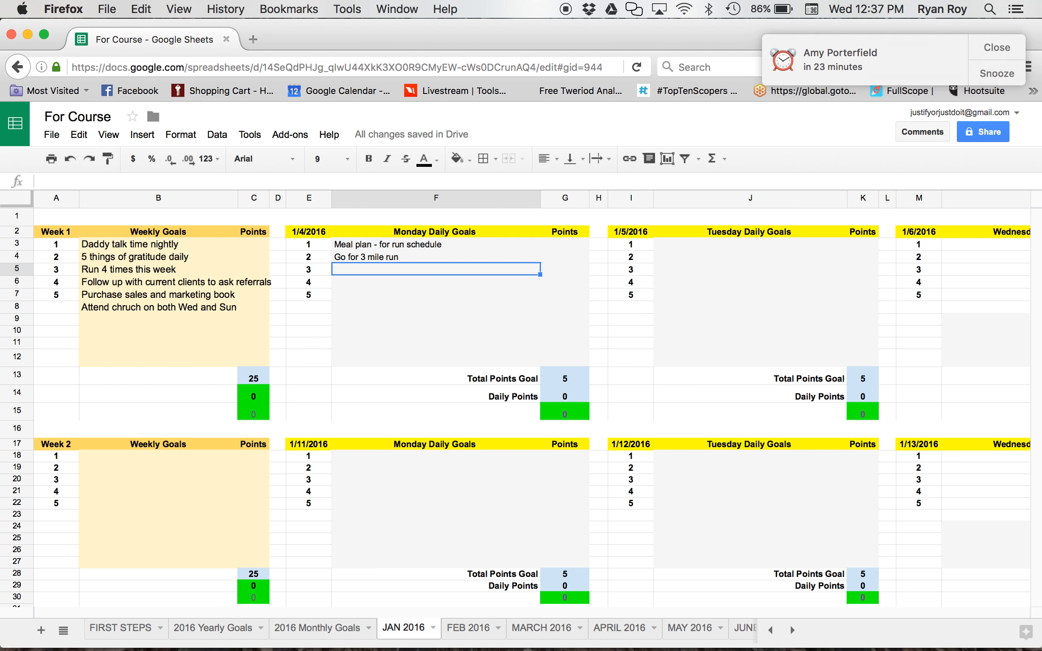
- Add the goal to reach out to 3 current clients and purchase the Amazon book
type("REach o")
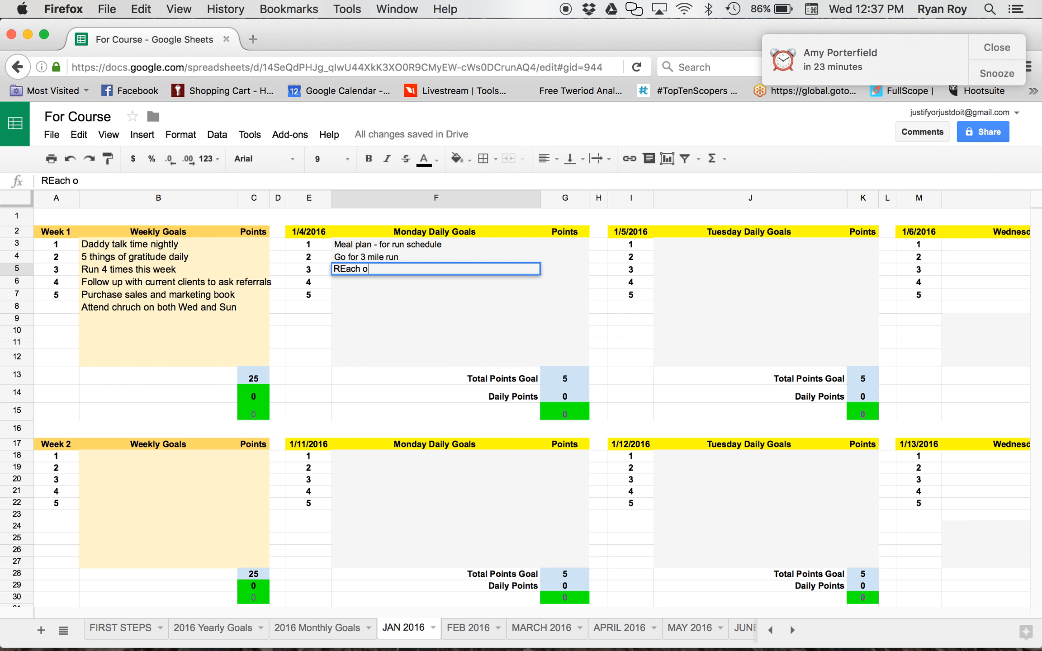
type("ut to 3 cu")
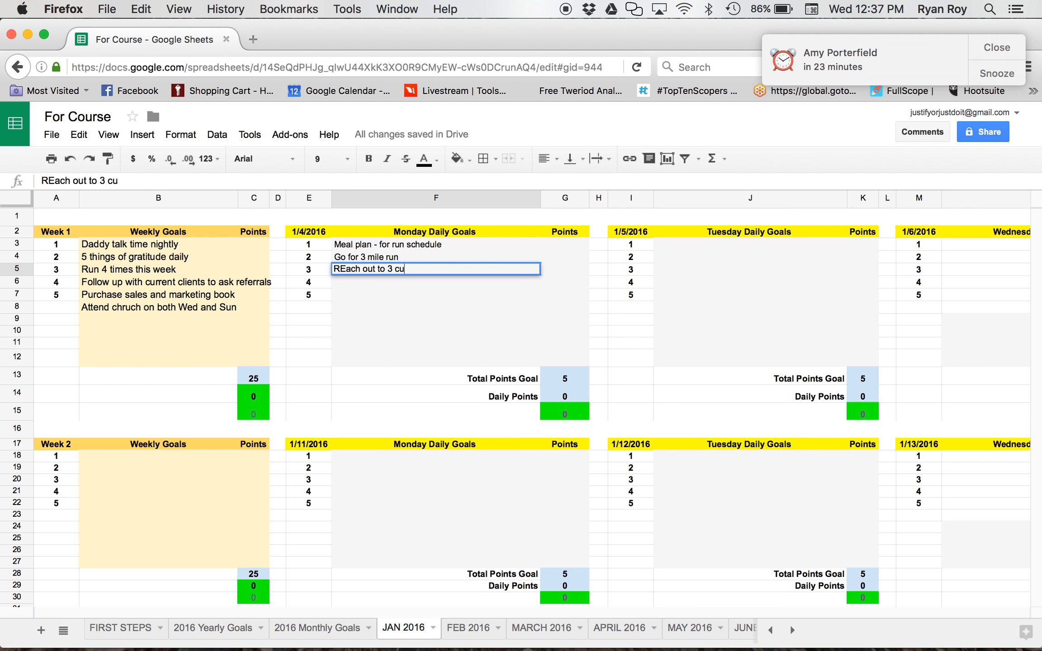
type("rrent cl")
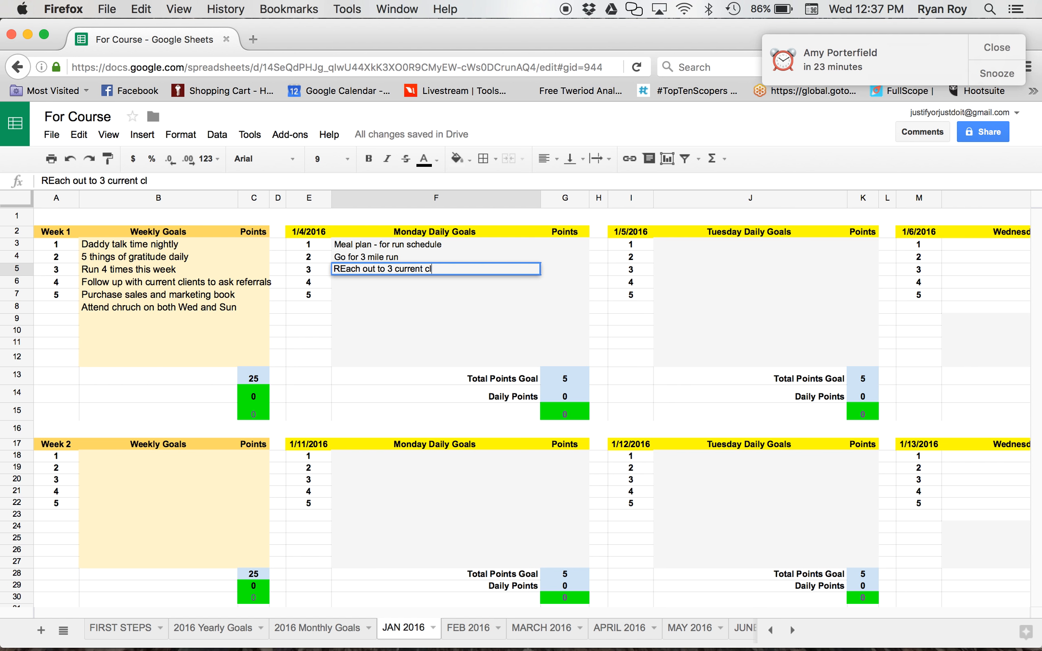
type("ients (phone")
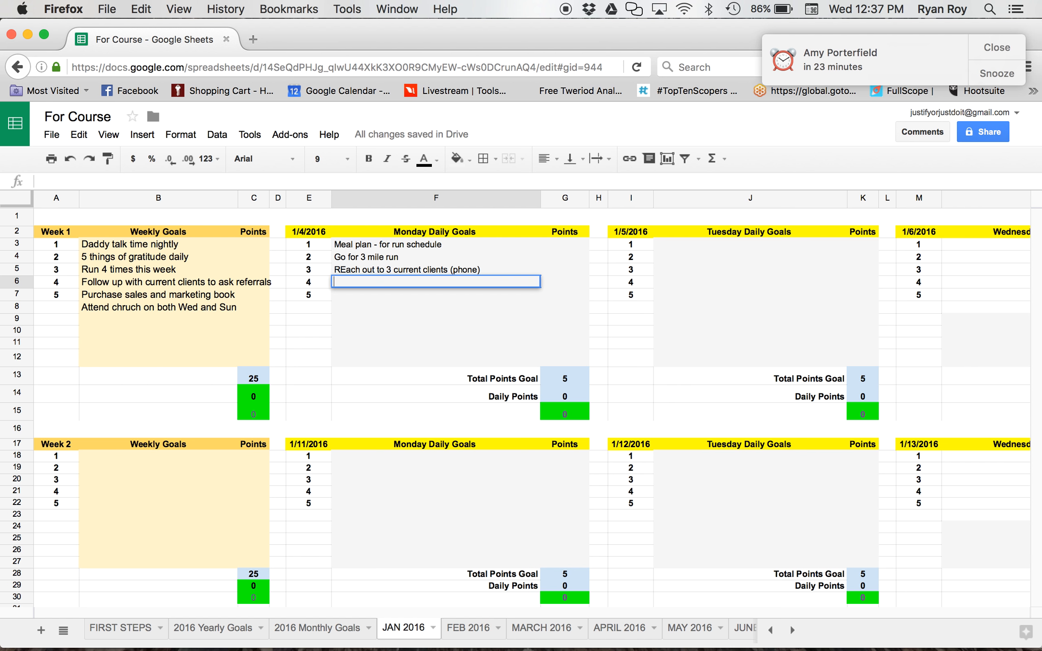
type("purchase that")
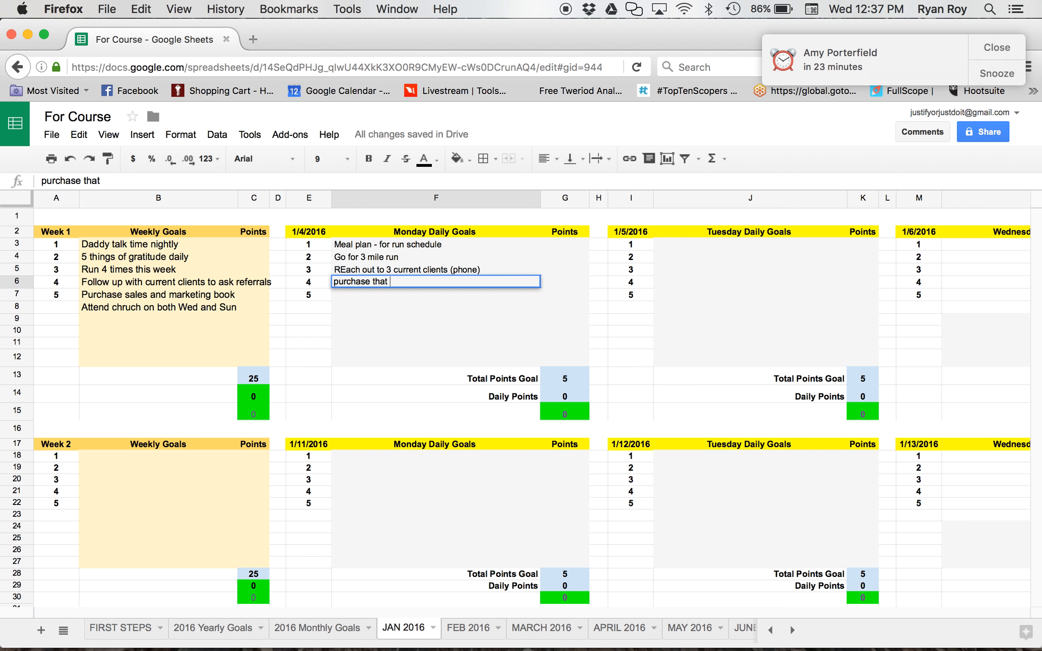
type("sas")
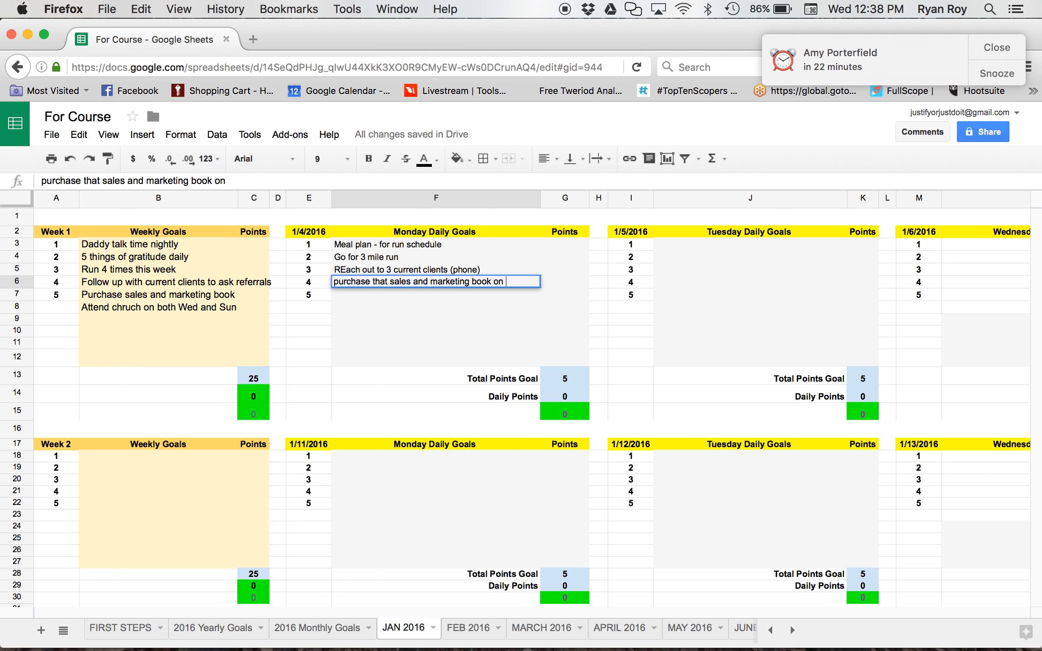
type("Amazon")
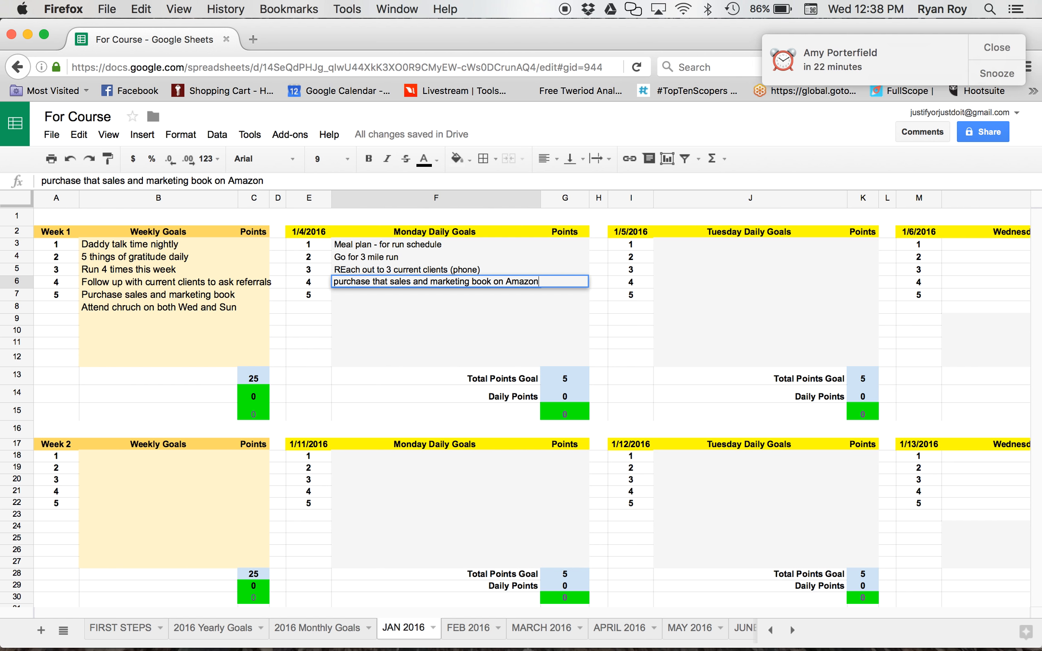
key("Return")
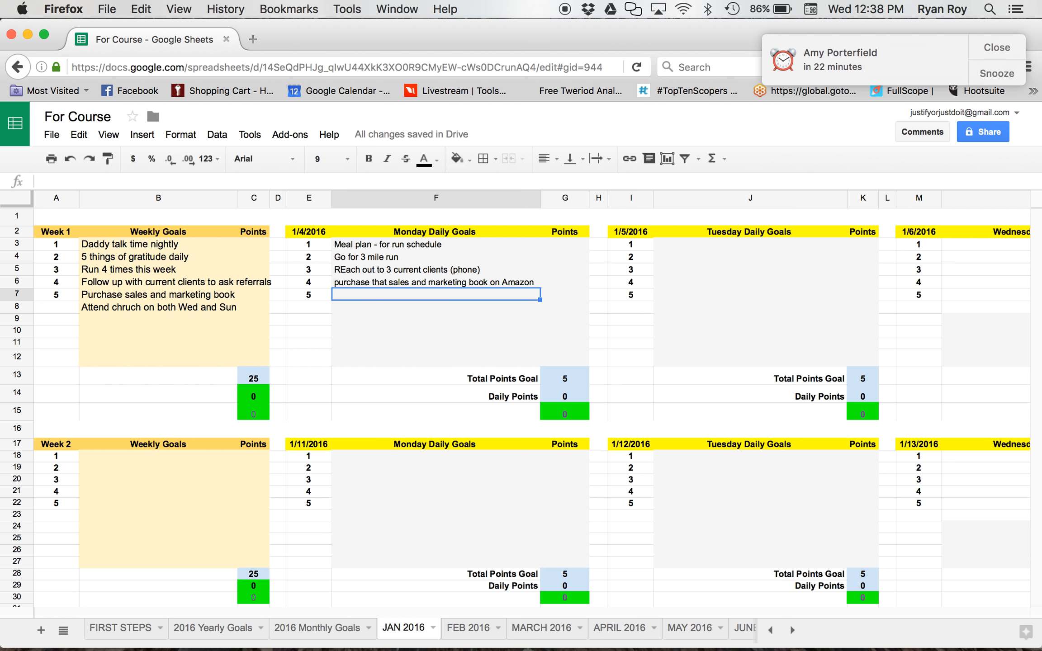
- Add the 5 things lists and Daddy talk time goals
type("5 things I")
left_click(436, 306)
type("Daddy")
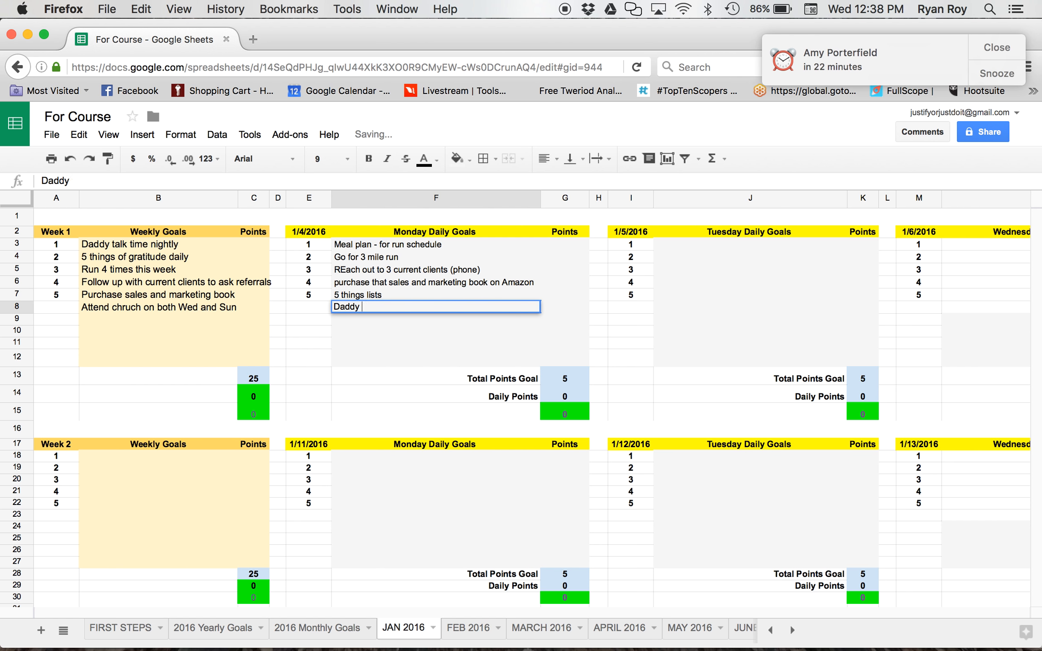
type("talk time")
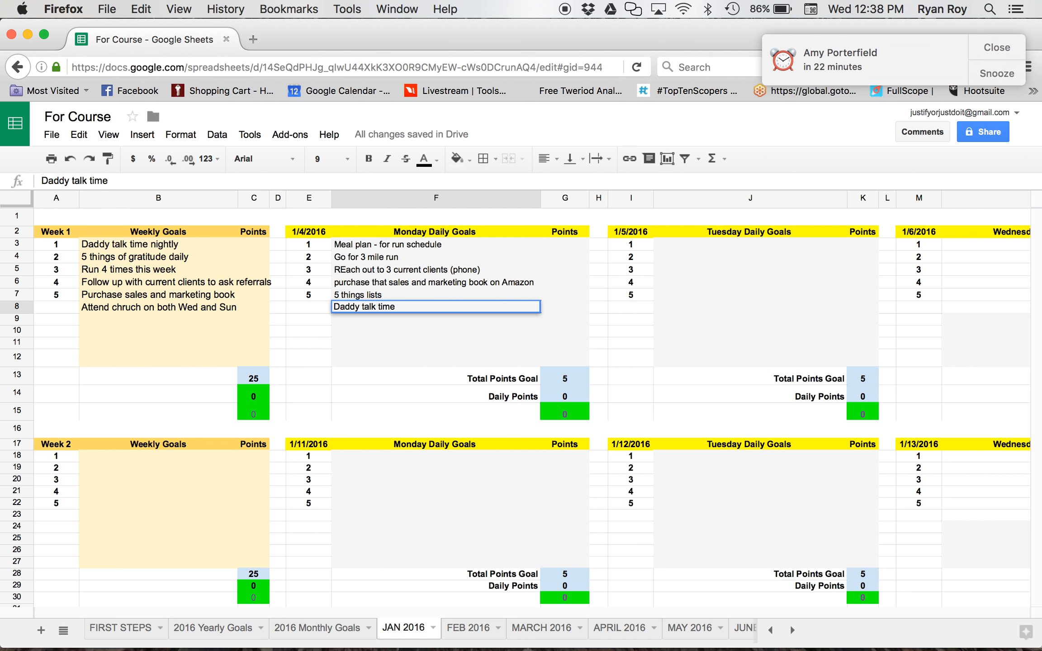
key("Return")
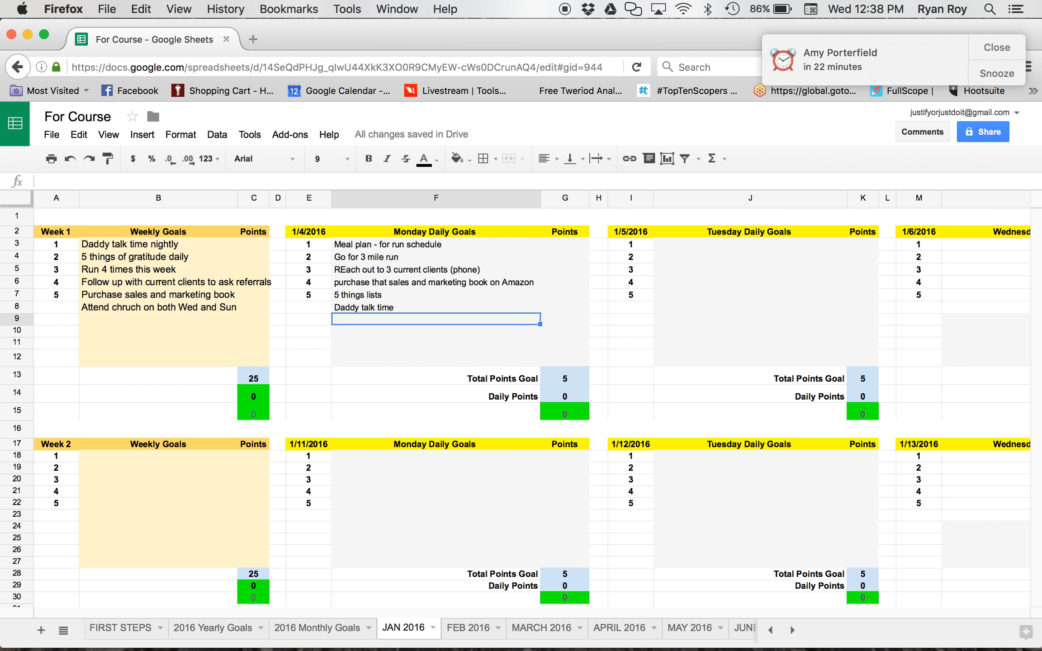
mouse_move(538, 248)
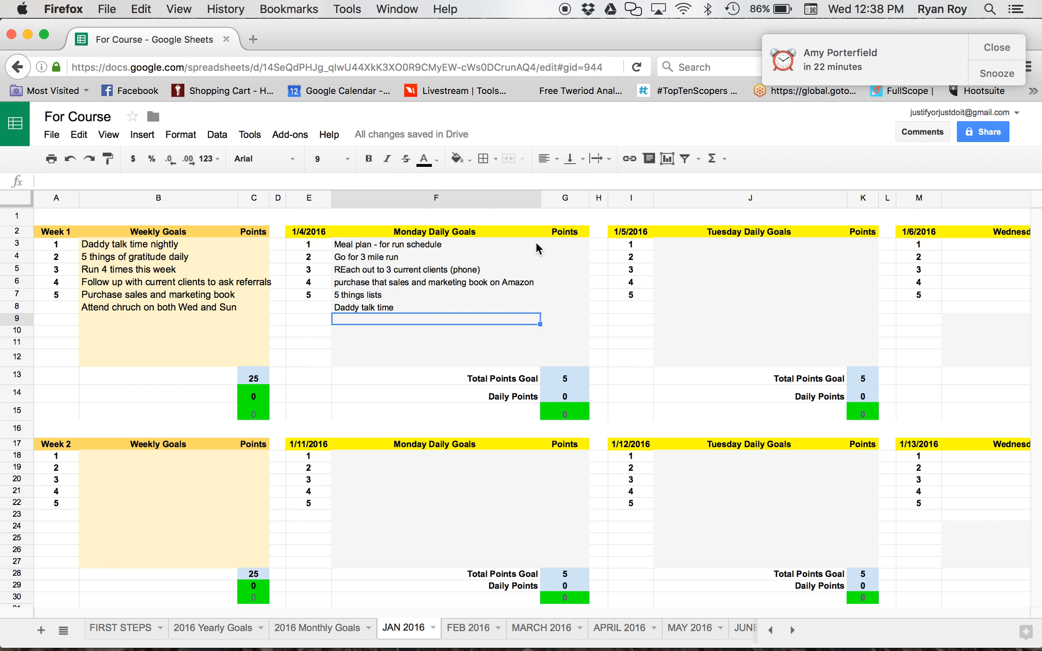
mouse_move(562, 249)
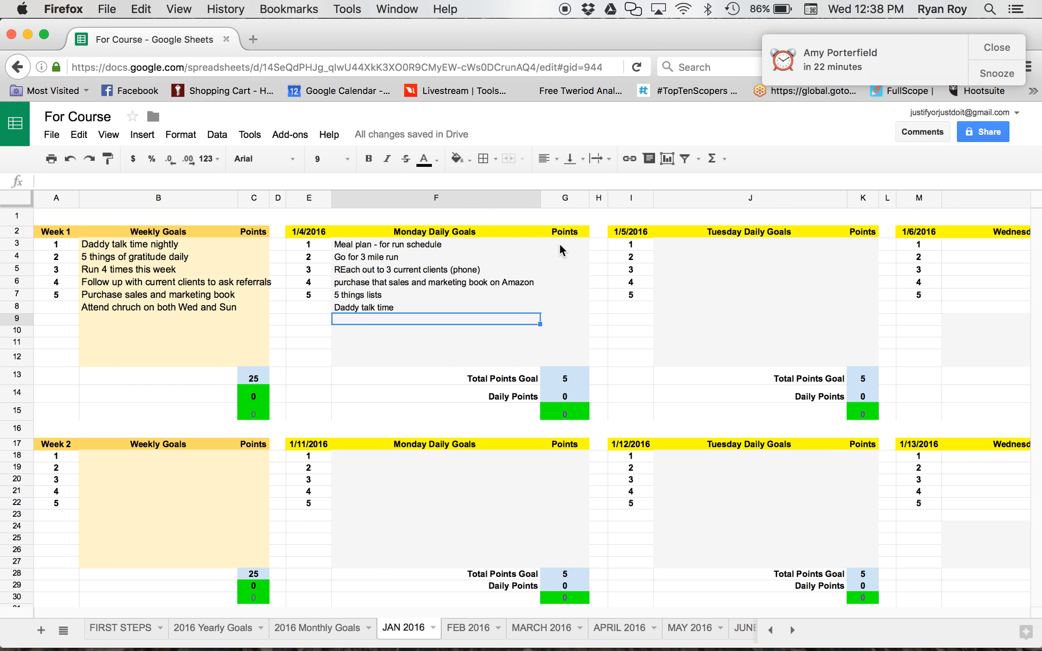
- Score Monday's goals 1 each and the client calls -1, noting '(called 2)' in F5
left_click(564, 243)
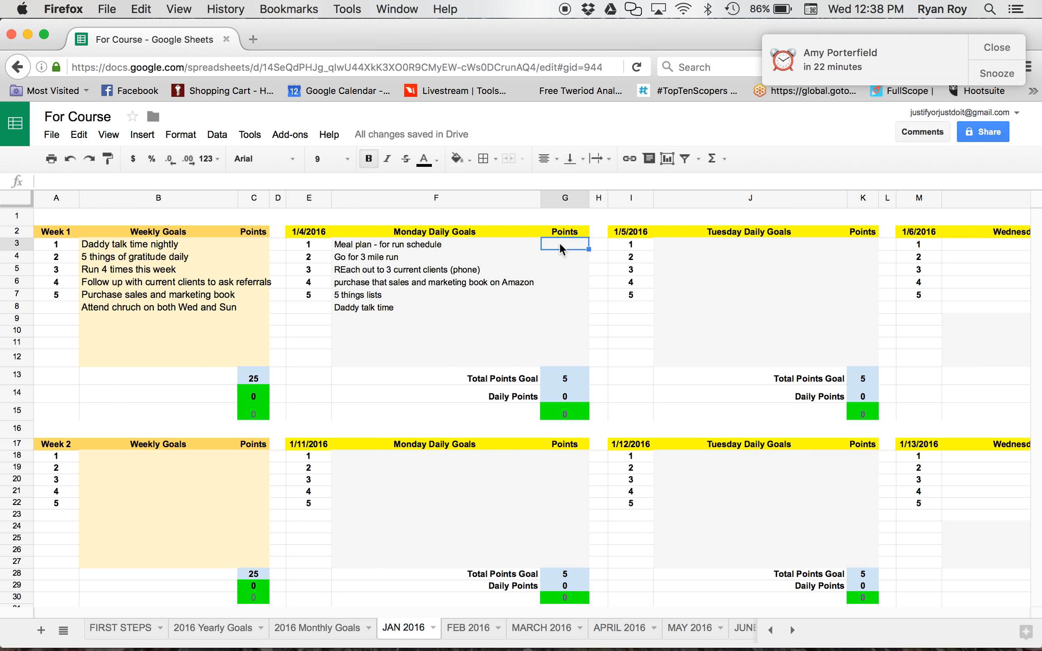
type("1")
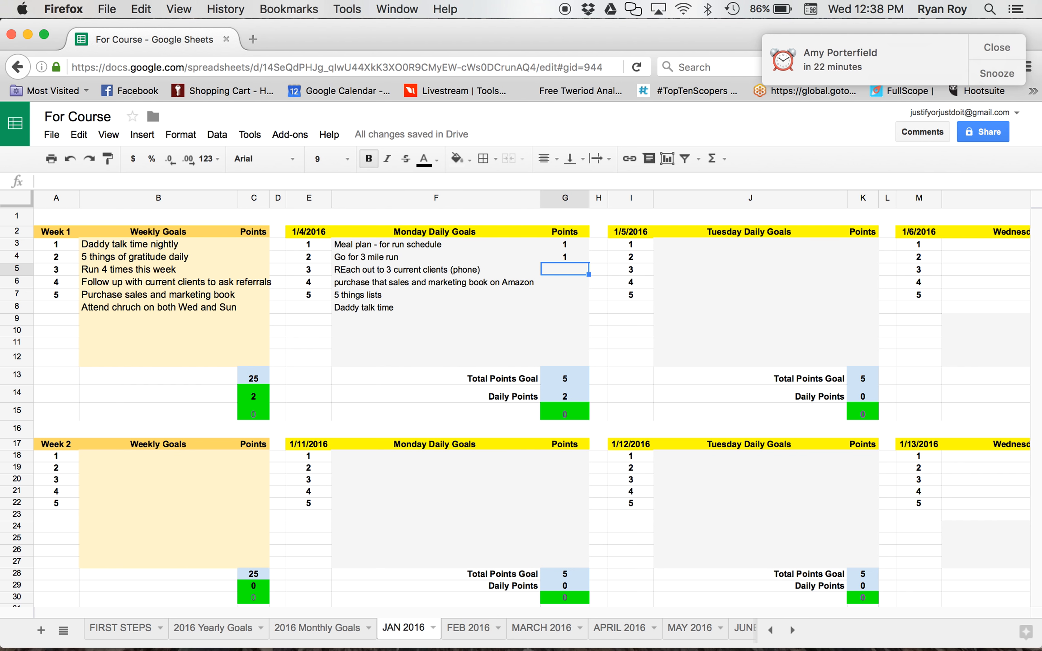
type("-1")
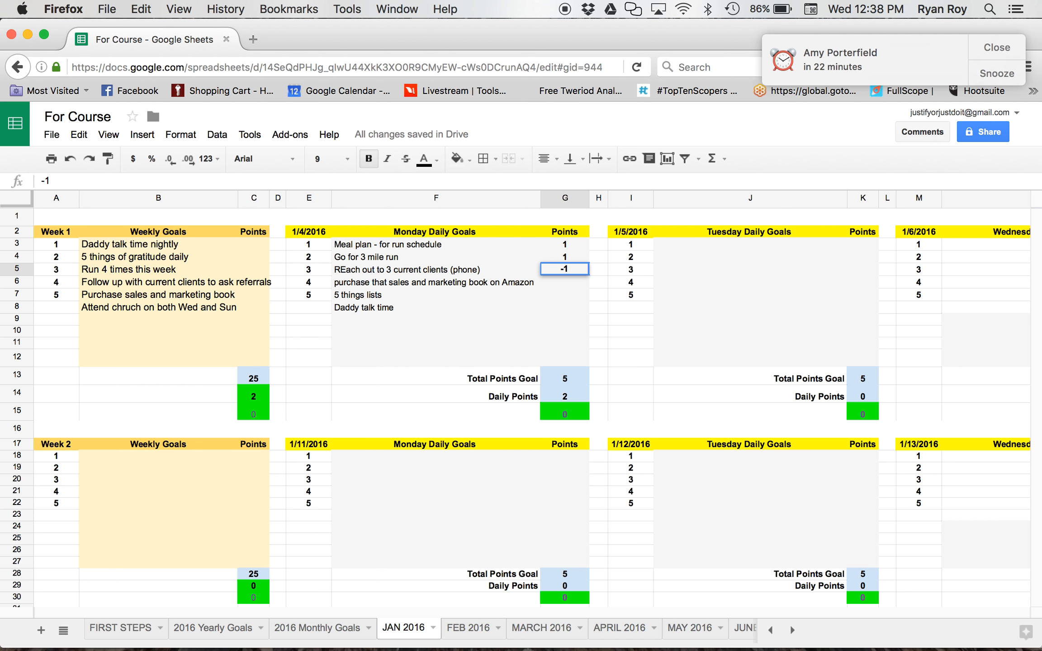
key("Return")
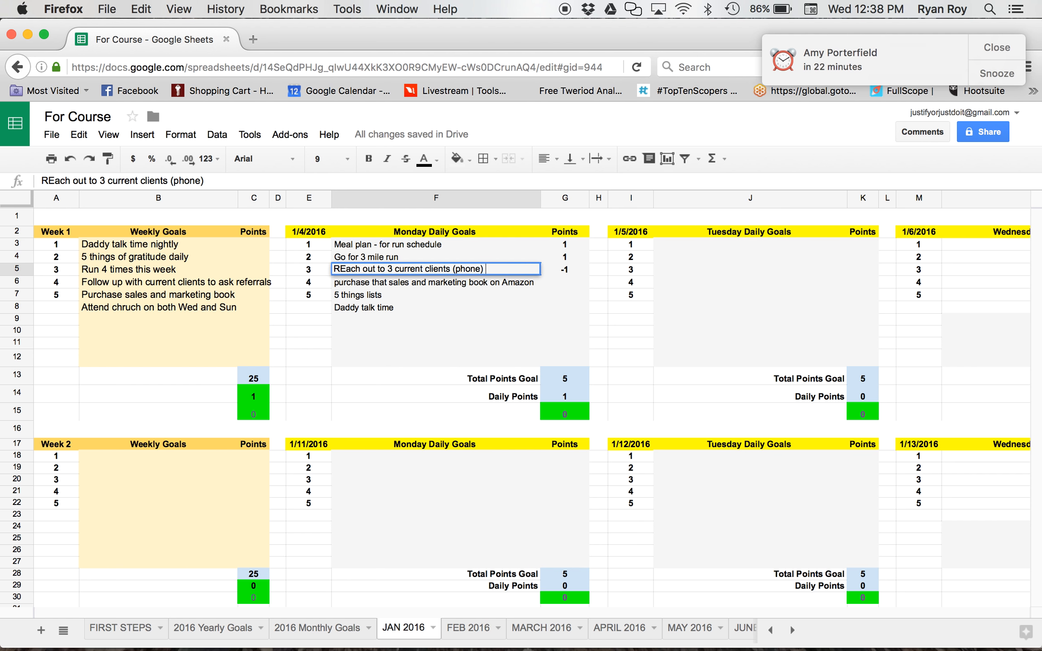
type("(calle")
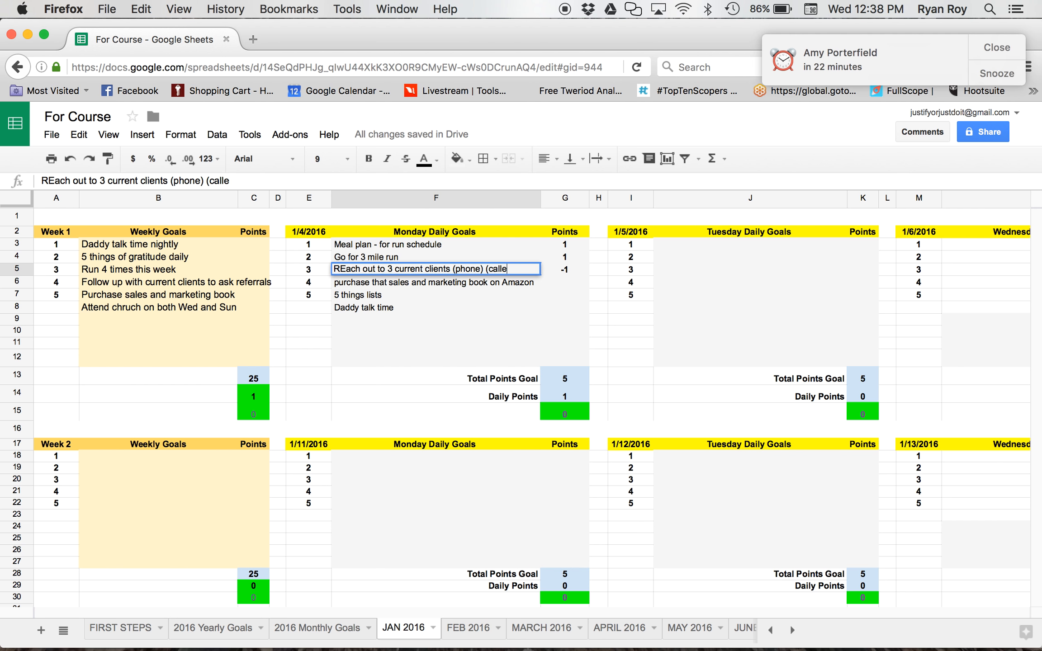
type("d 2)")
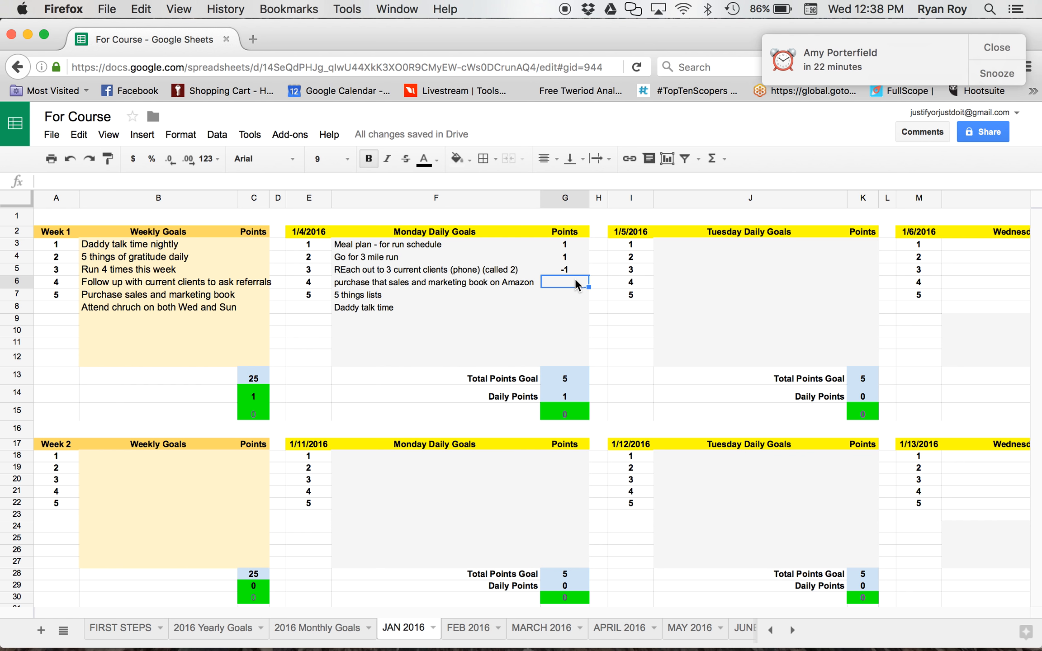
type("1")
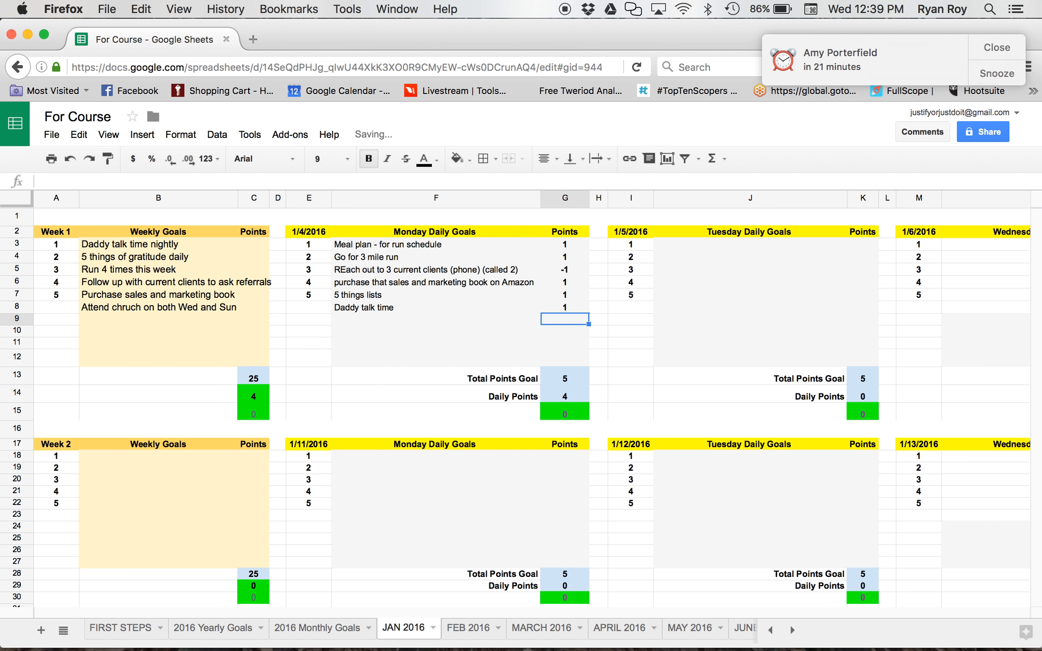
left_click(749, 319)
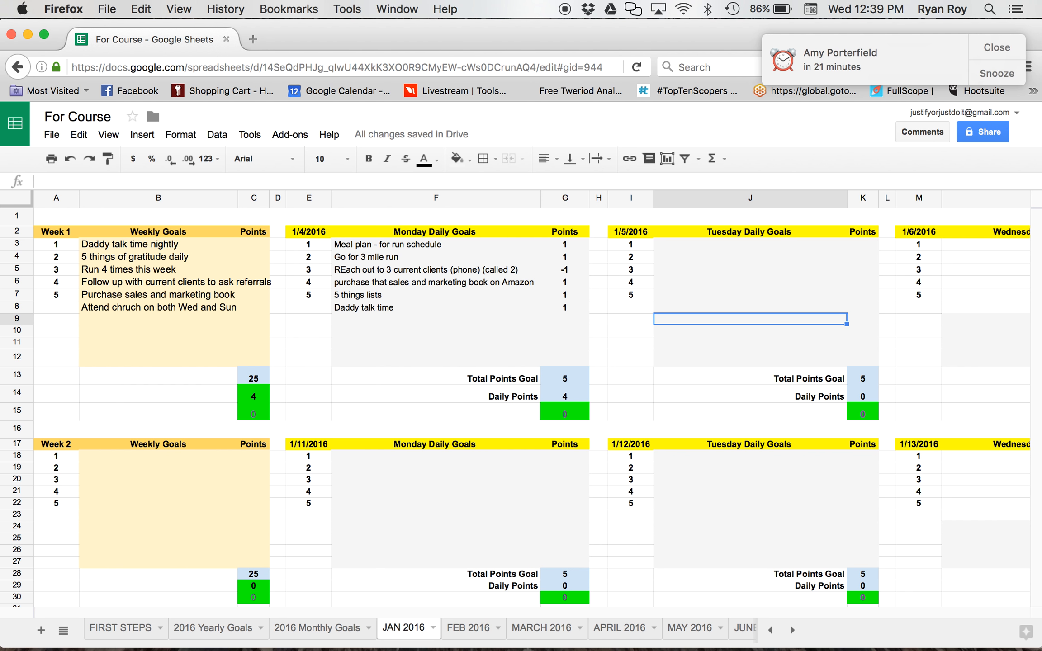
mouse_move(534, 252)
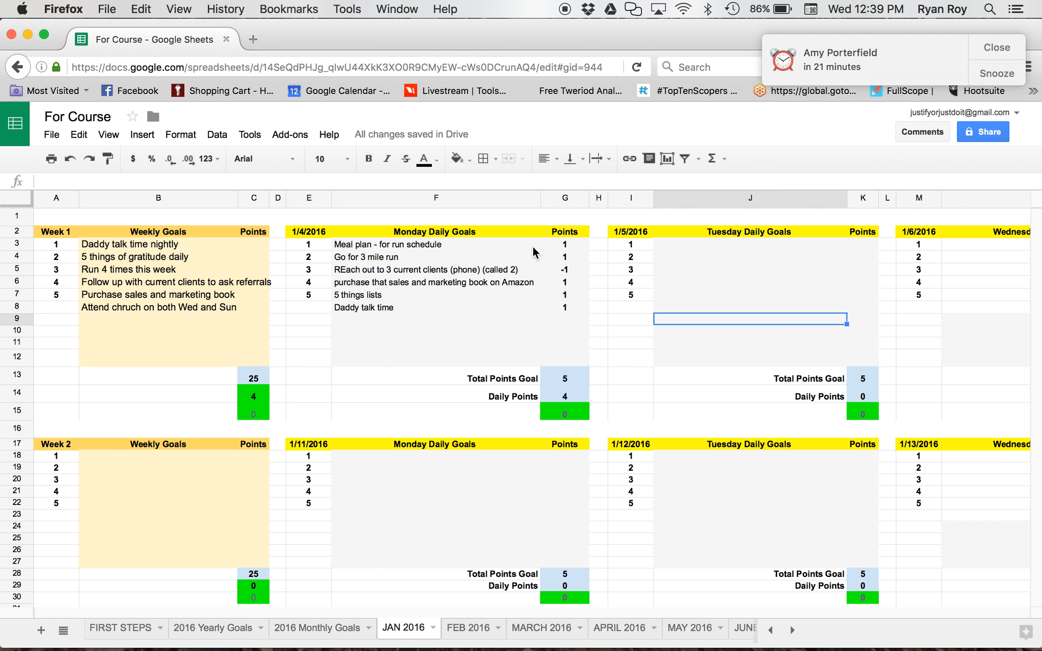
mouse_move(572, 278)
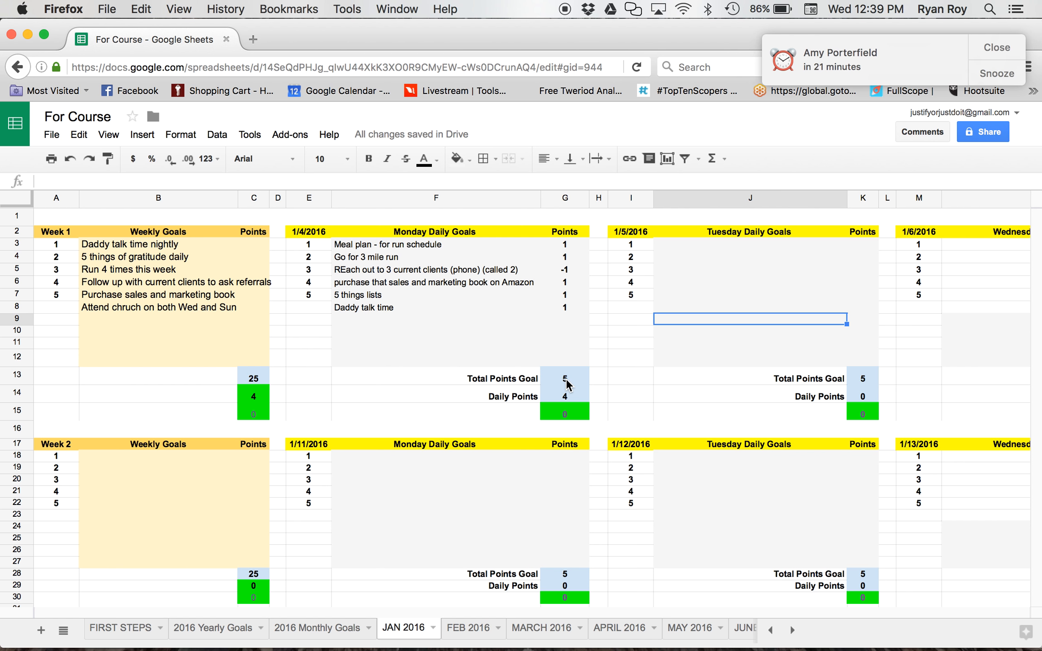
mouse_move(574, 355)
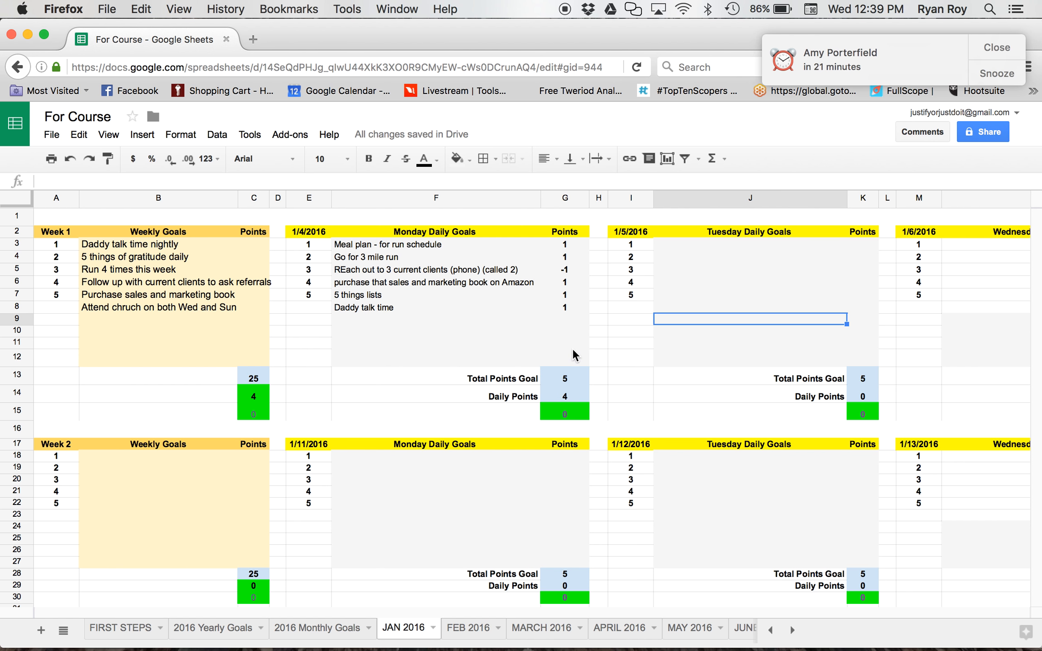
mouse_move(565, 274)
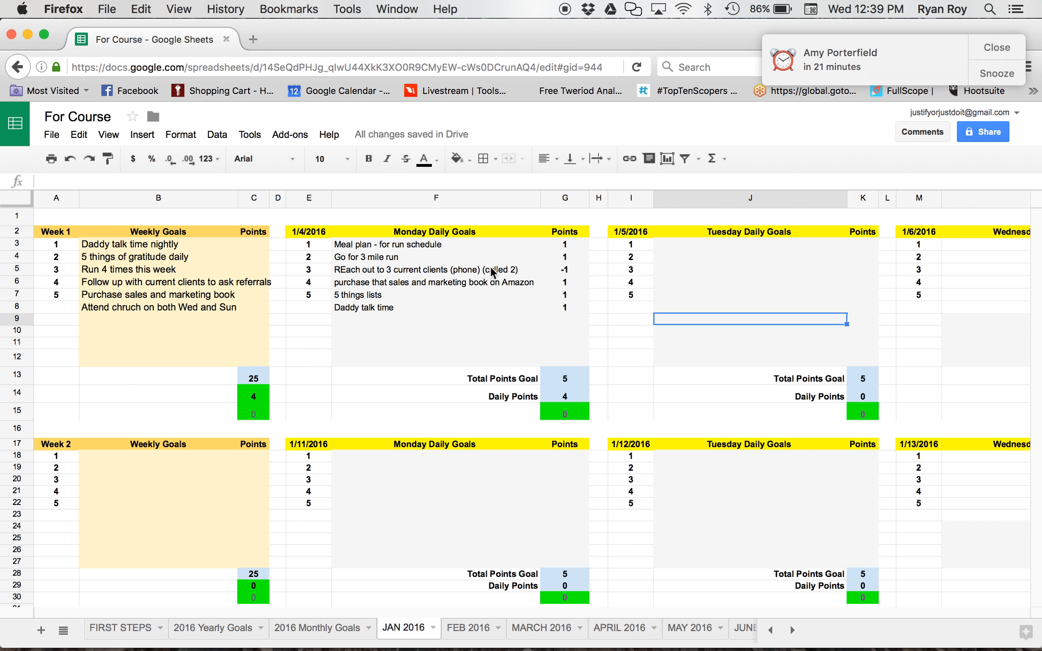
mouse_move(265, 395)
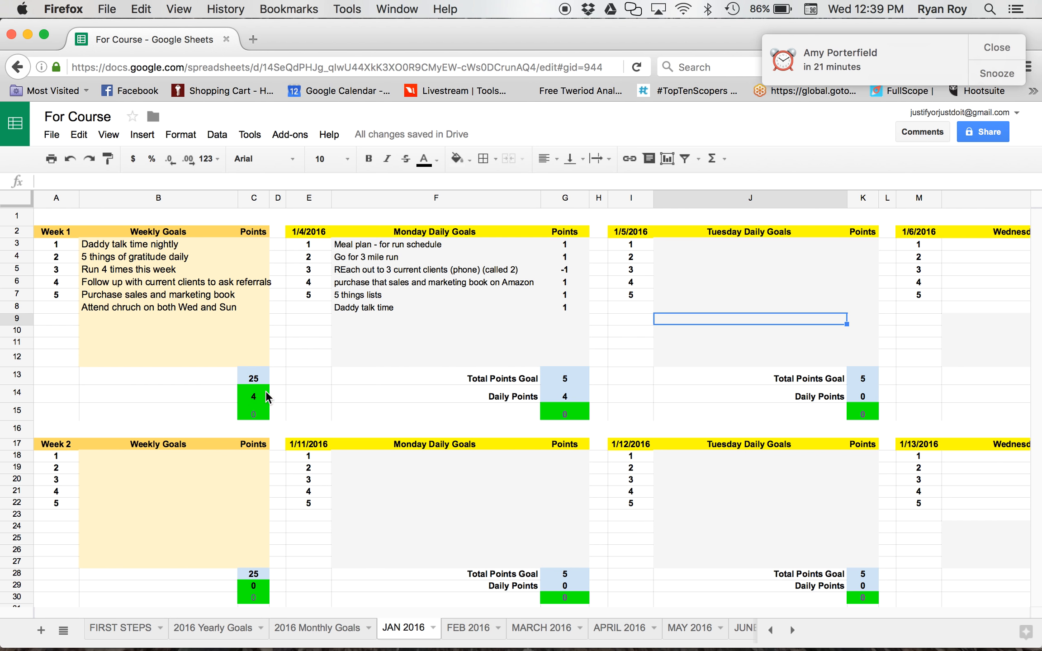
mouse_move(251, 399)
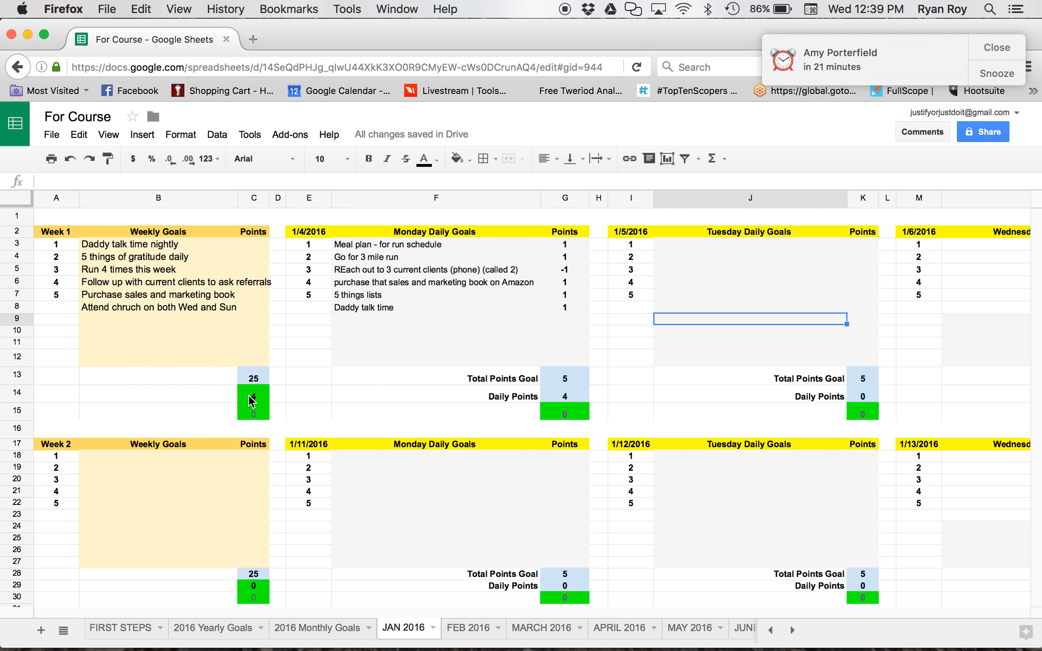
mouse_move(256, 386)
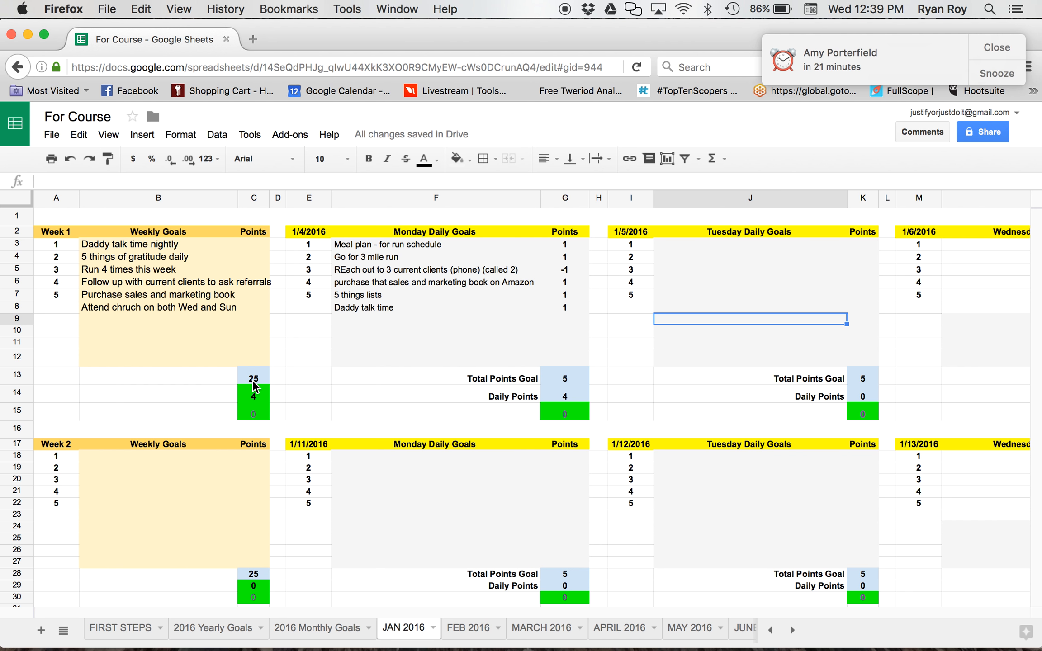
left_click(749, 244)
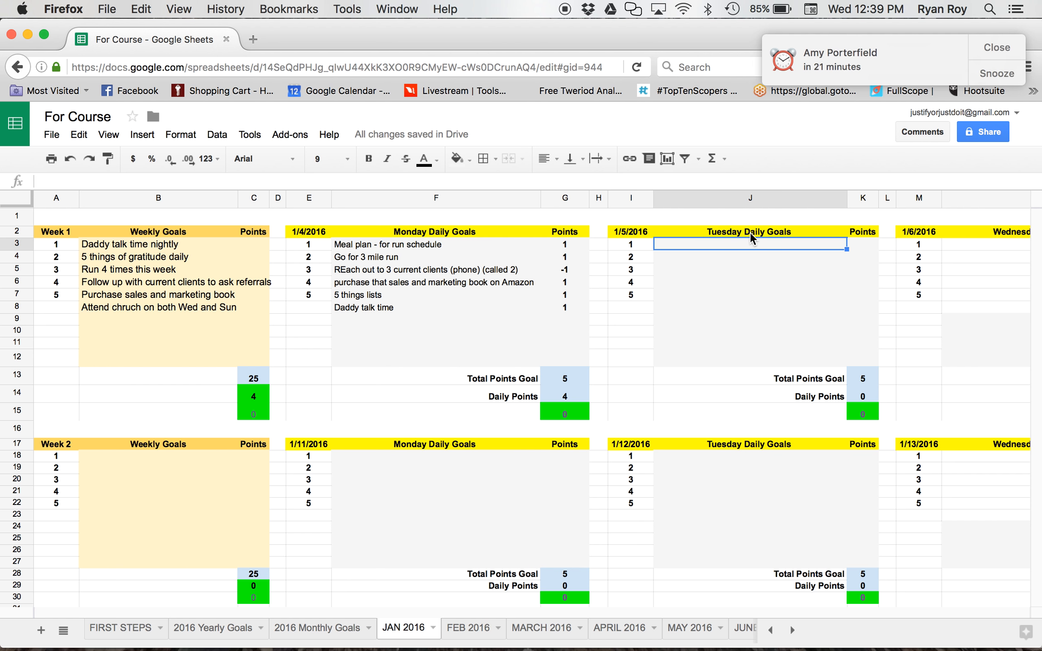
mouse_move(556, 233)
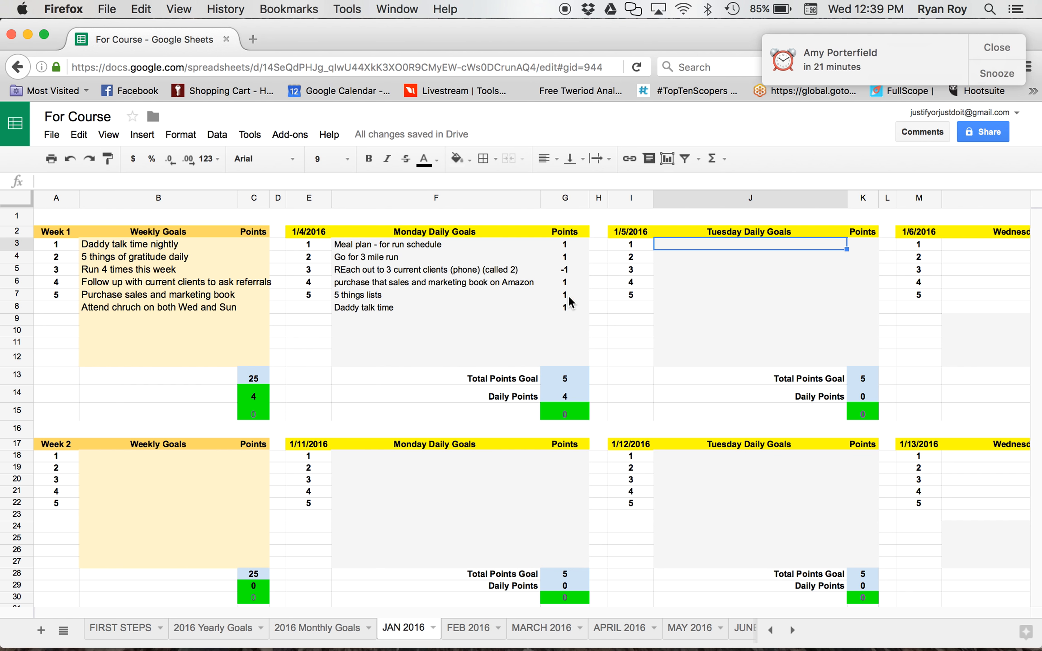
mouse_move(692, 249)
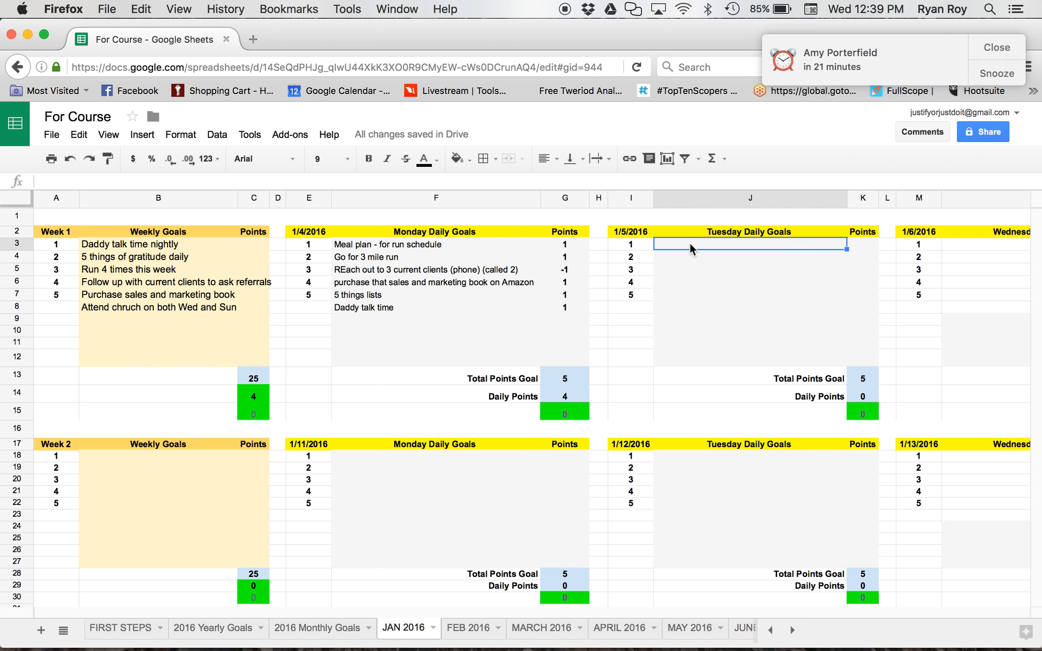
mouse_move(146, 243)
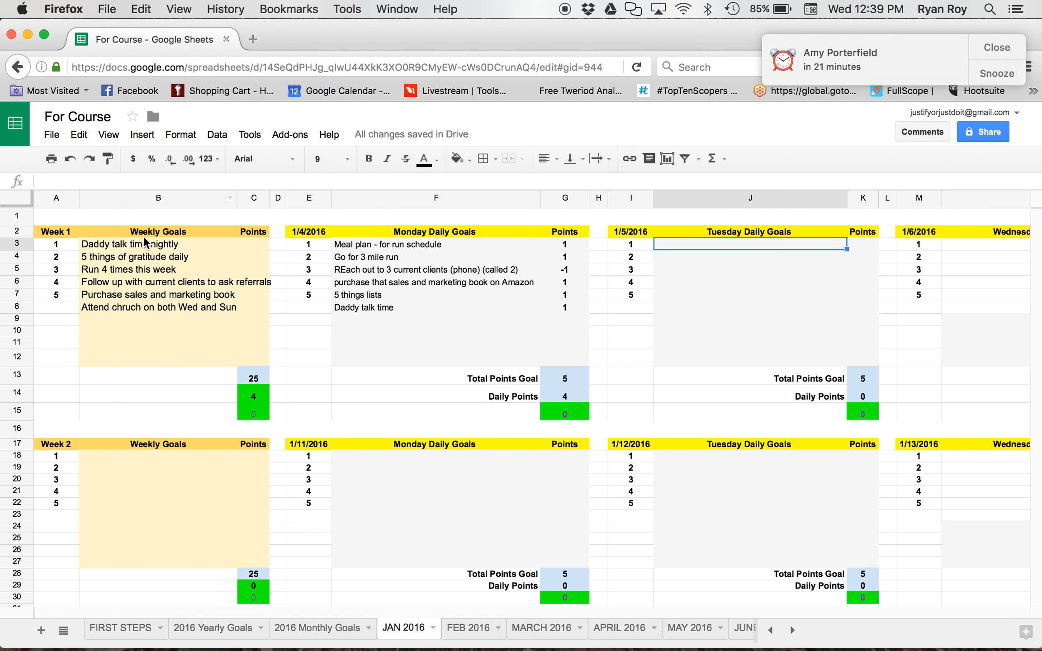
mouse_move(428, 239)
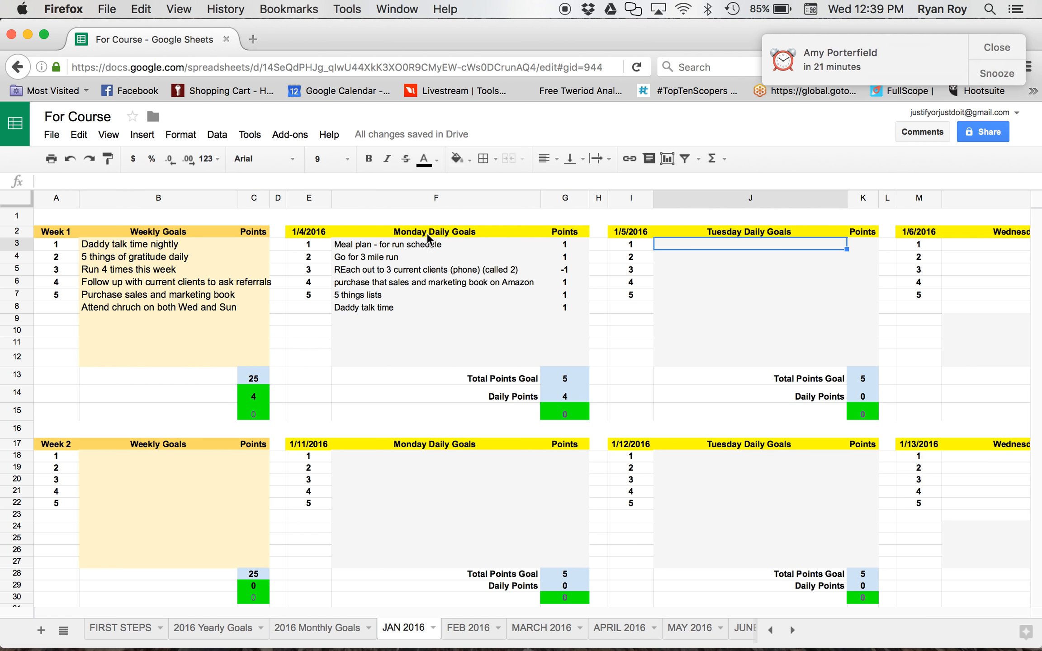
mouse_move(662, 280)
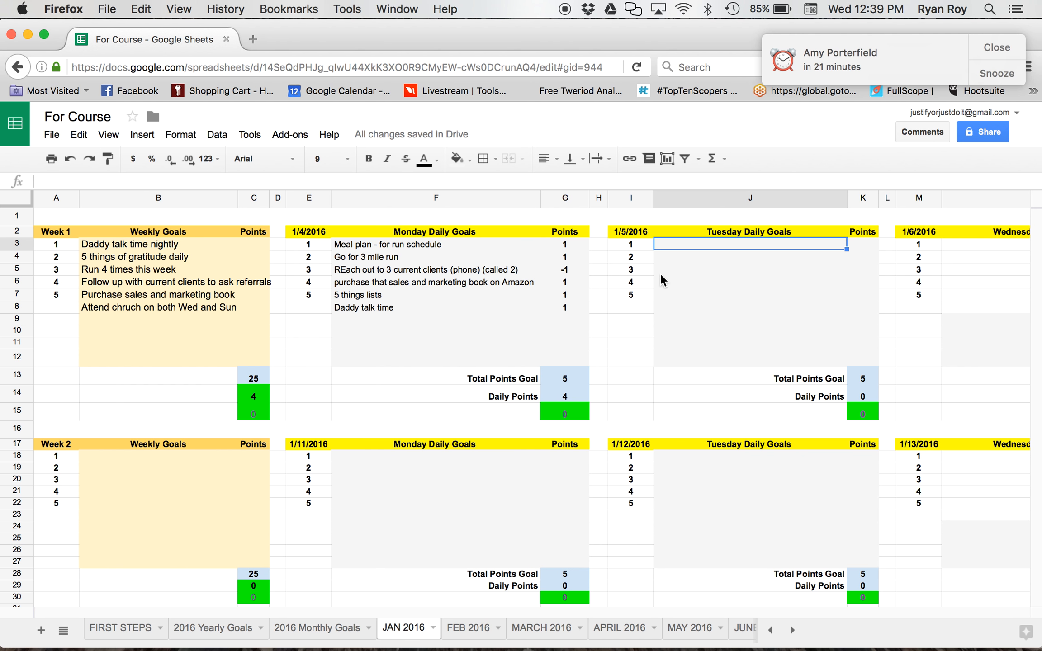
mouse_move(277, 260)
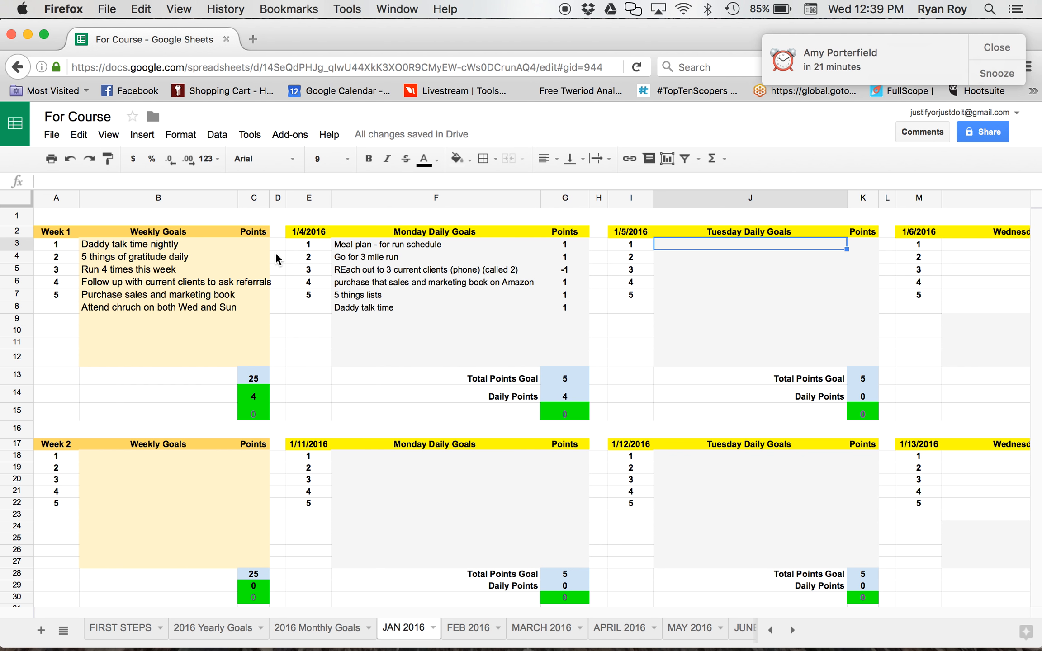
mouse_move(277, 260)
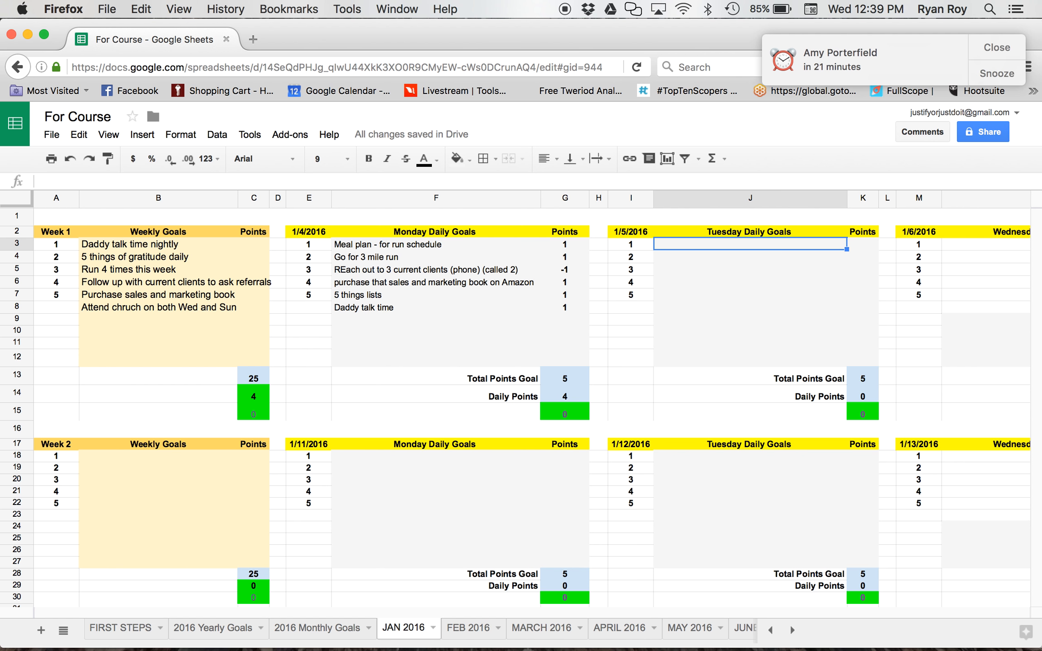
- Enter Tuesday goals: daily gratitude, Daddy talk time, and rest day from run - stretching
type("daily g")
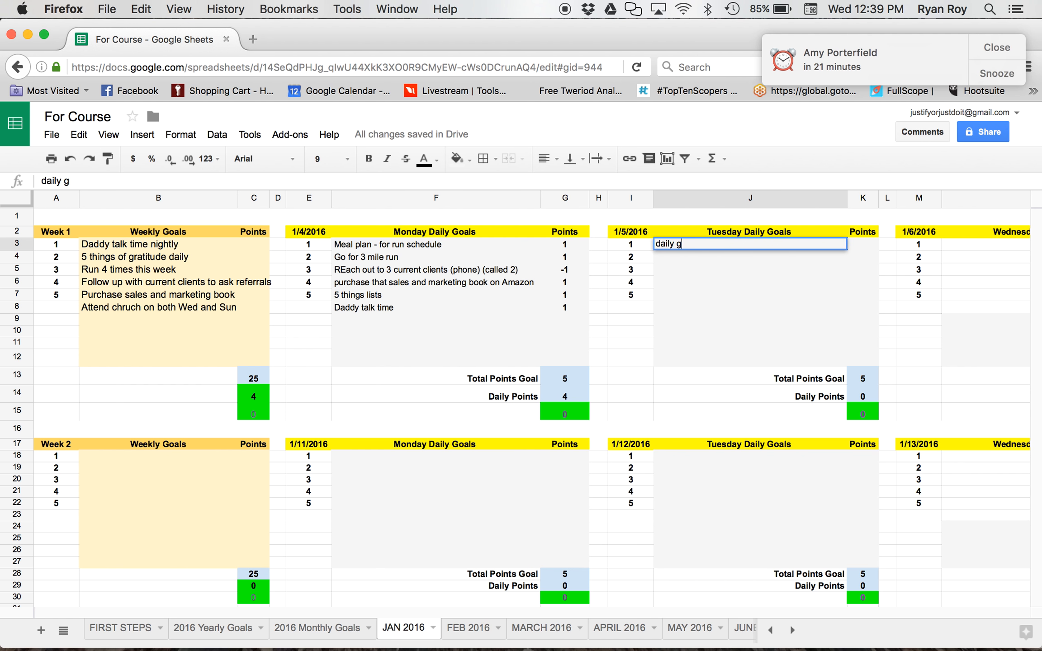
key("Return")
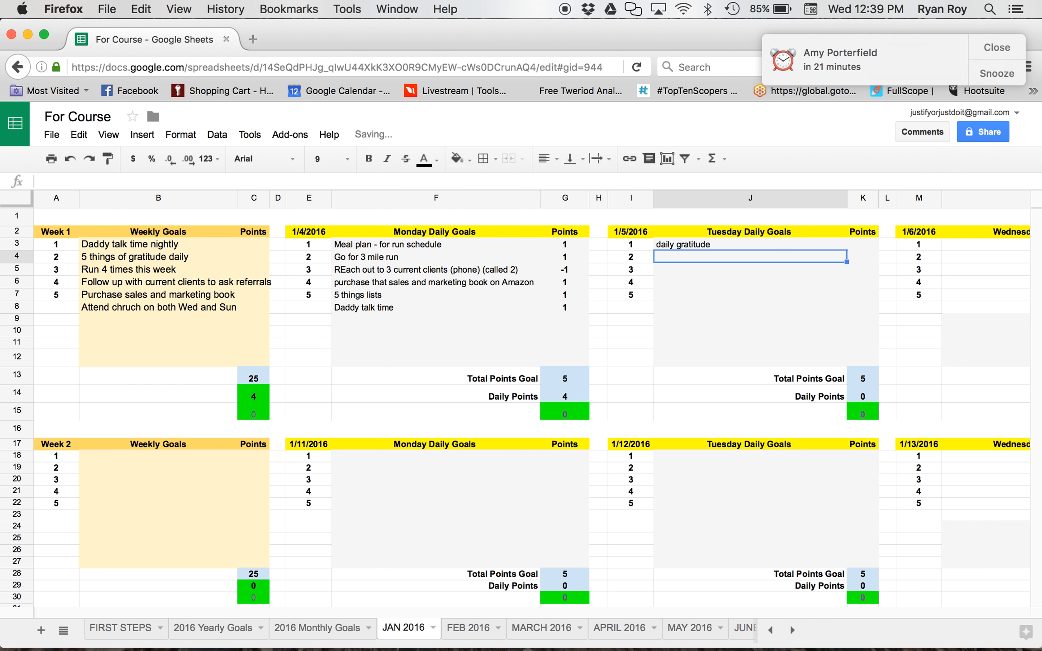
type("Daddy talk")
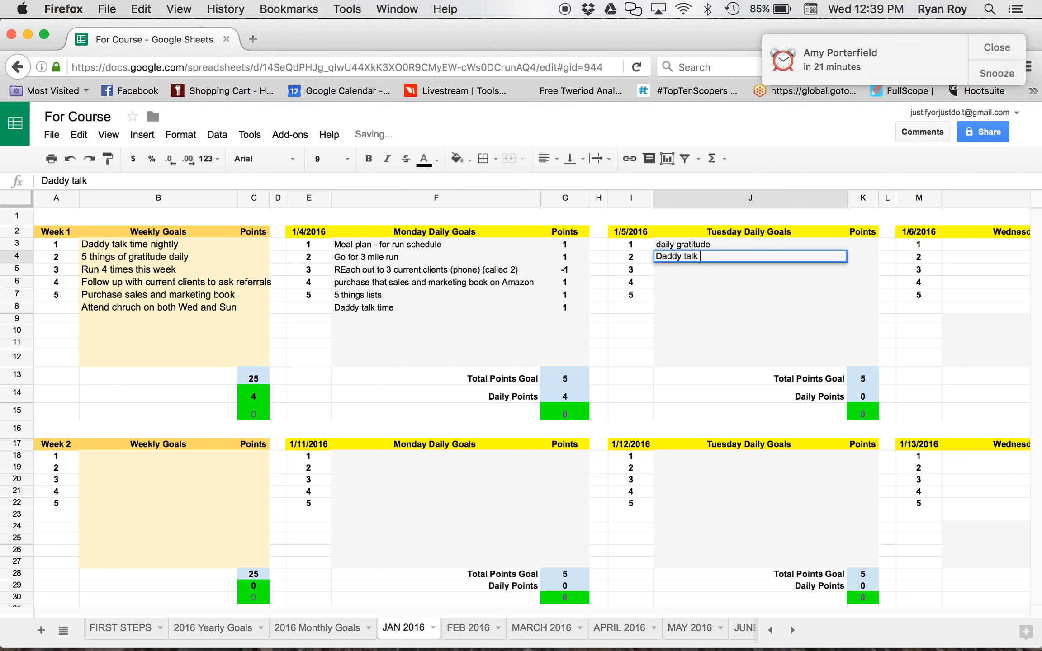
key("Return")
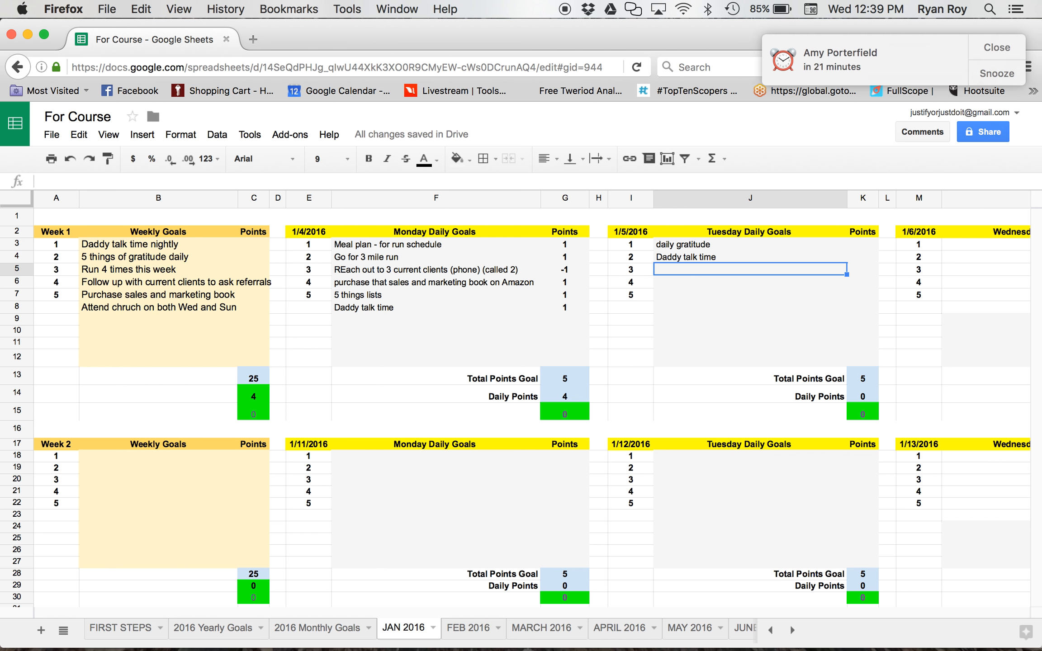
type("Rest ta")
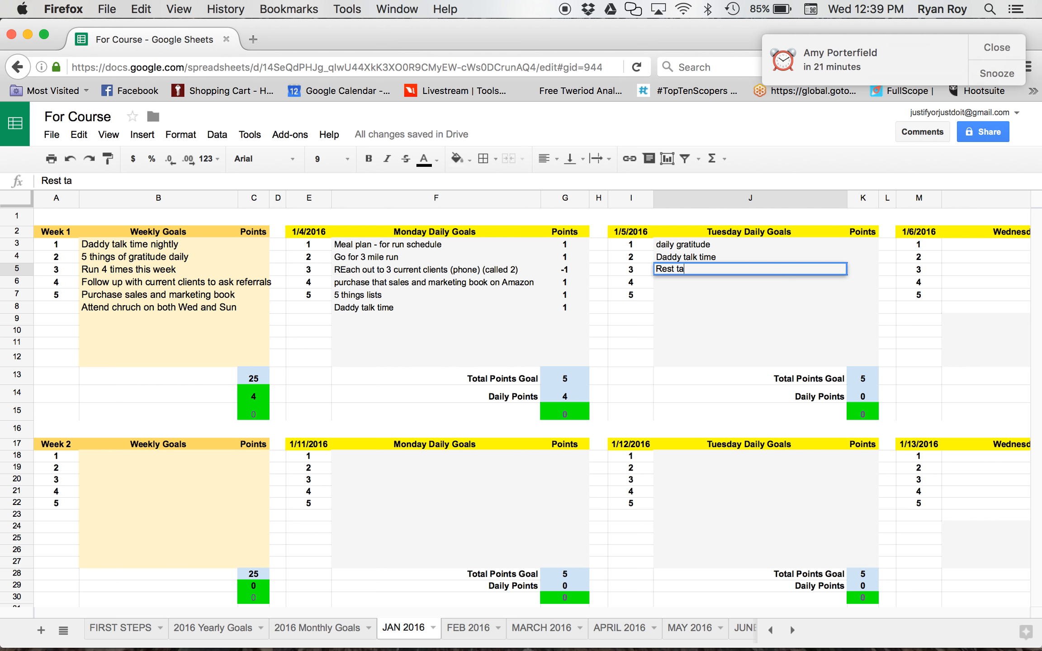
type("day from r")
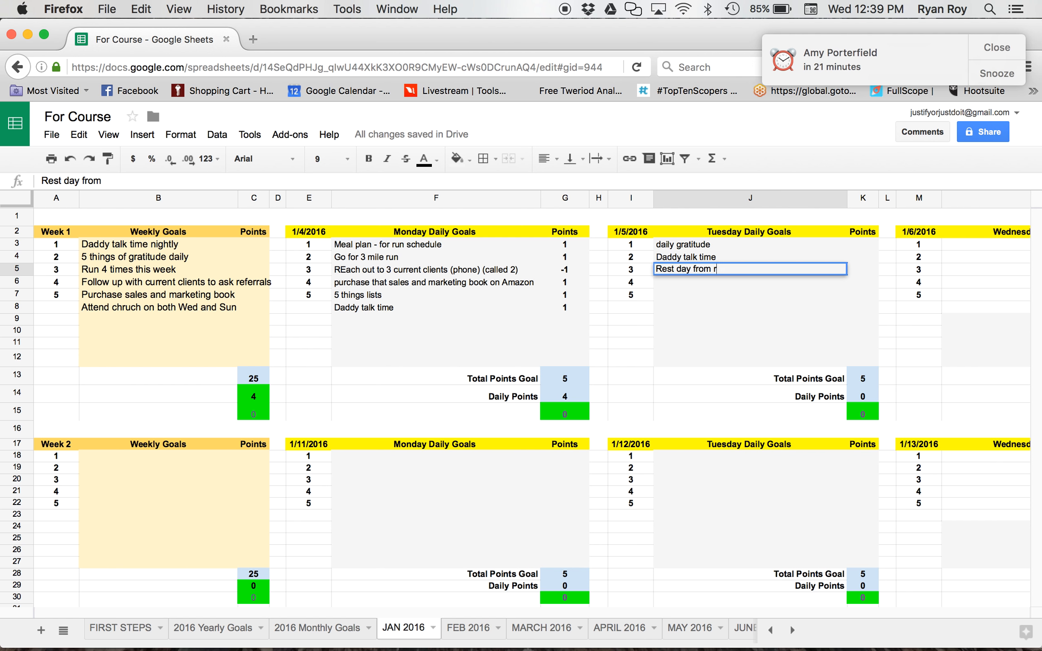
type("un -")
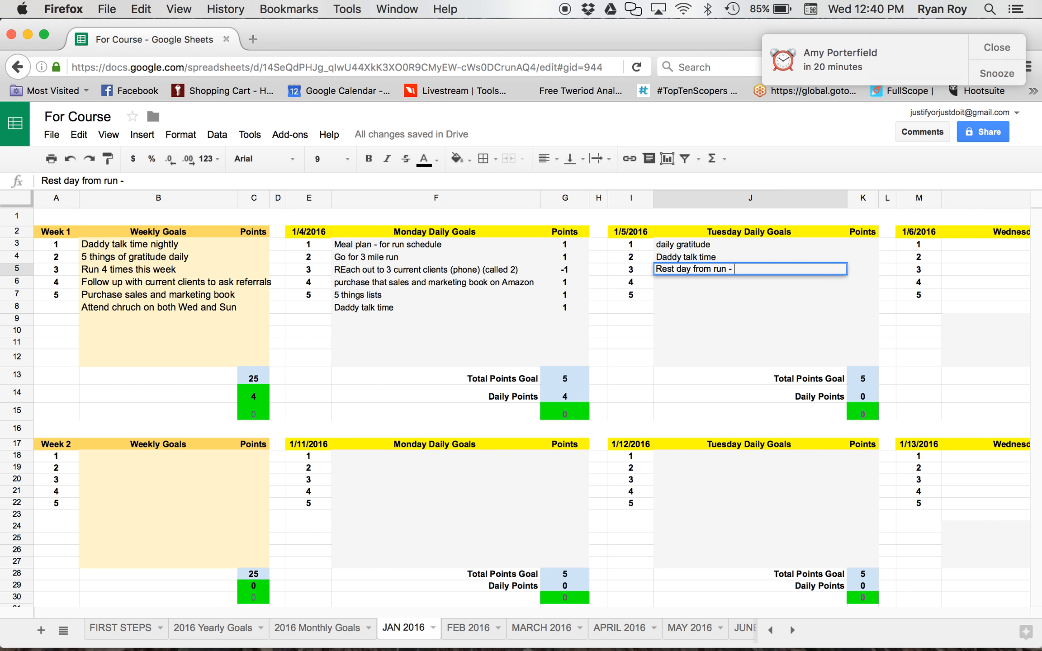
type("stretching.")
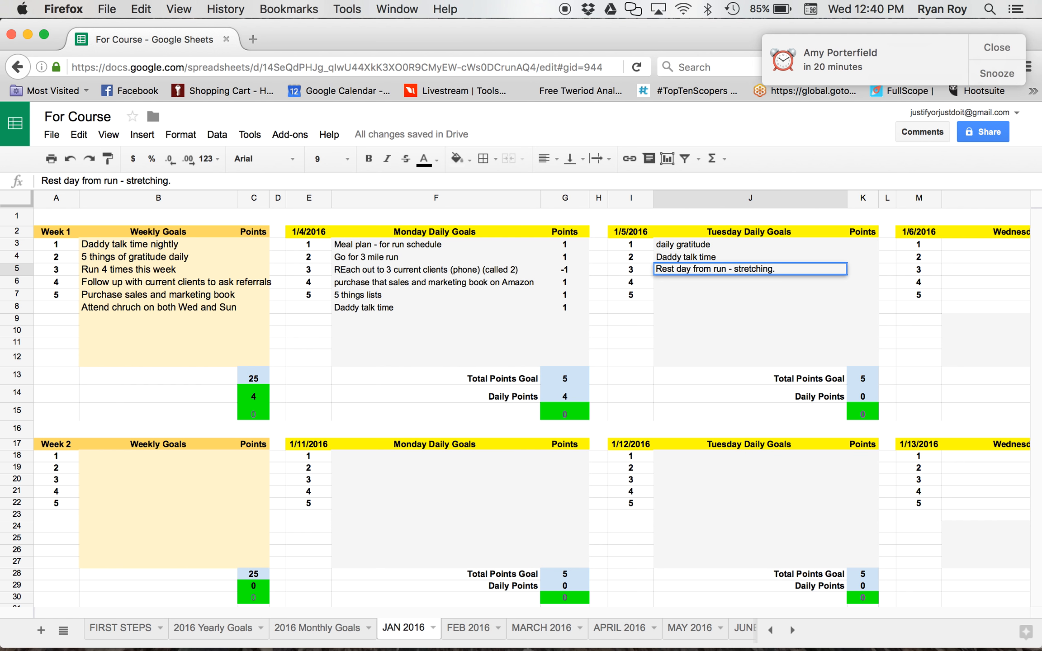
mouse_move(643, 260)
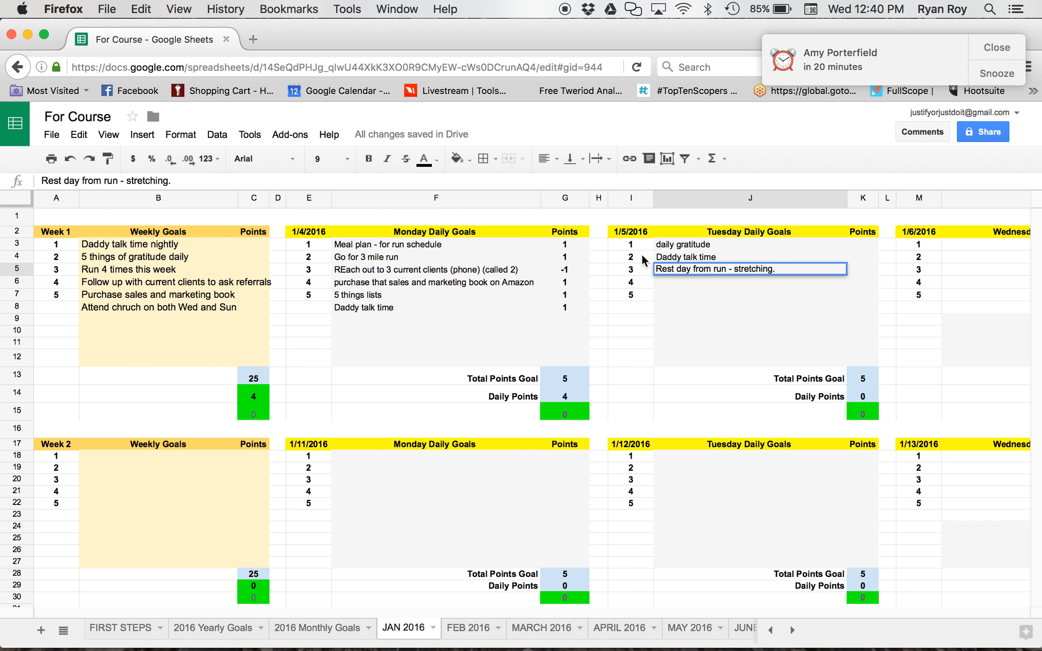
mouse_move(515, 317)
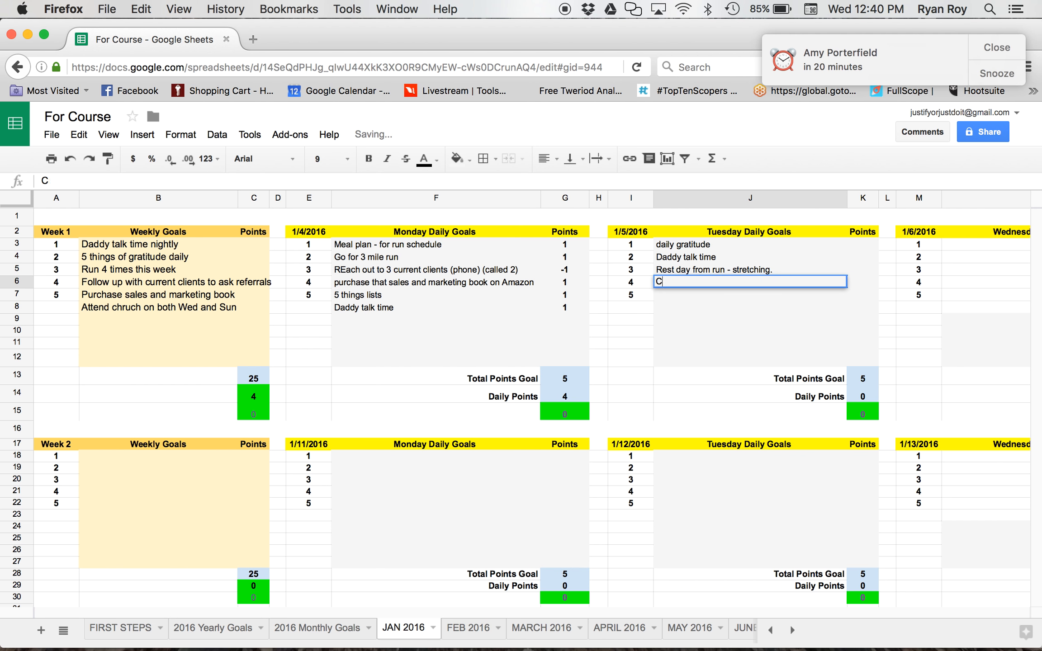
- Add 'Call last client' and start the fifth goal about following up on referrals
type("Call last client")
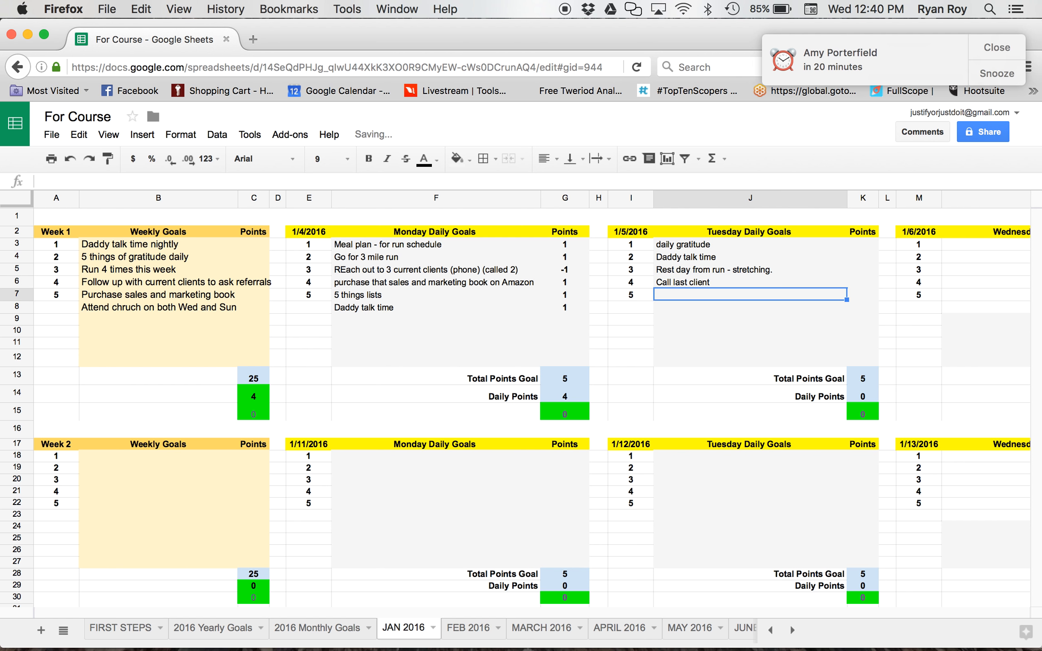
left_click(321, 158)
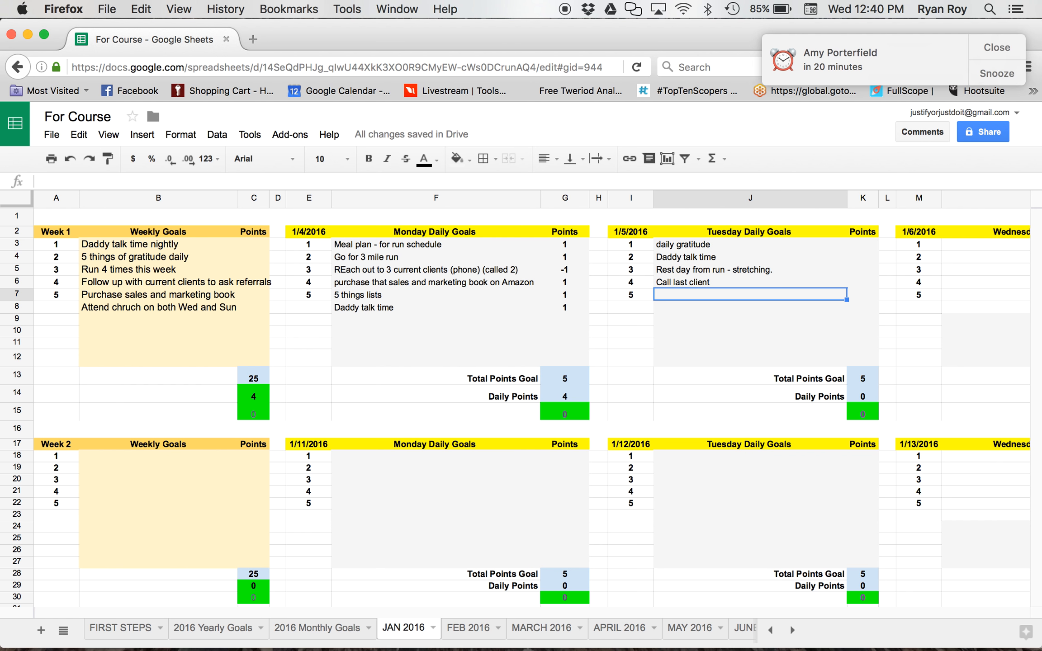
type("Consume wat")
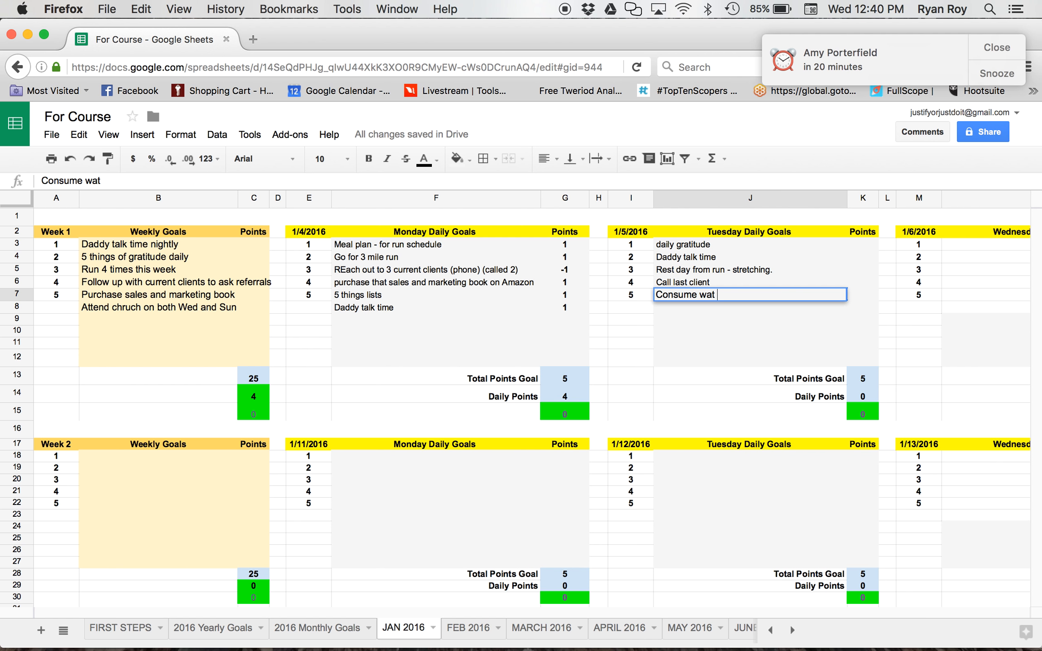
type("er to s")
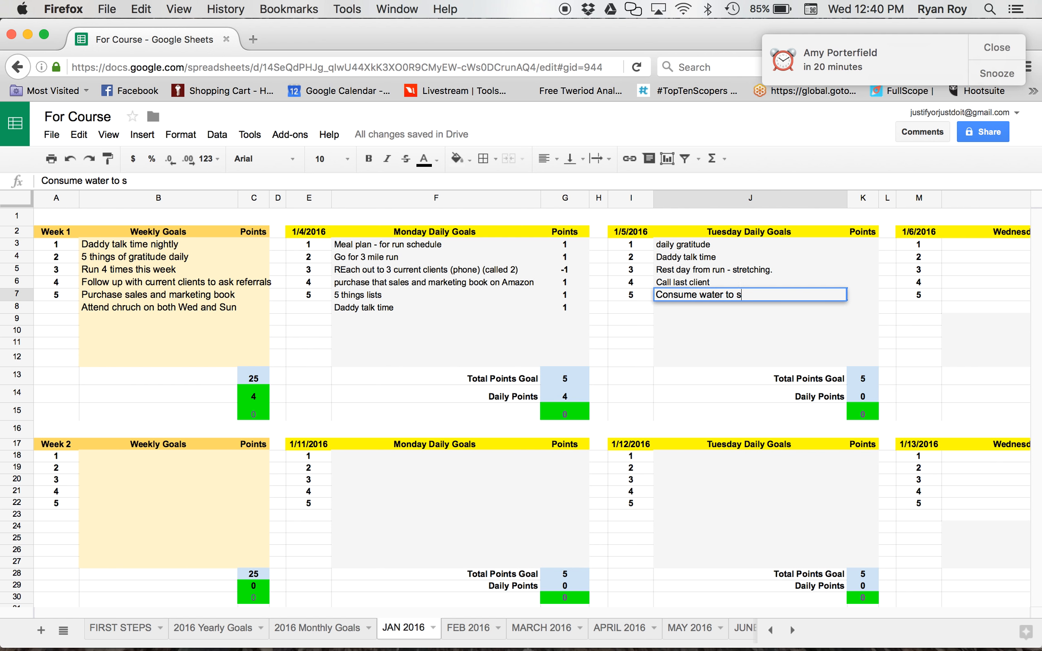
type("ta")
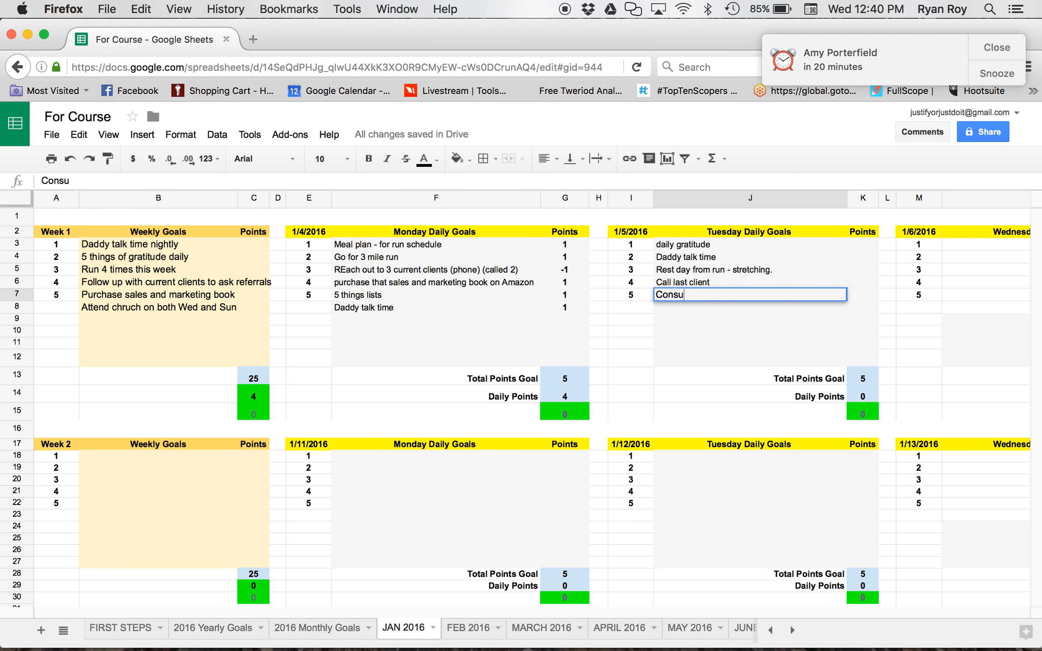
type("follow up on ref")
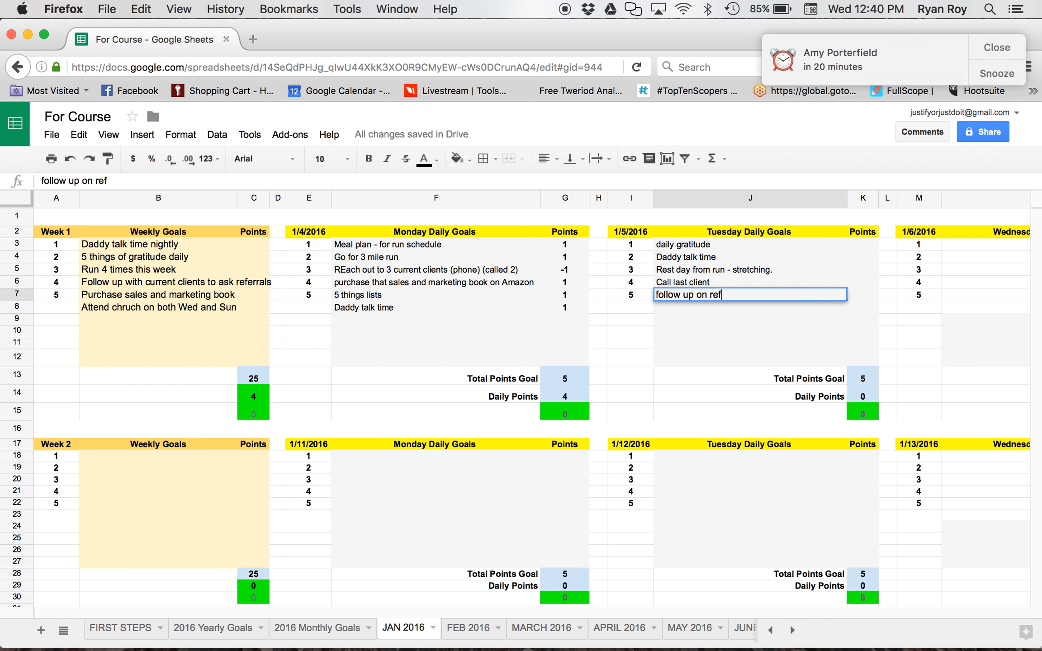
type("errals")
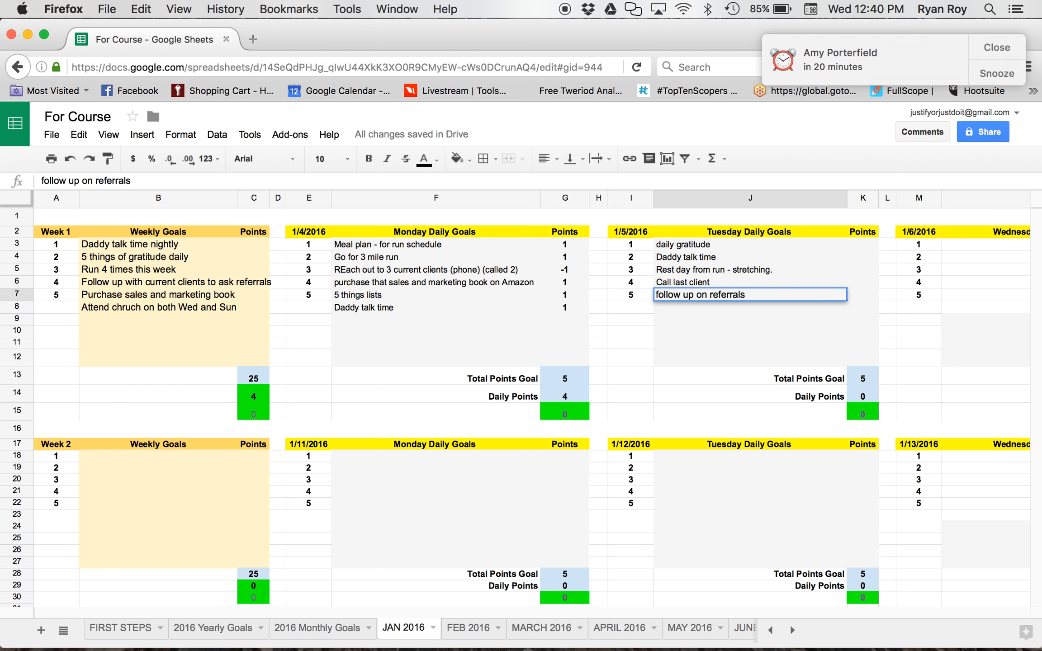
type(".")
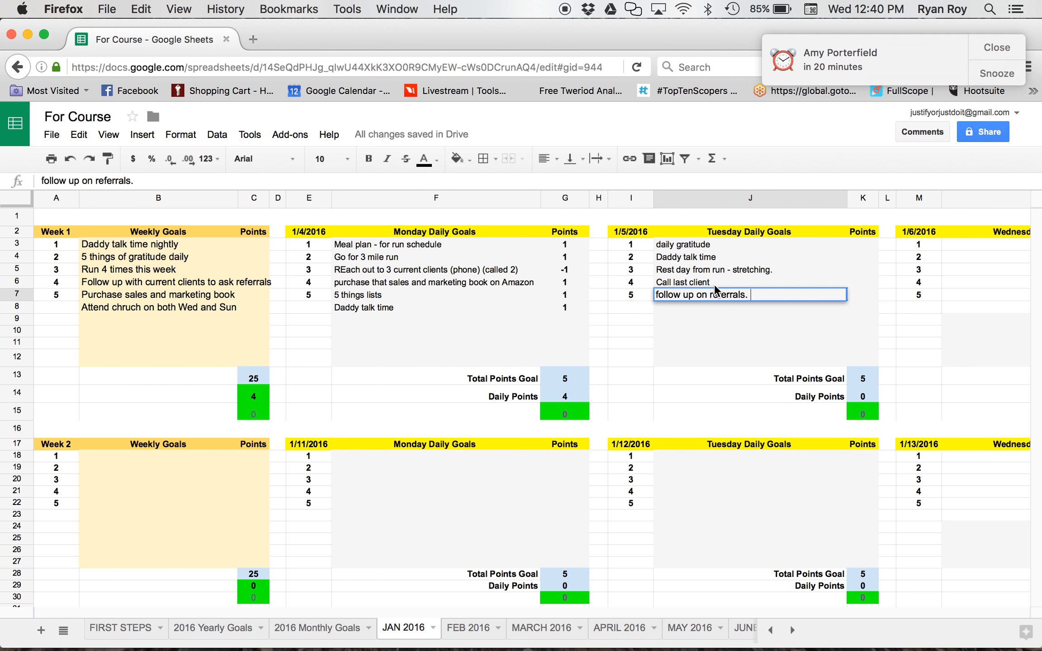
mouse_move(861, 248)
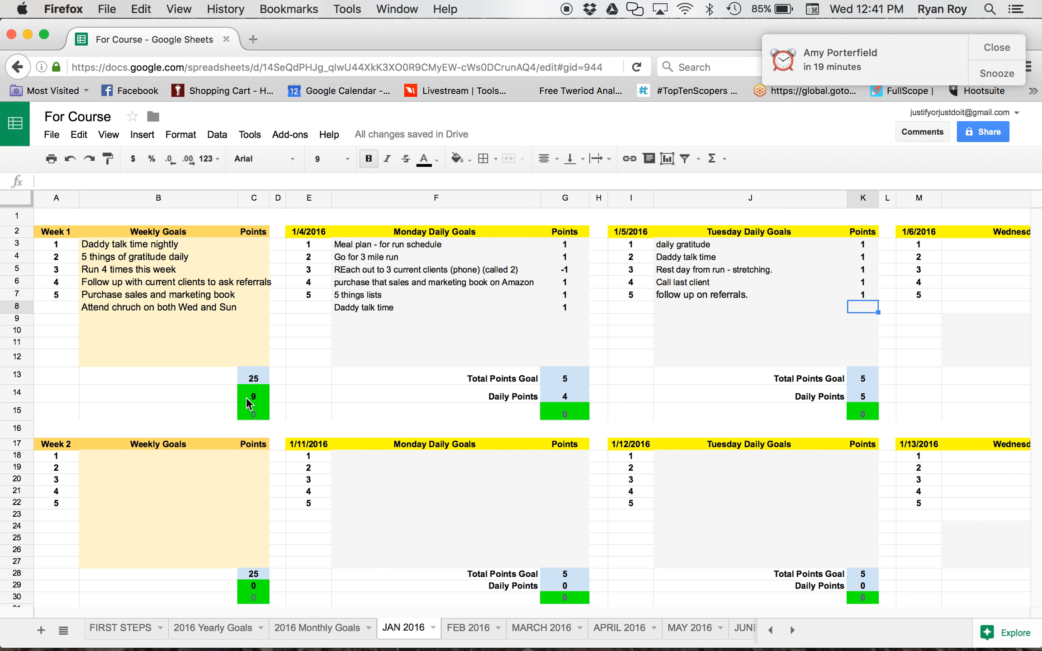
mouse_move(252, 402)
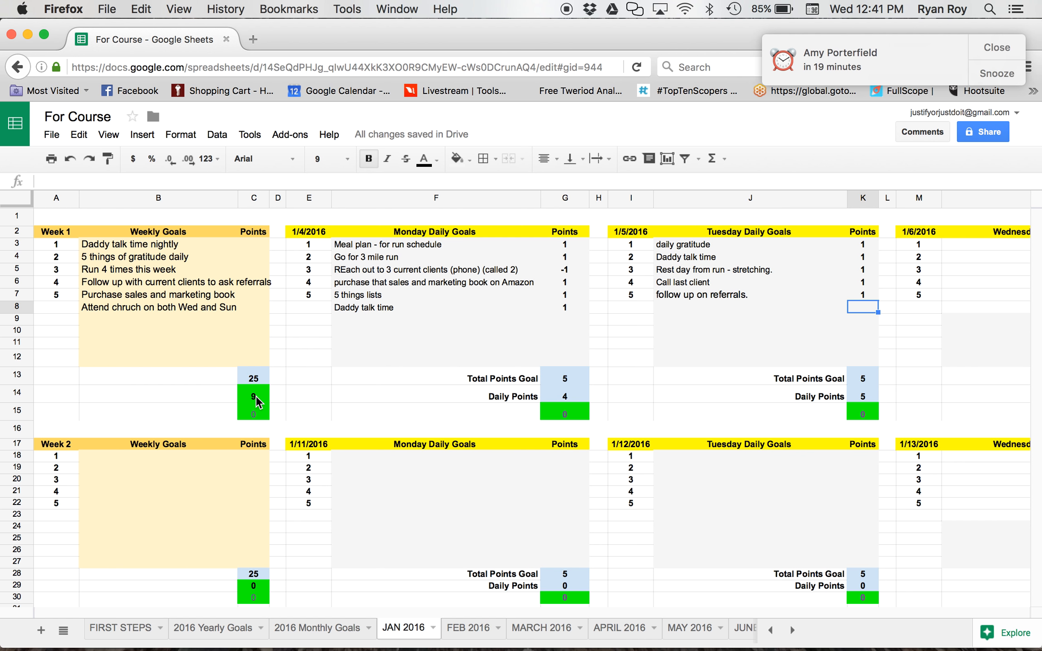
mouse_move(538, 259)
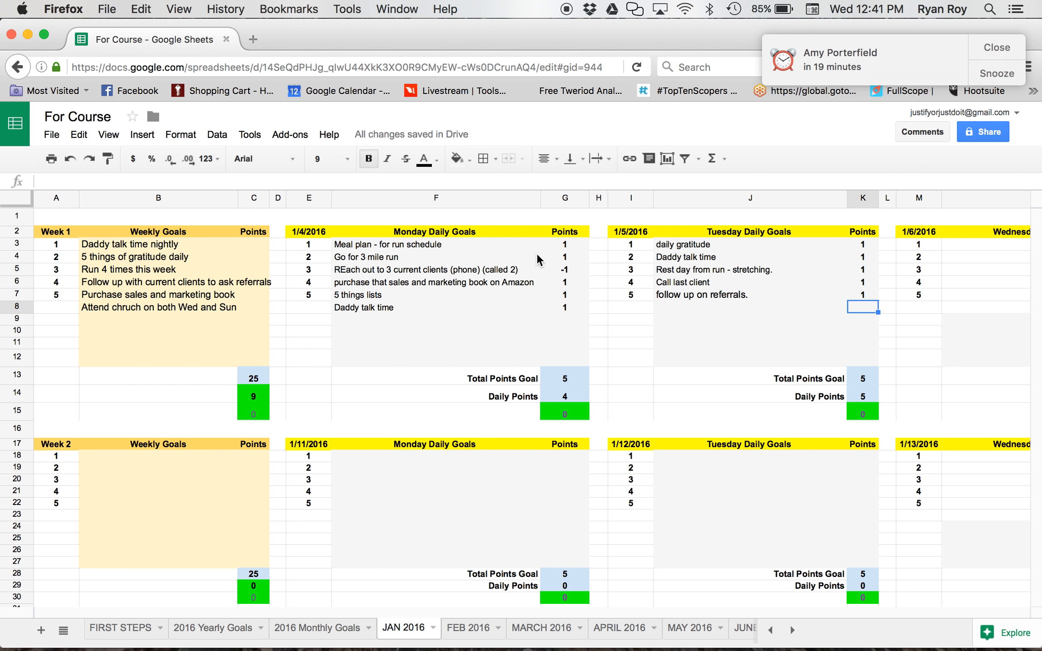
- Score each Tuesday goal 1 in K3:K7, giving 5 daily points and a Week 1 total of 9
left_click(995, 47)
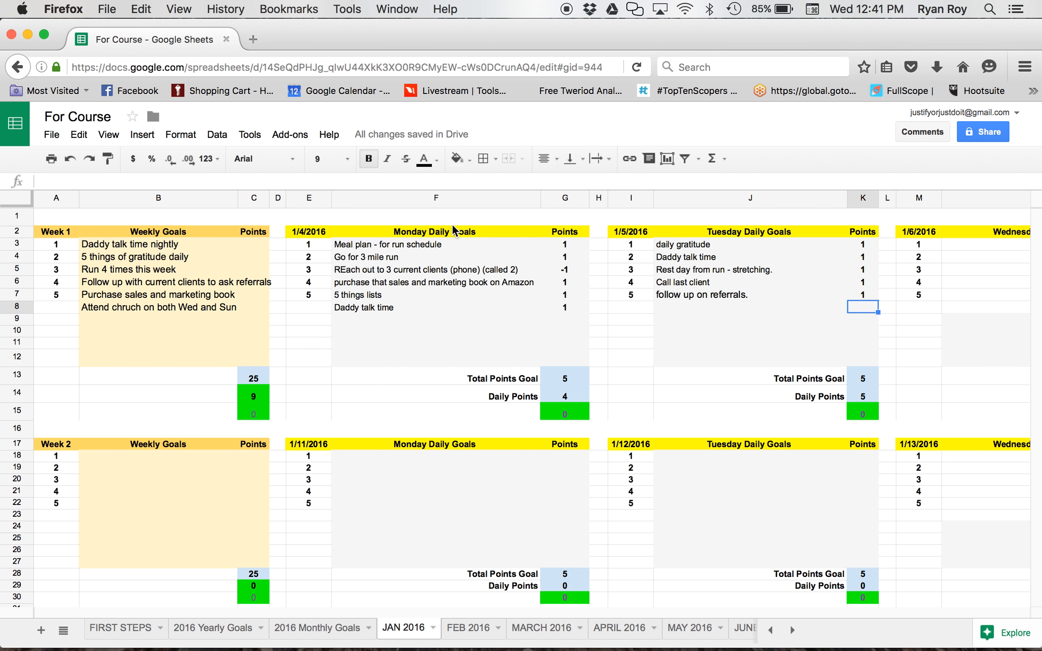
mouse_move(427, 365)
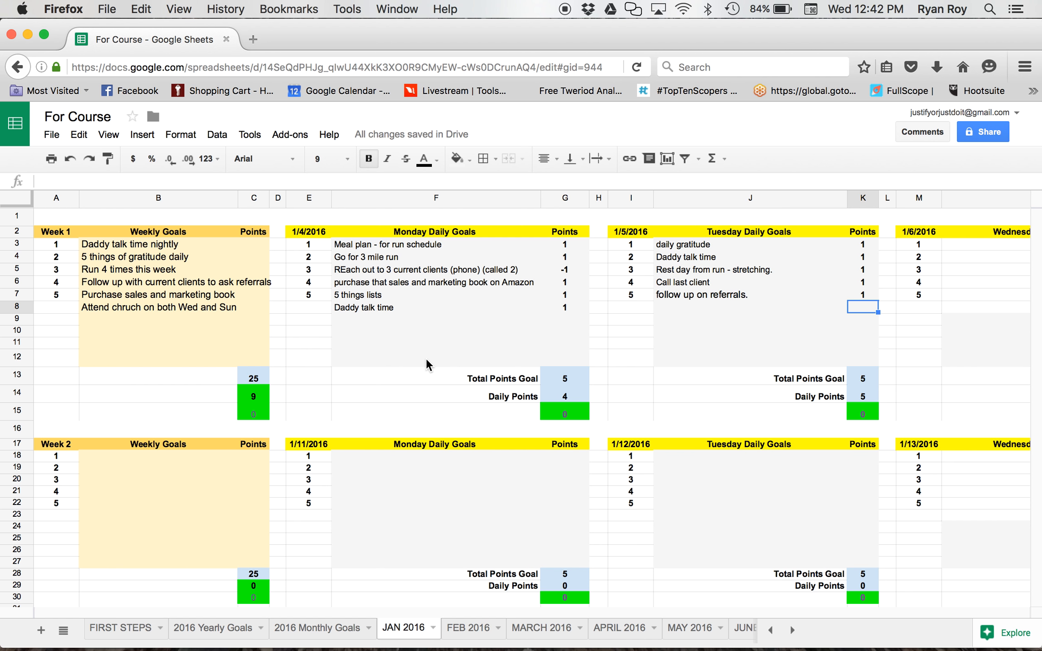
mouse_move(446, 300)
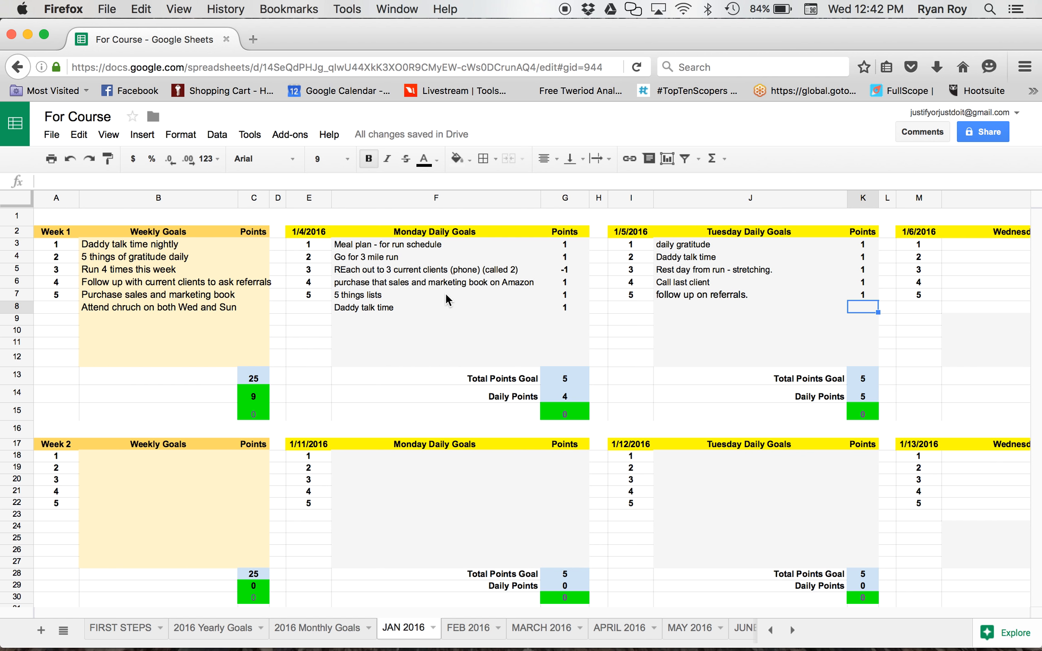